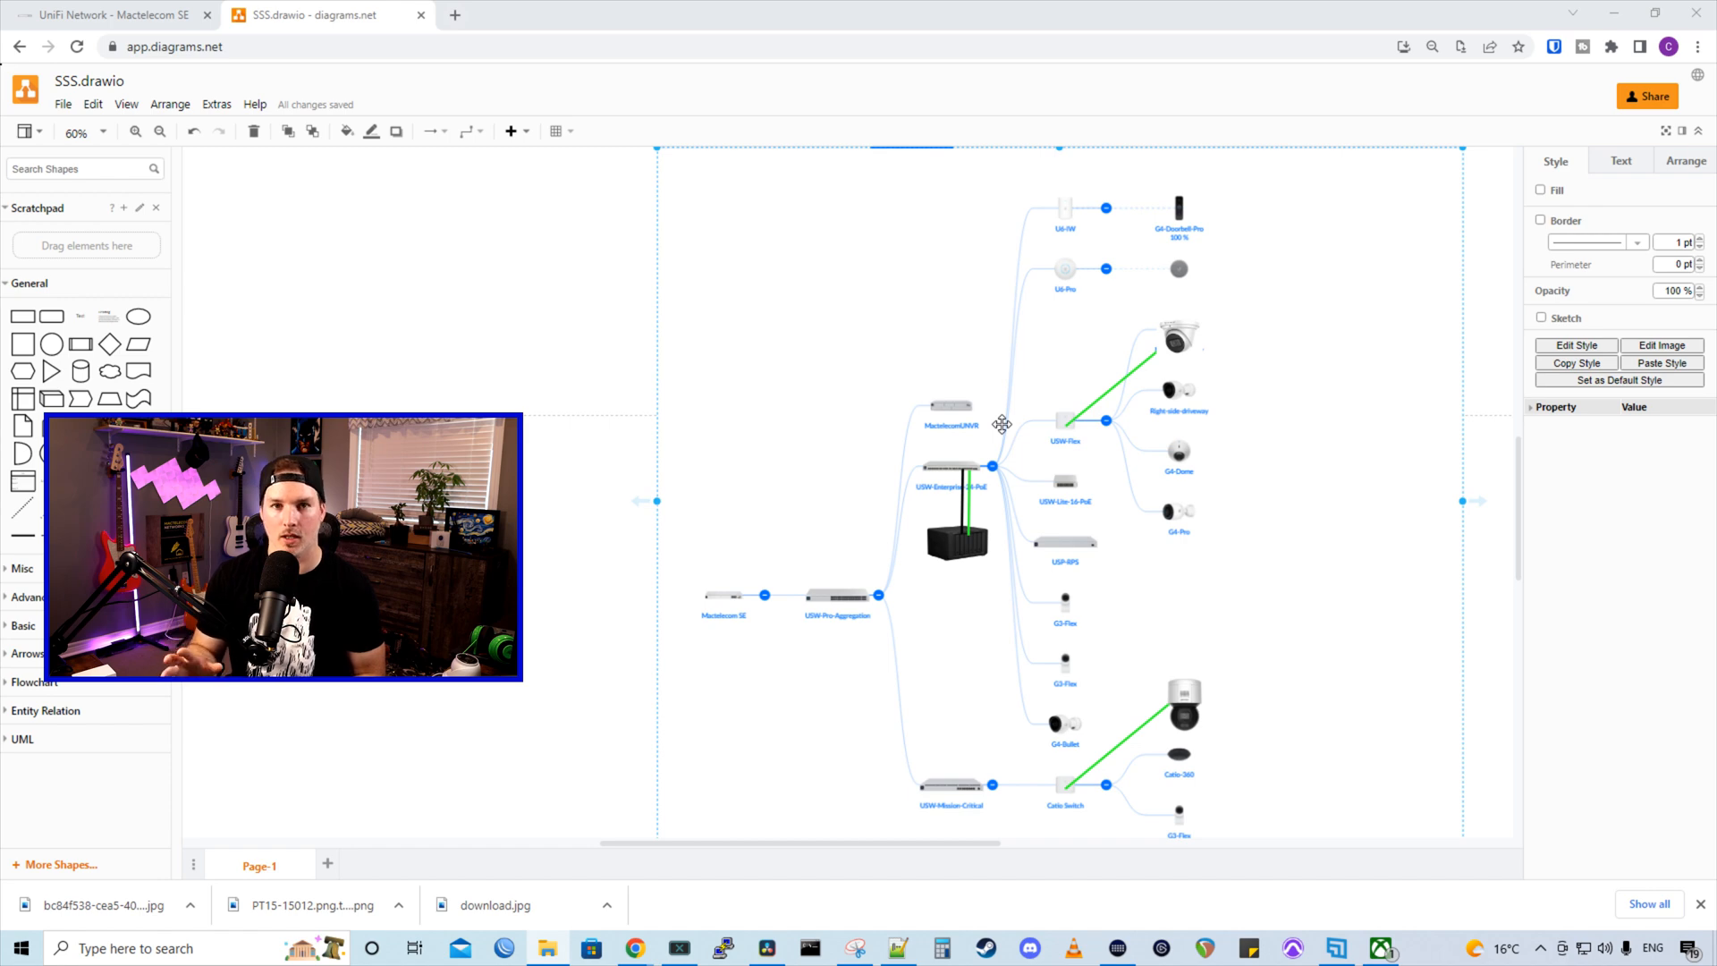
Leave the network diagram and return to the UniFi Network controller
left_click(1381, 948)
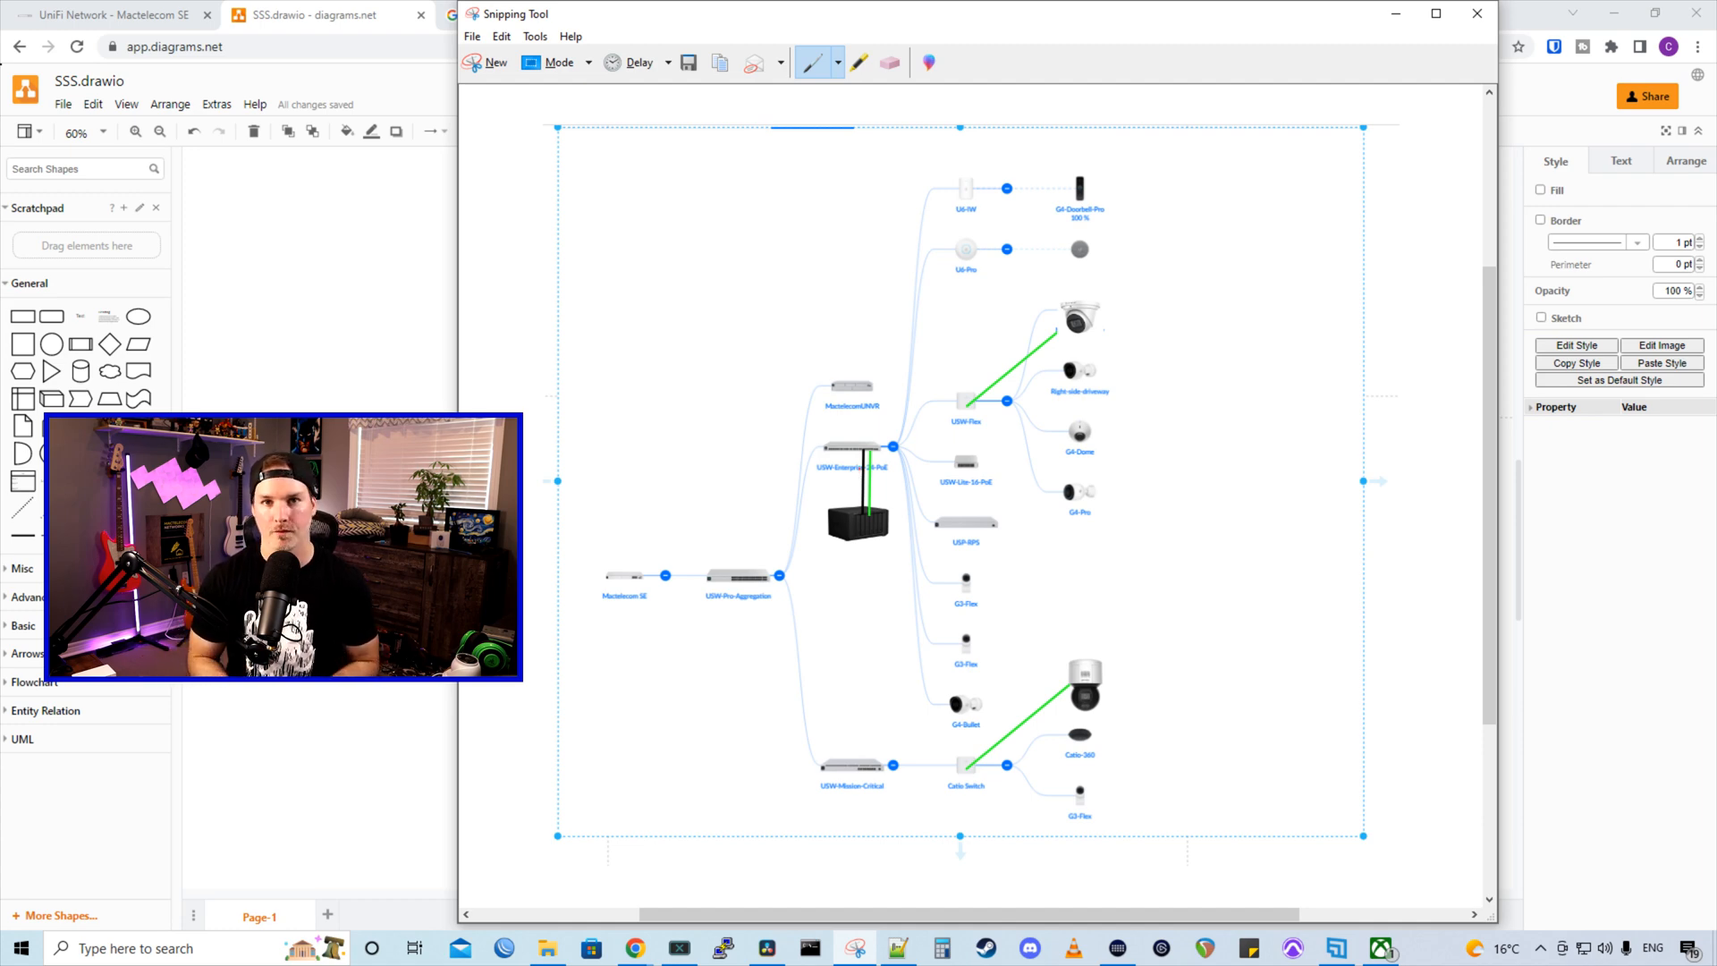
left_click(1476, 12)
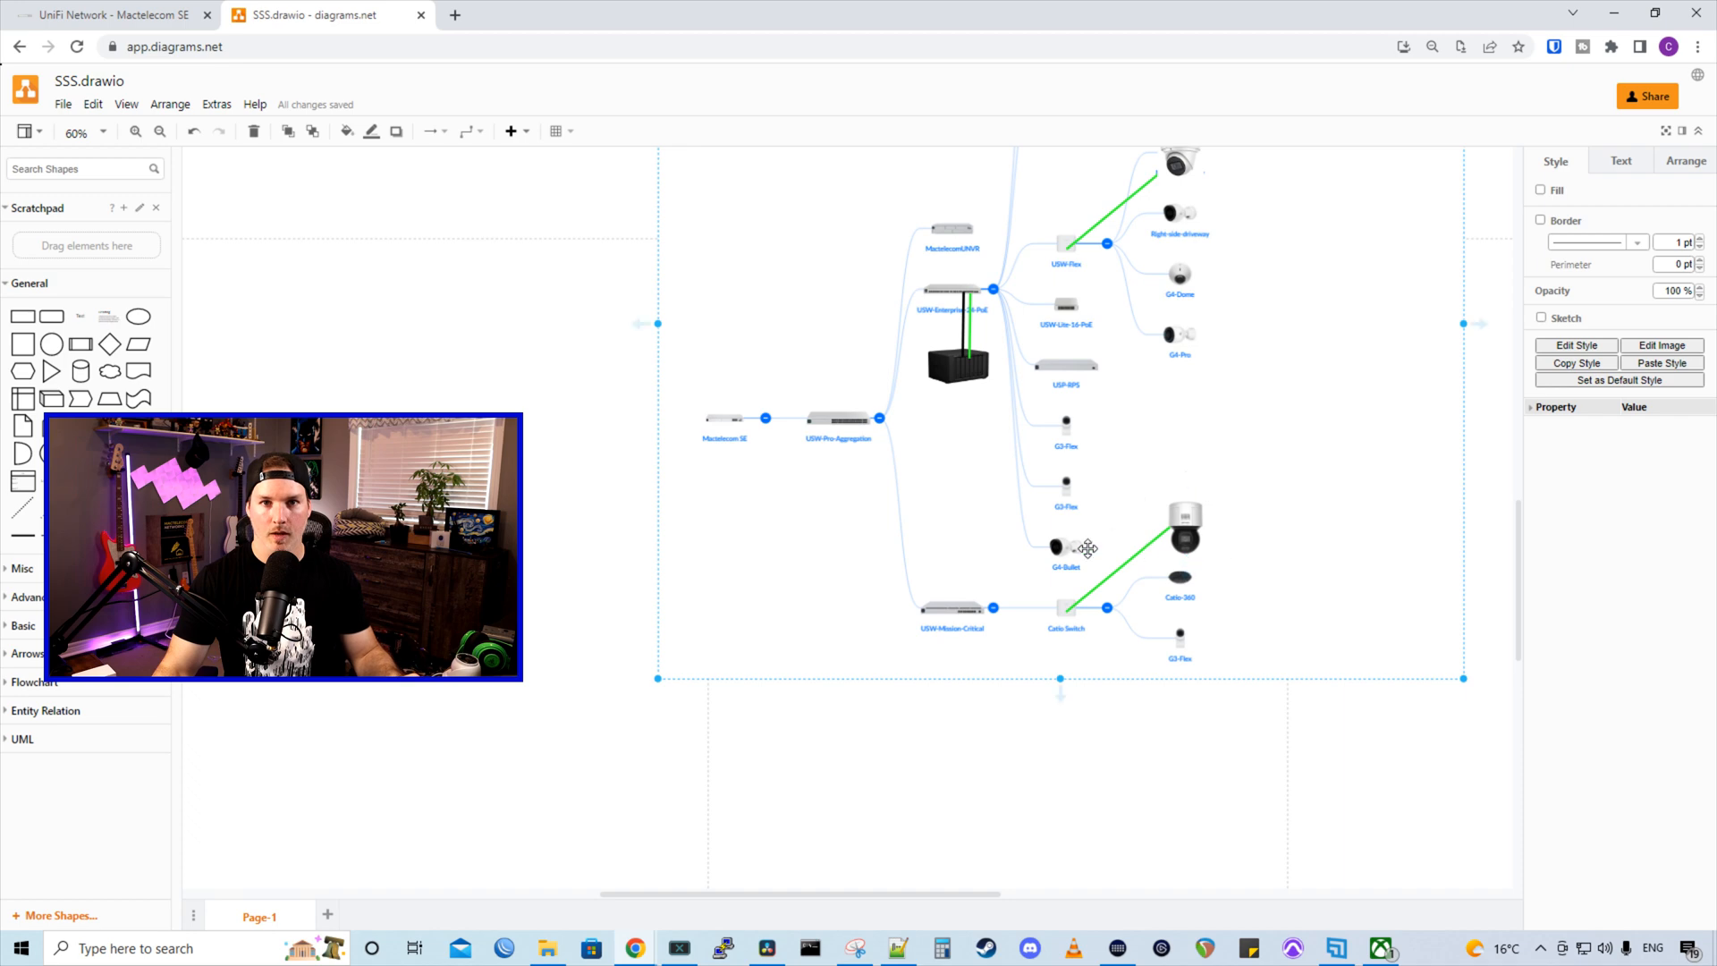
mouse_move(1136, 609)
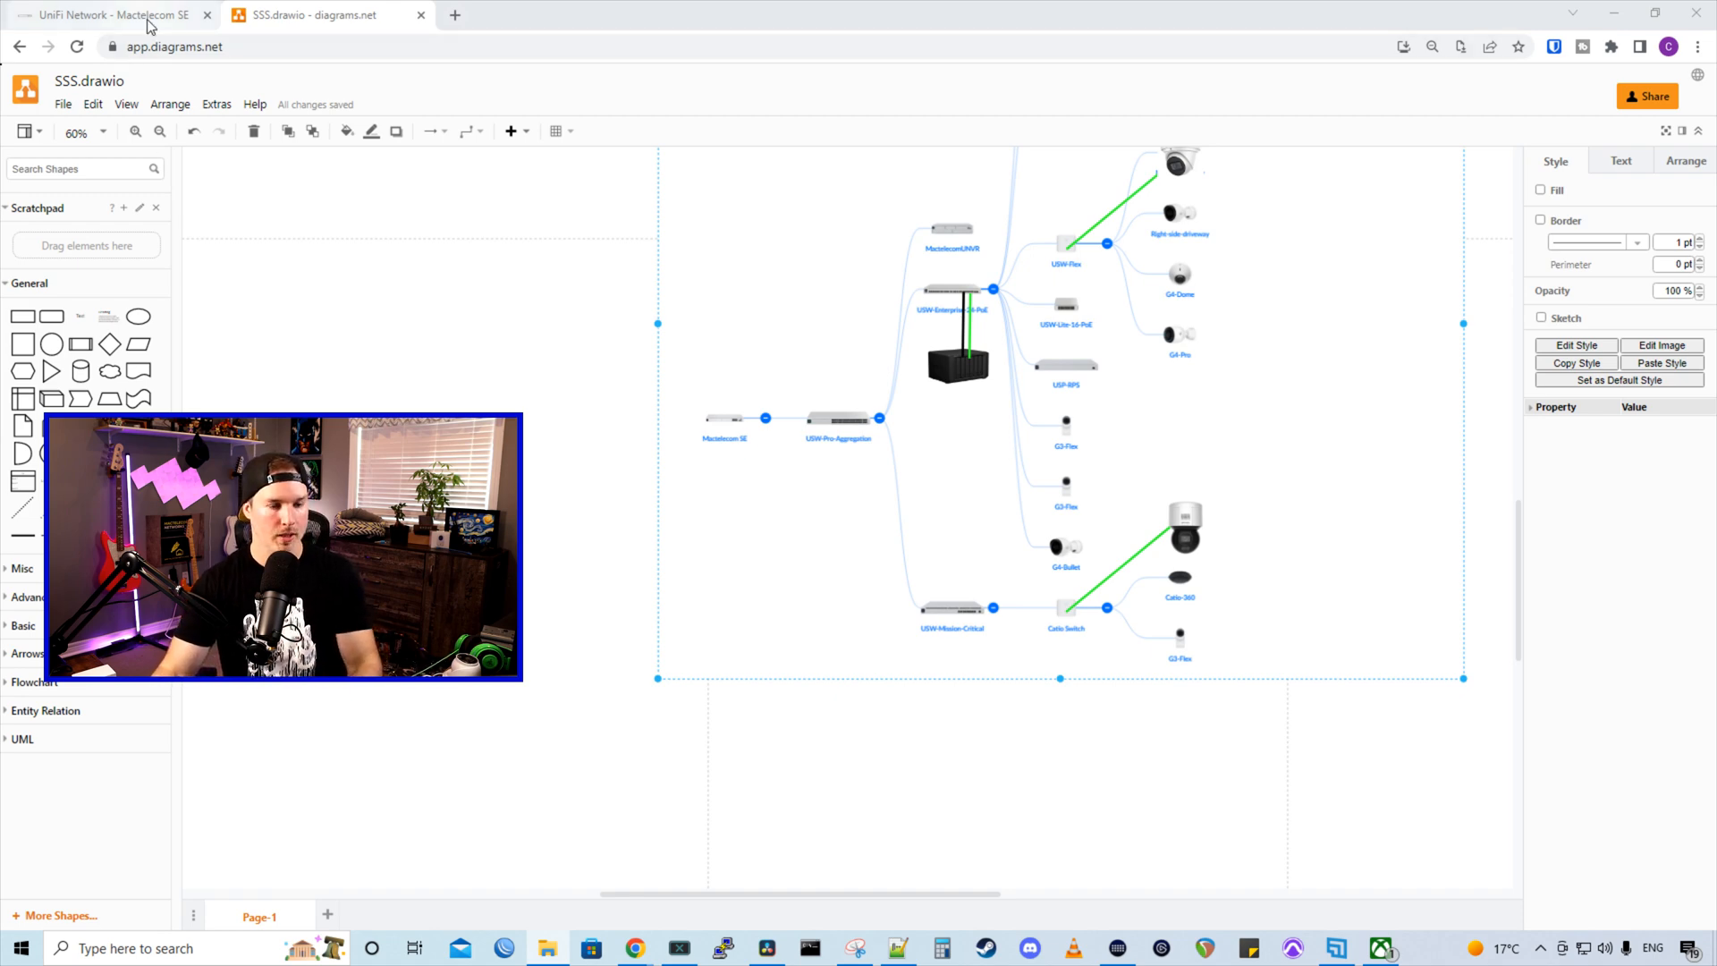
left_click(109, 14)
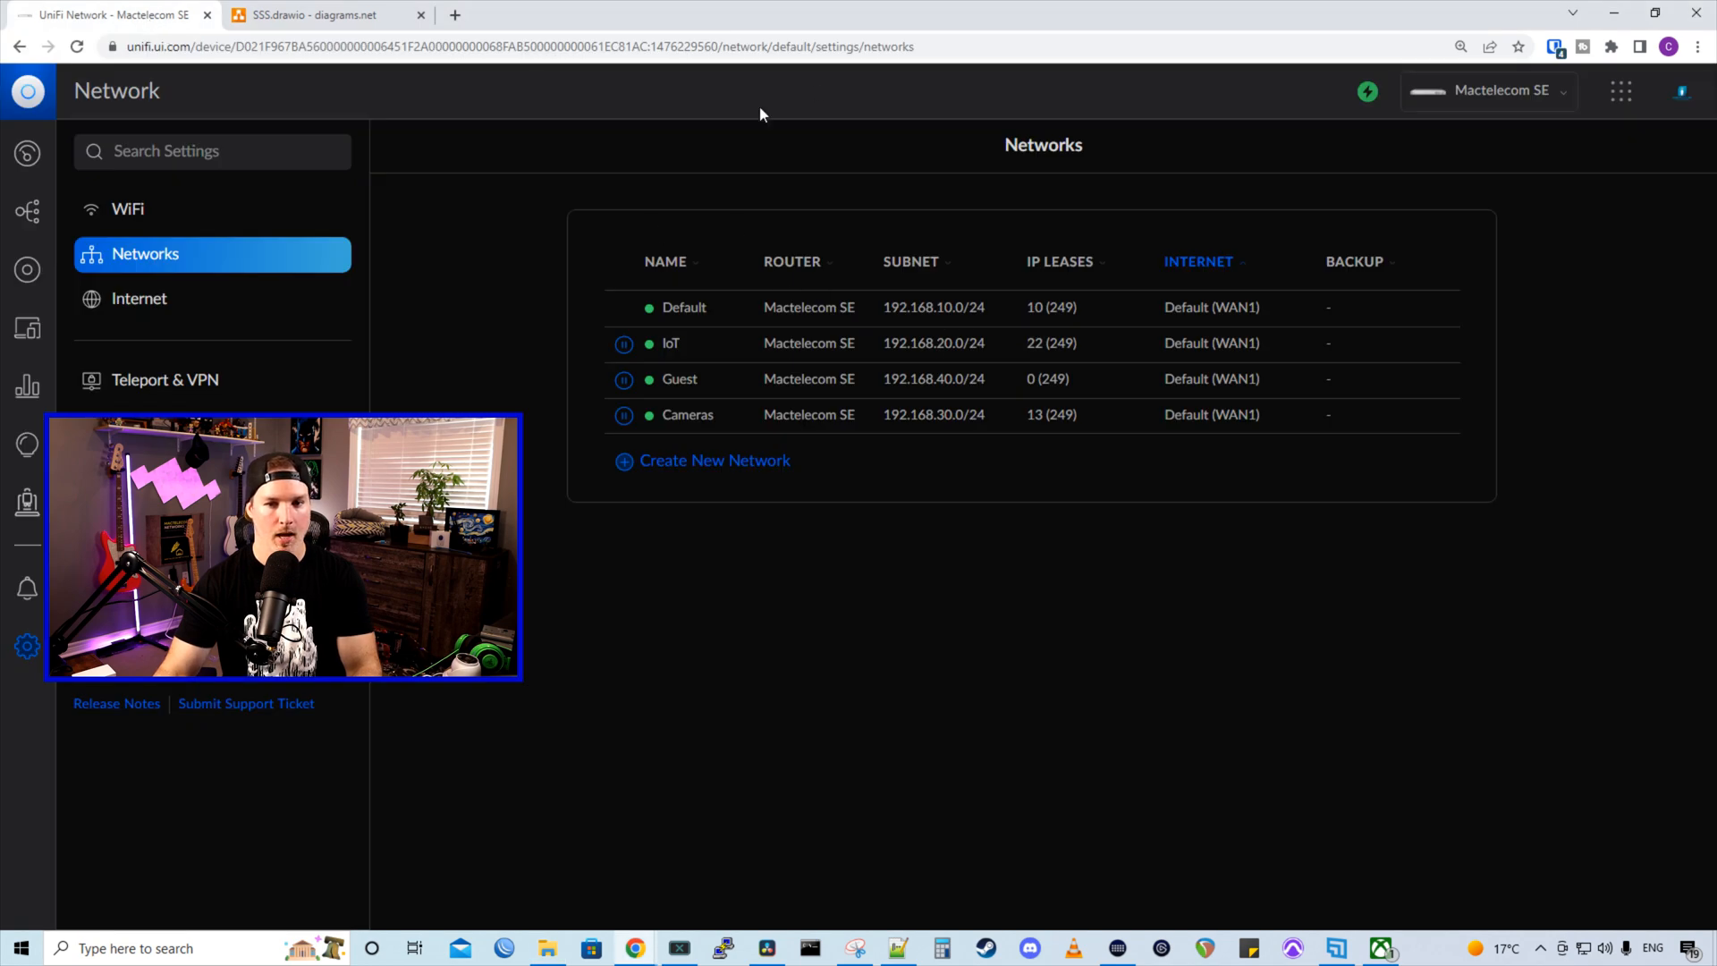
mouse_move(650, 479)
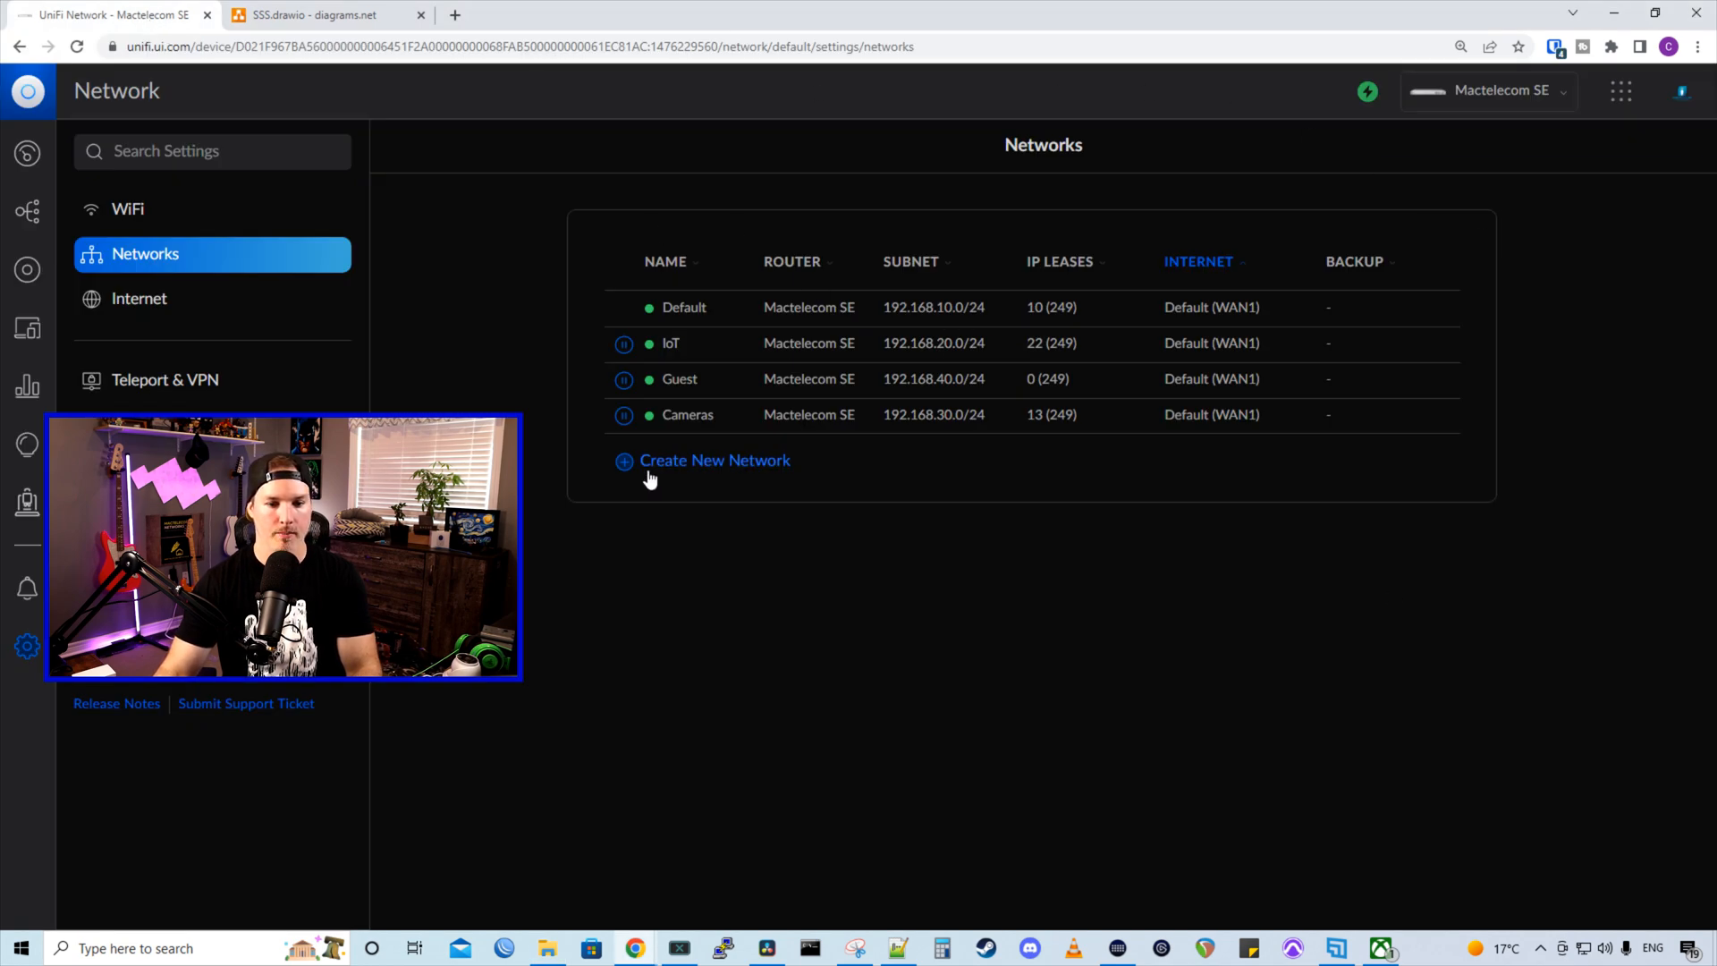
mouse_move(712, 470)
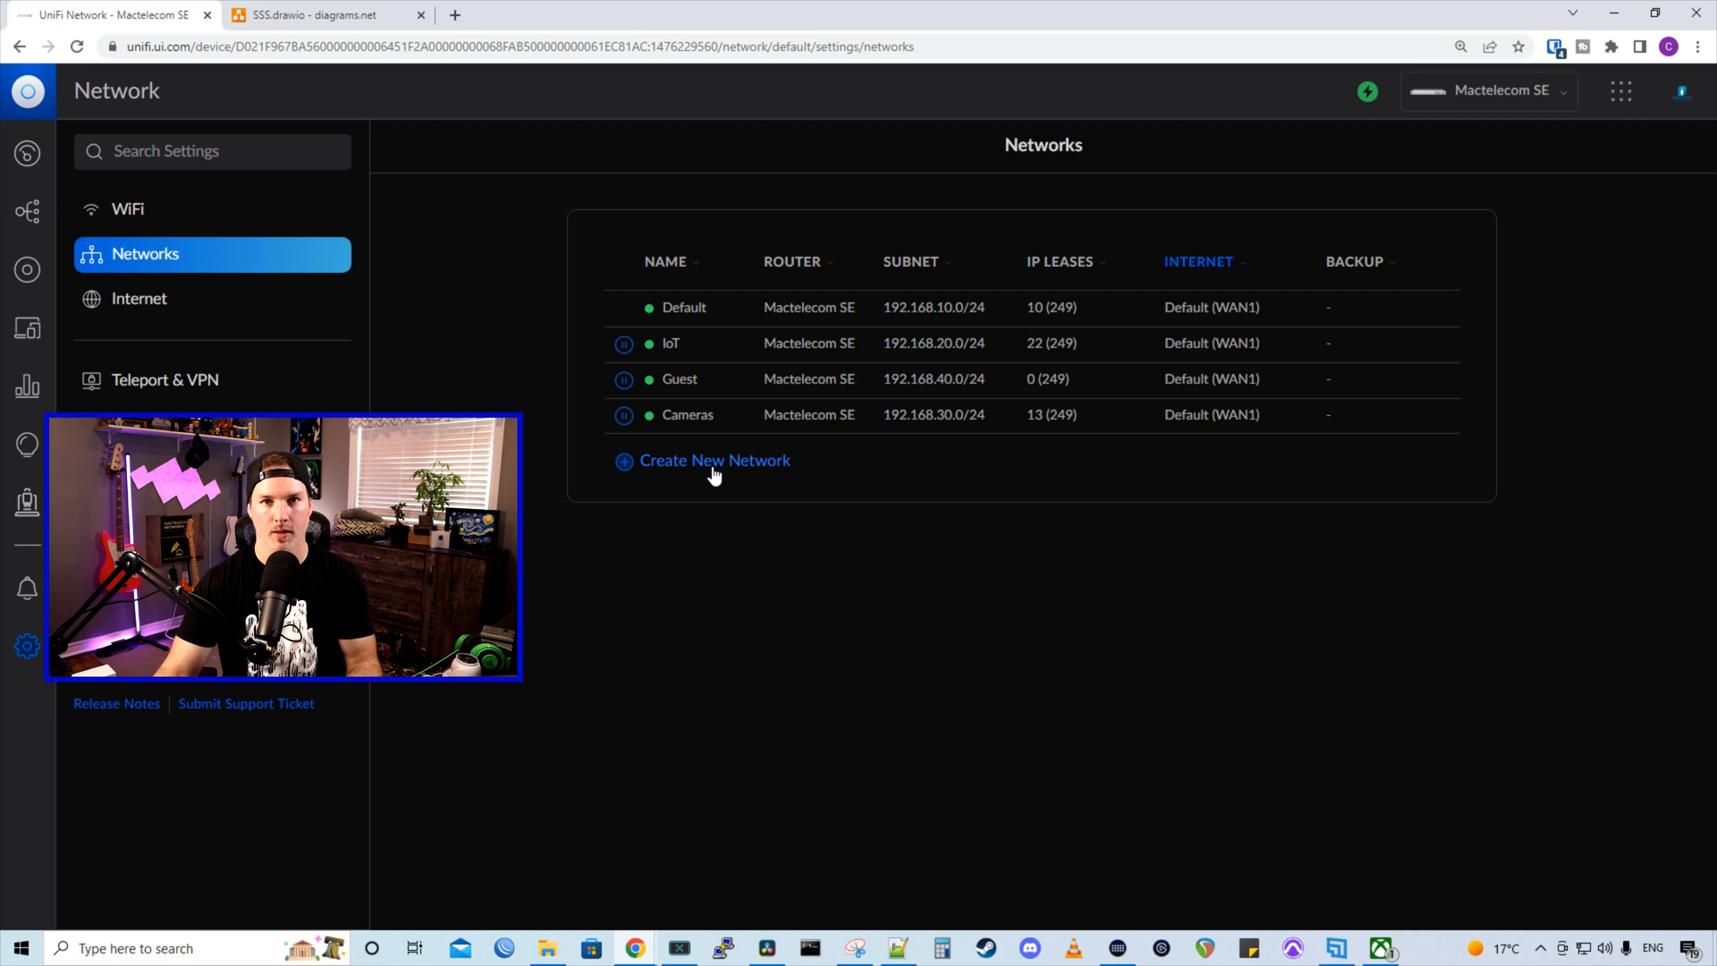
Start a new network named SSS with Auto Scale off and gateway host 192.168.50.1
left_click(715, 460)
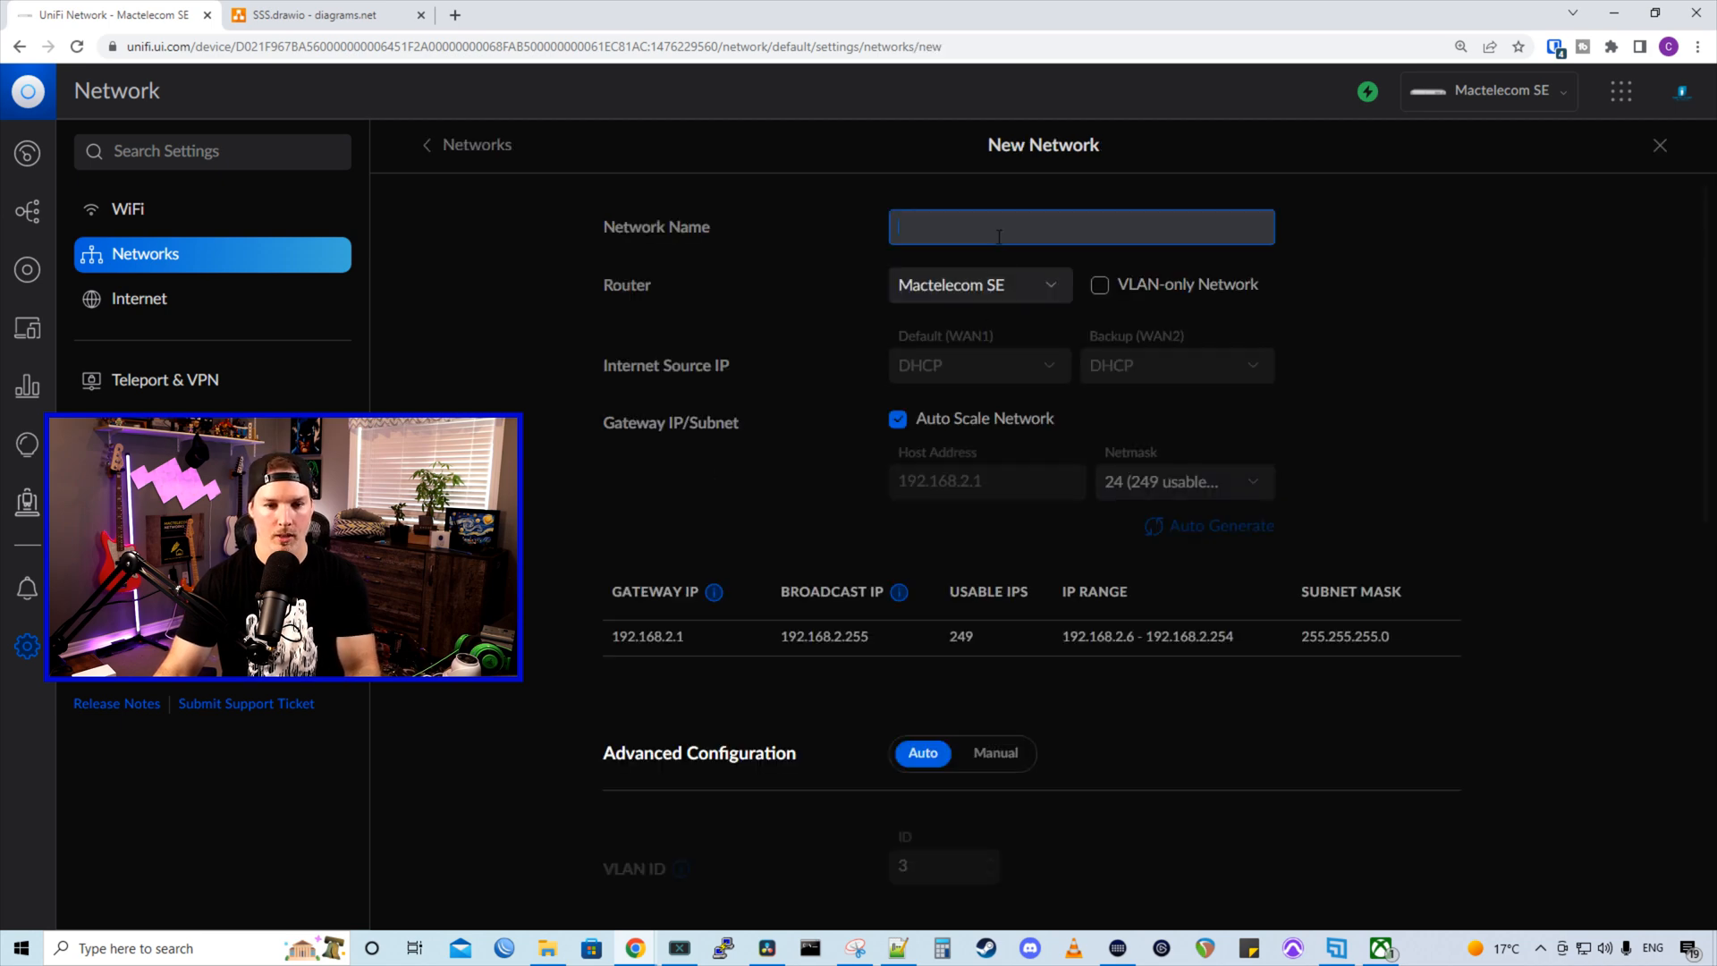
type("SSS")
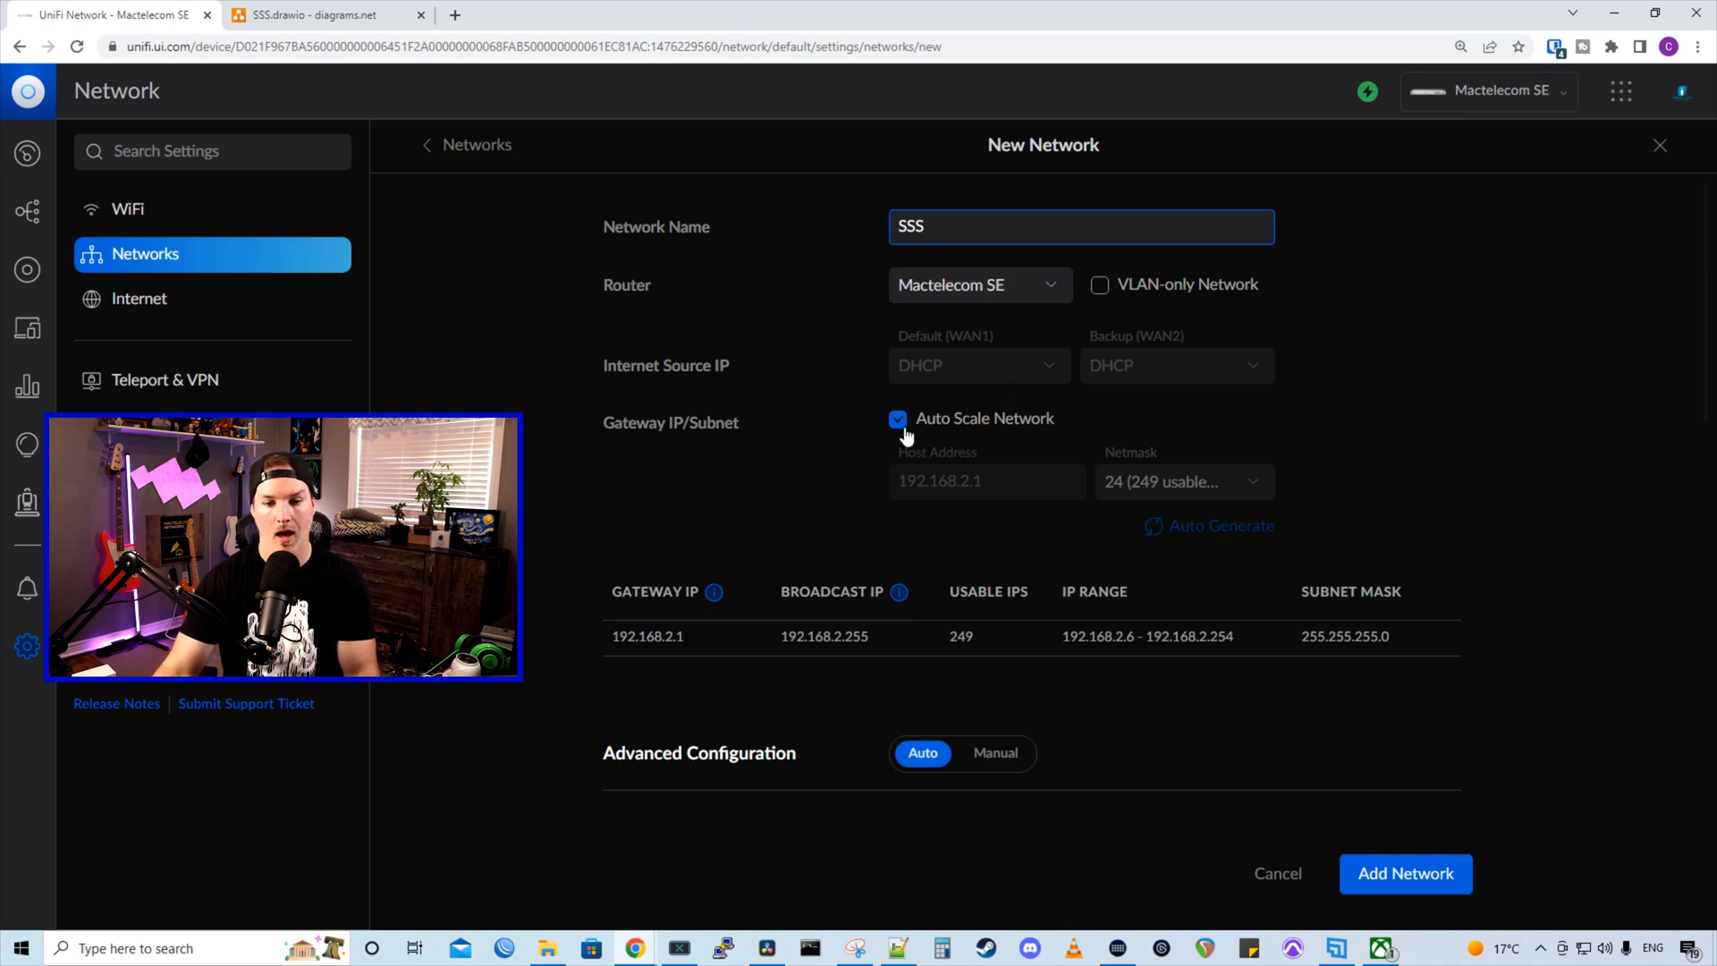
left_click(896, 419)
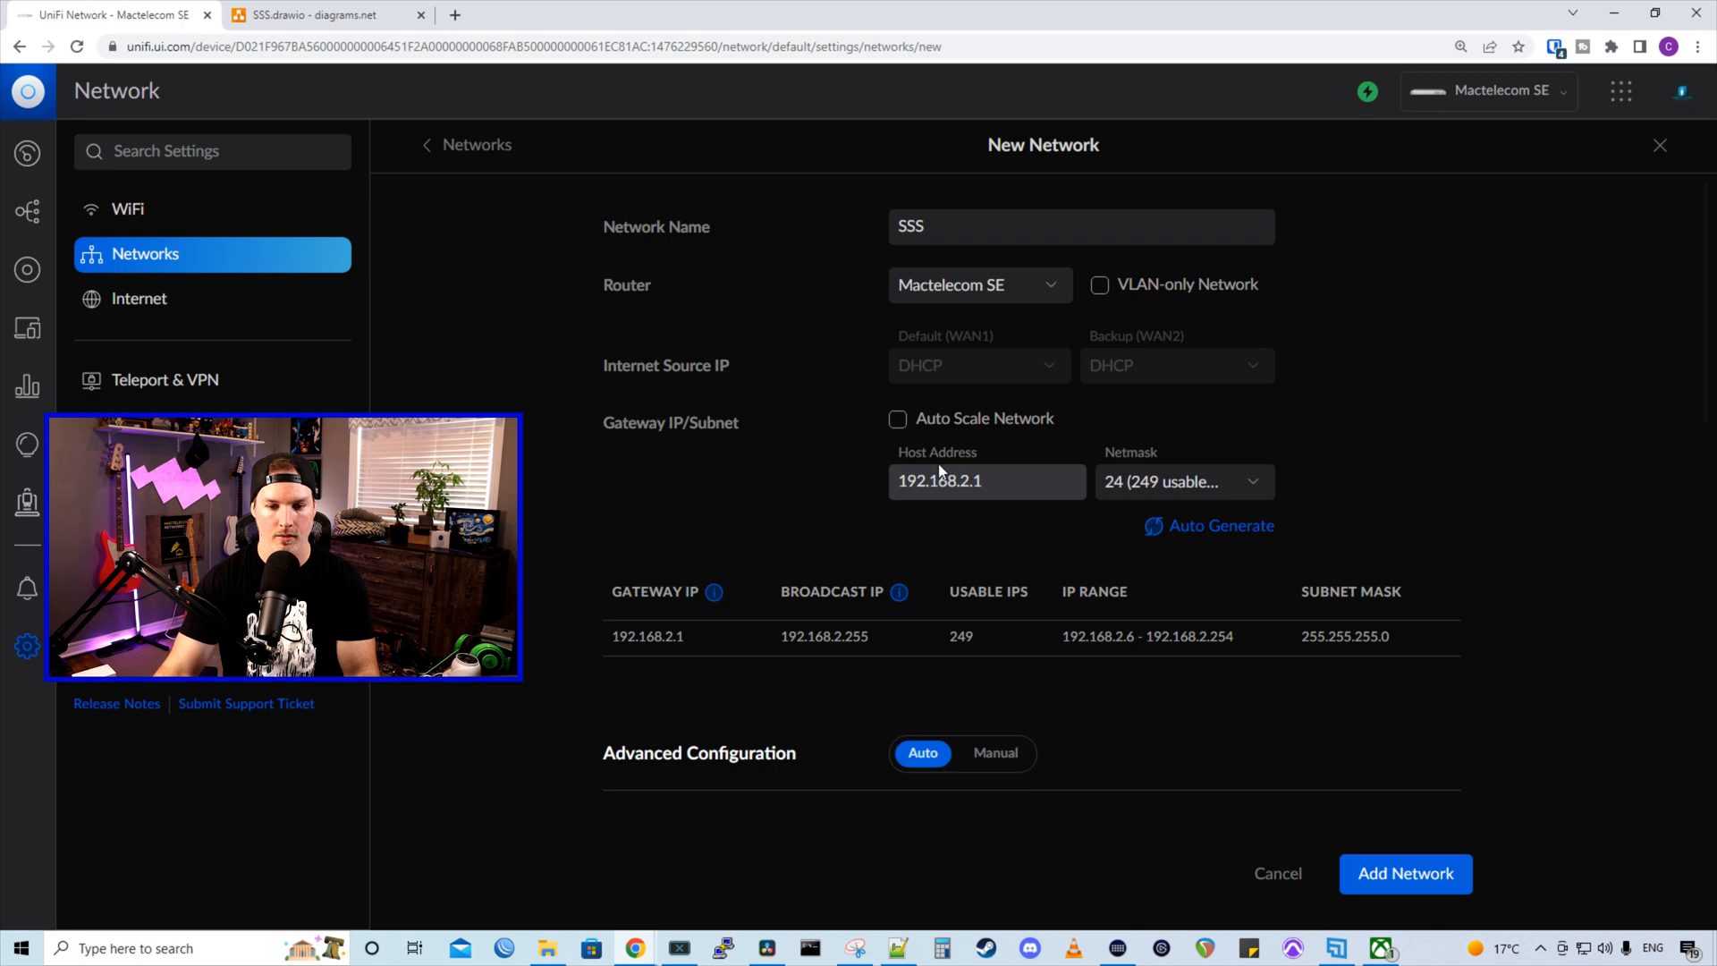
left_click(984, 482)
type("50")
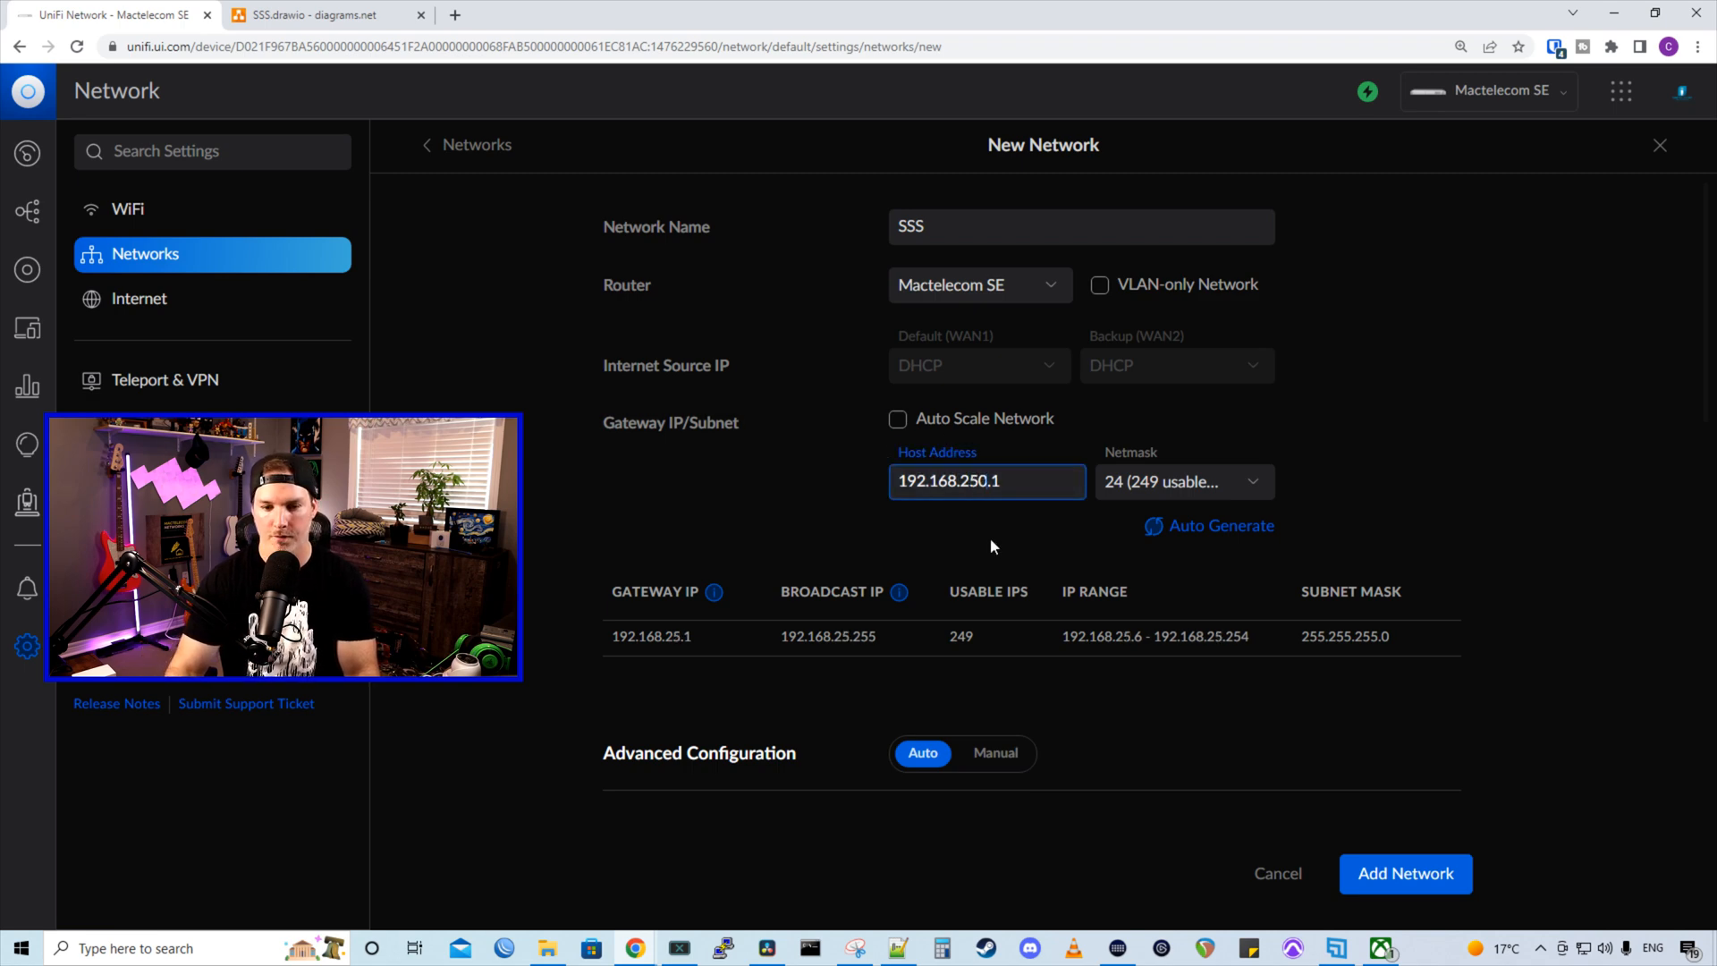
type("192.168.50.1")
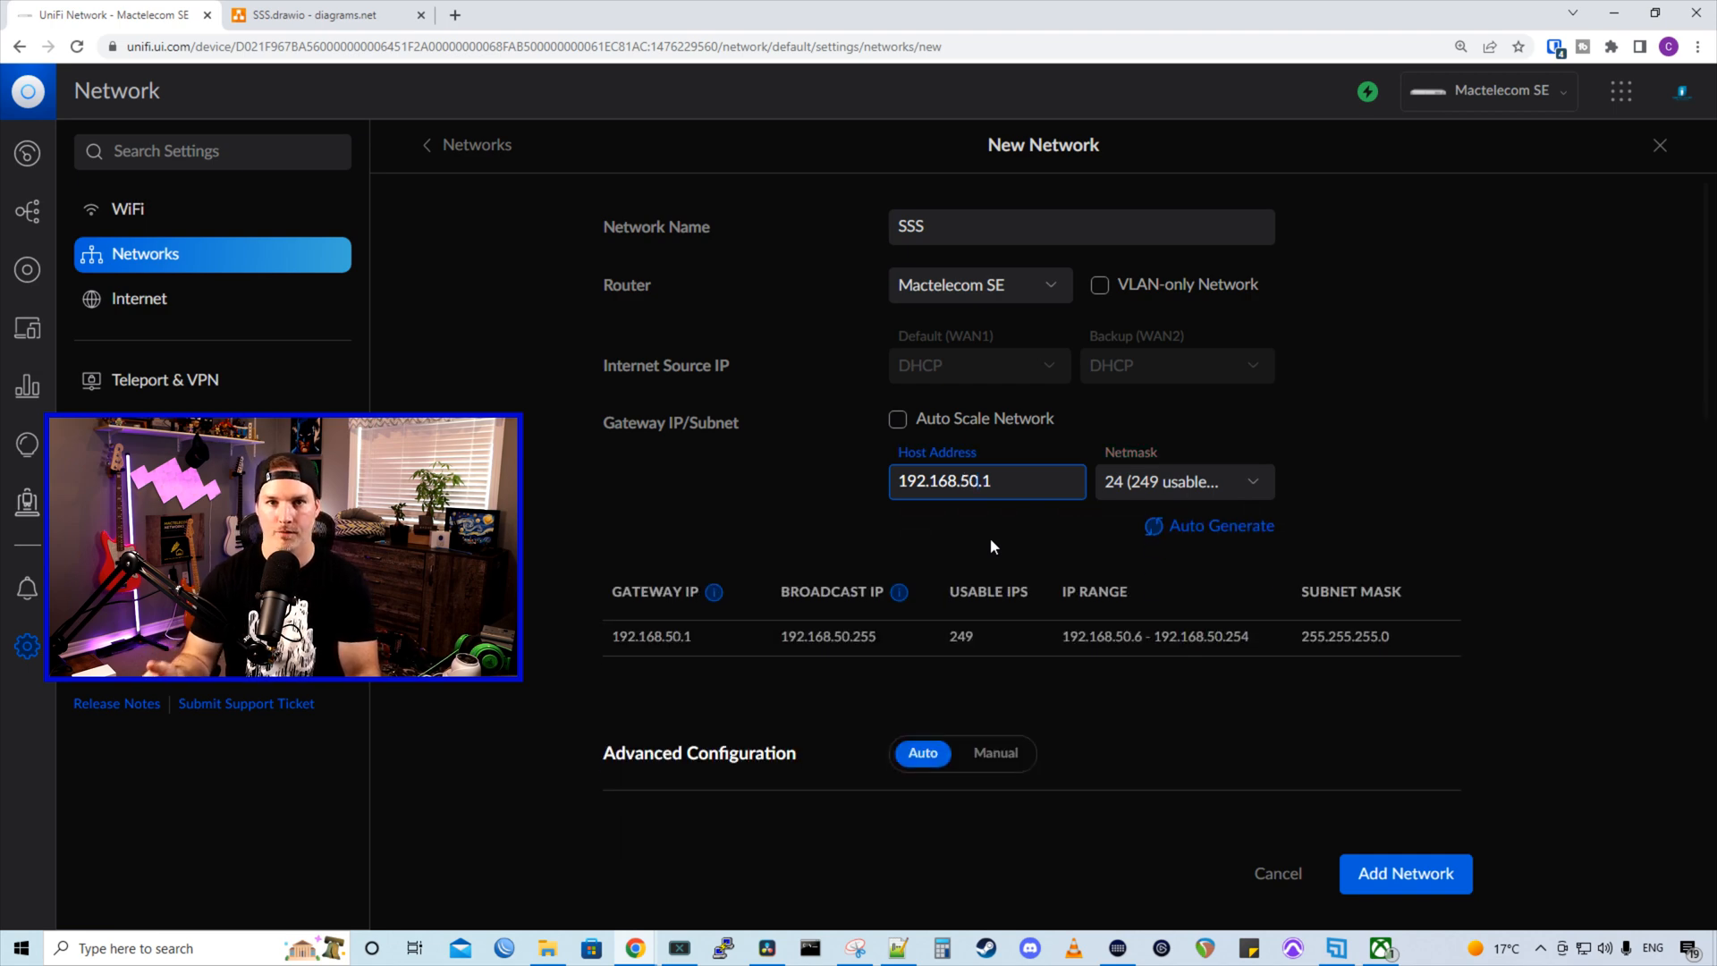
Set Advanced to Manual with VLAN ID 50 and add the SSS network
scroll("down", 3)
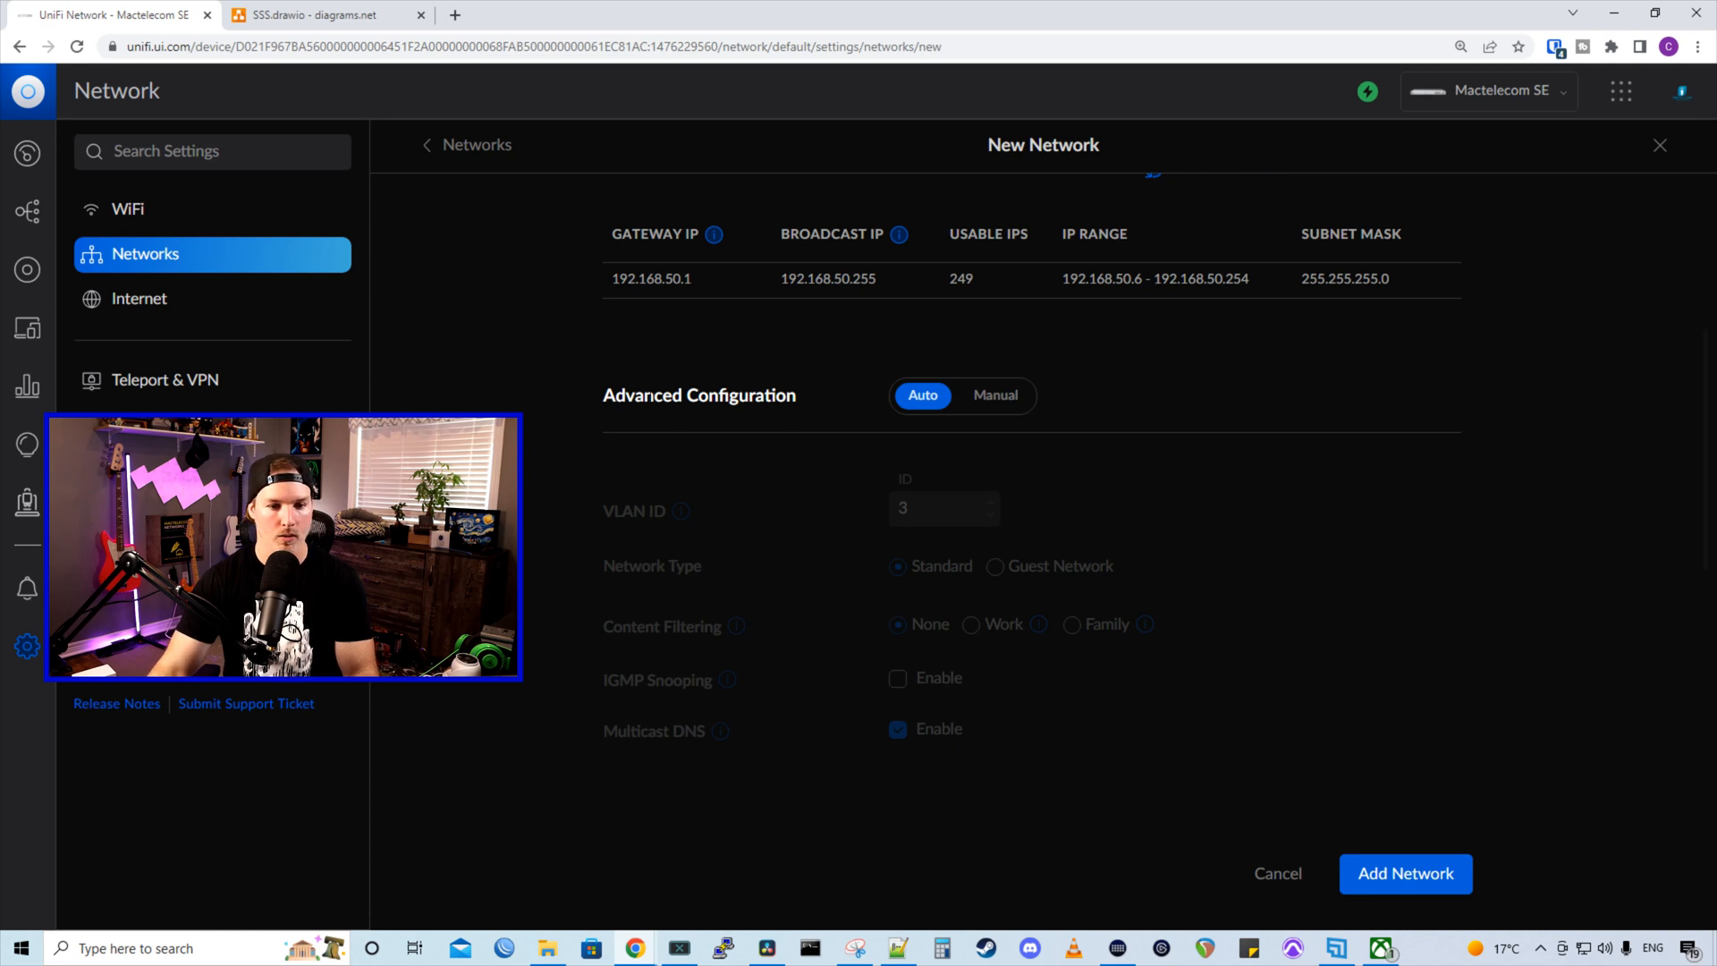
mouse_move(995, 396)
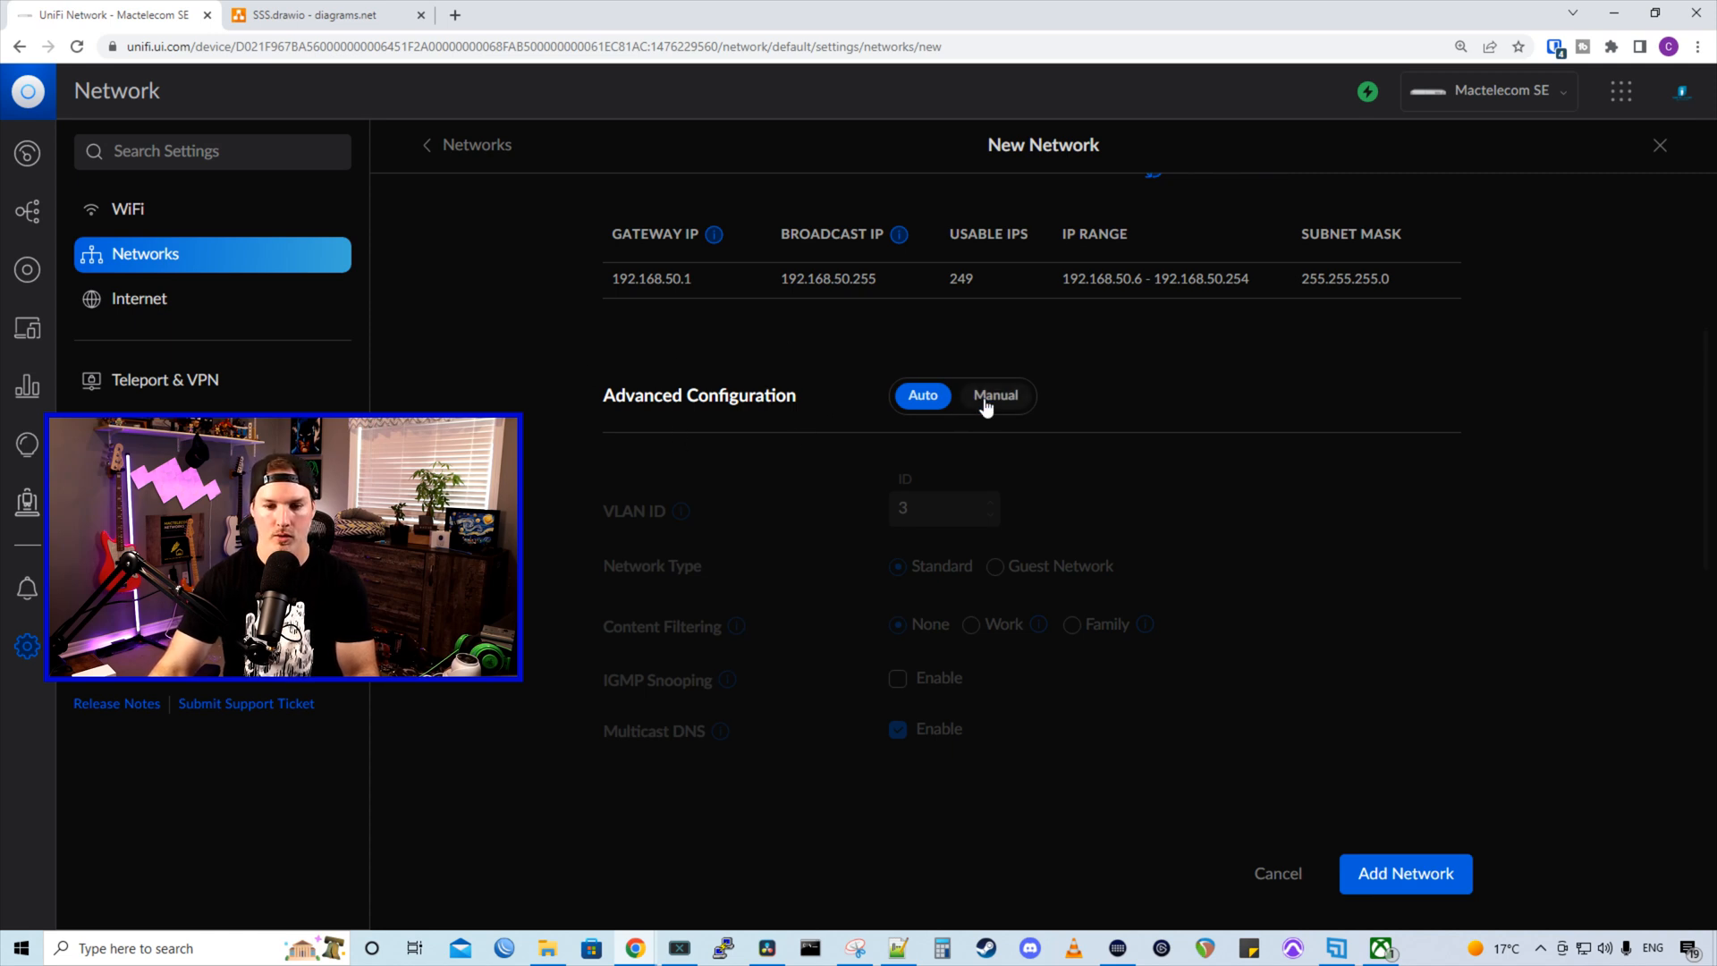
left_click(993, 395)
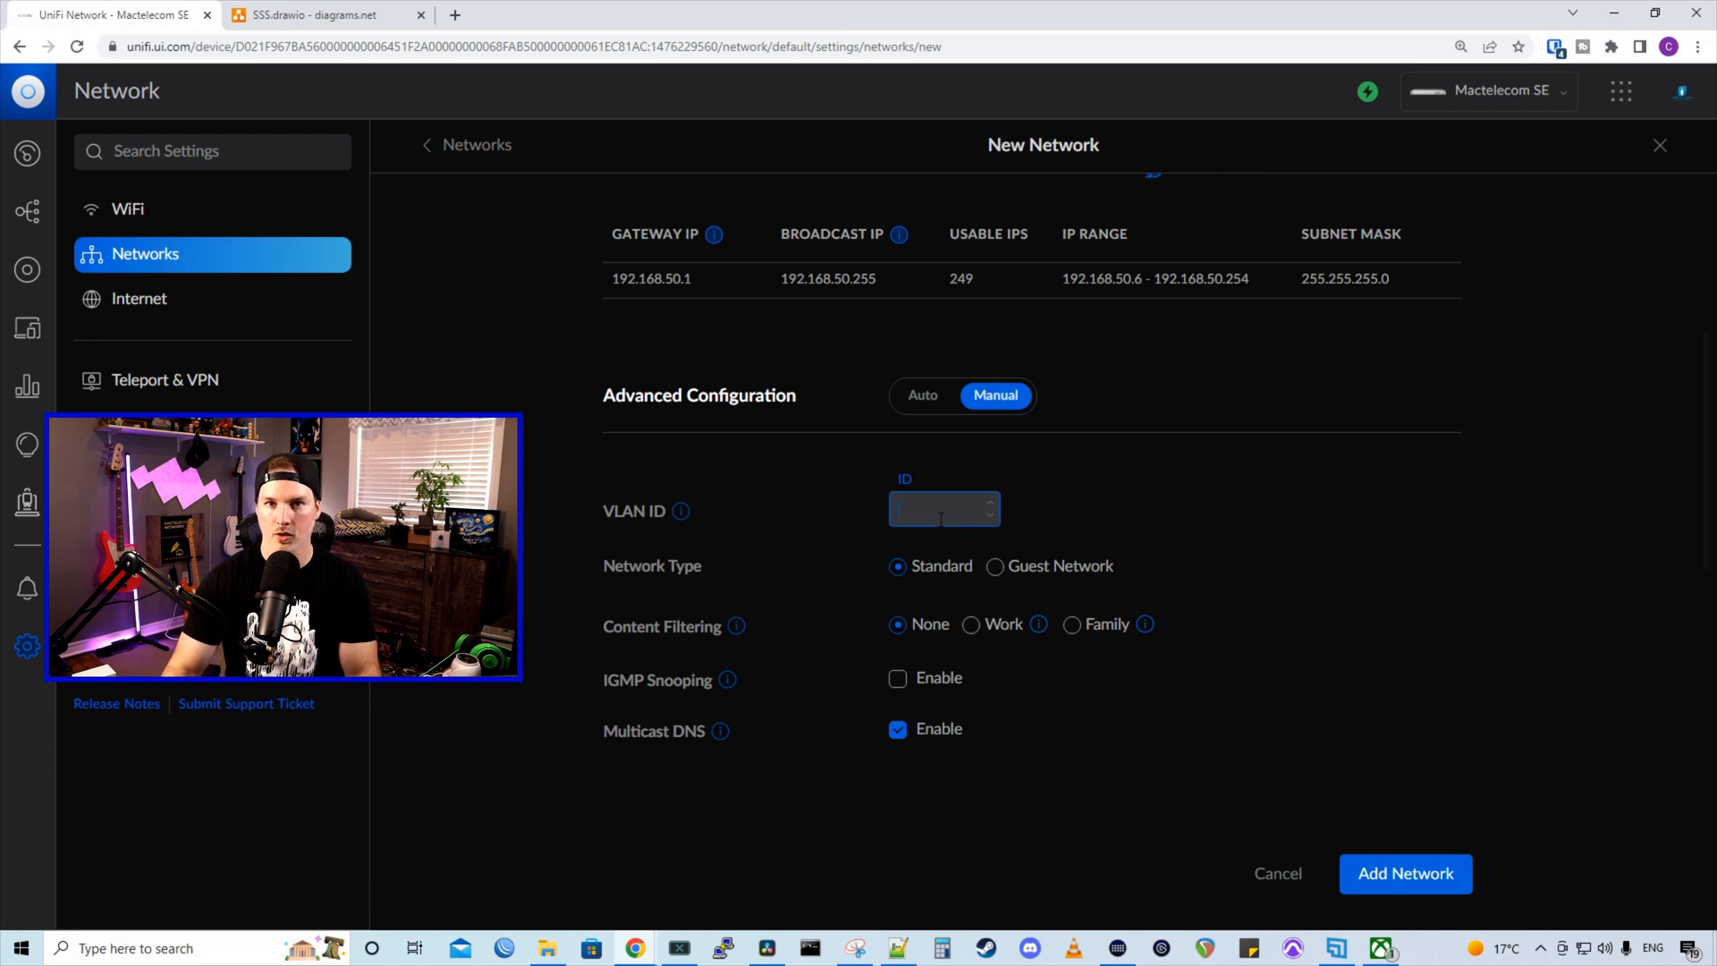
type("50")
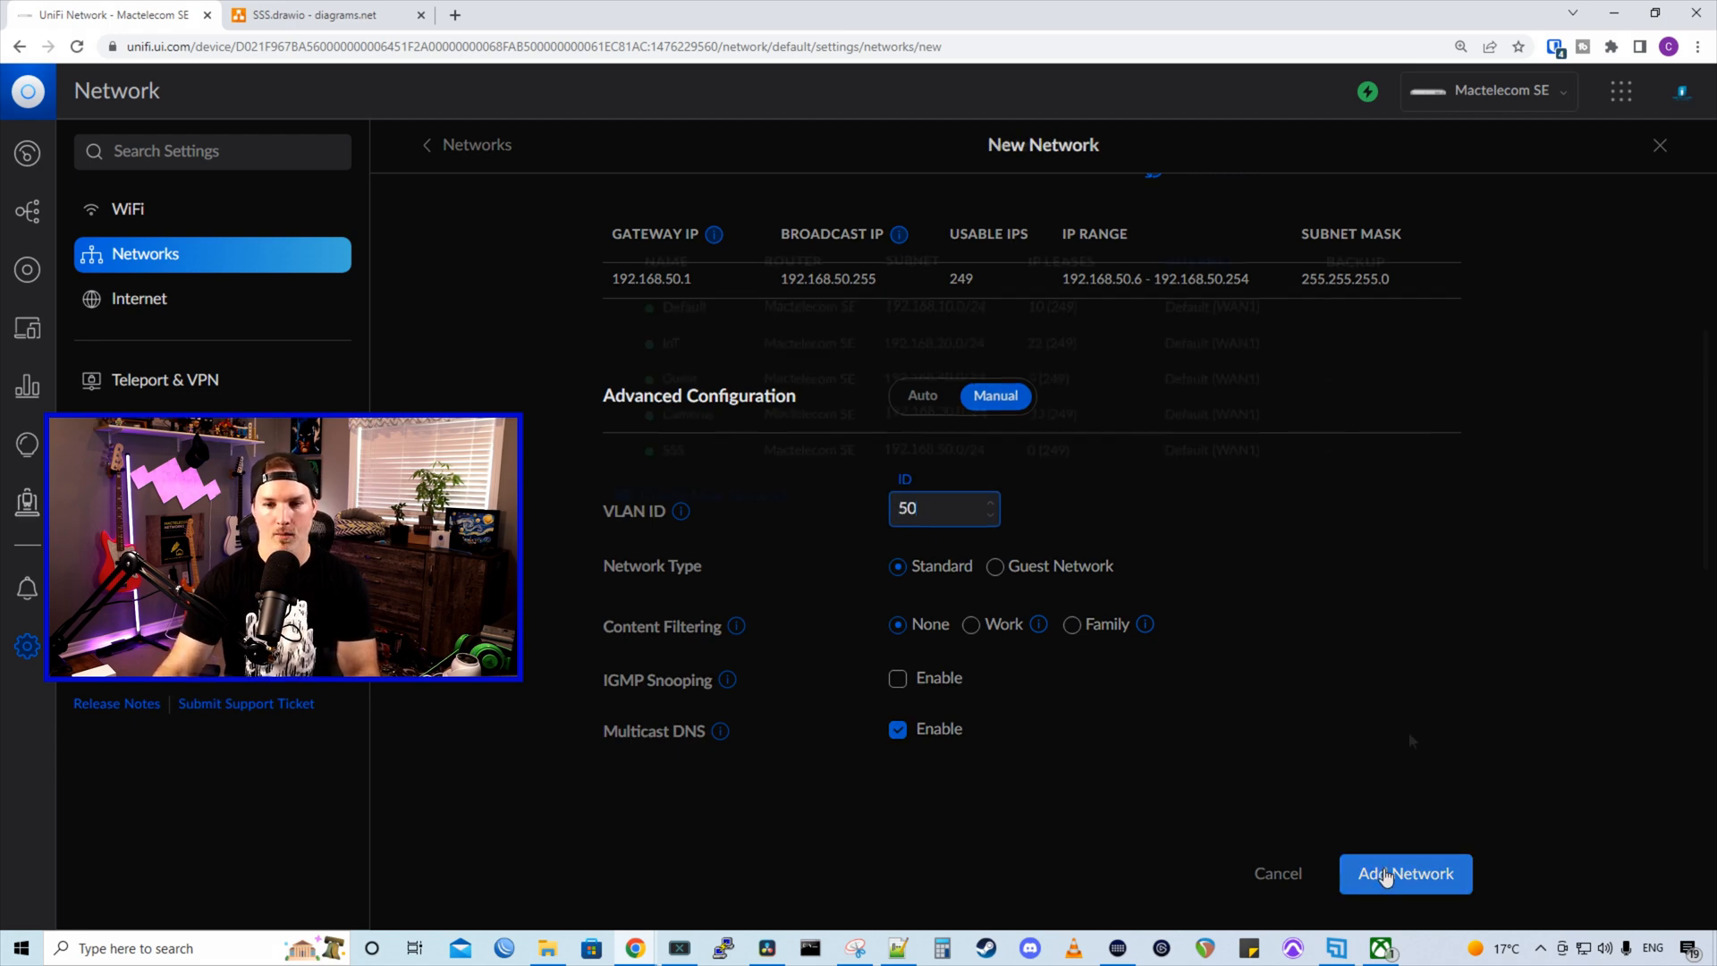
left_click(1406, 873)
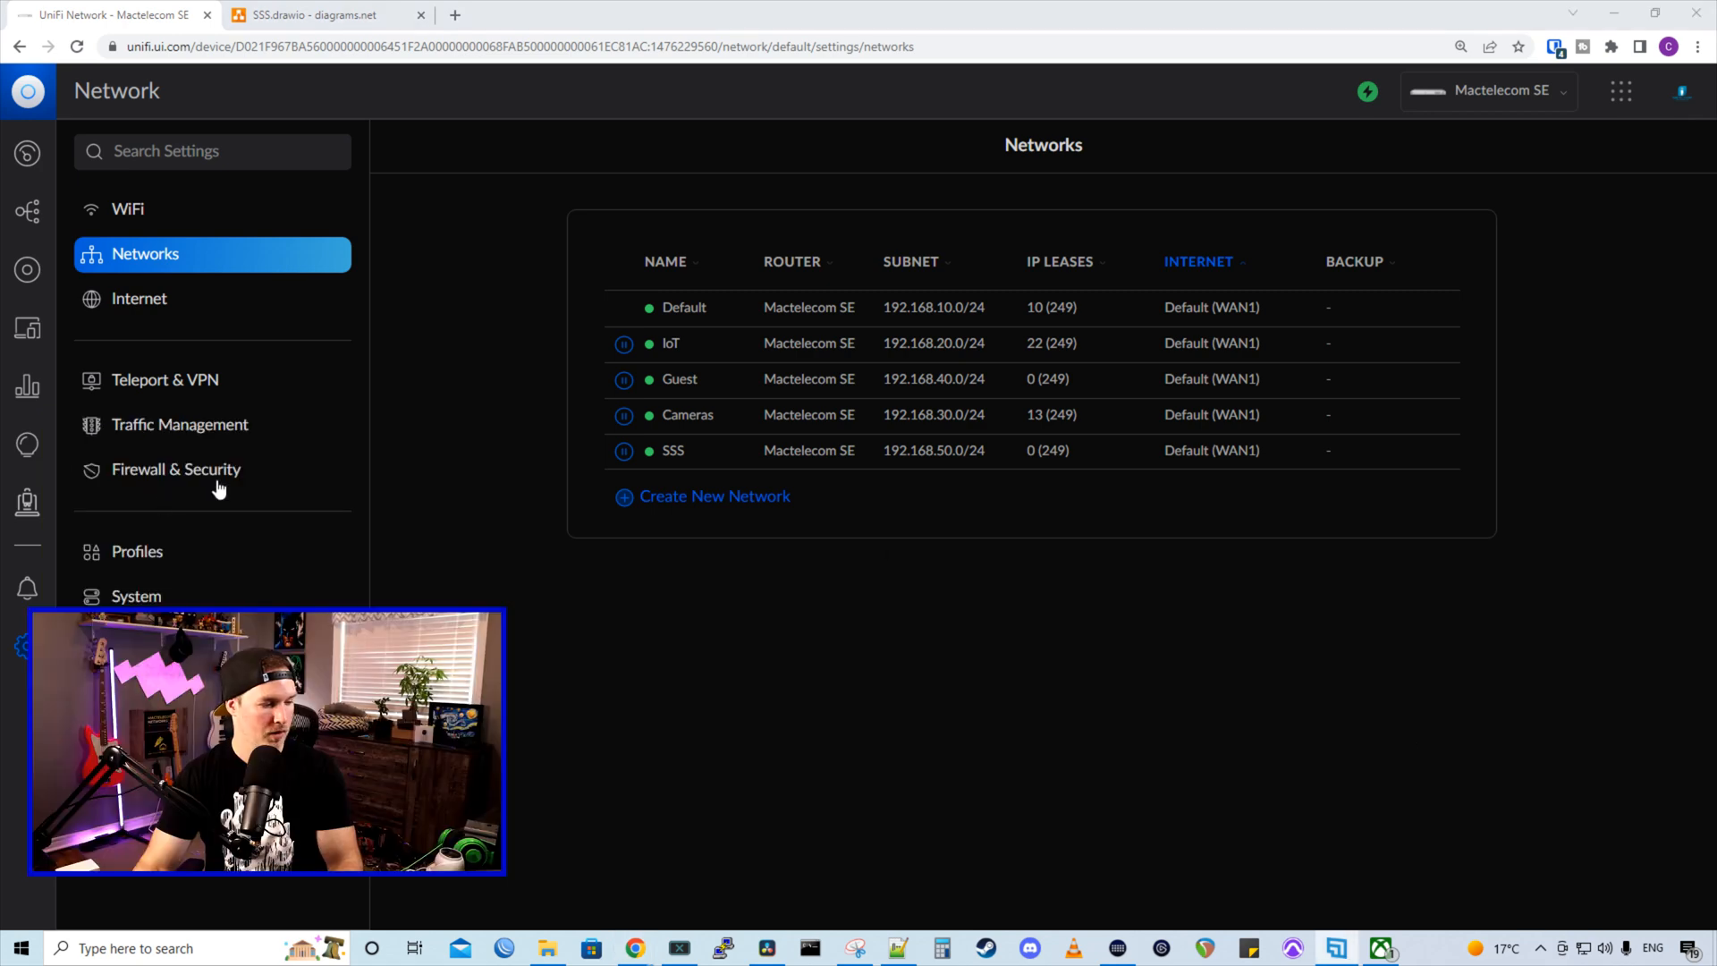
Begin an Internet Out firewall rule described 'SSS no internet access'
left_click(175, 469)
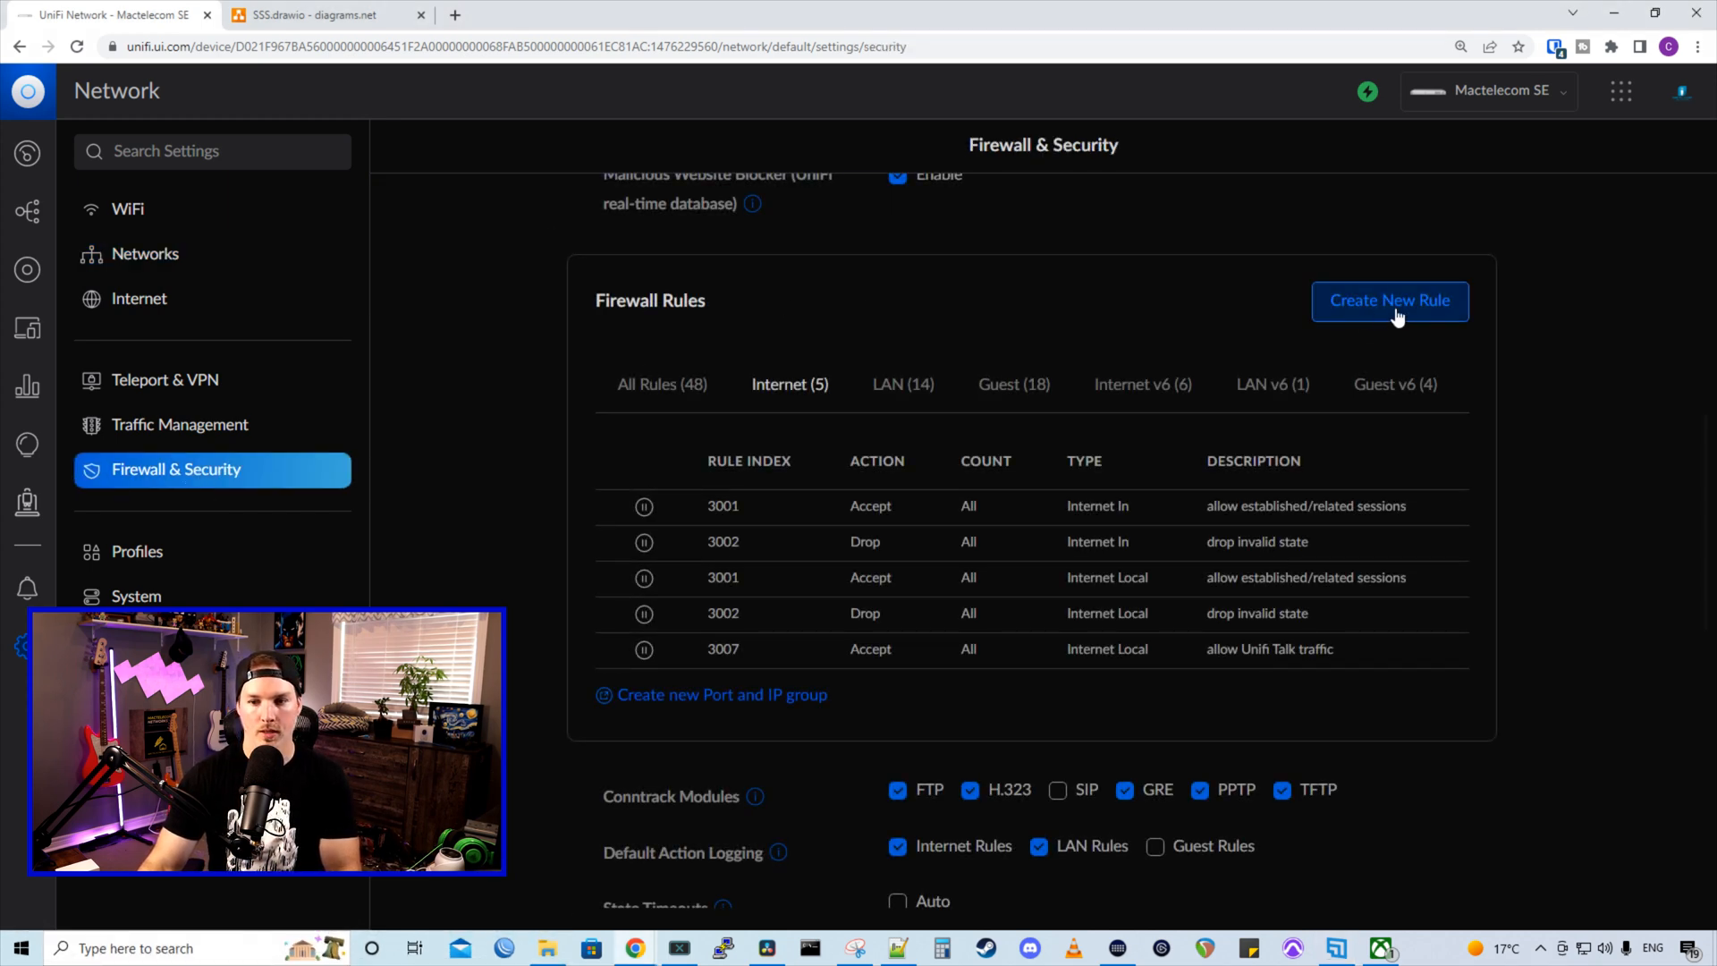
left_click(1388, 301)
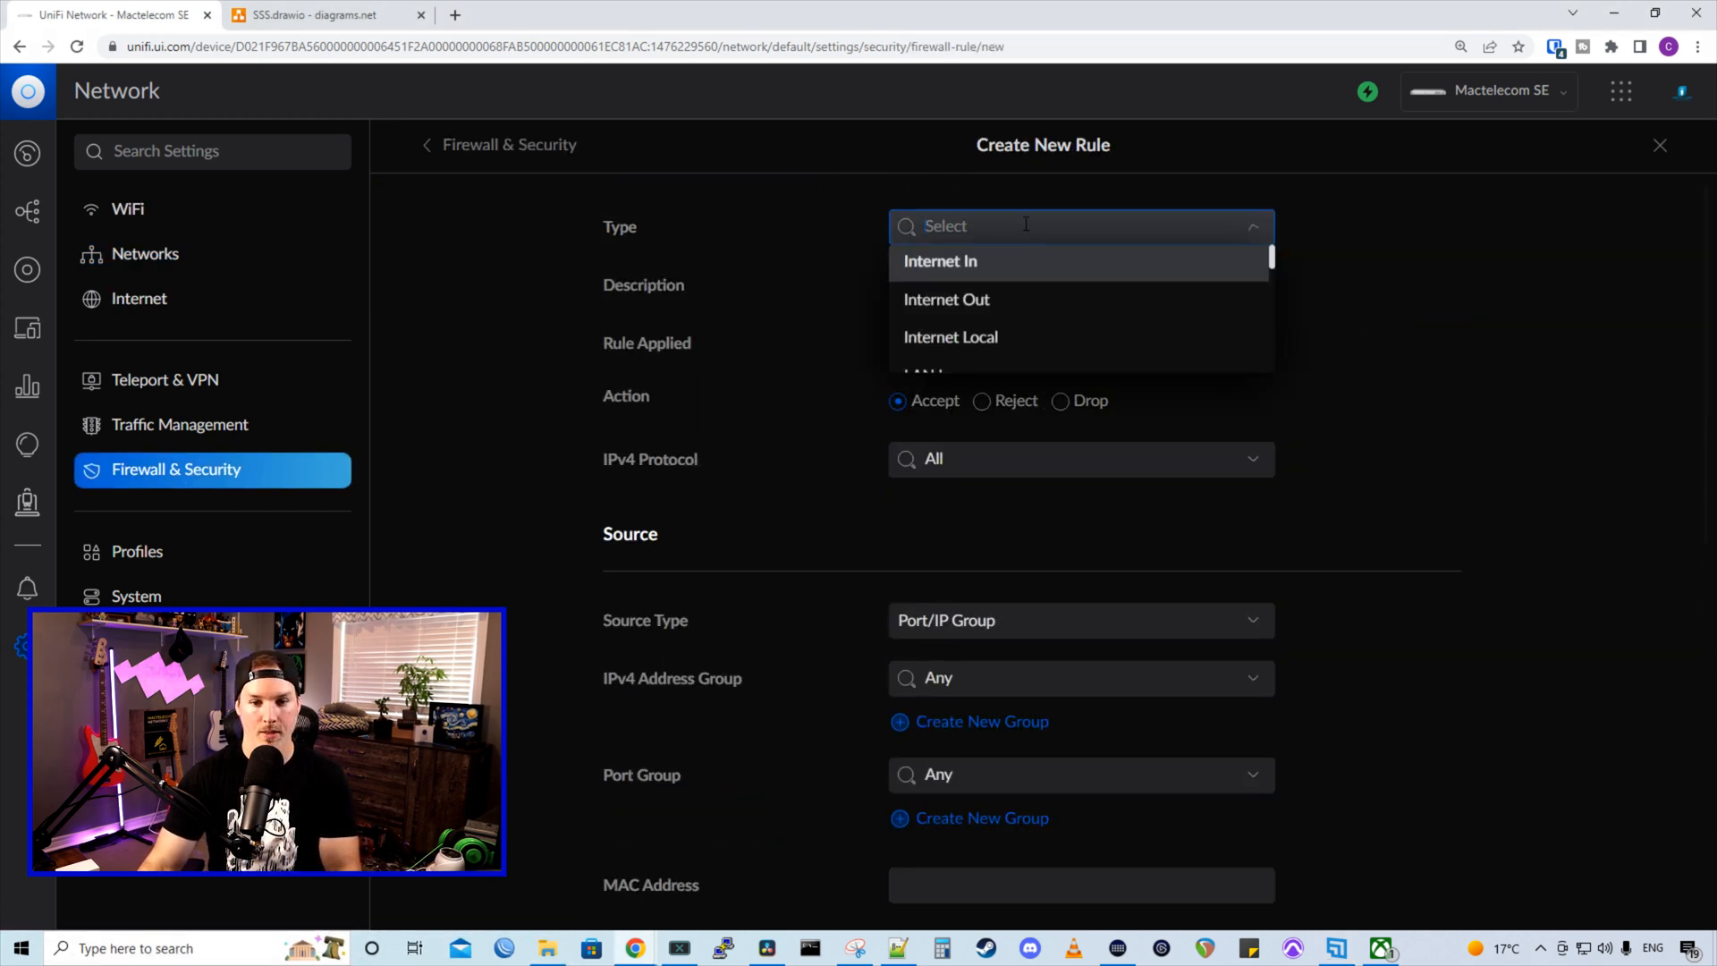
left_click(945, 299)
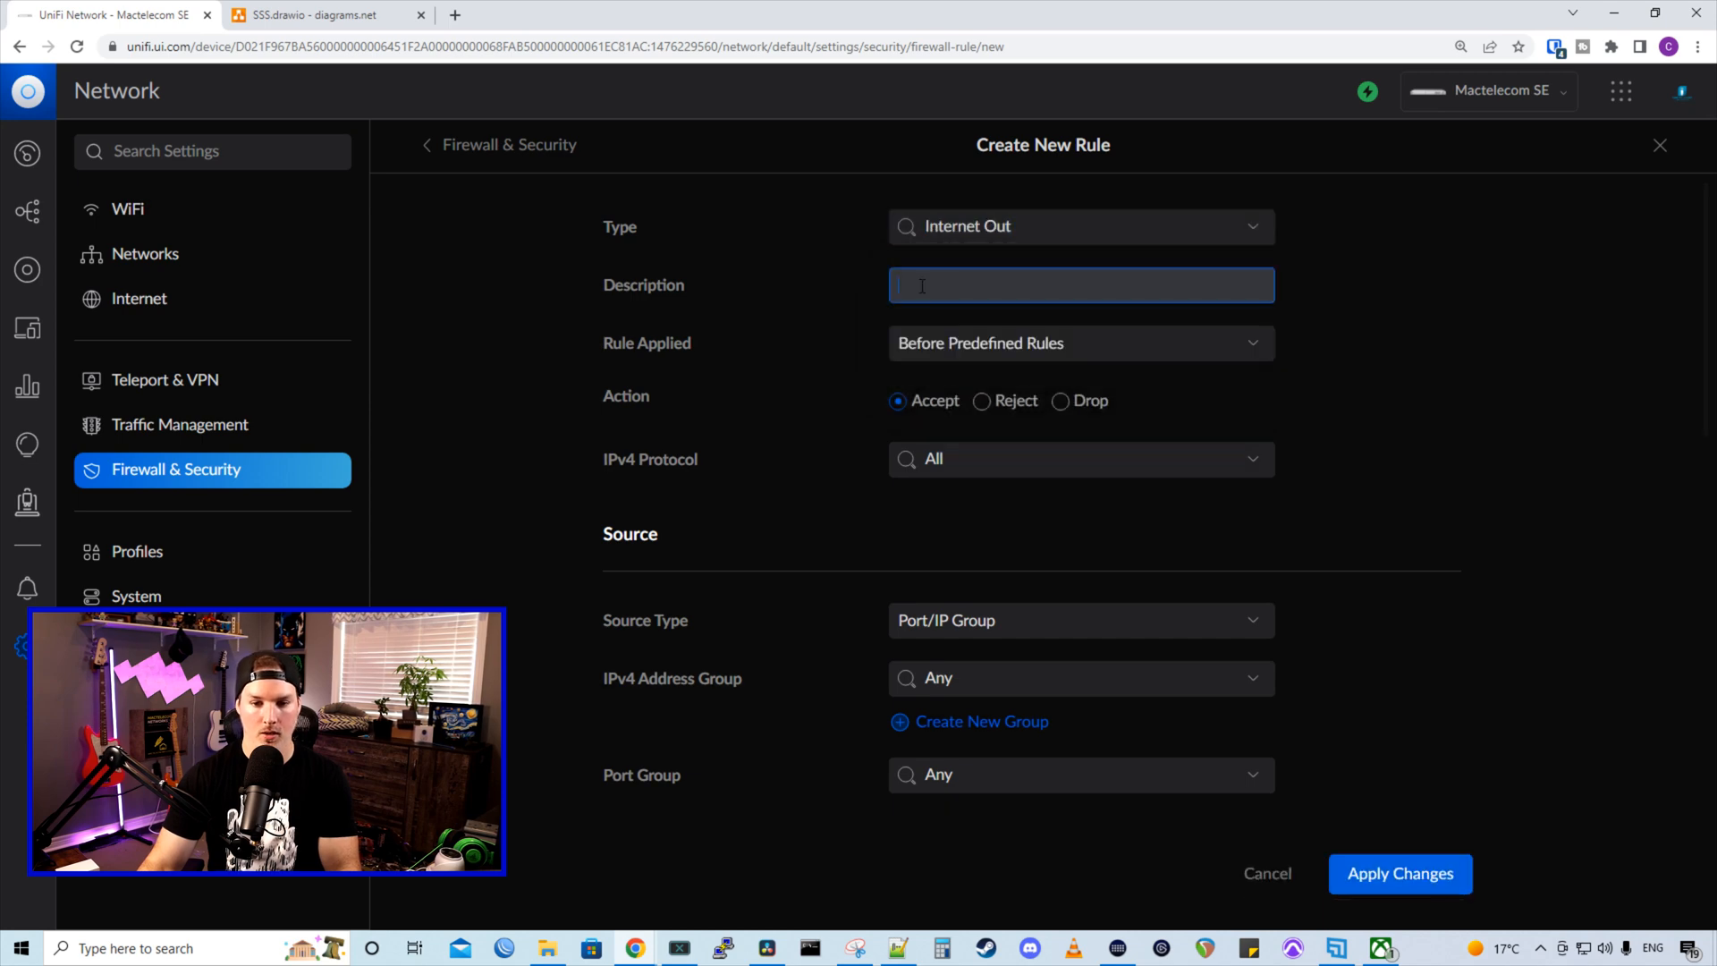
type("SSS no internet access")
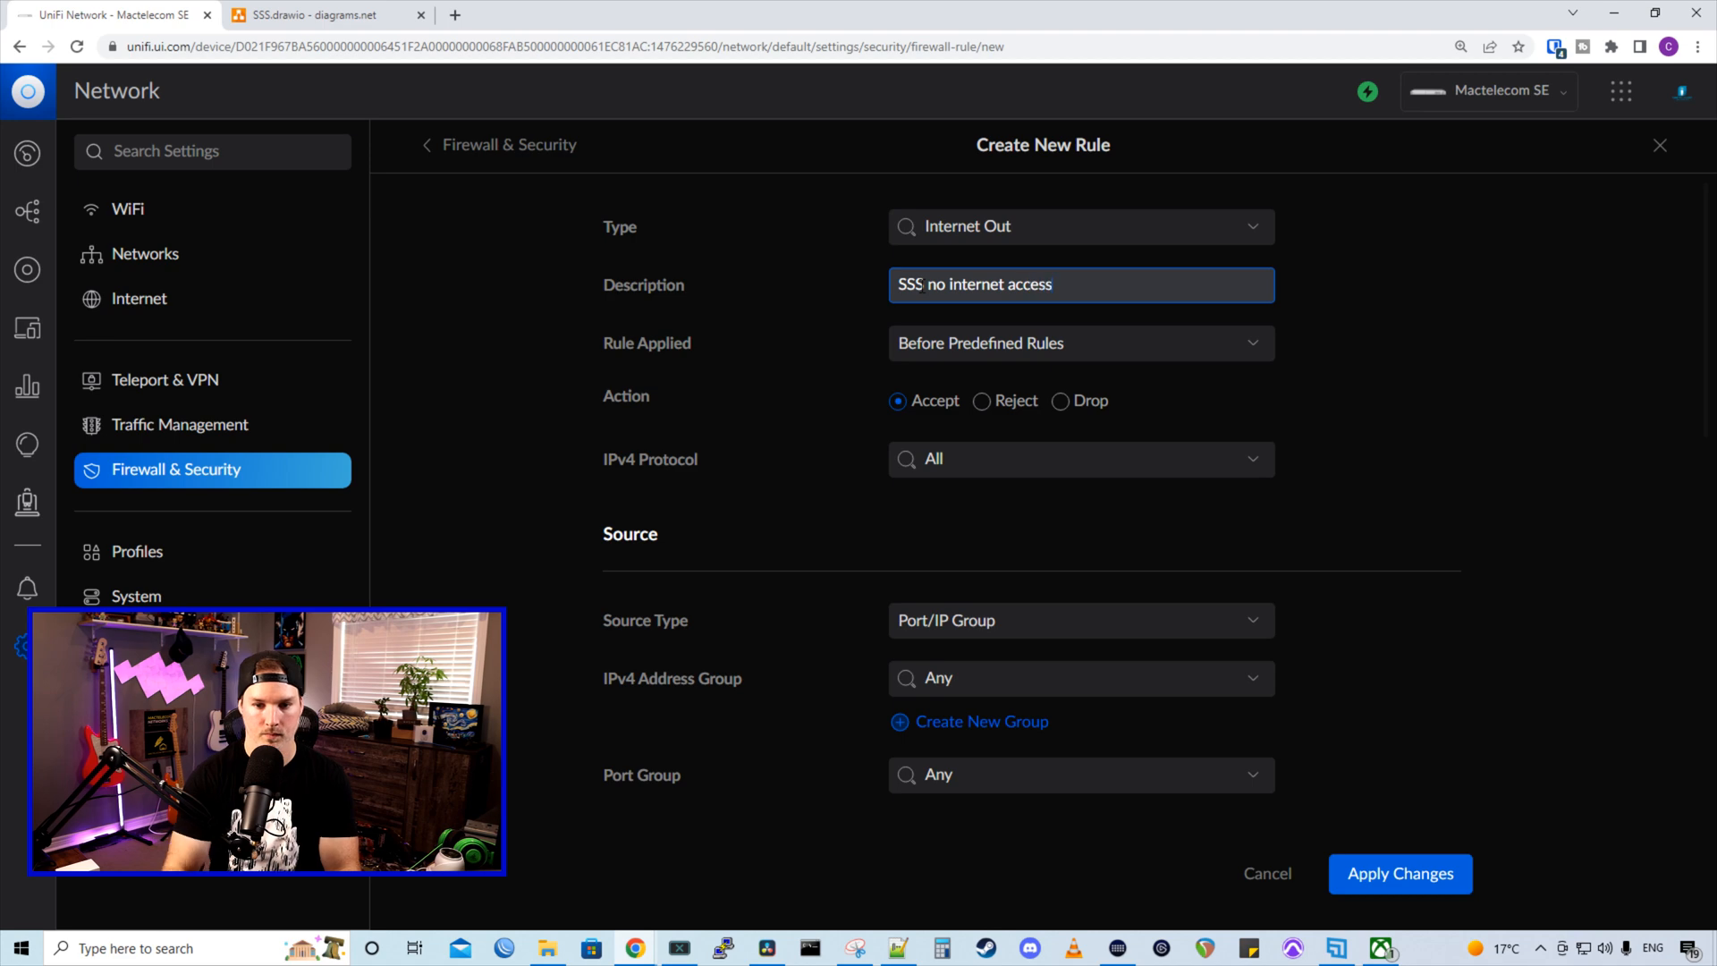
Make the rule drop traffic sourced from network SSS and apply it
left_click(1060, 399)
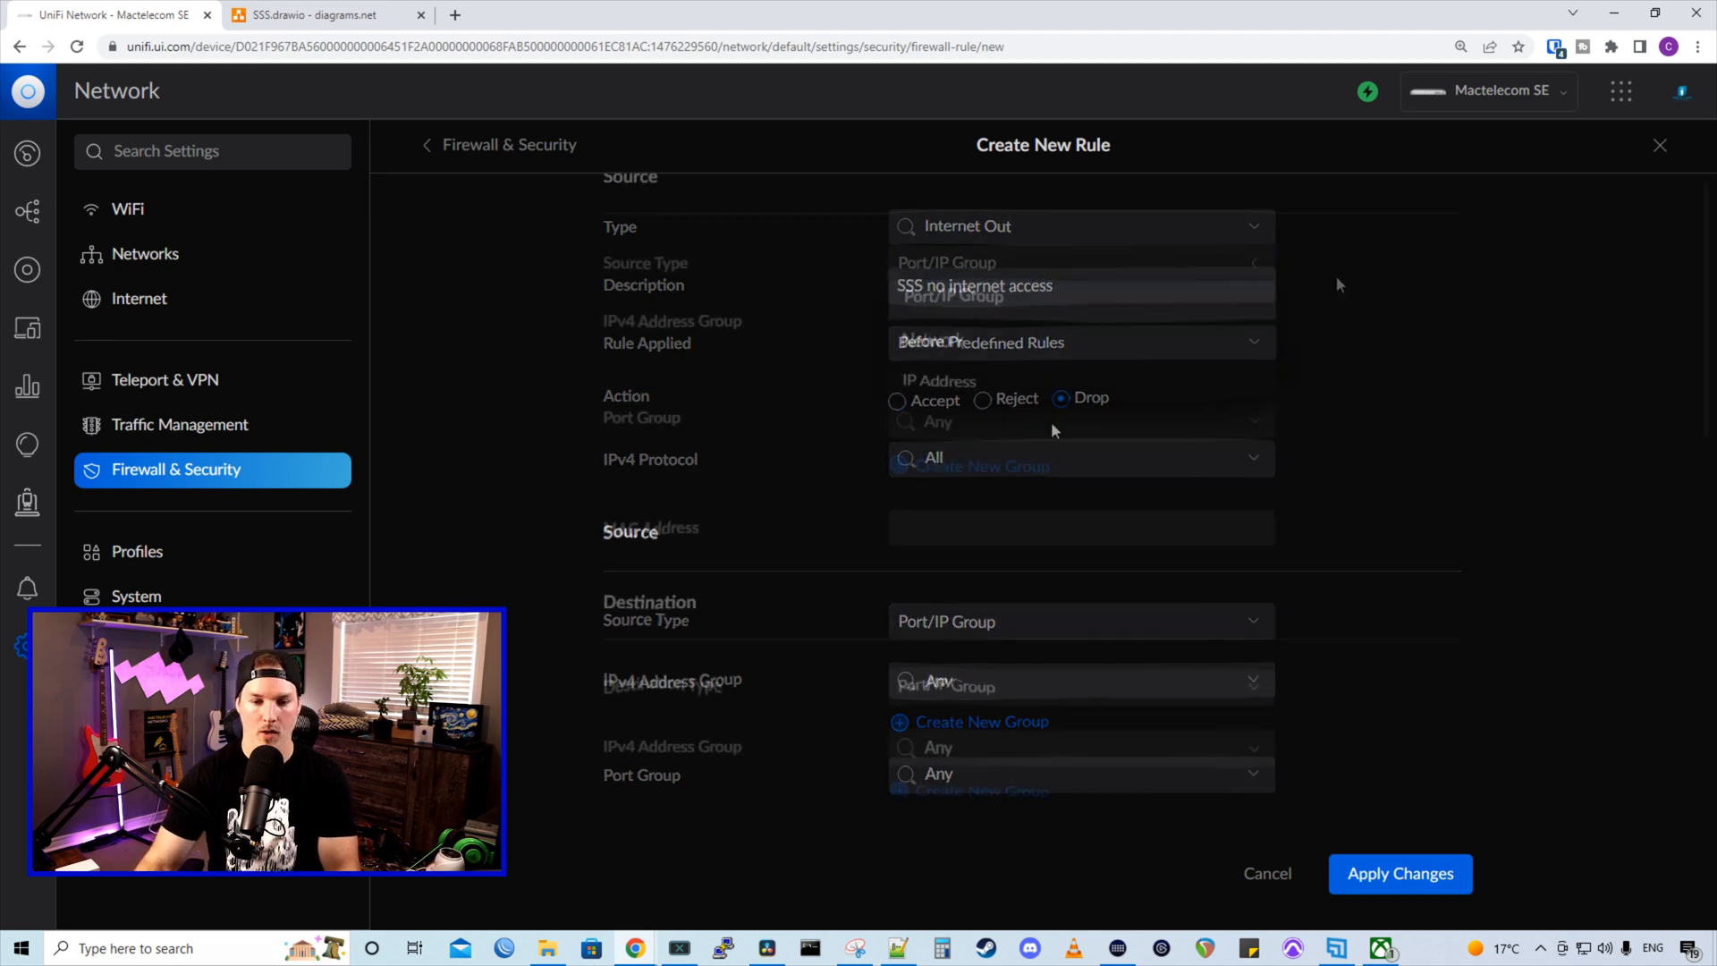
left_click(1079, 261)
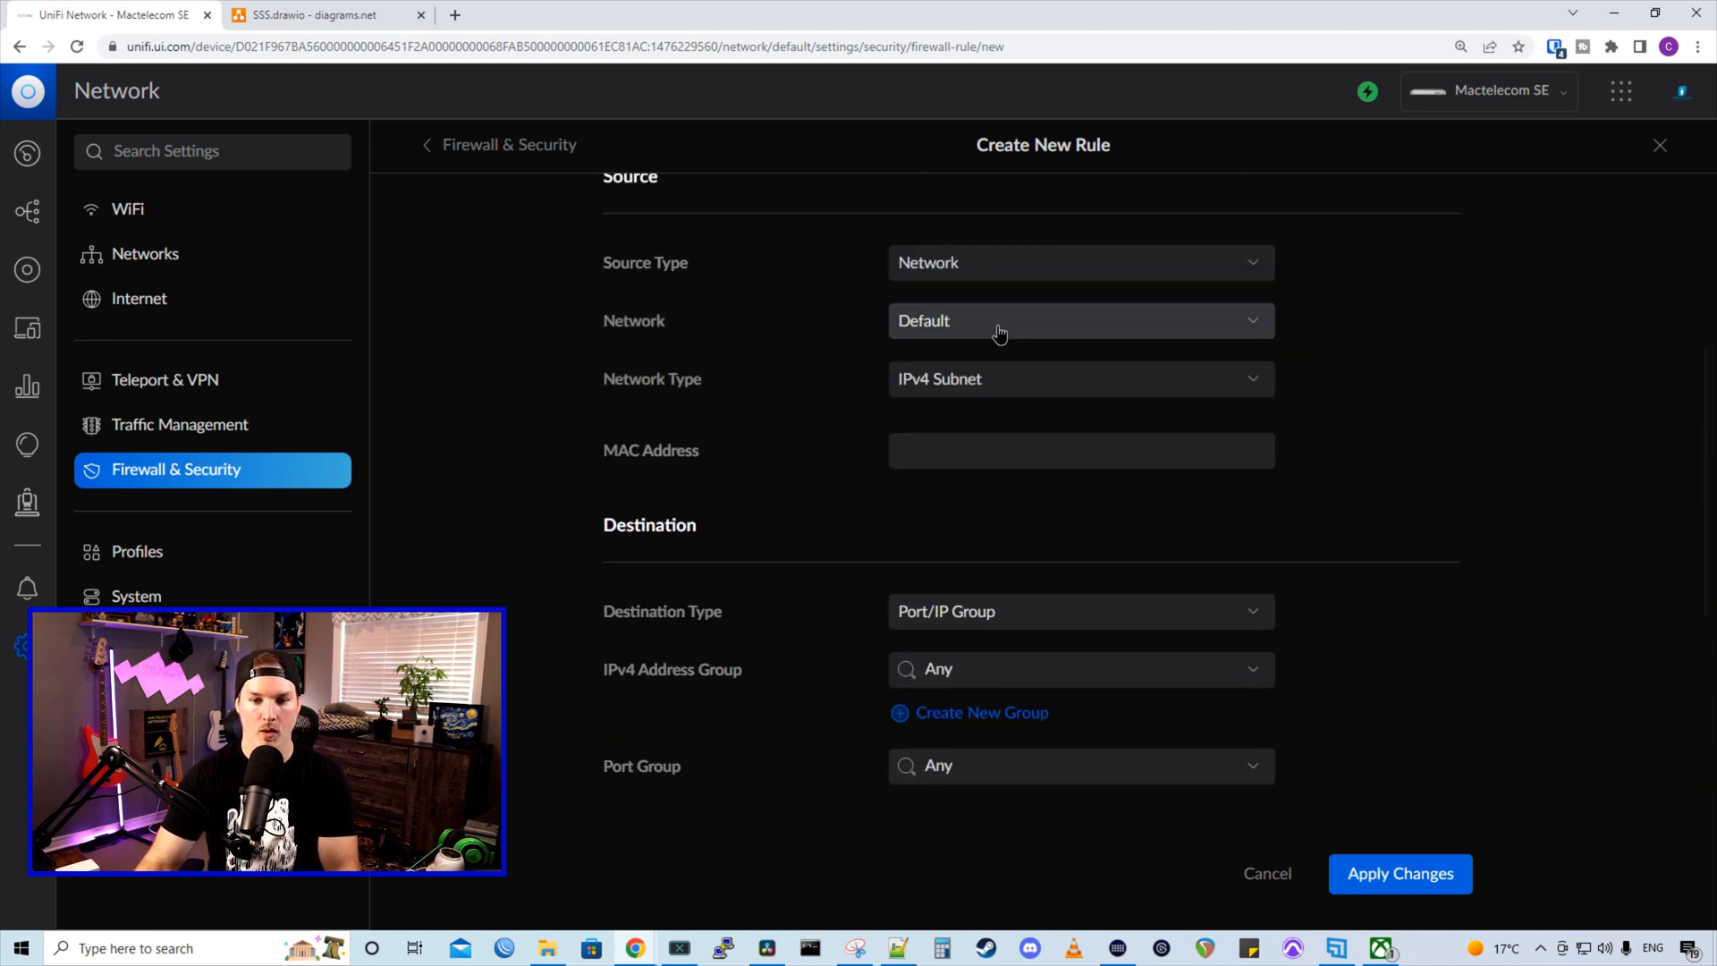
left_click(1078, 320)
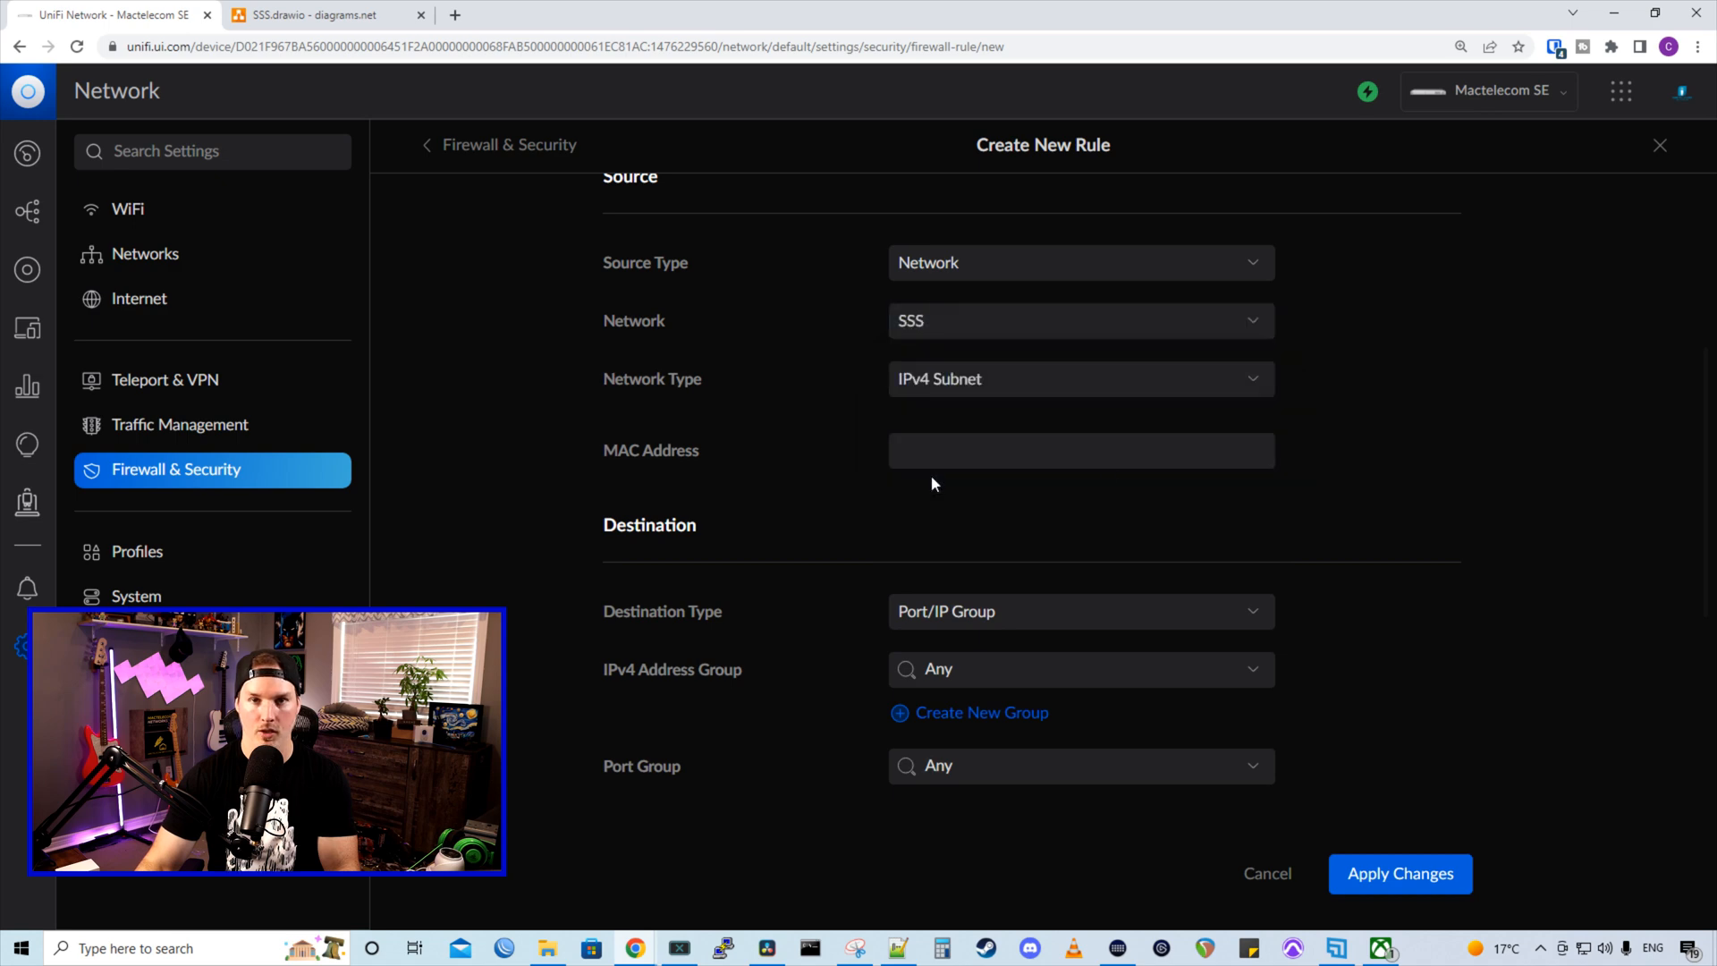
scroll("down", 3)
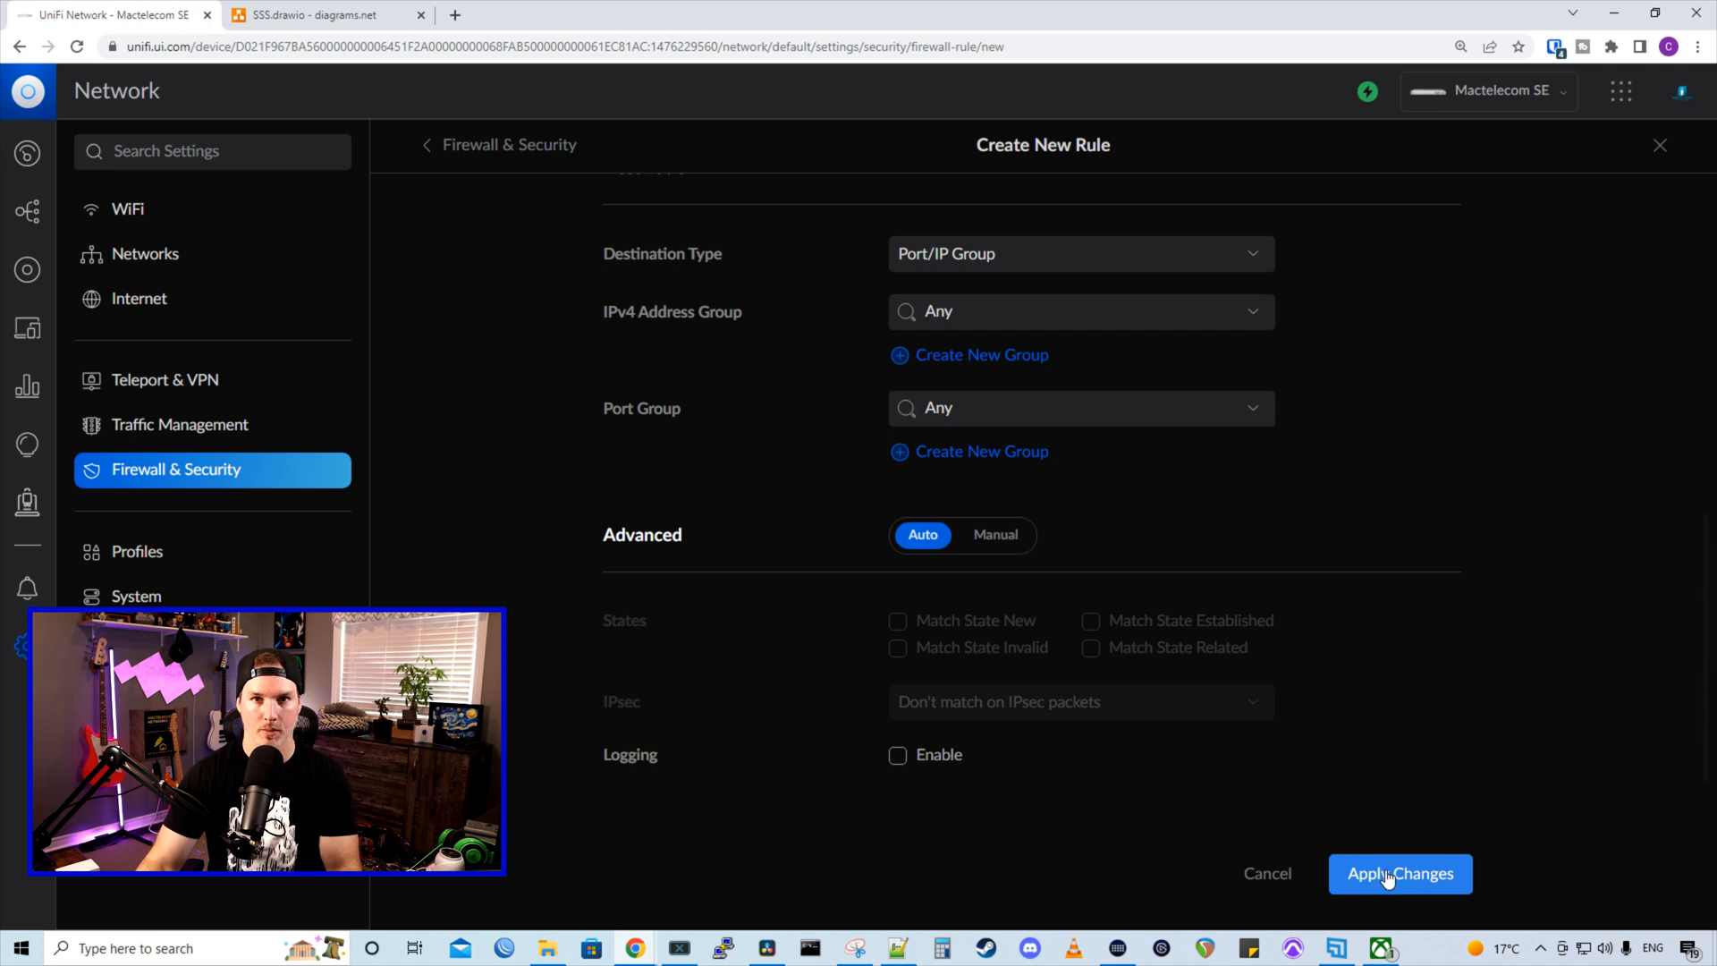
left_click(1399, 875)
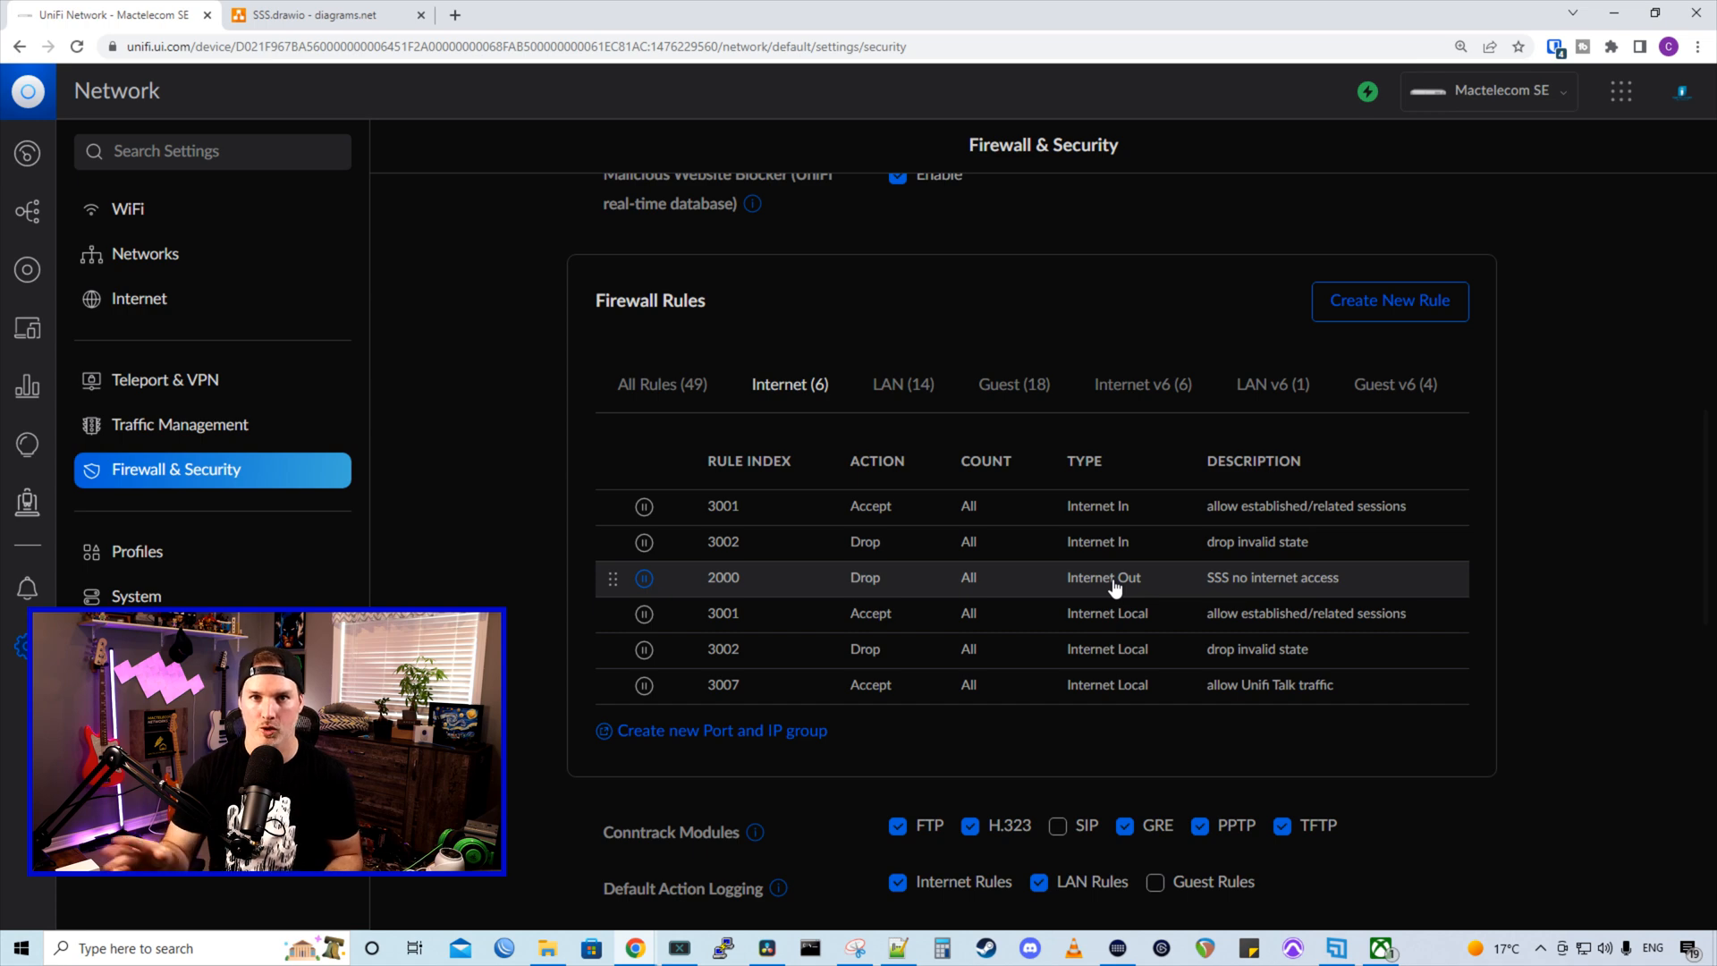
Assign port profile 555 to port 24 of the USW-Enterprise-24-PoE switch and apply it
left_click(27, 270)
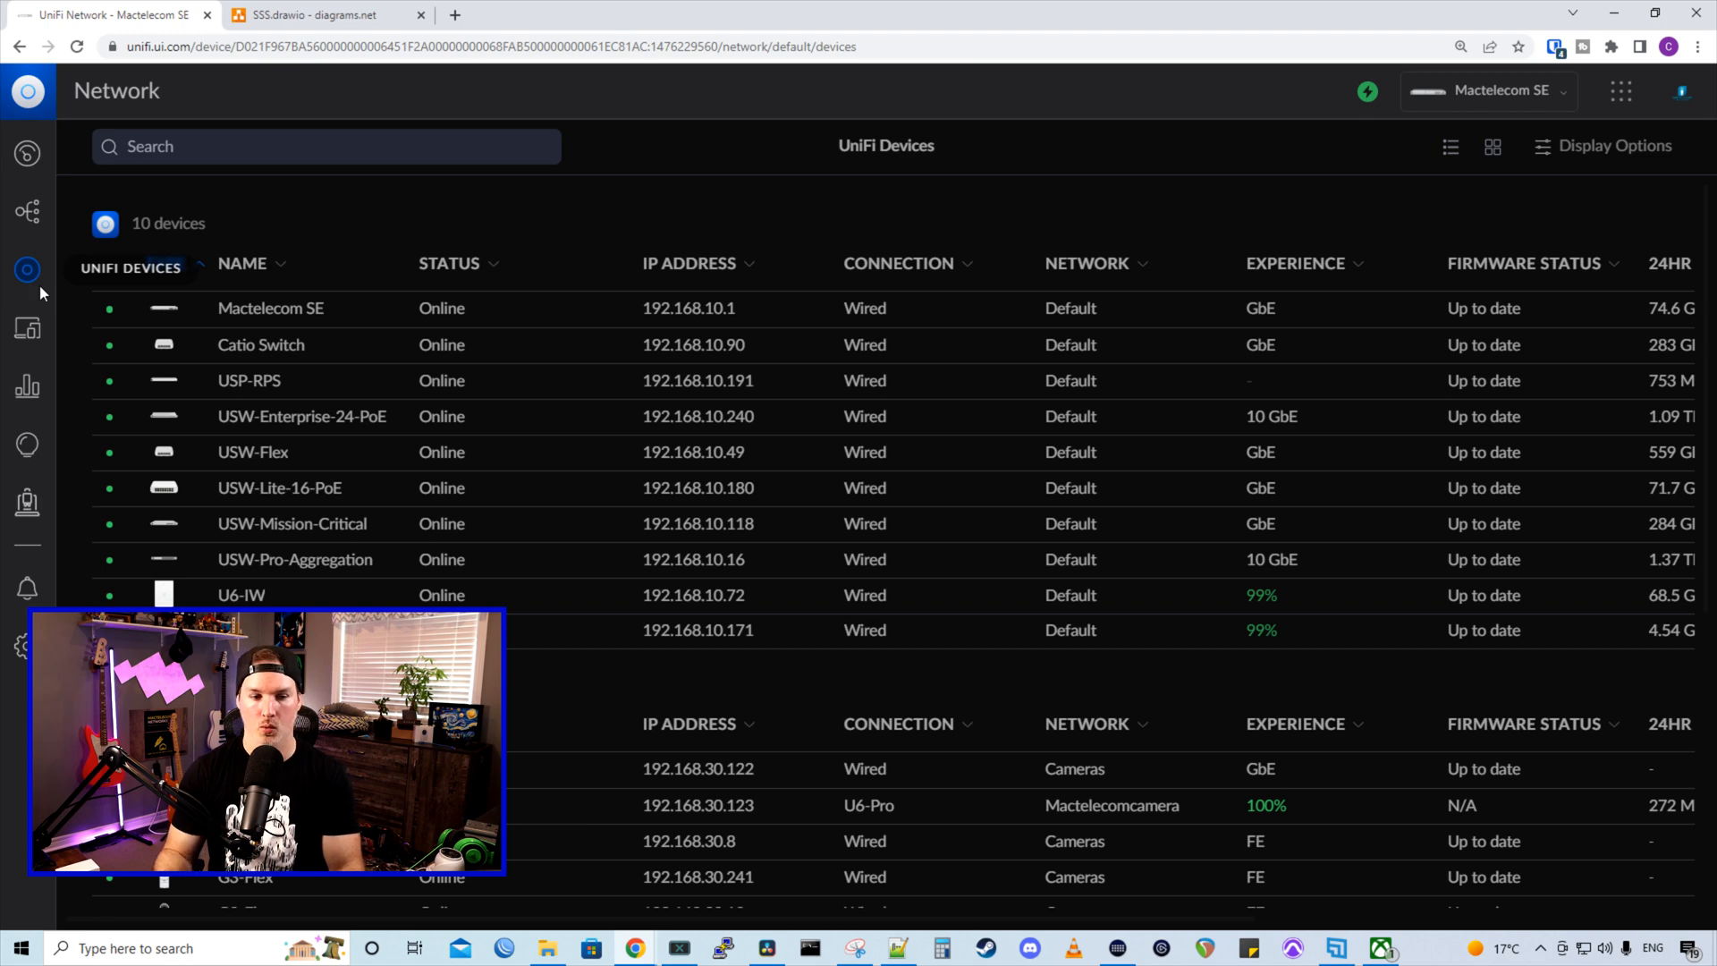
left_click(301, 417)
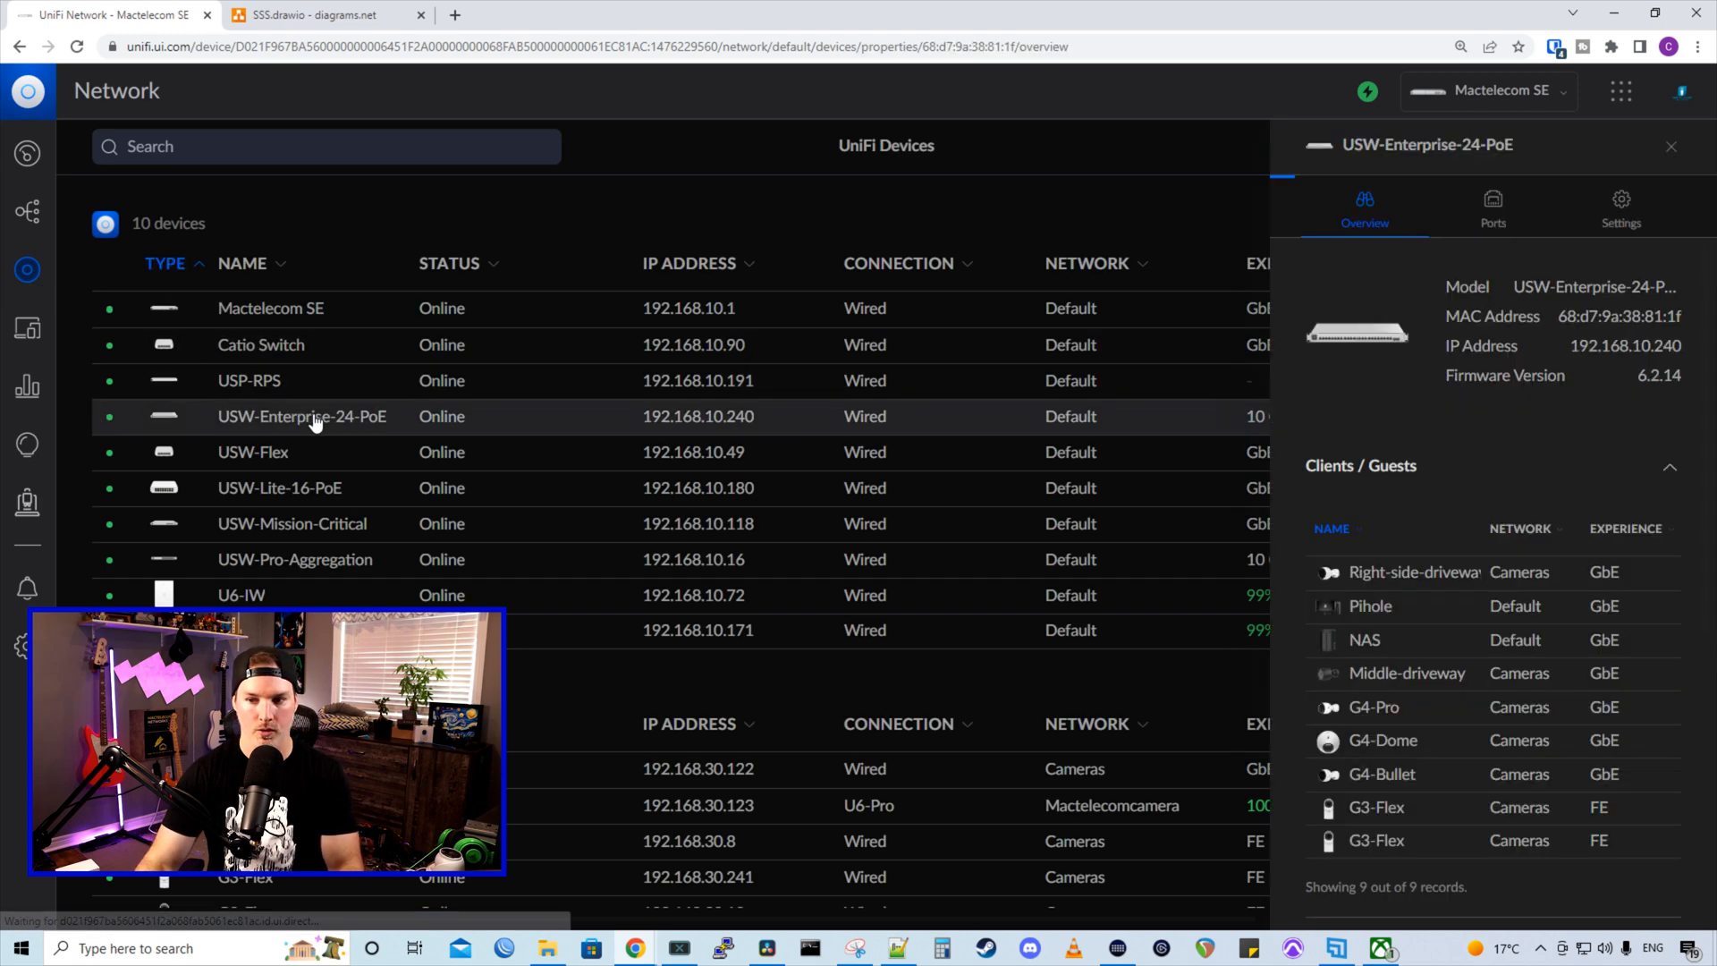
left_click(1492, 207)
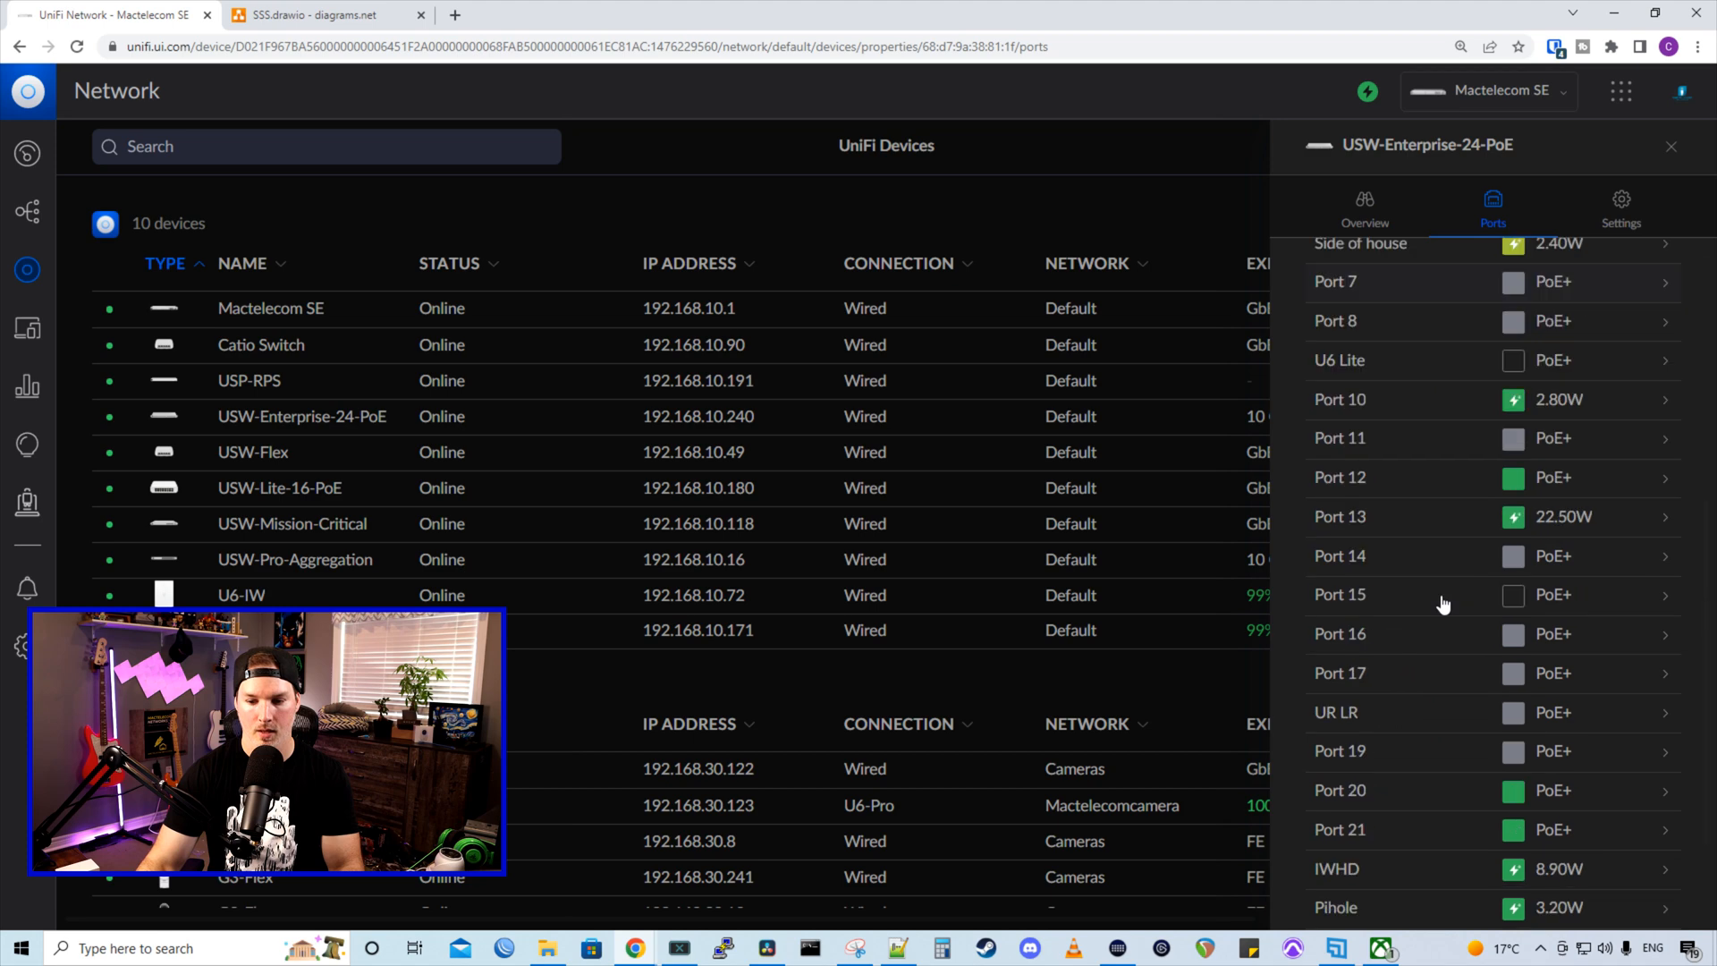
scroll("down", 3)
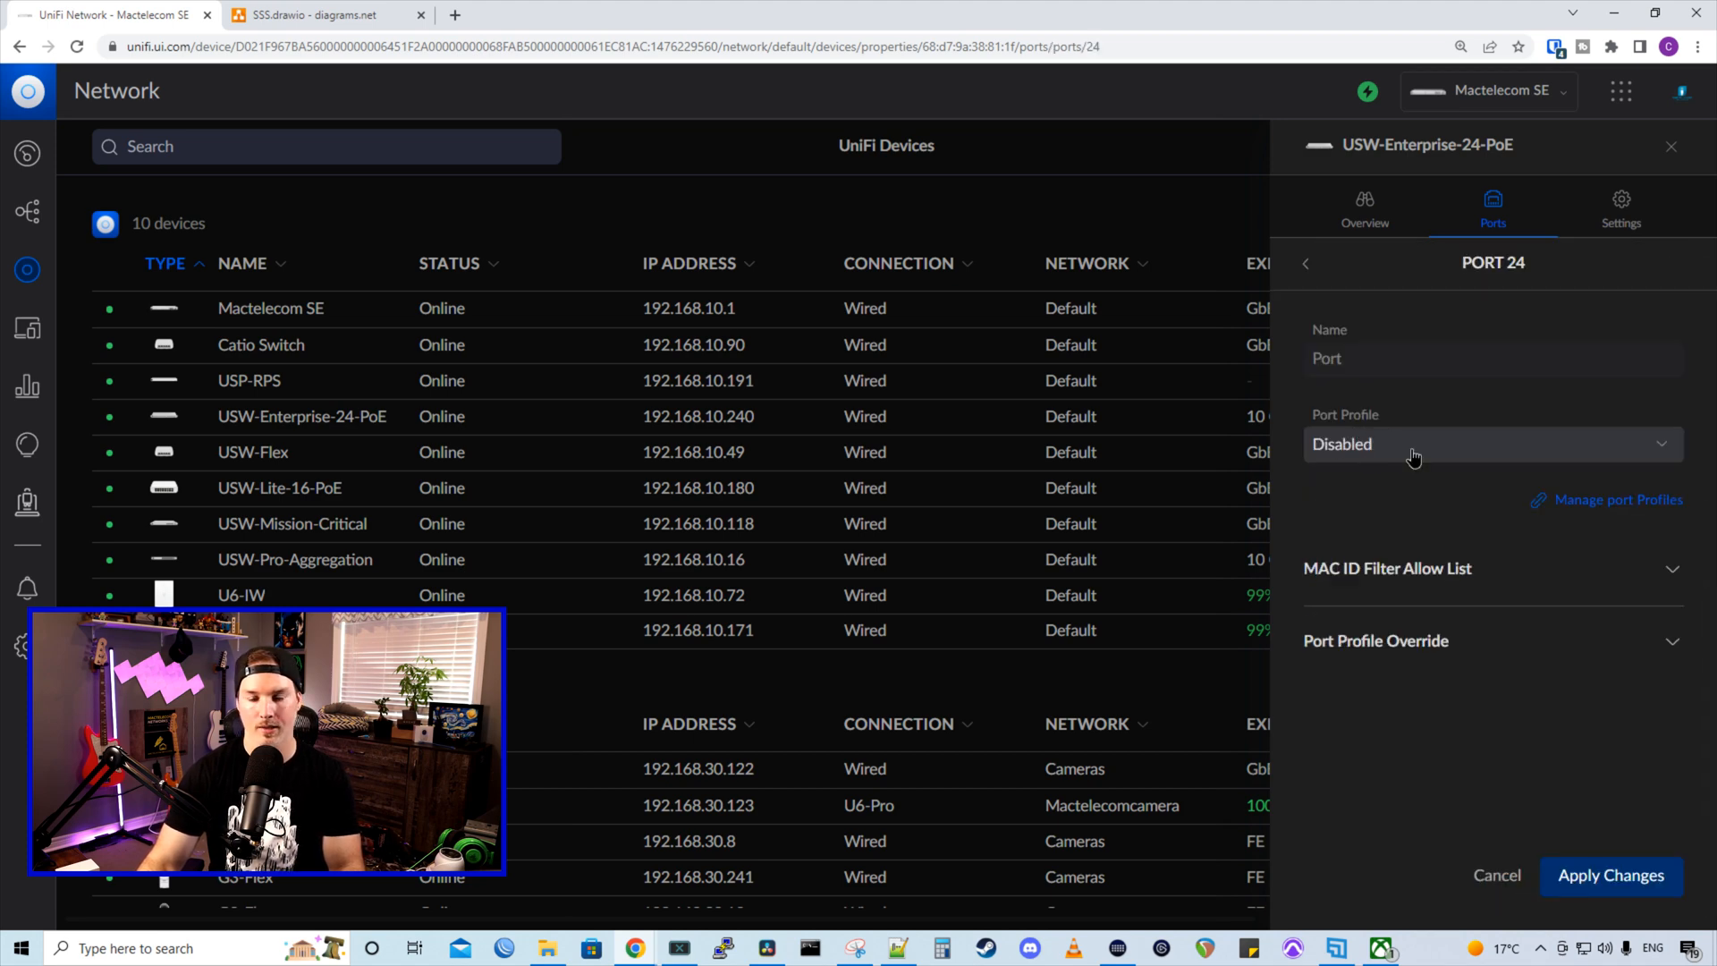
left_click(1490, 443)
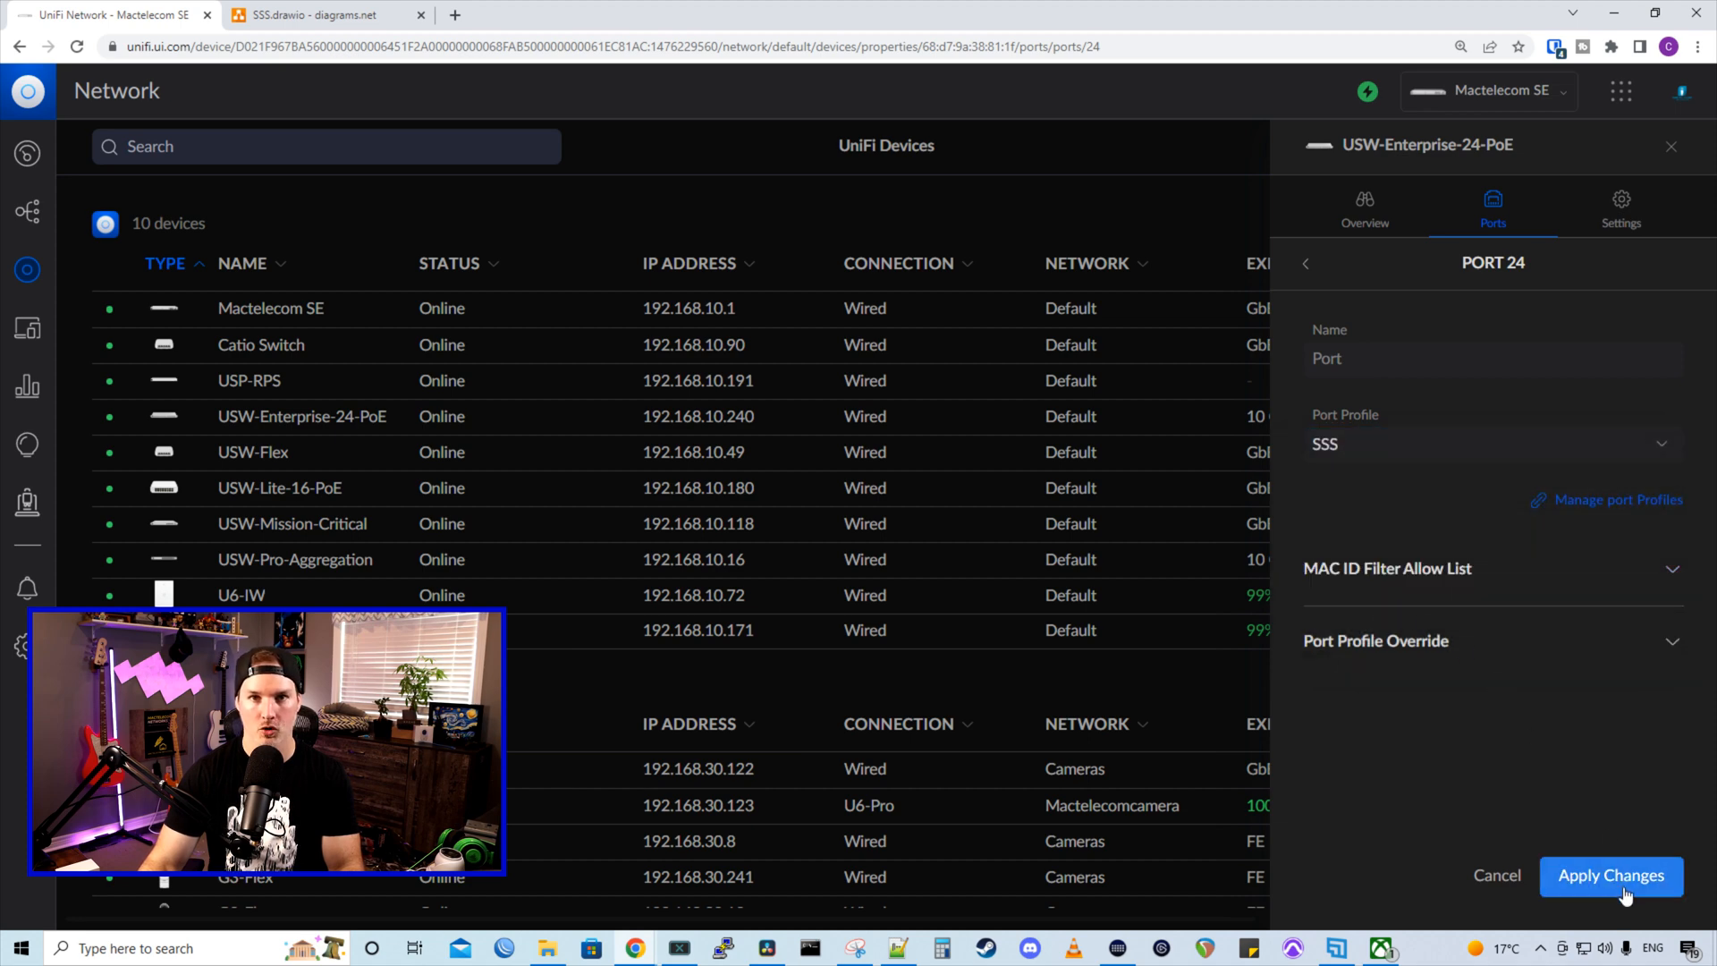
left_click(1611, 875)
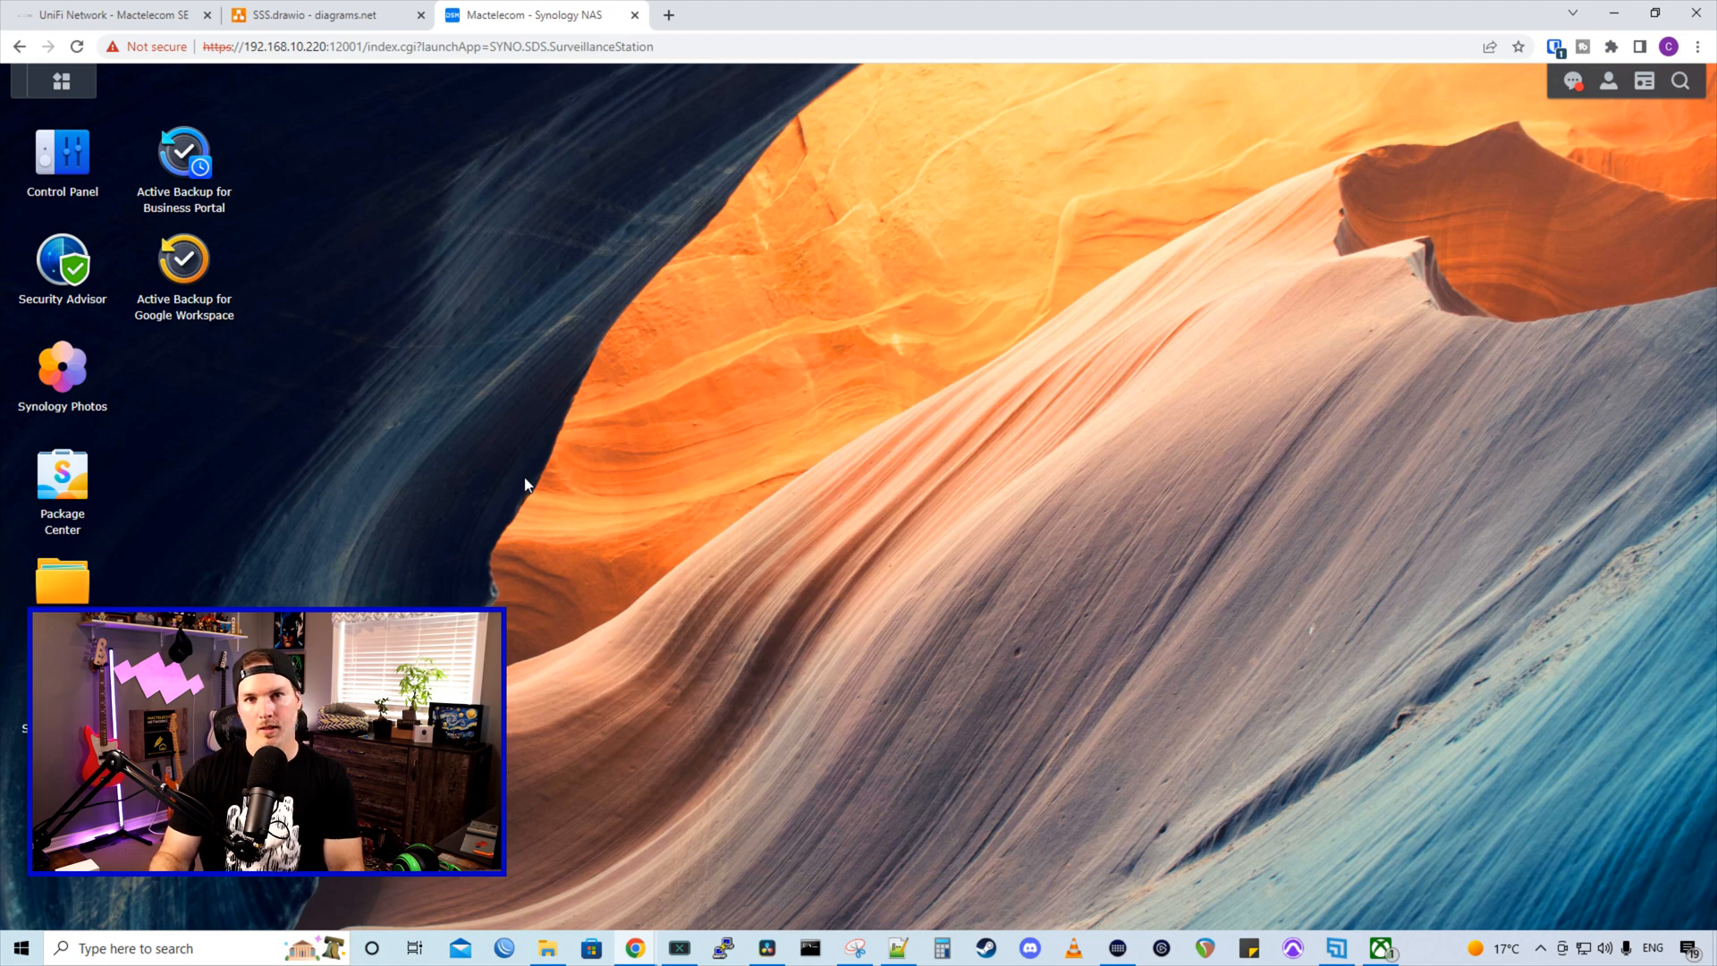
mouse_move(568, 486)
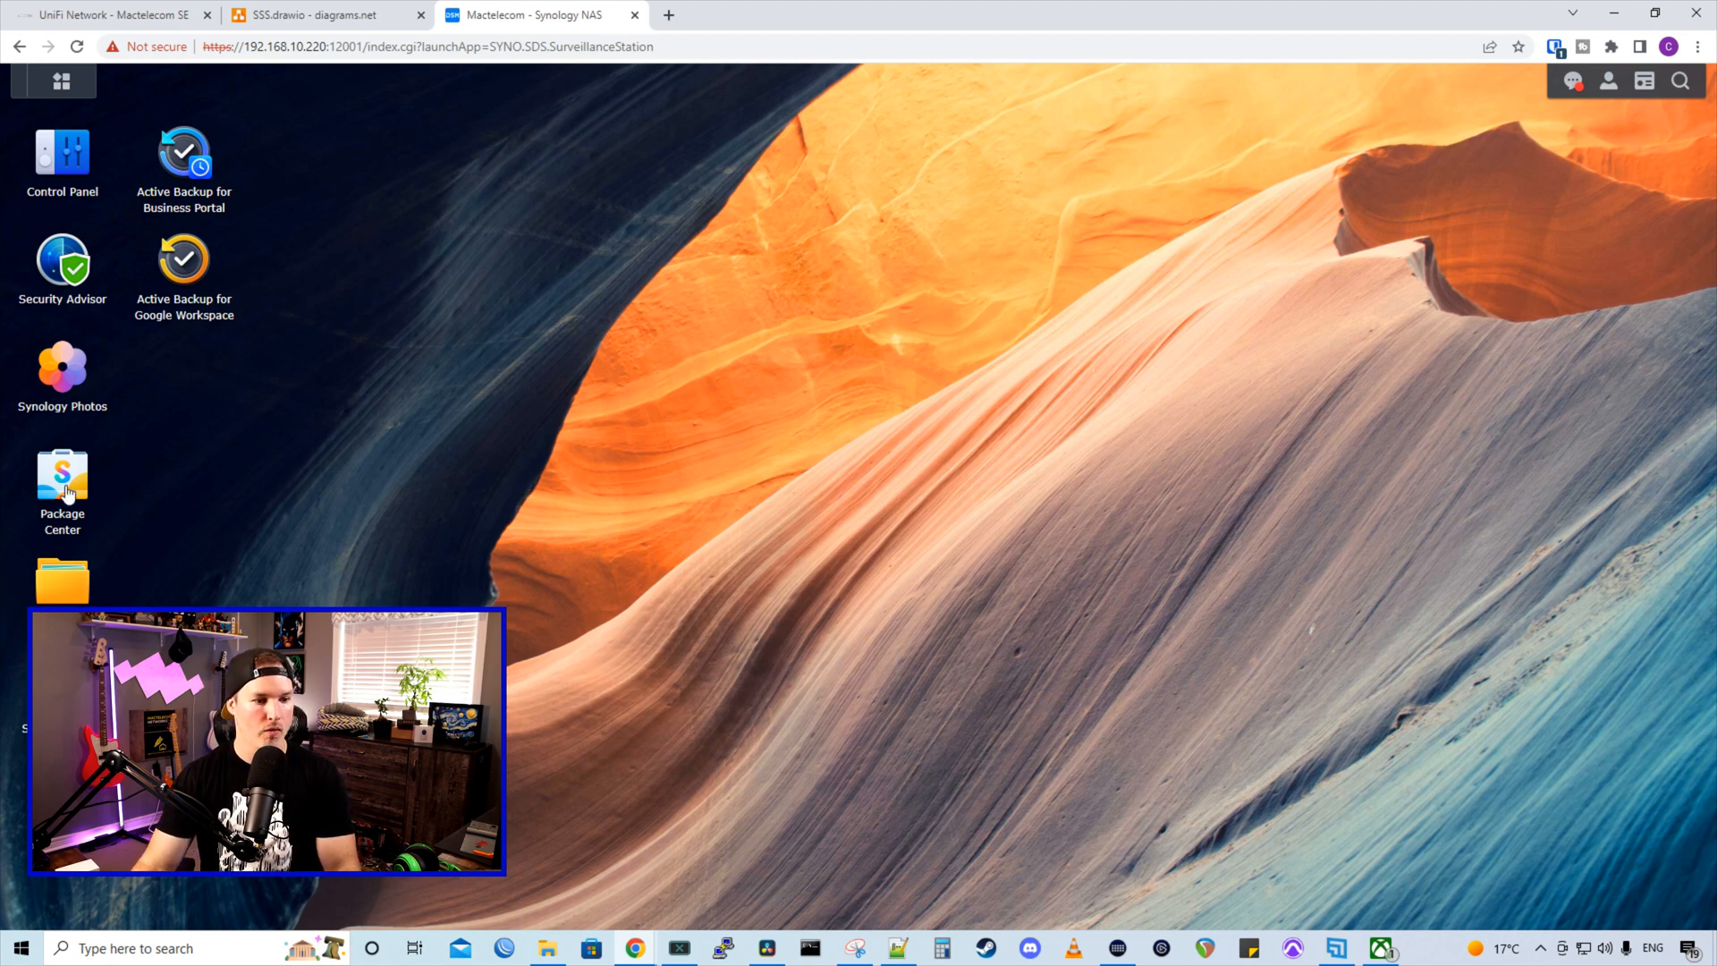
Find Surveillance Station in Package Center and install it with default login settings
double_click(62, 472)
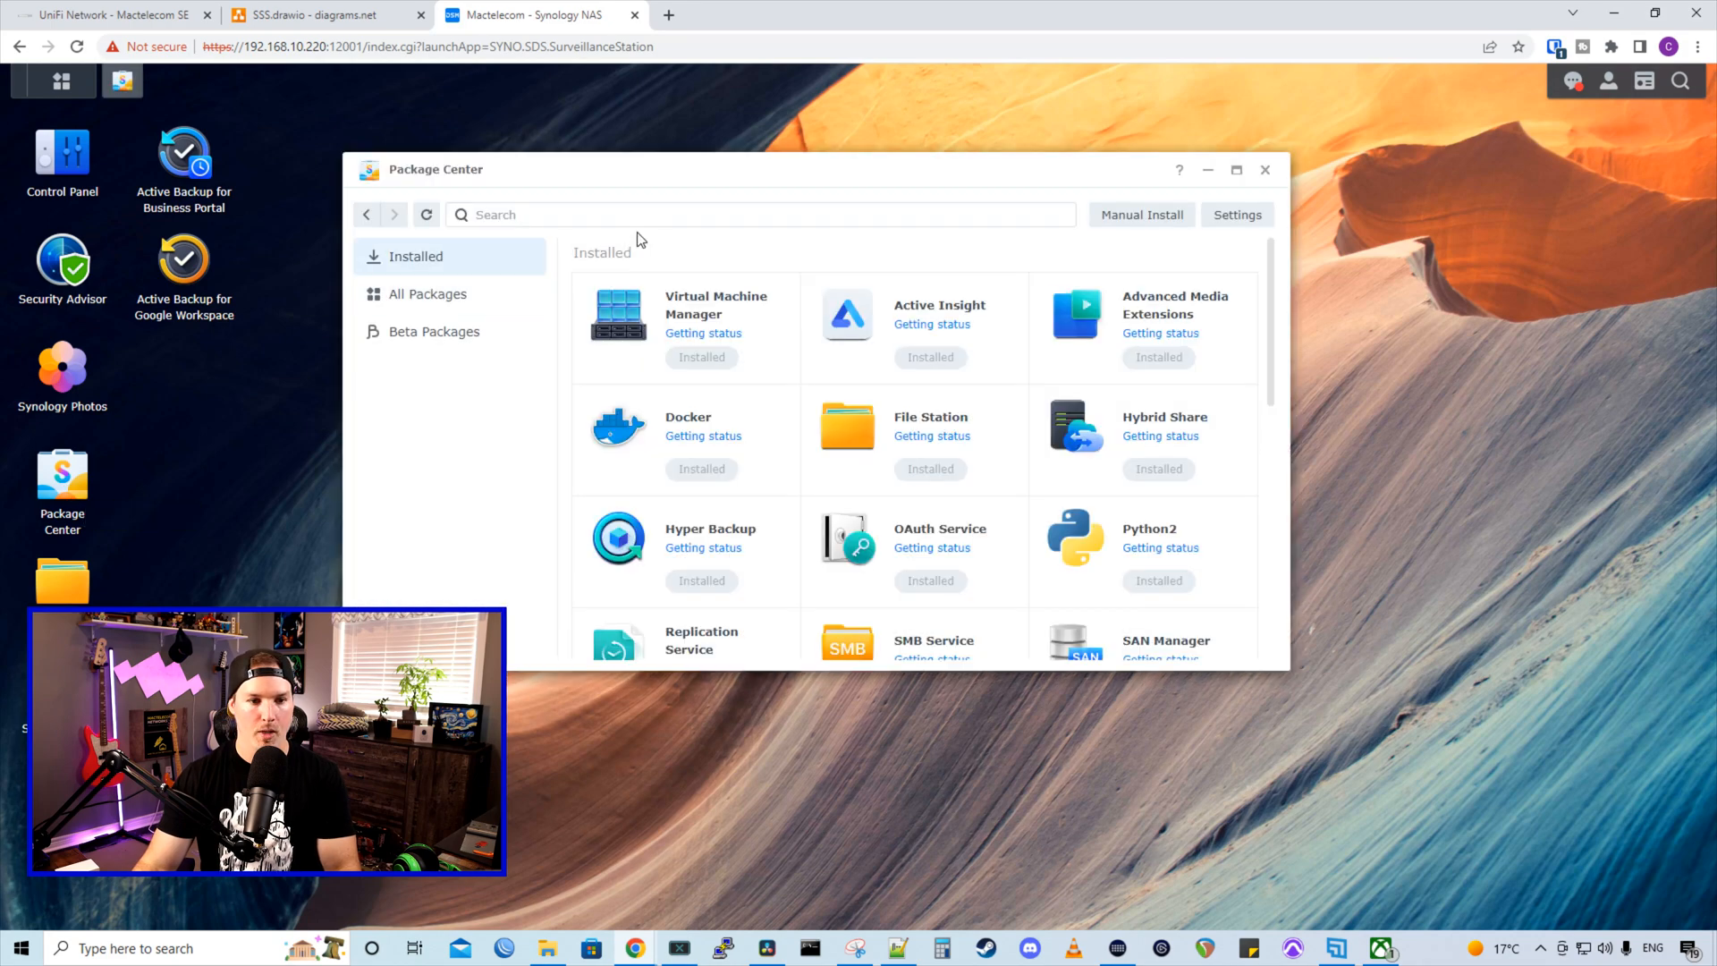
type("sur")
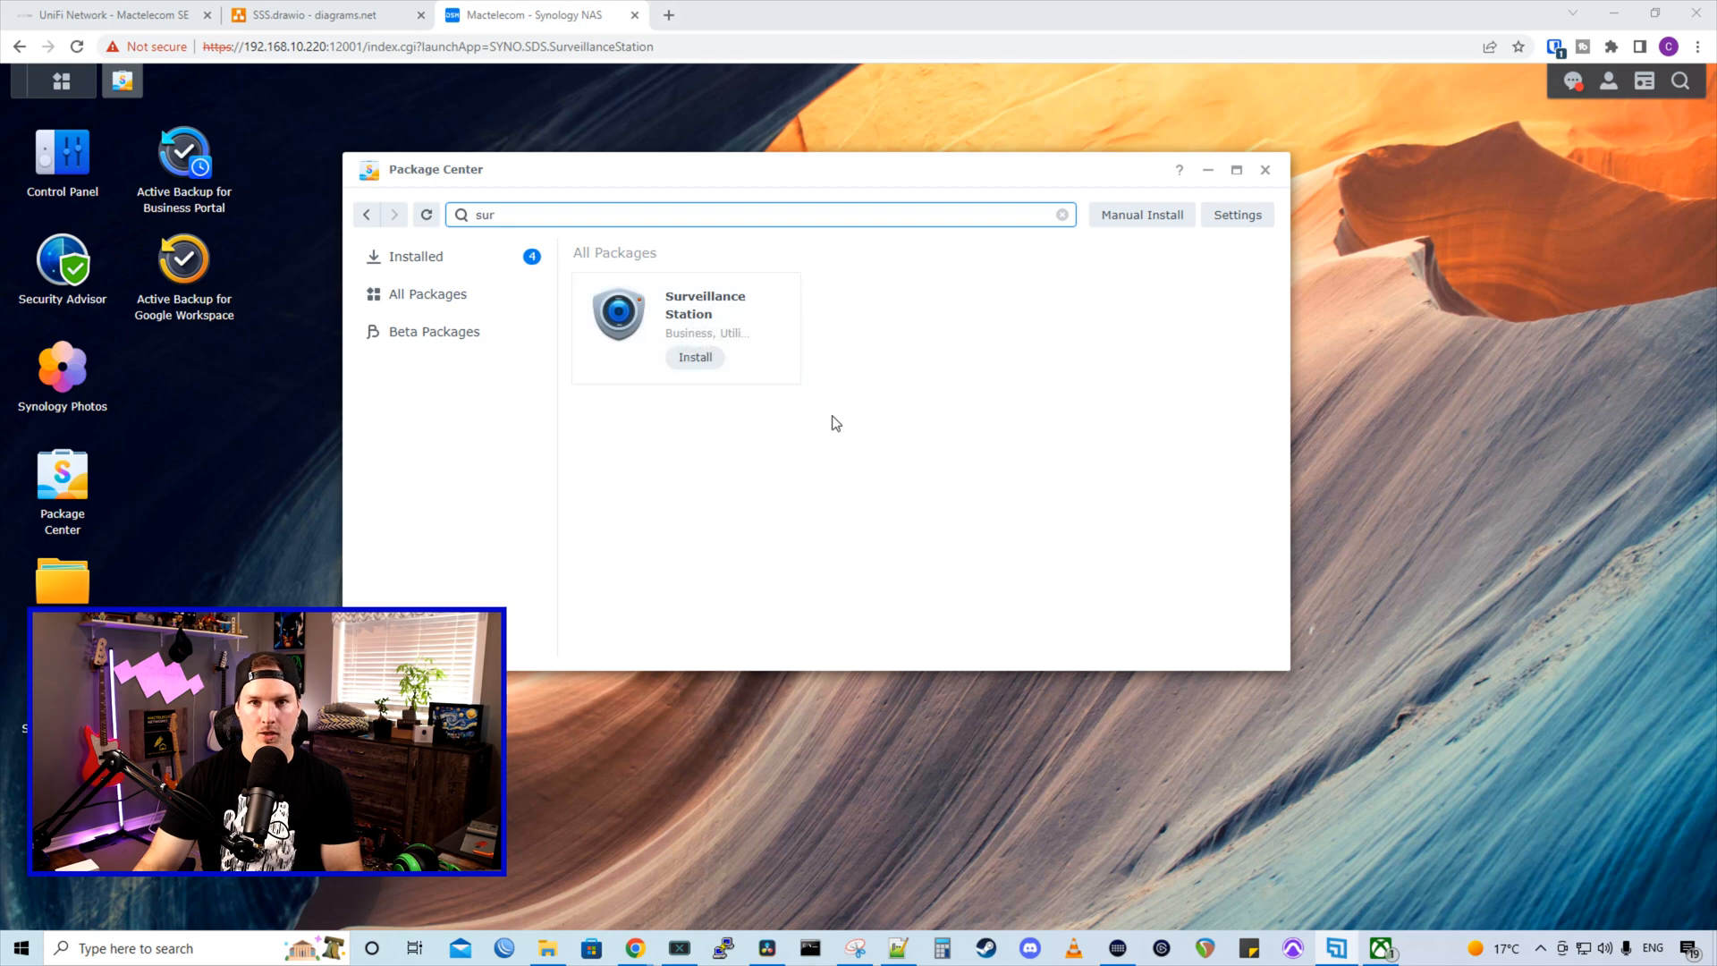
left_click(694, 358)
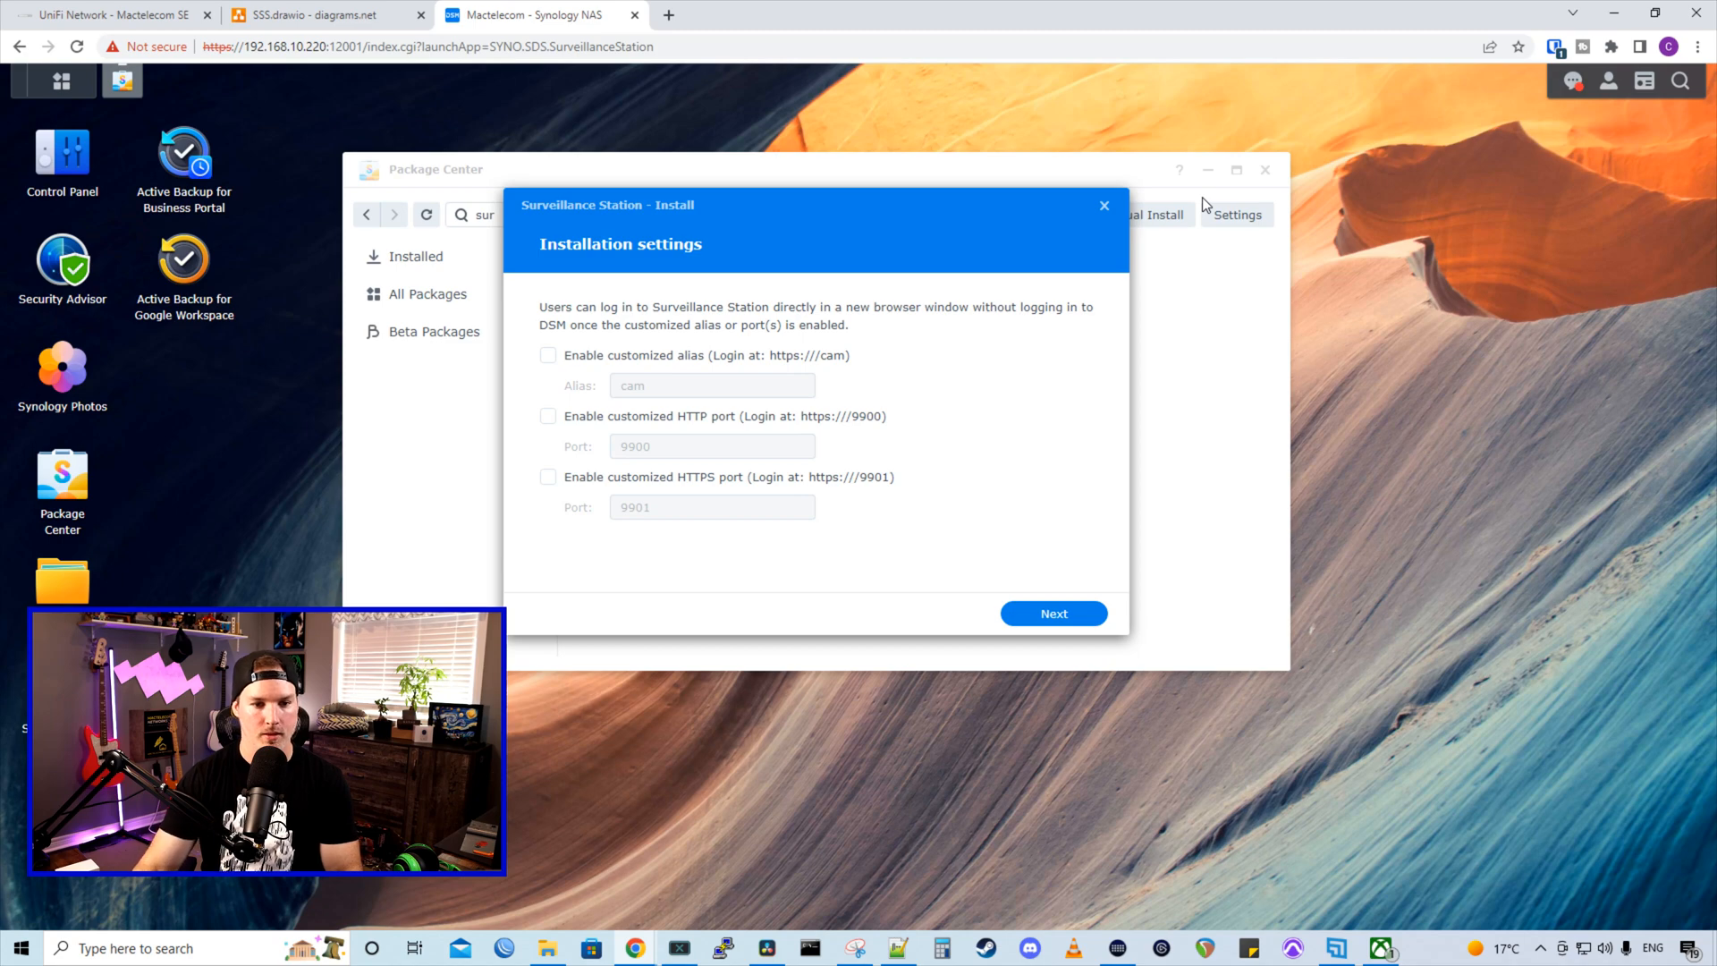
mouse_move(982, 467)
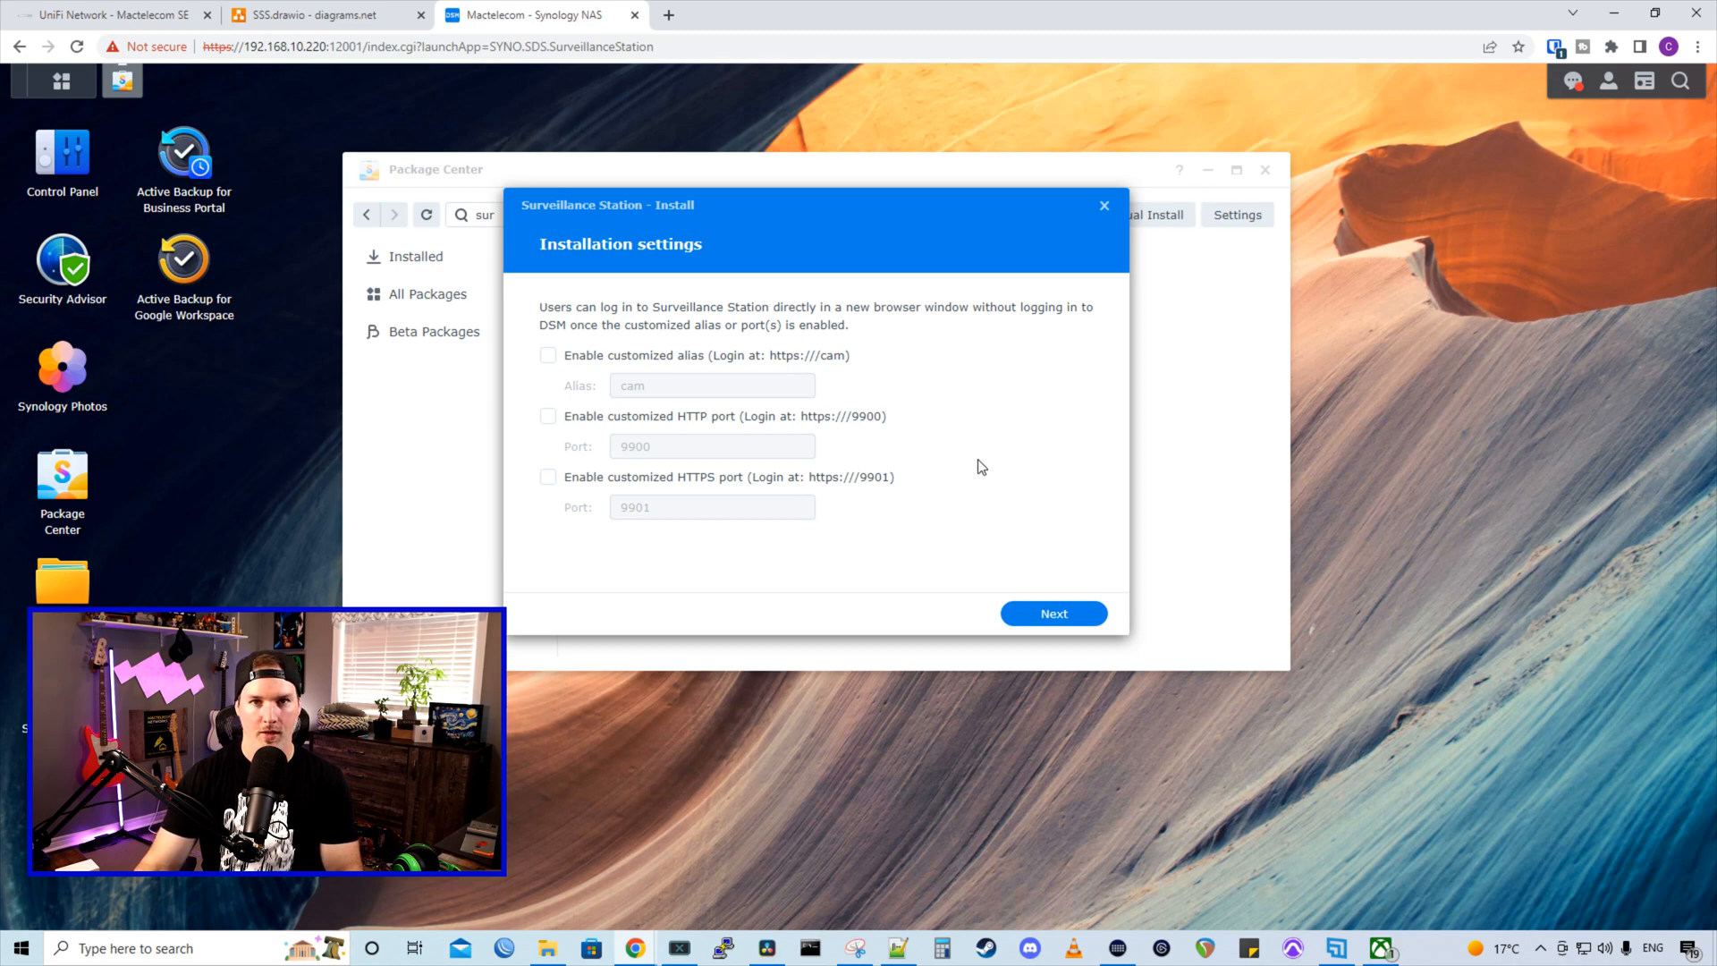
left_click(1052, 614)
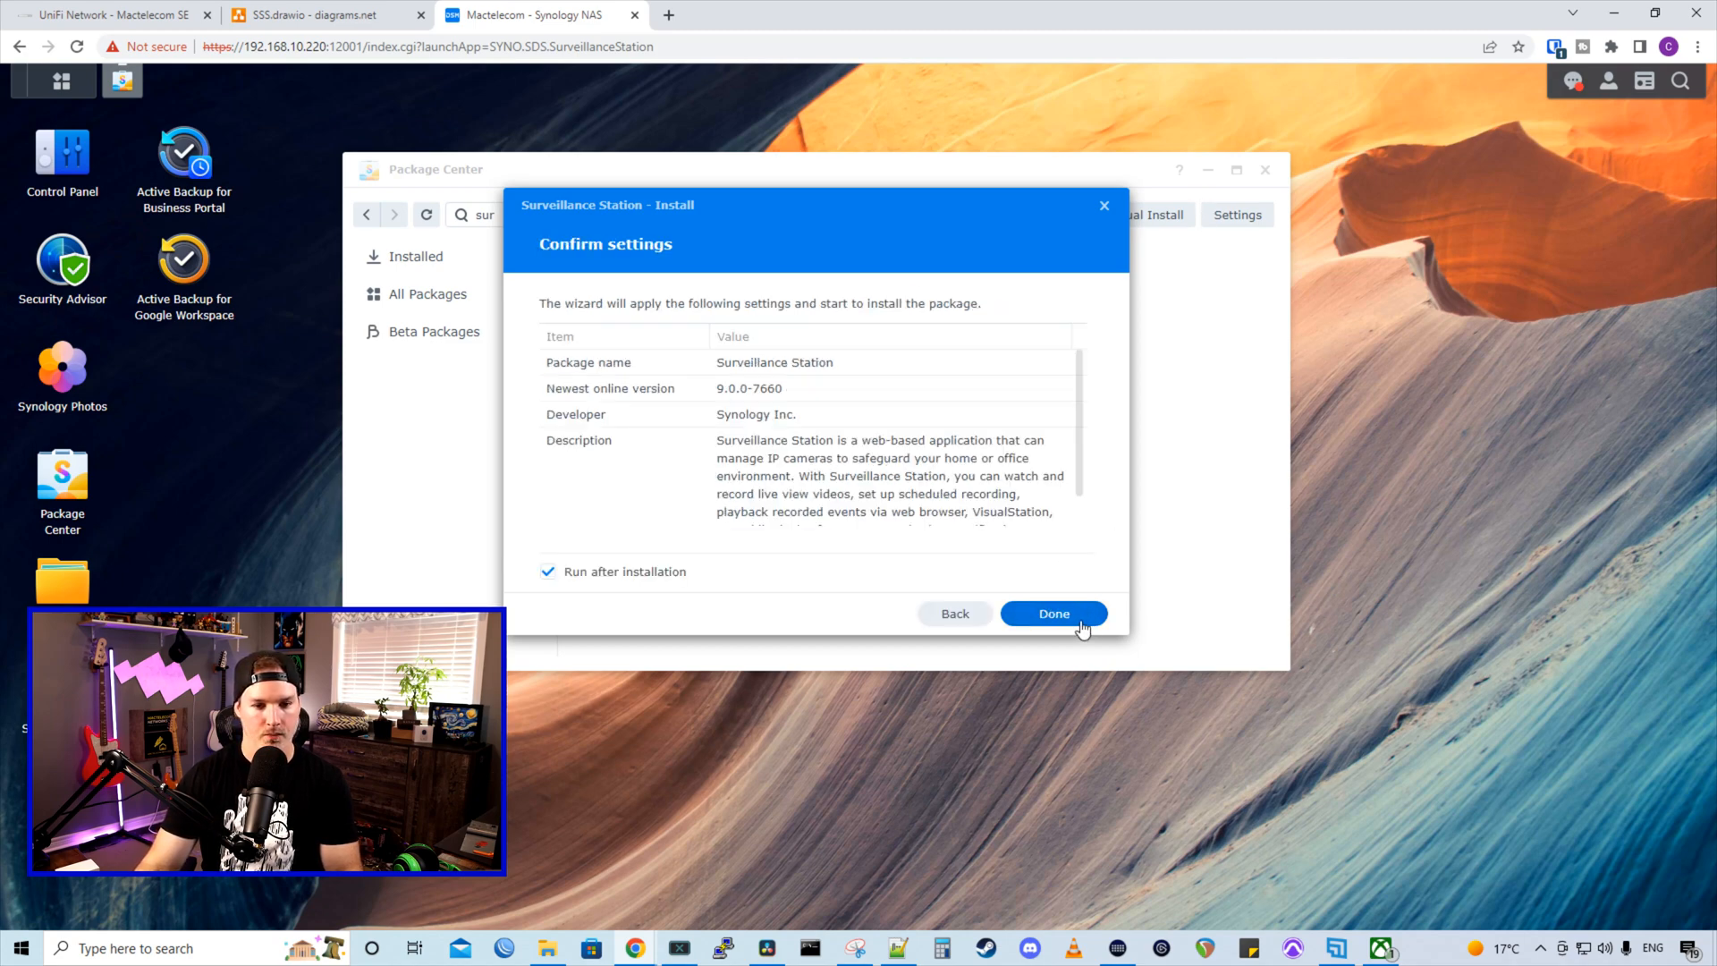
left_click(1054, 614)
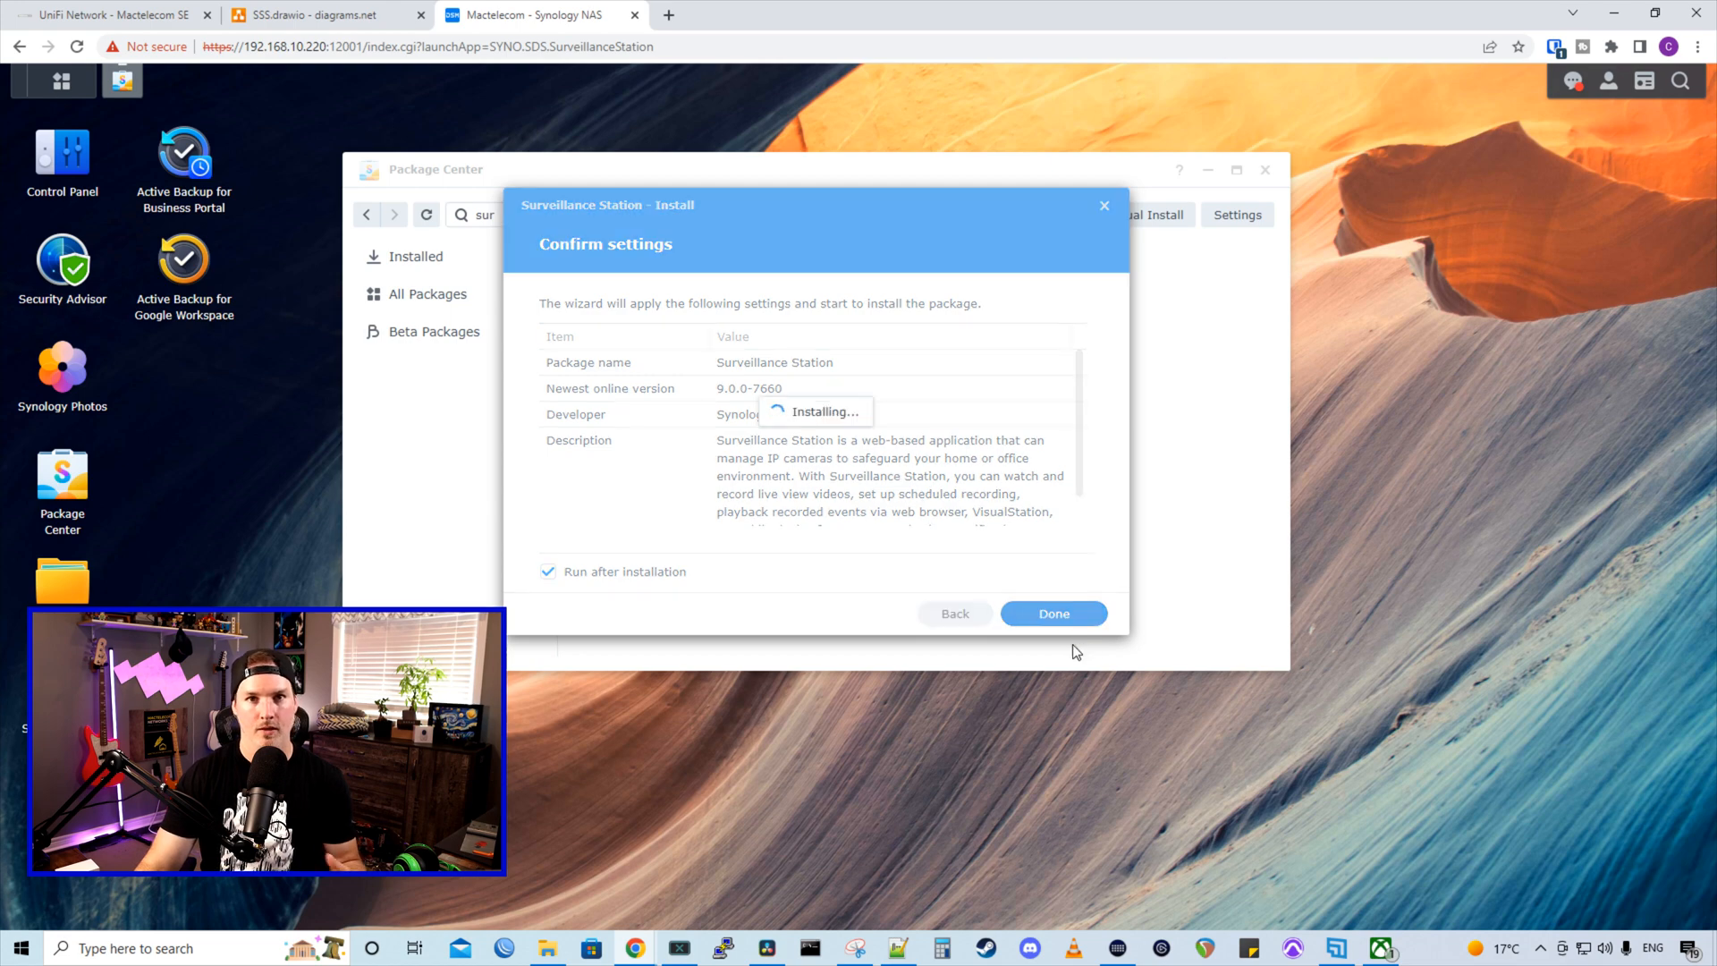
left_click(1052, 613)
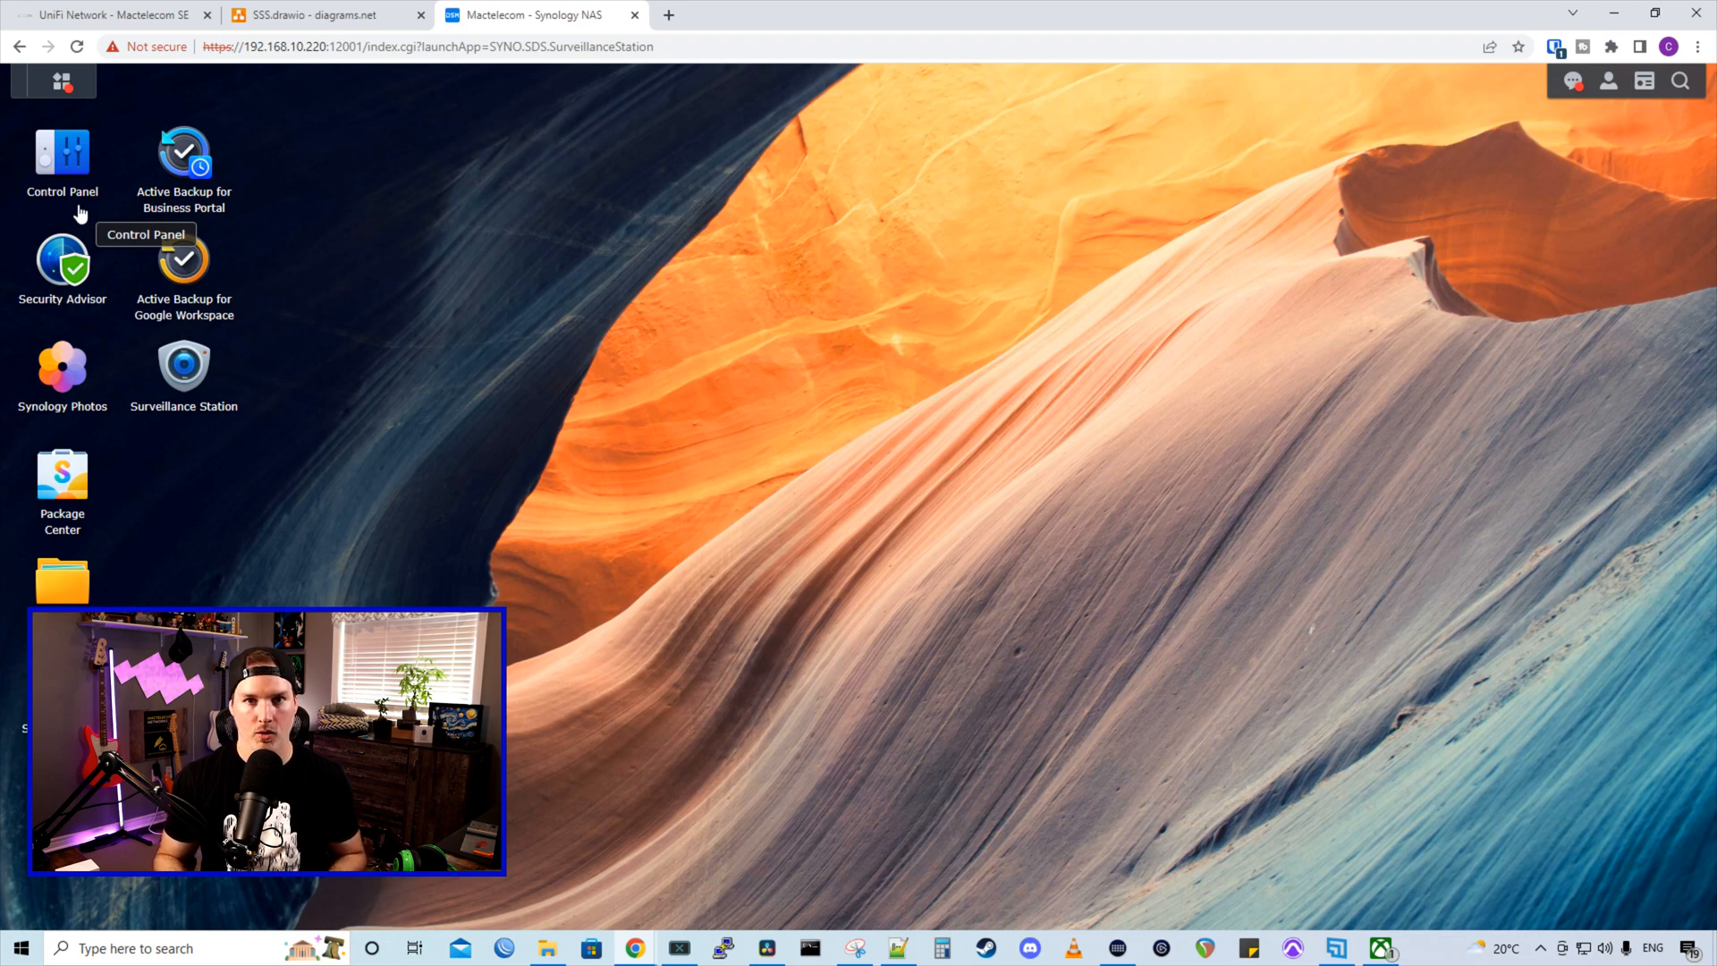
Show the NAS network interfaces in Control Panel, with LAN 2 on DHCP at 192.168.50.225
left_click(62, 159)
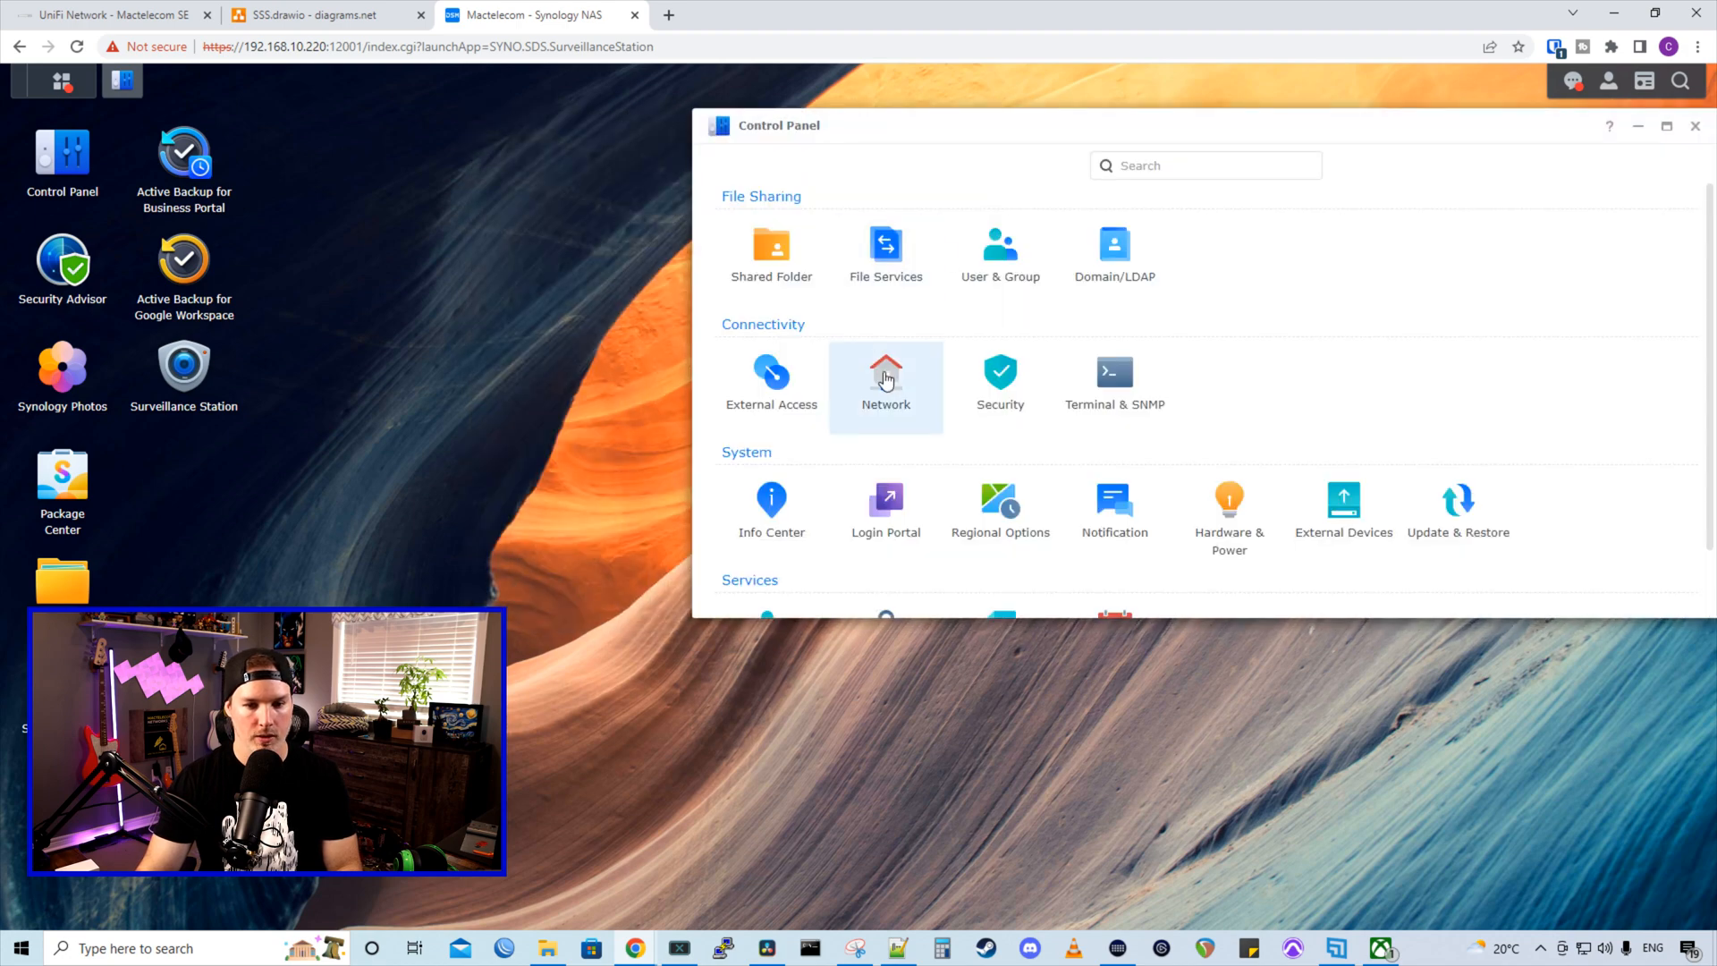
left_click(886, 372)
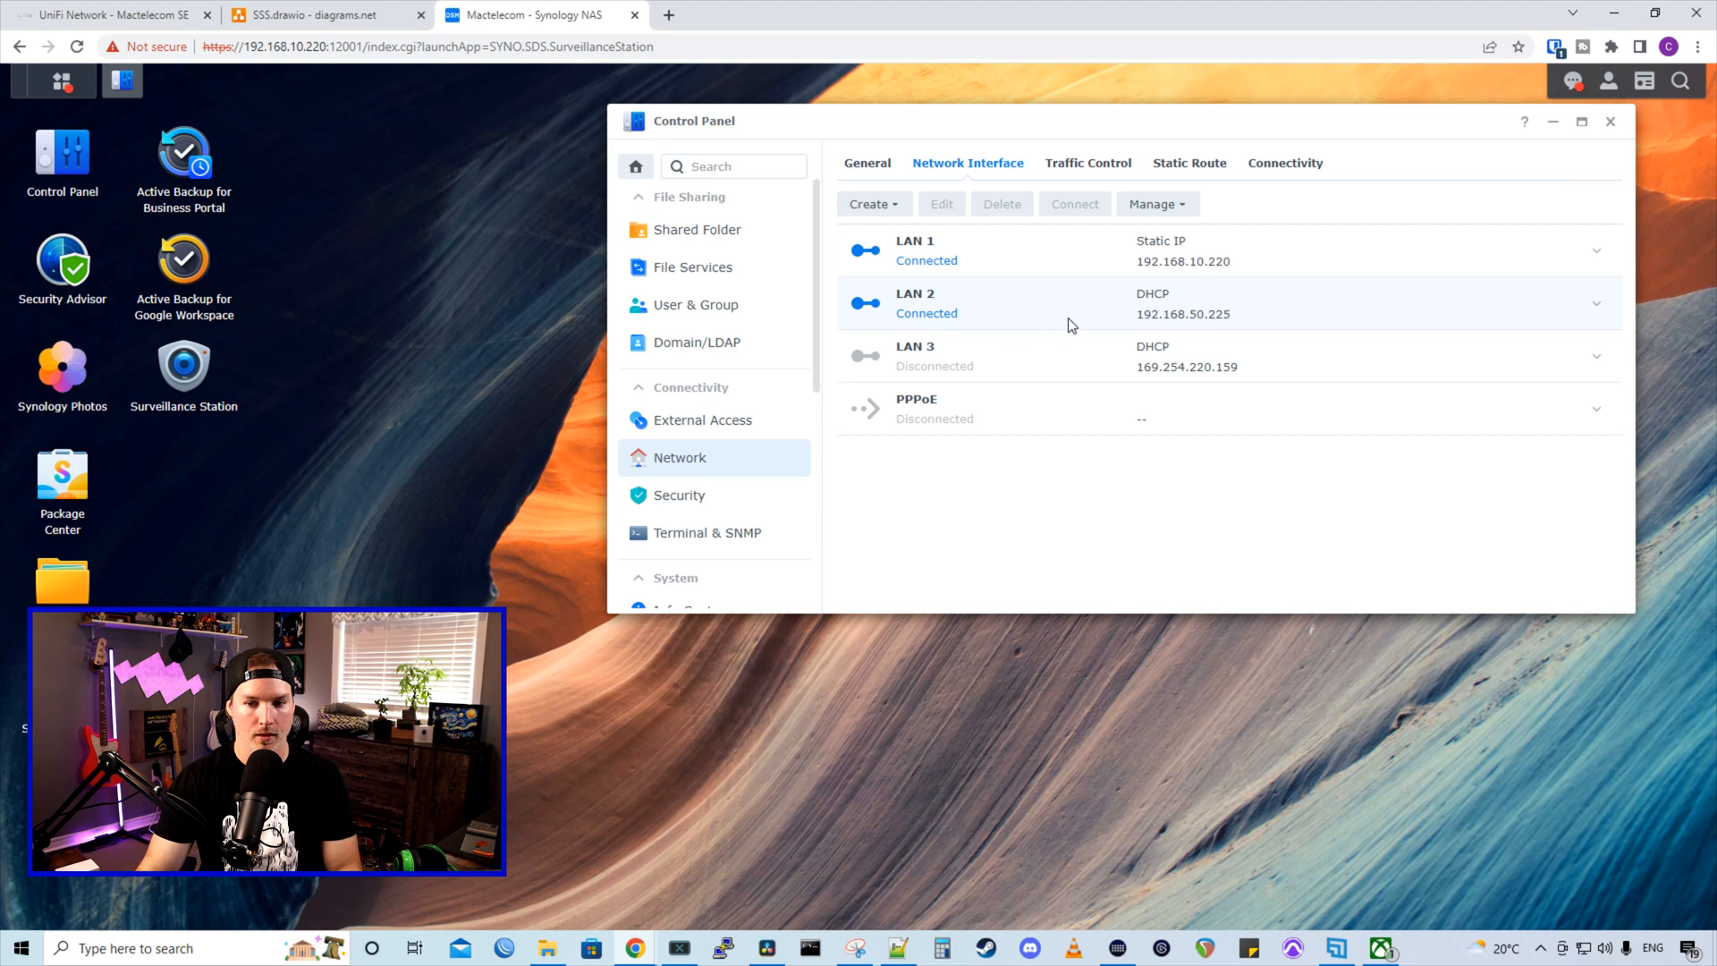
mouse_move(1208, 337)
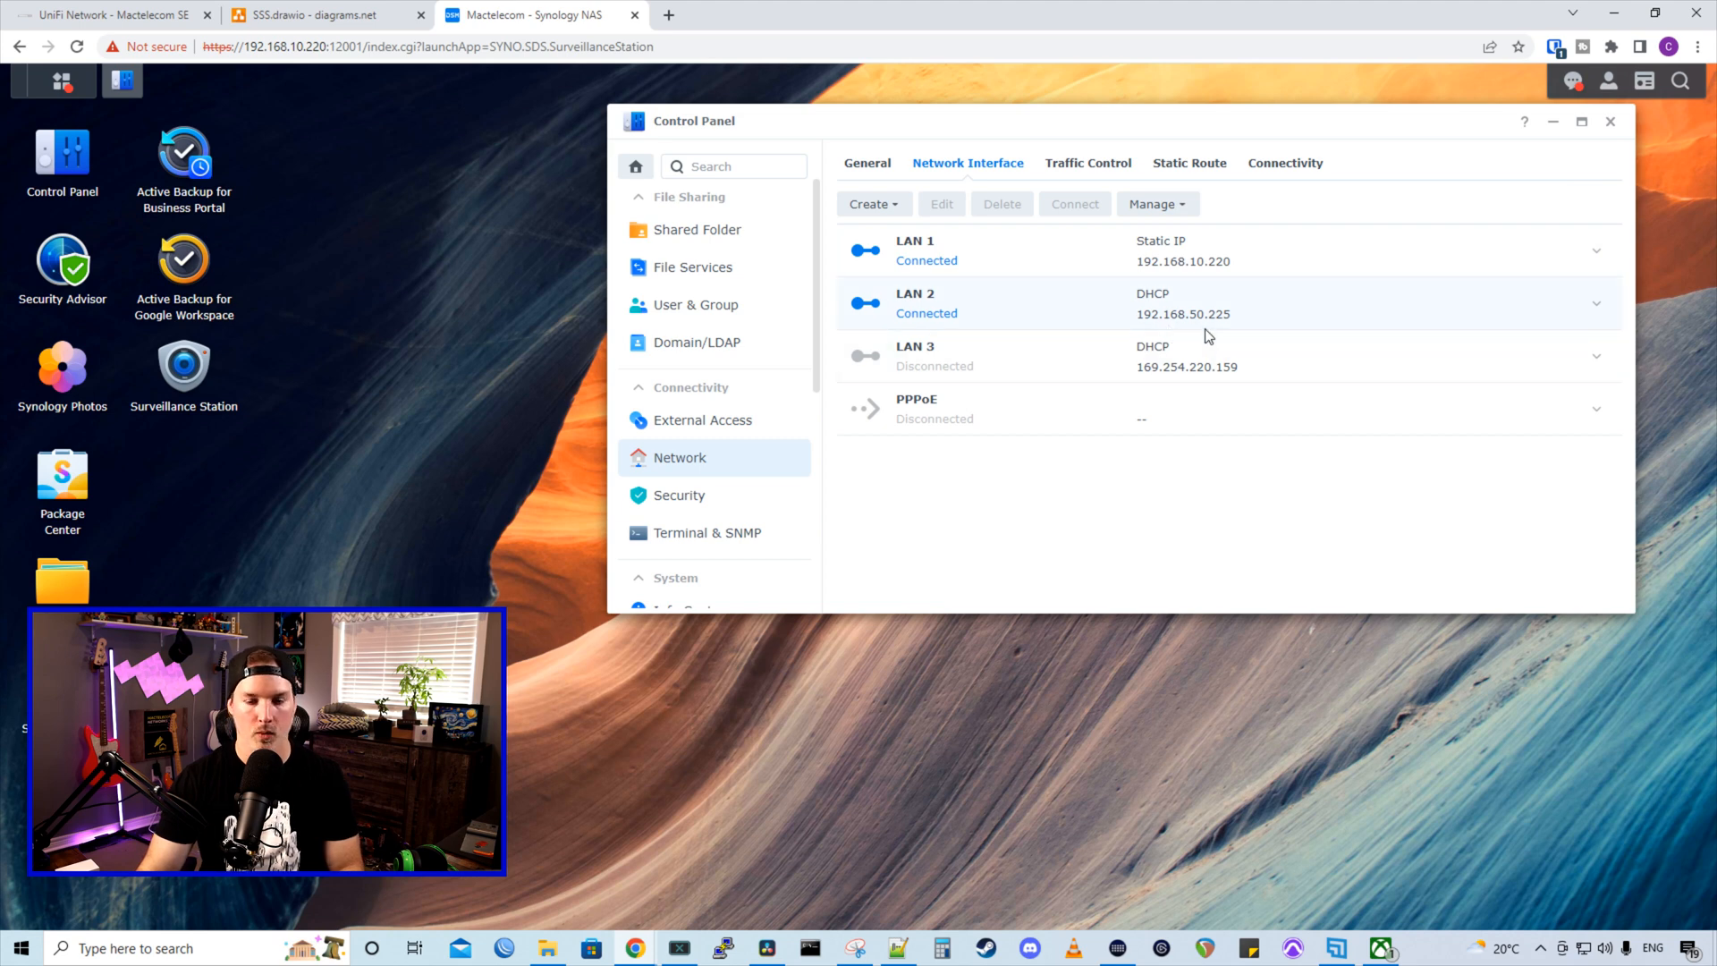
mouse_move(1226, 326)
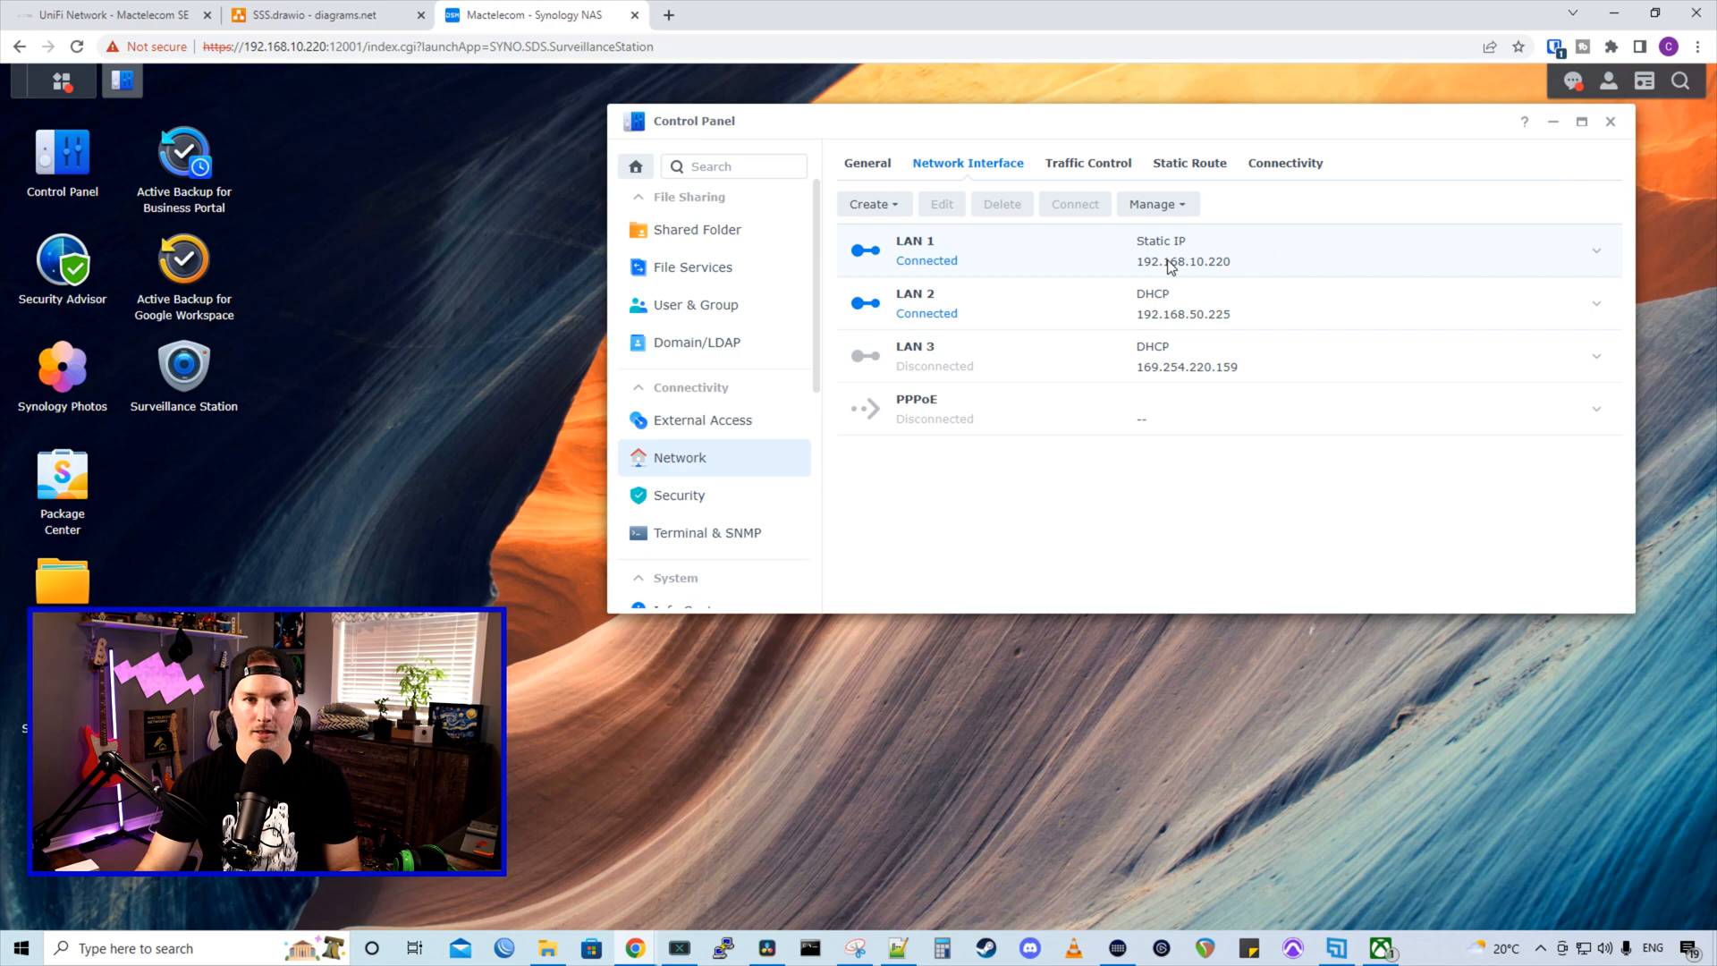
mouse_move(680, 495)
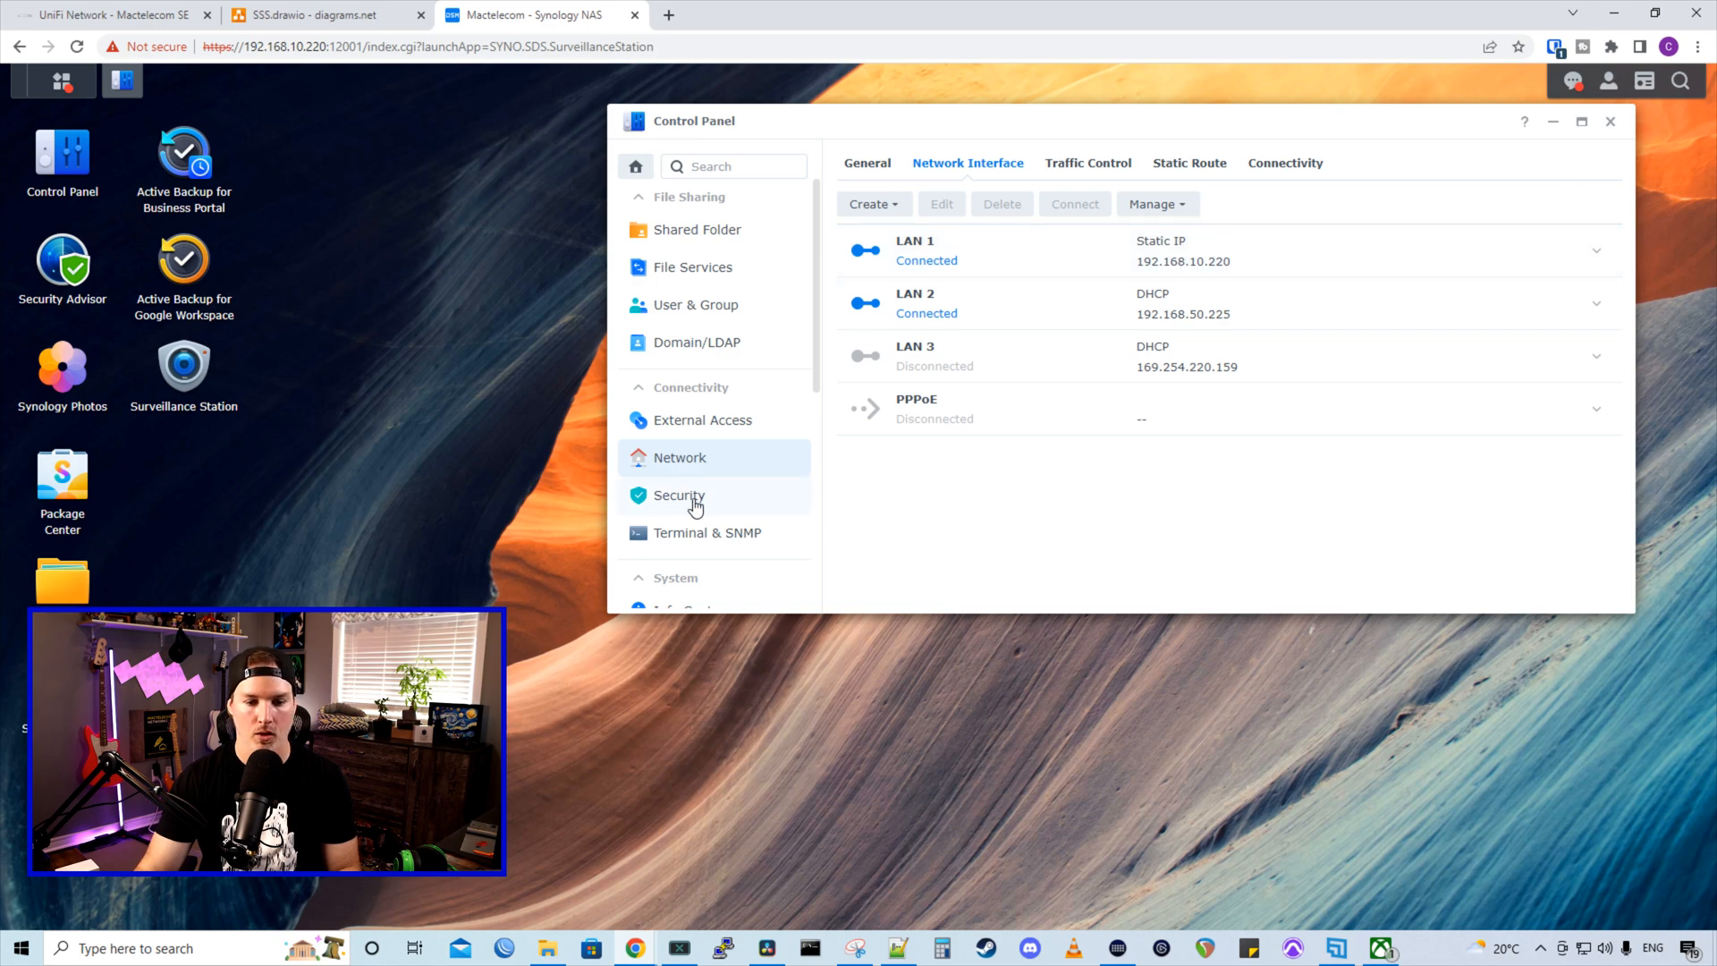
Enable the DSM firewall under Security and apply the setting
left_click(679, 495)
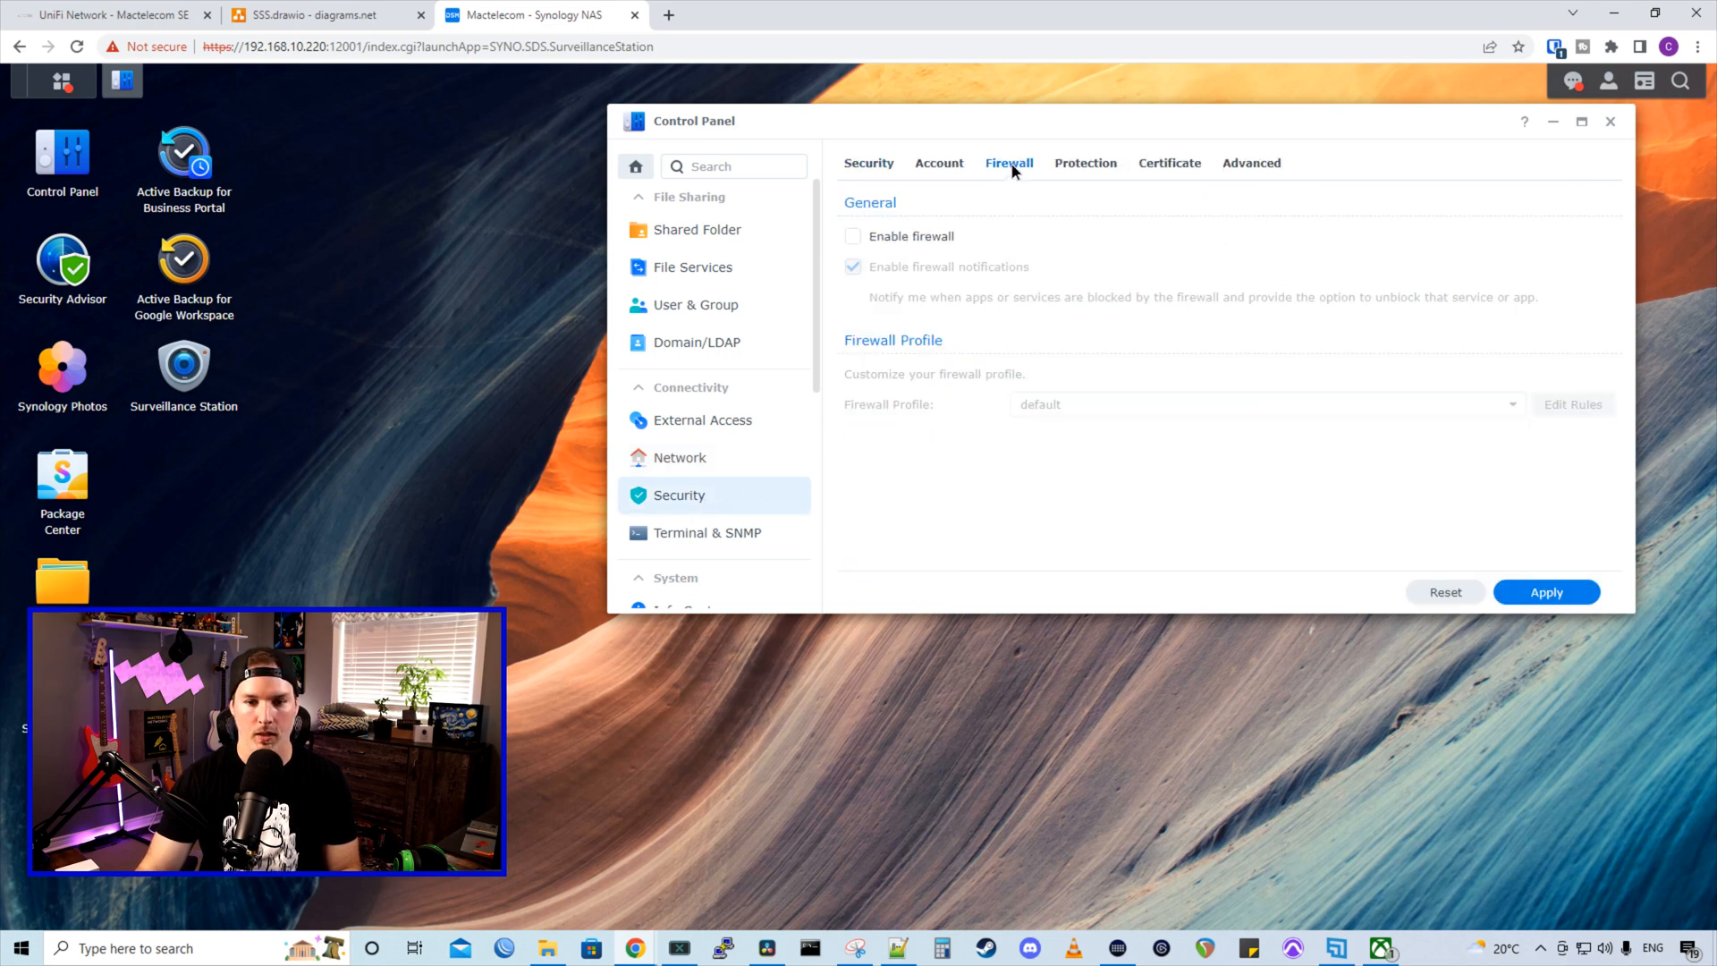
left_click(853, 236)
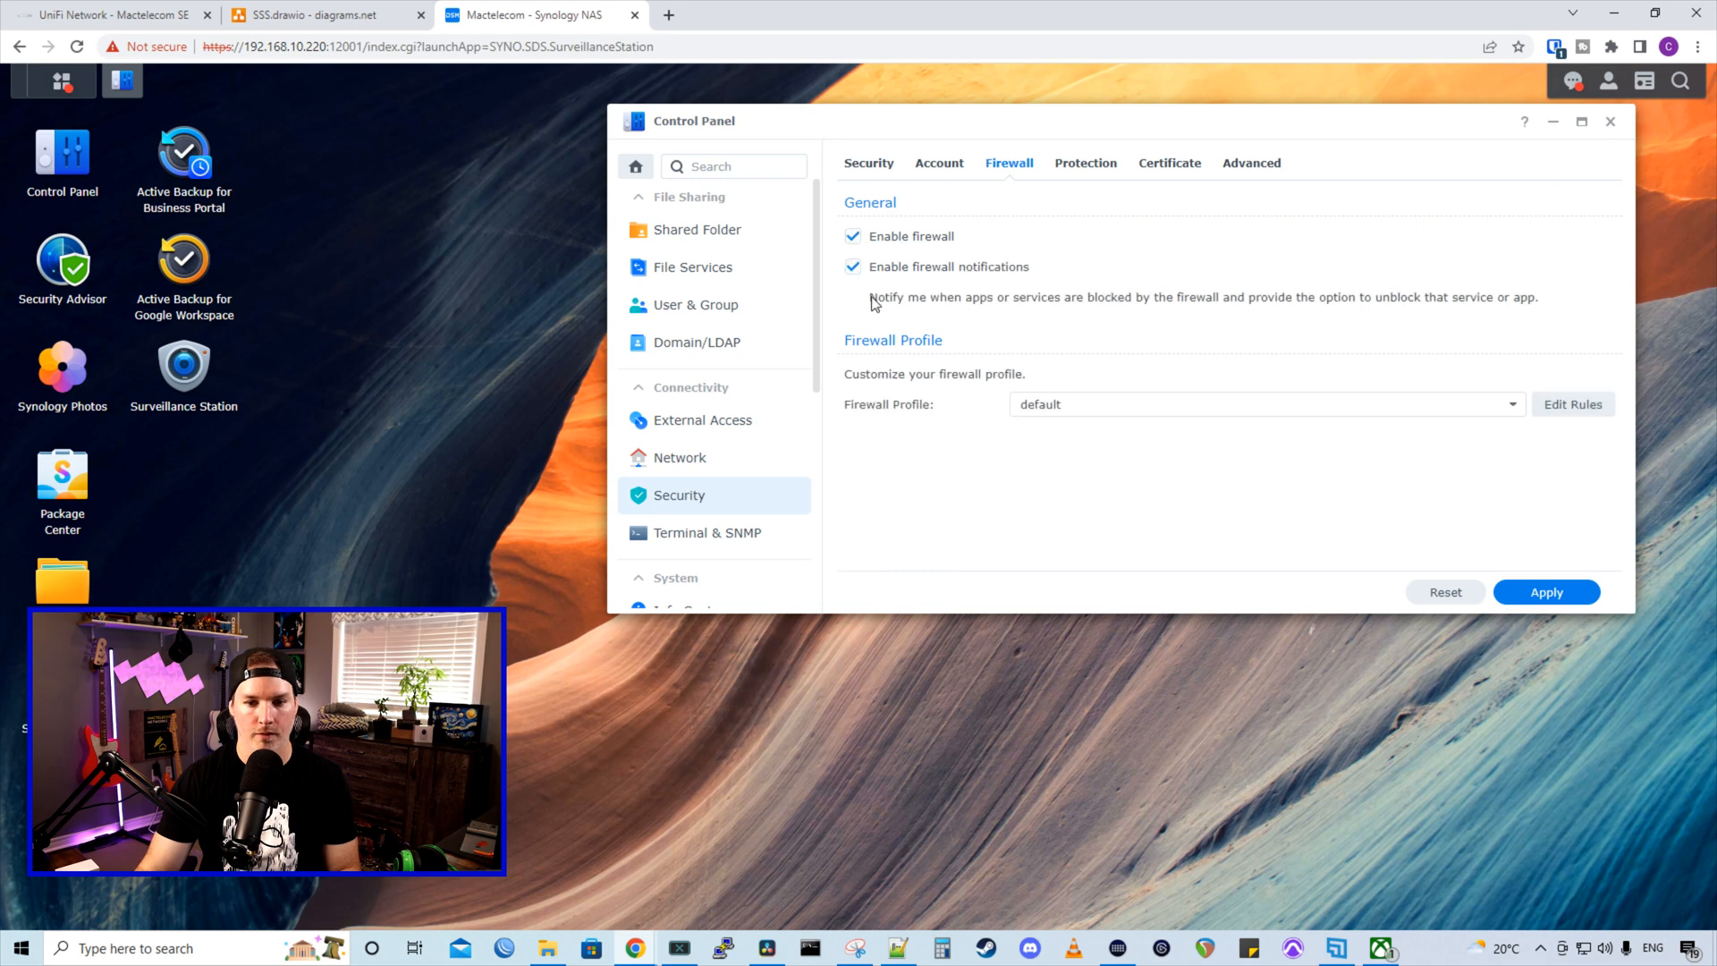
left_click(1546, 592)
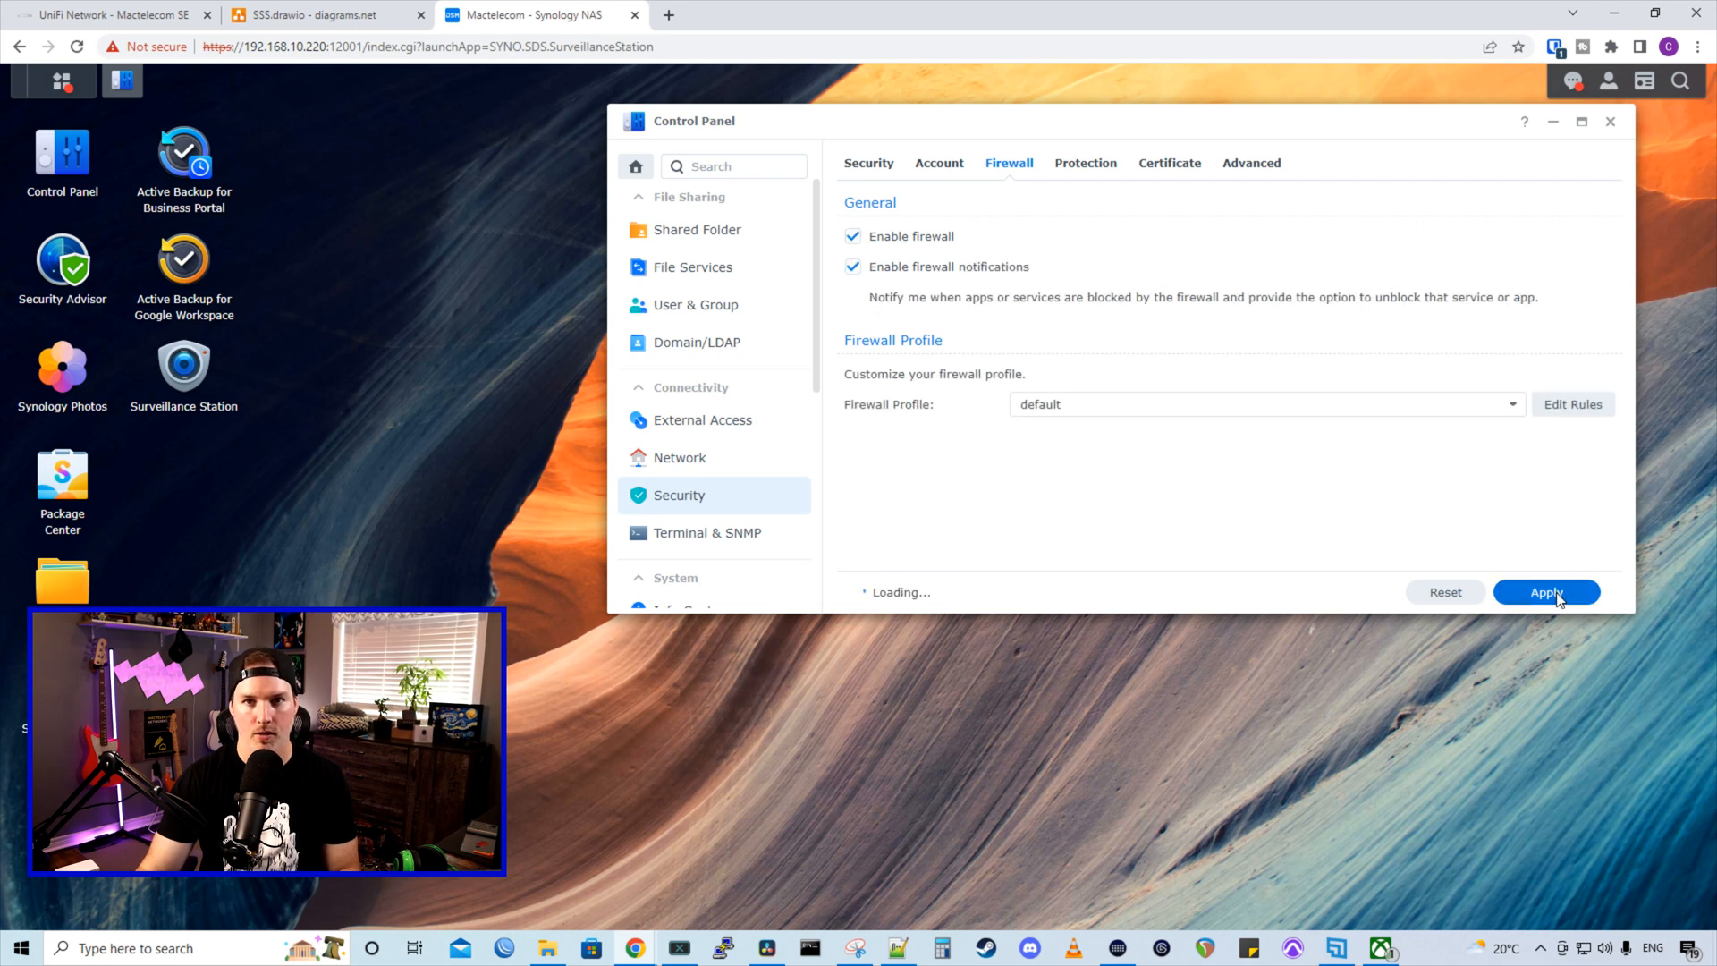
left_click(1546, 592)
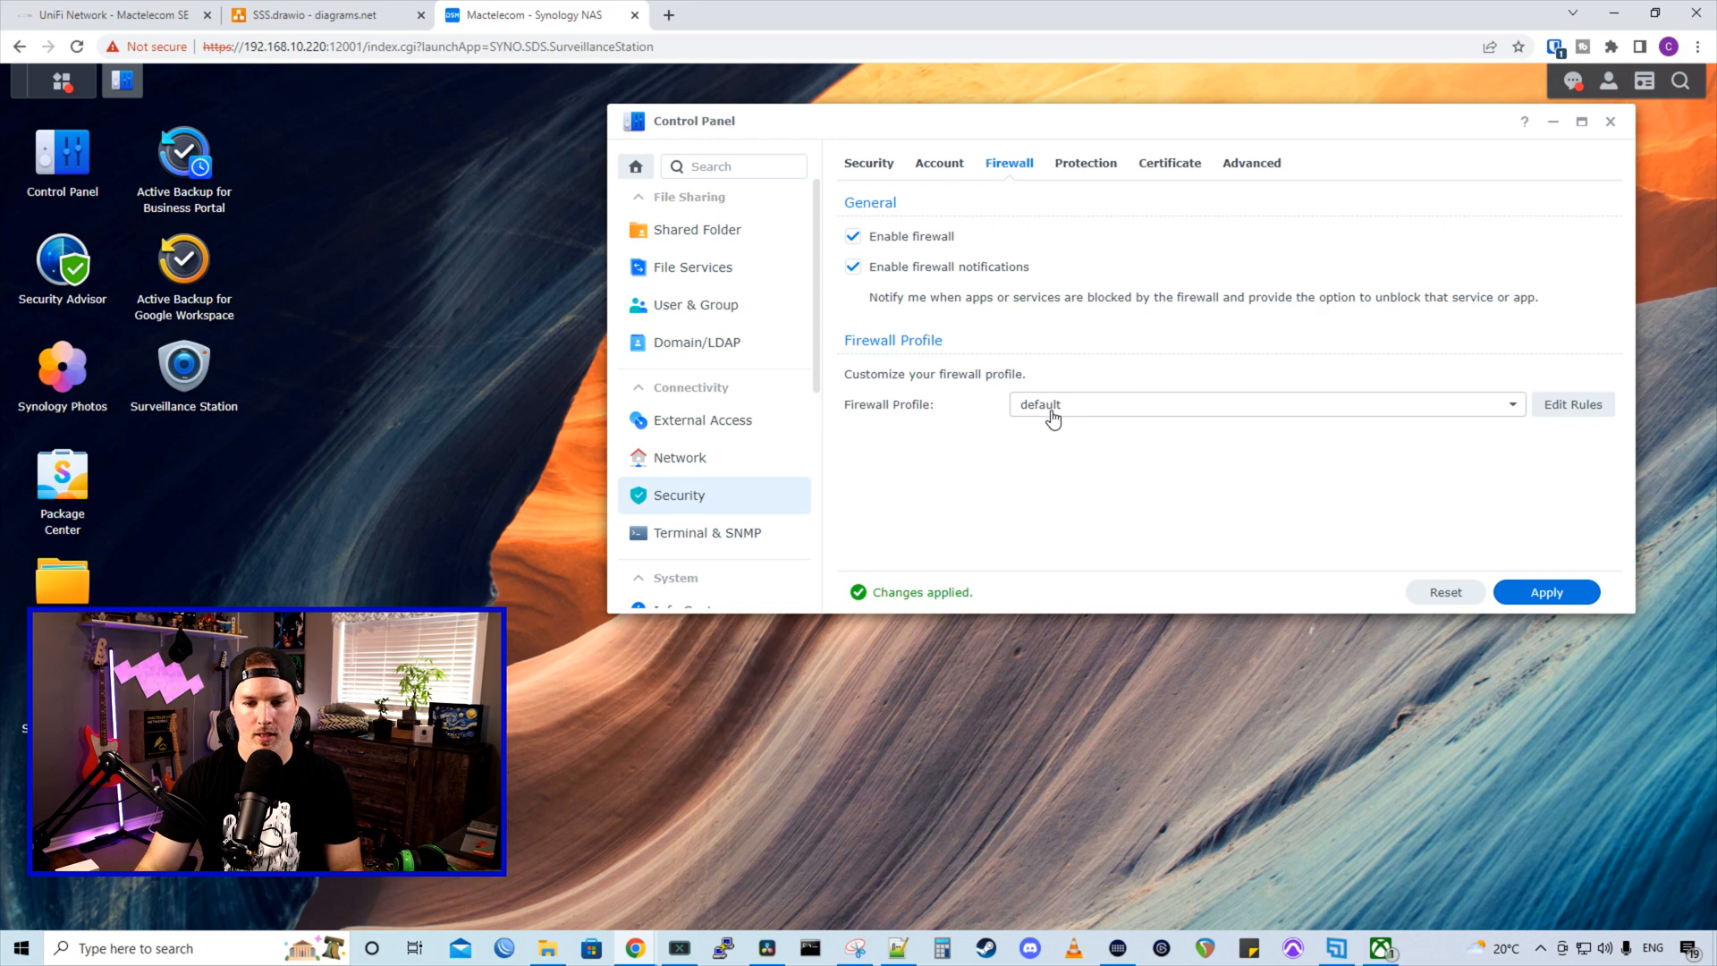
mouse_move(1560, 407)
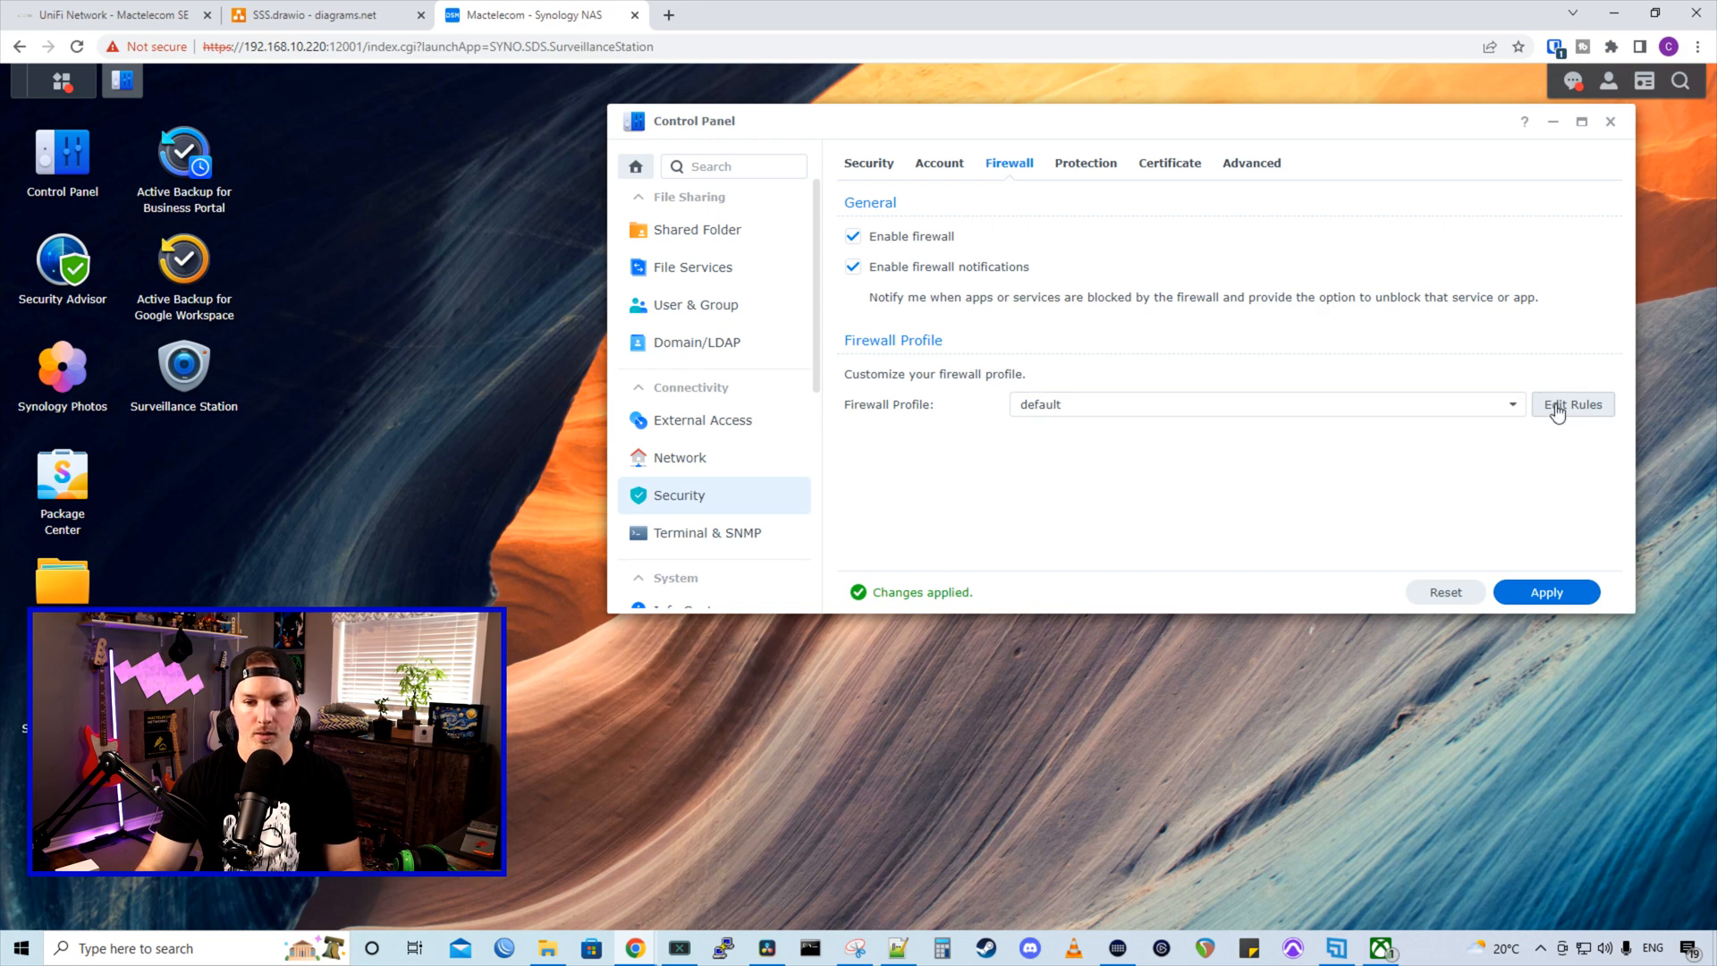
Review the default firewall profile's rules for the LAN 2 interface and apply
left_click(1573, 404)
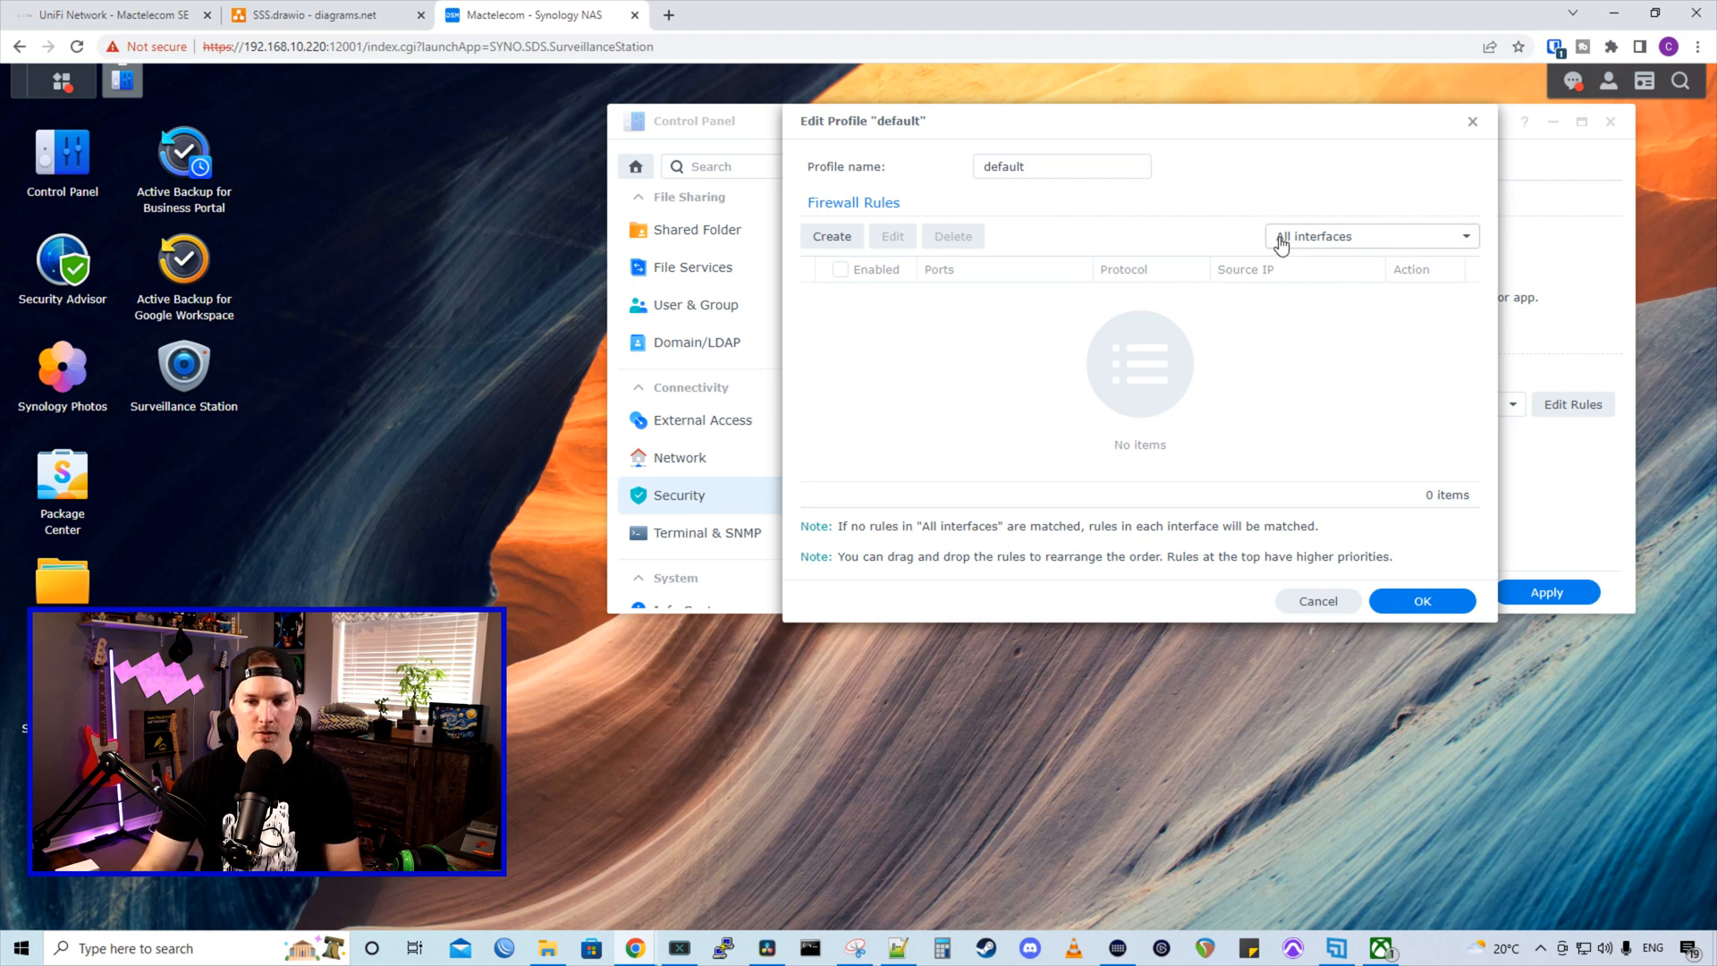
mouse_move(1345, 241)
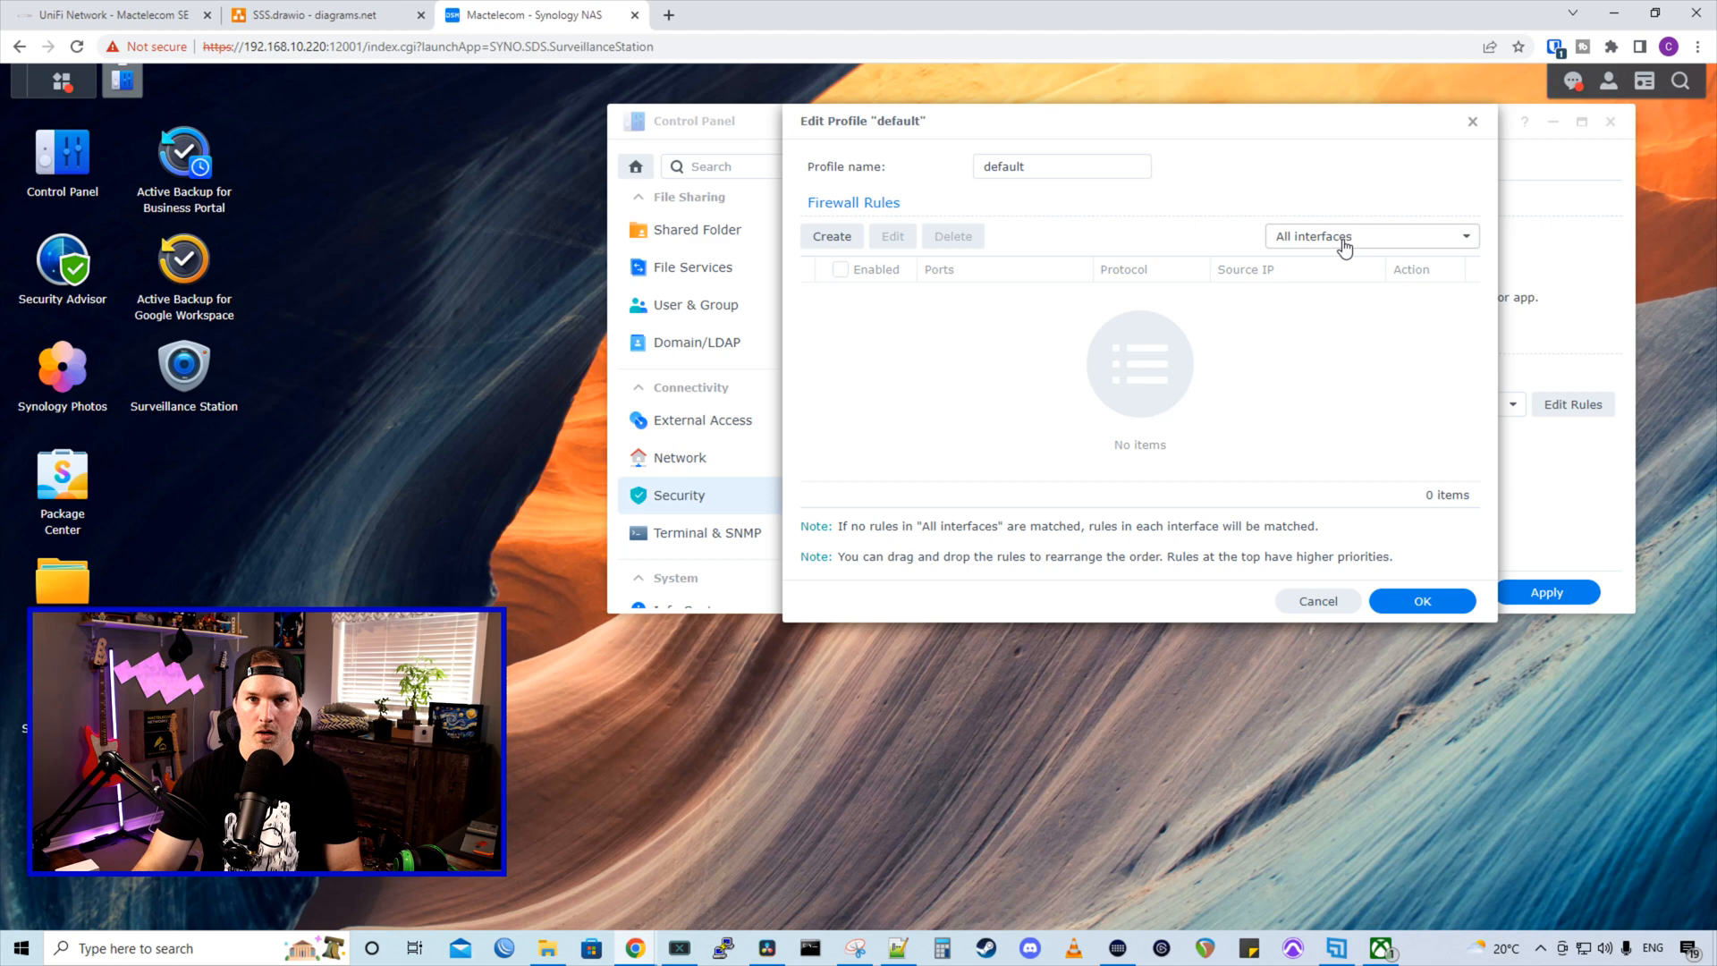
left_click(1368, 236)
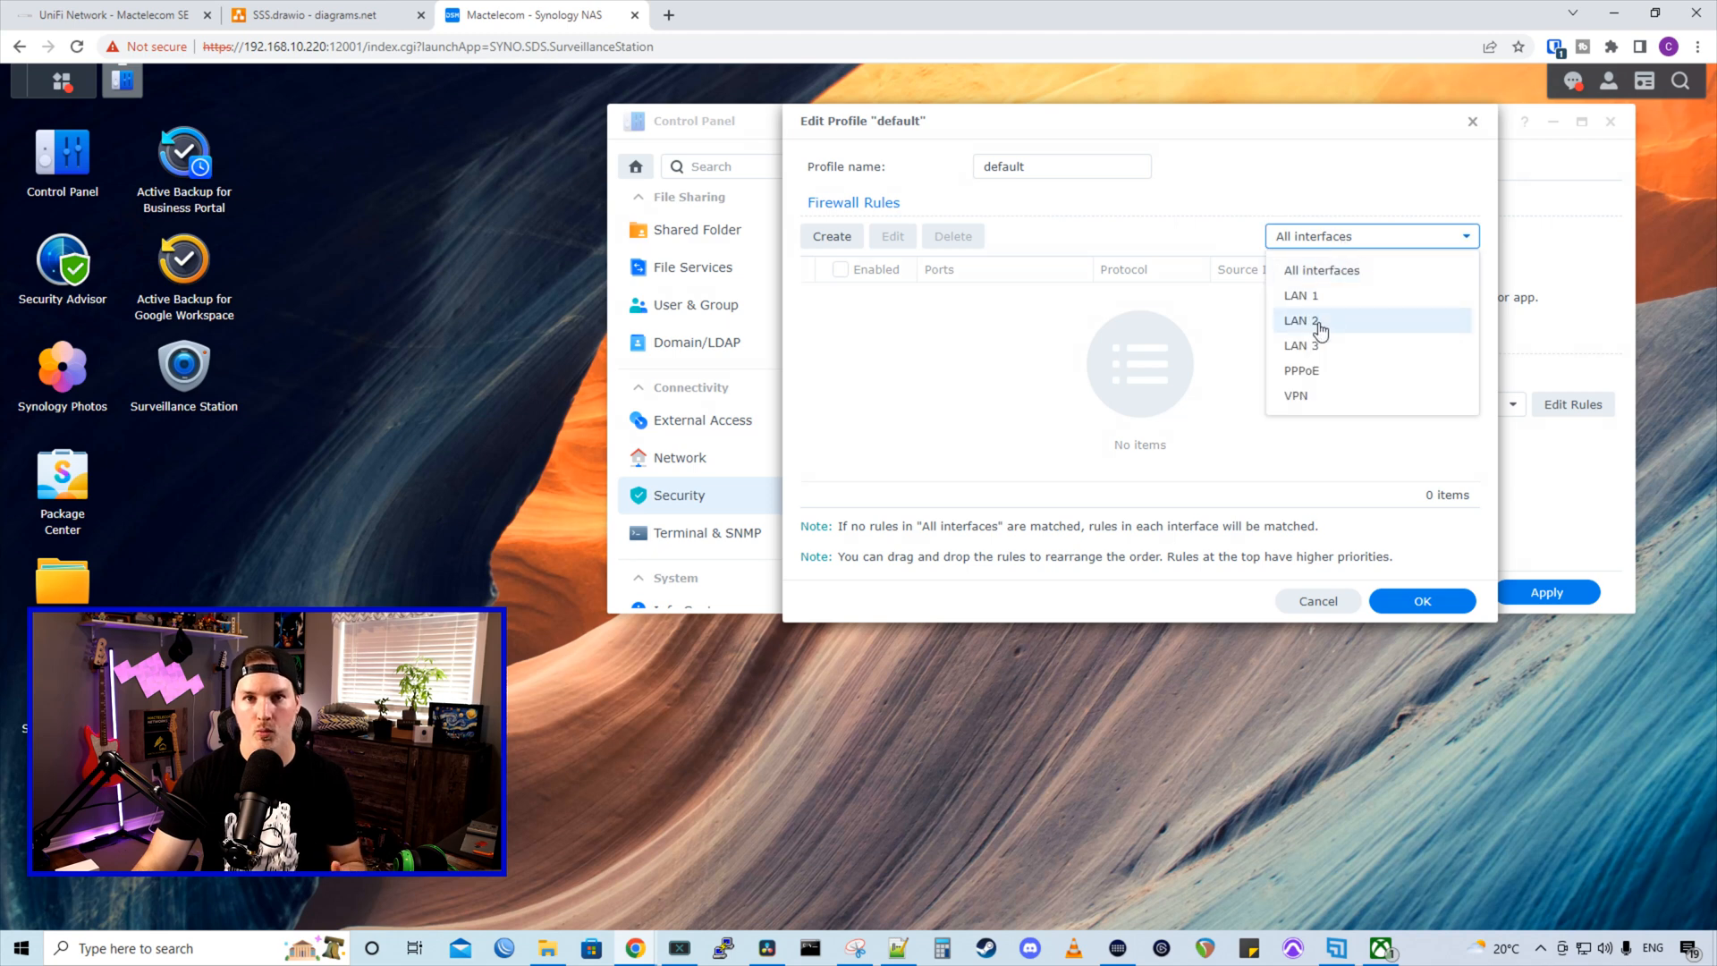
left_click(1301, 320)
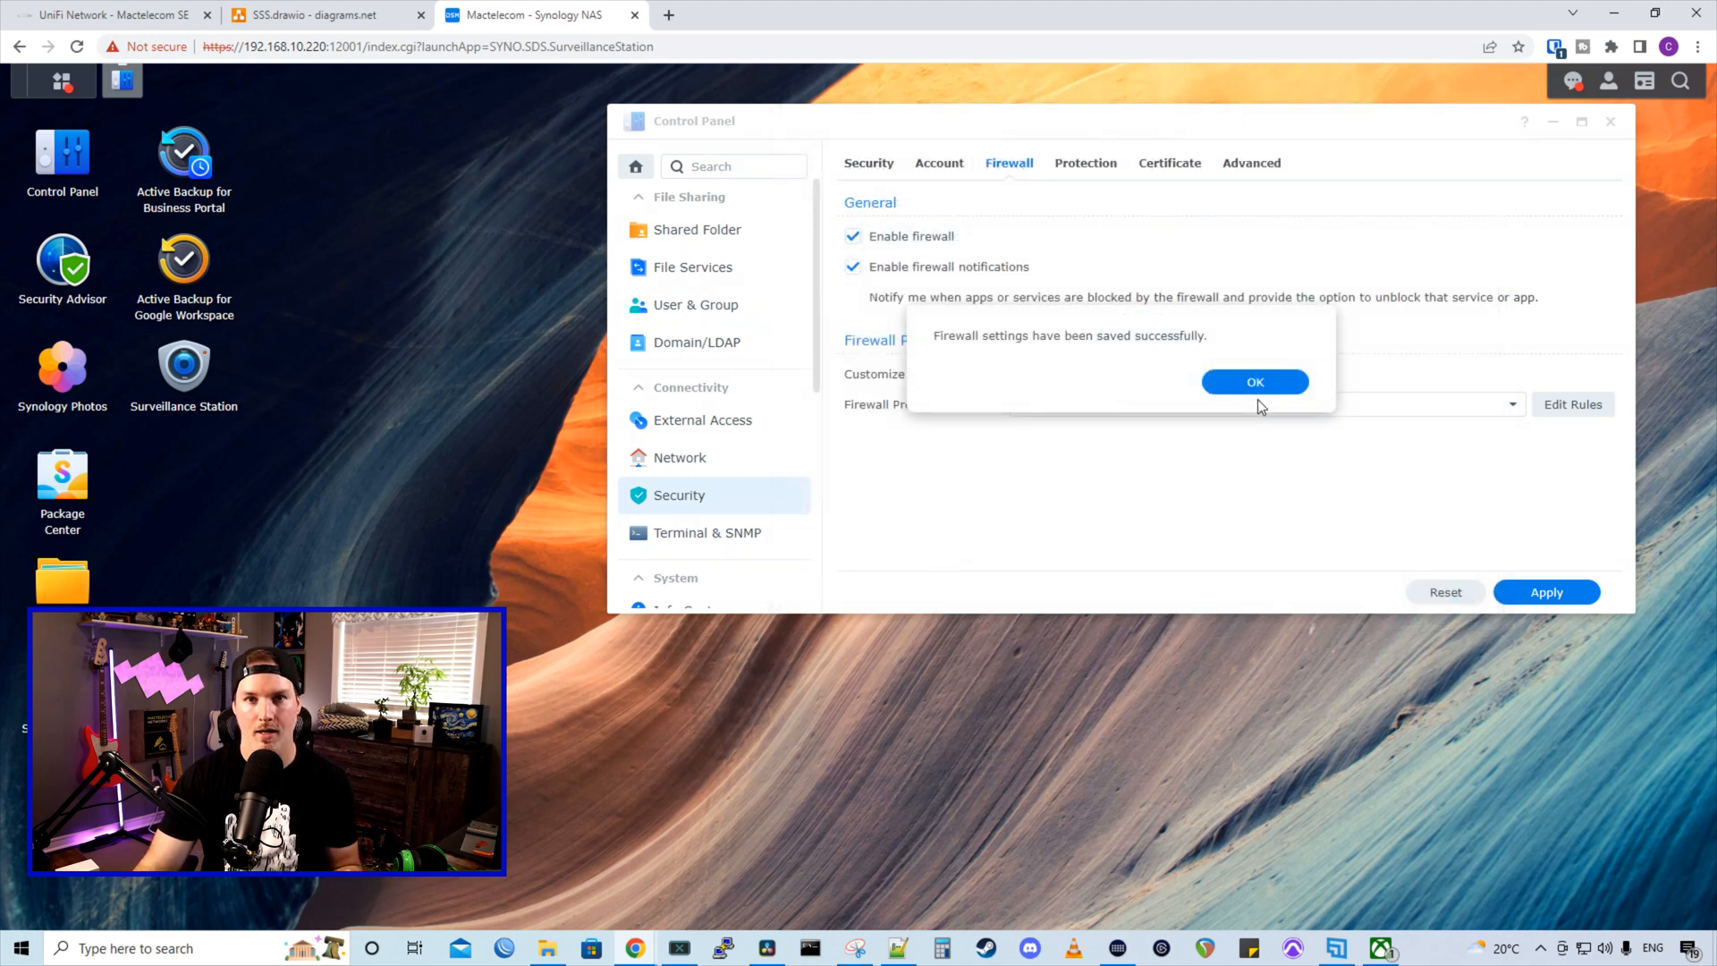
left_click(1256, 381)
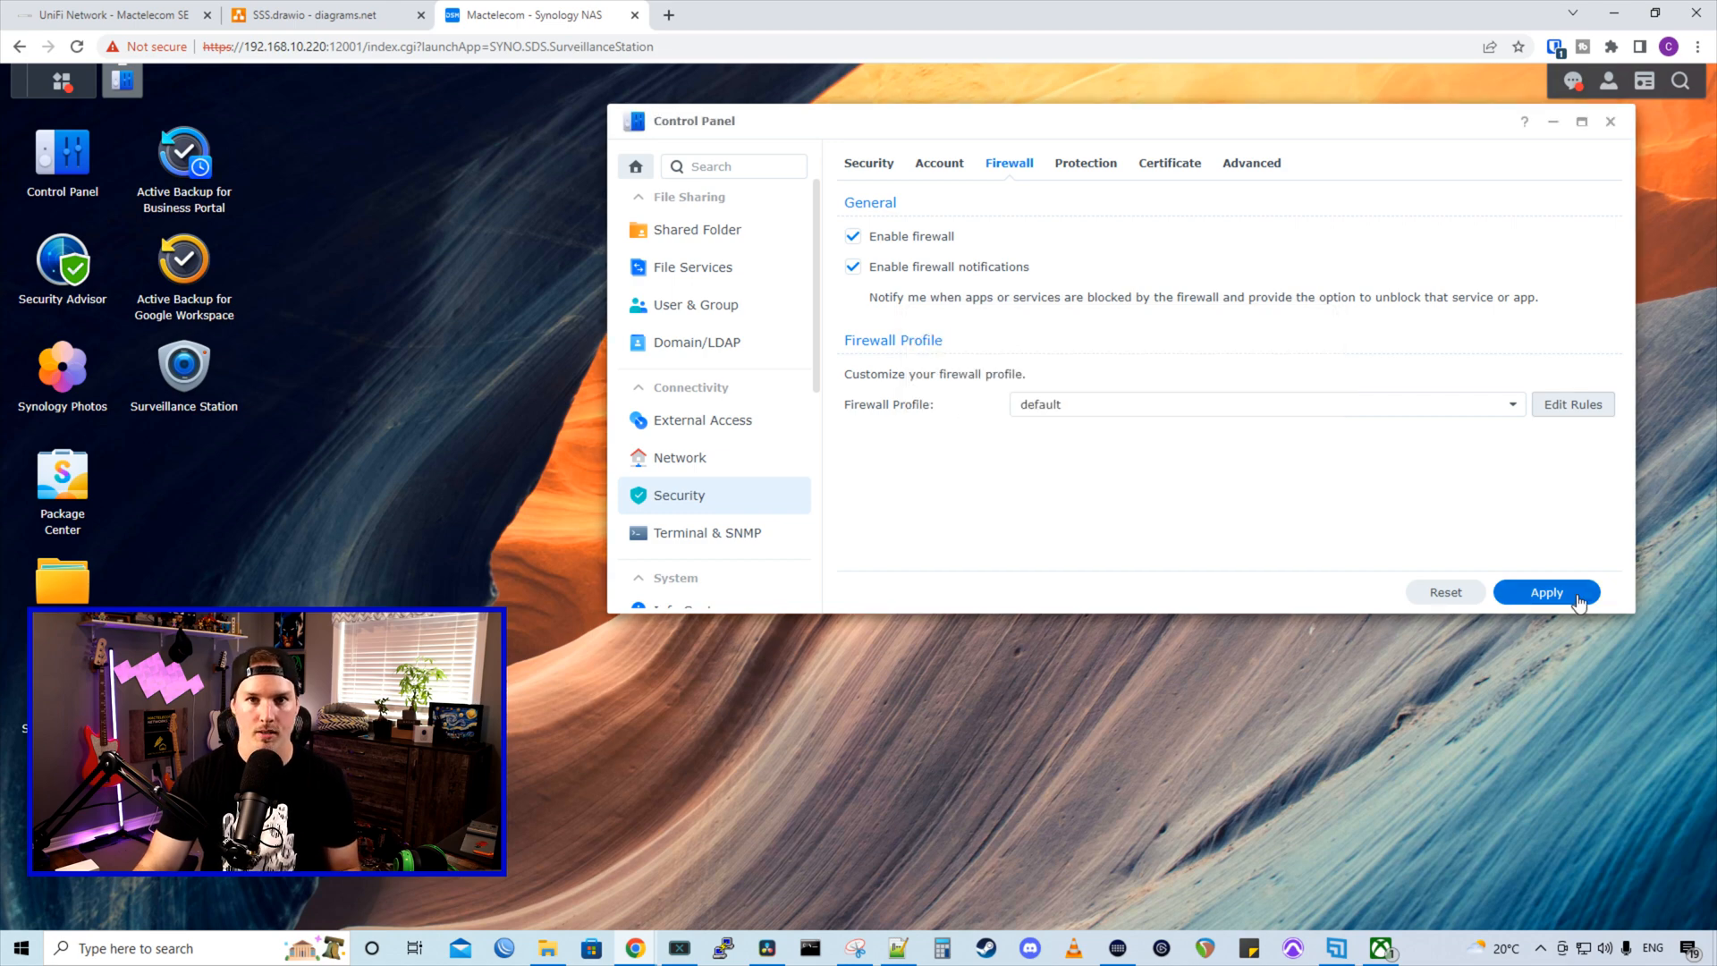
left_click(110, 15)
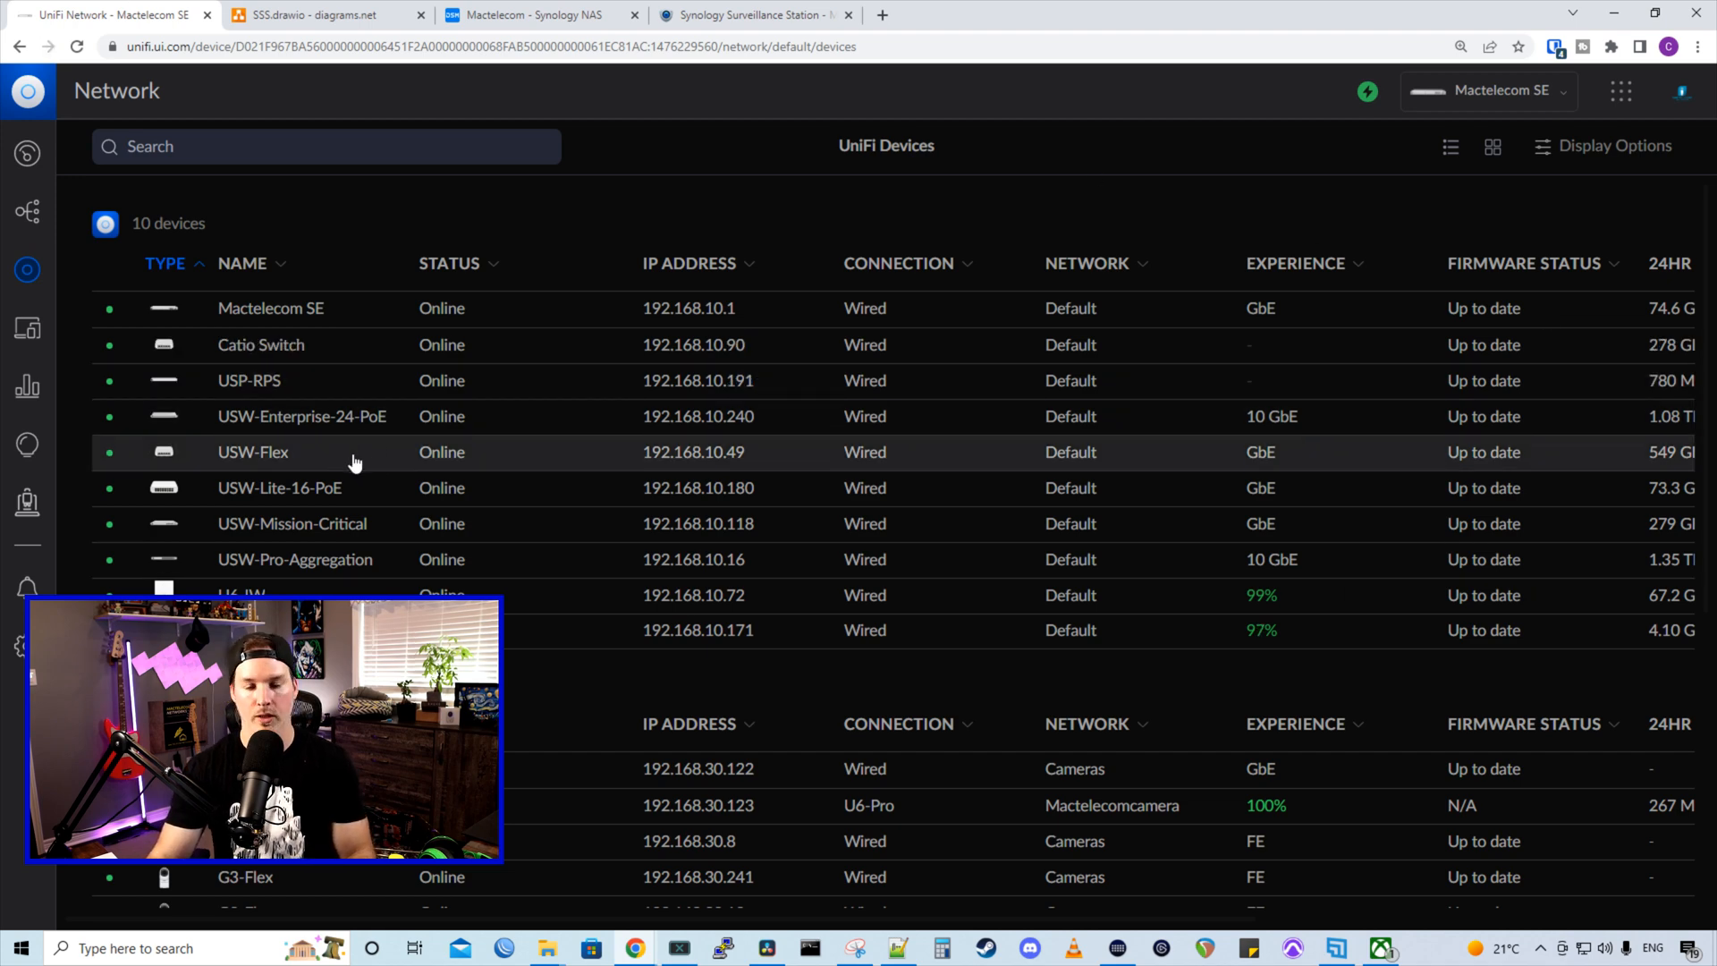
Put port 5 of USW-Flex on the SSS profile and power-cycle the port
left_click(252, 450)
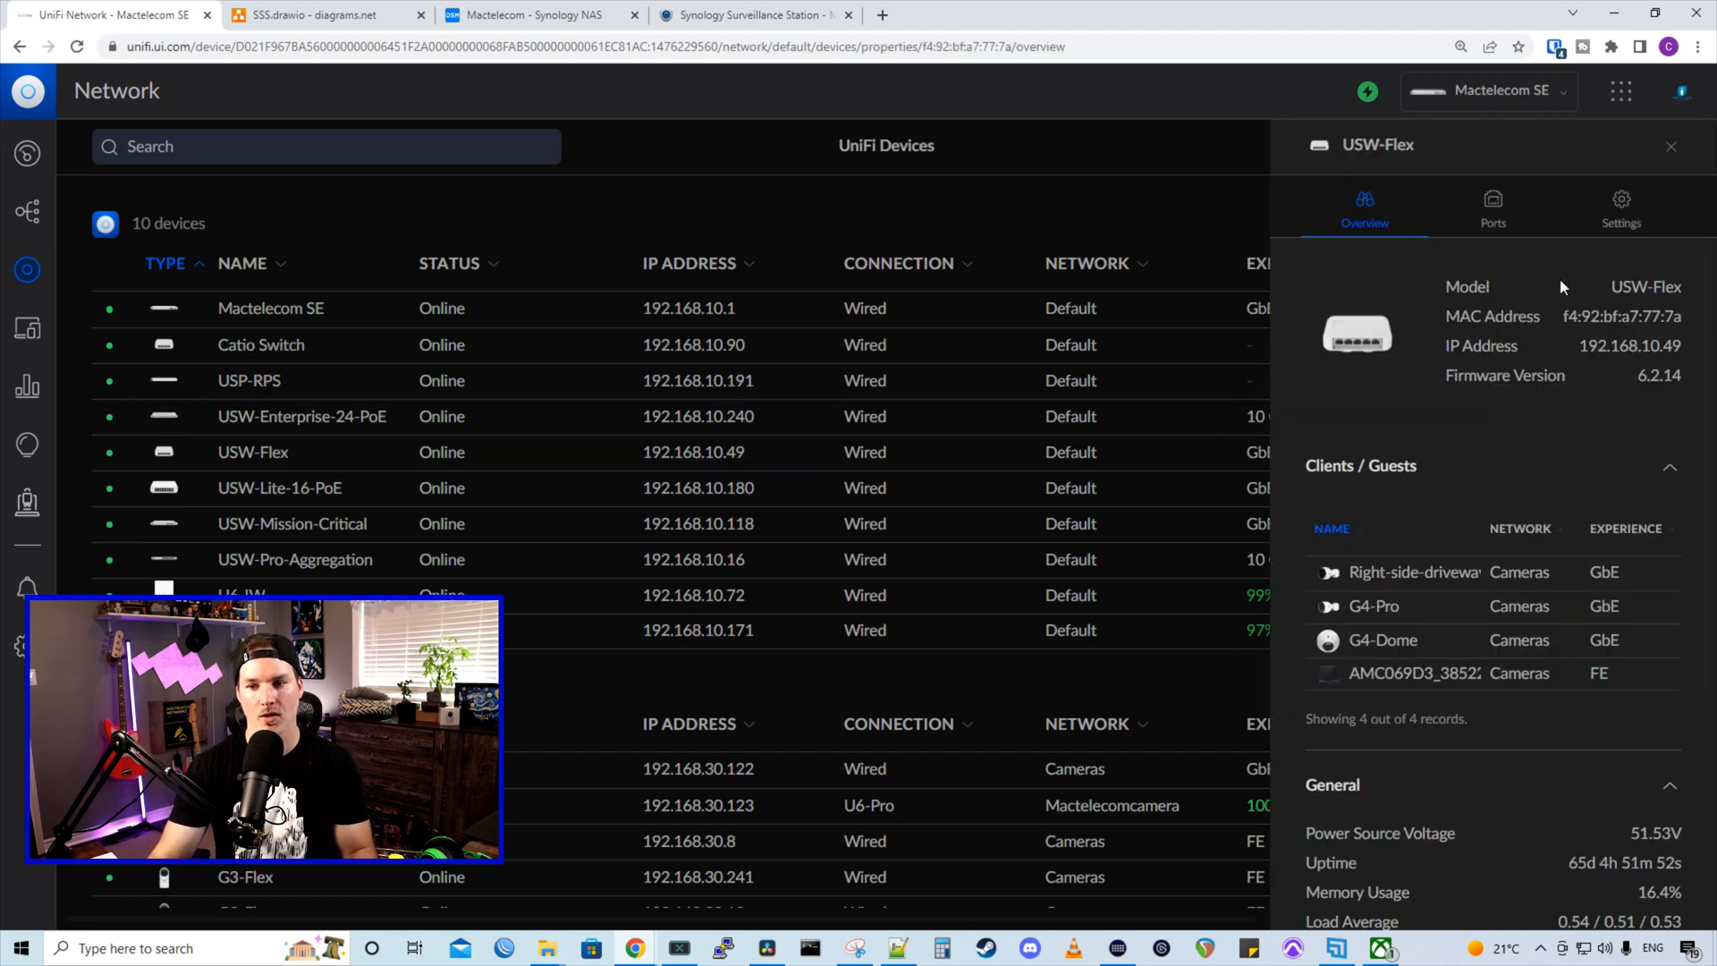
left_click(1492, 208)
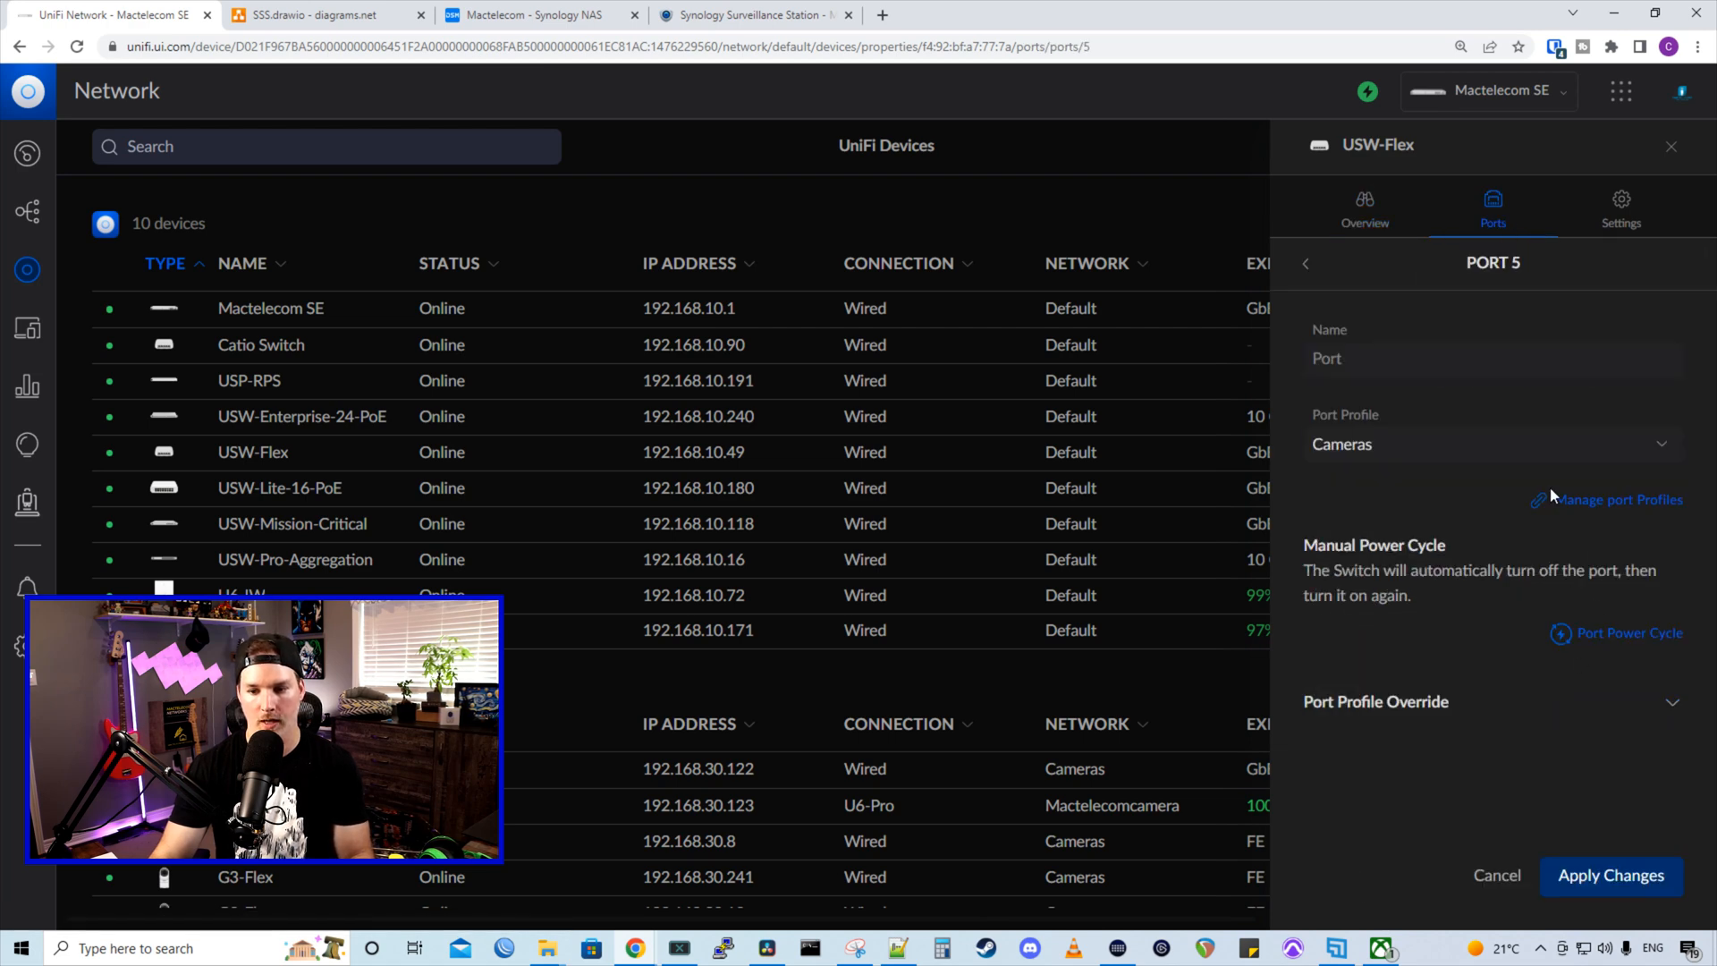
left_click(1490, 444)
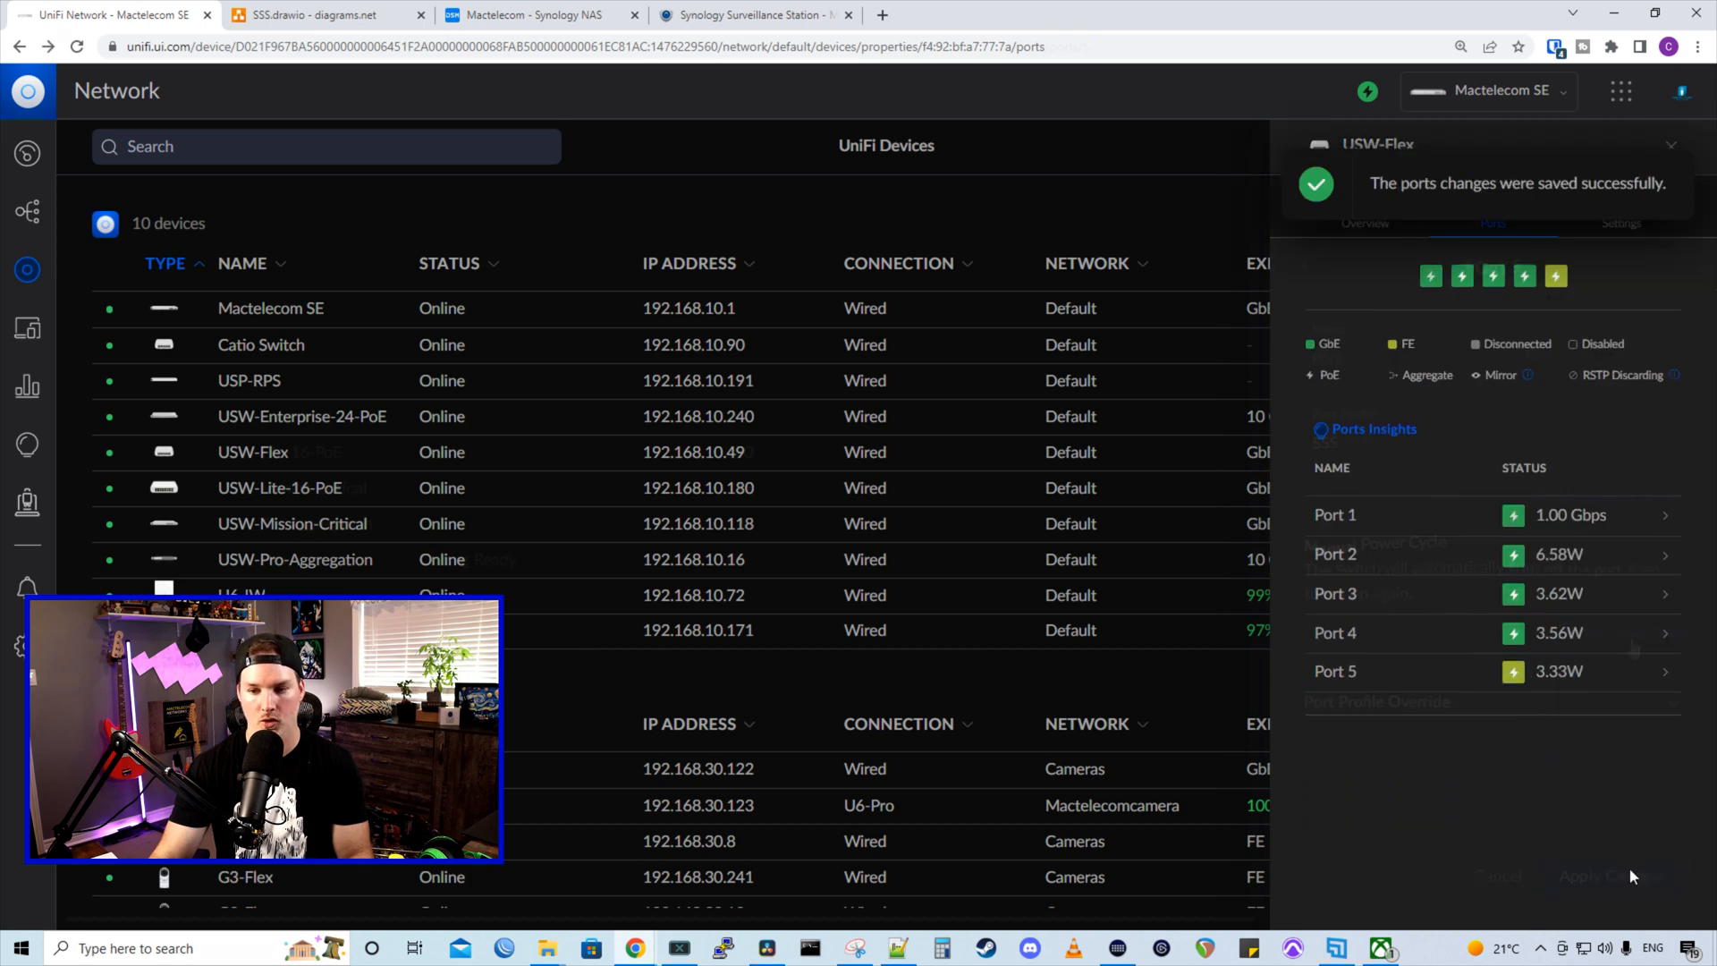
left_click(1335, 671)
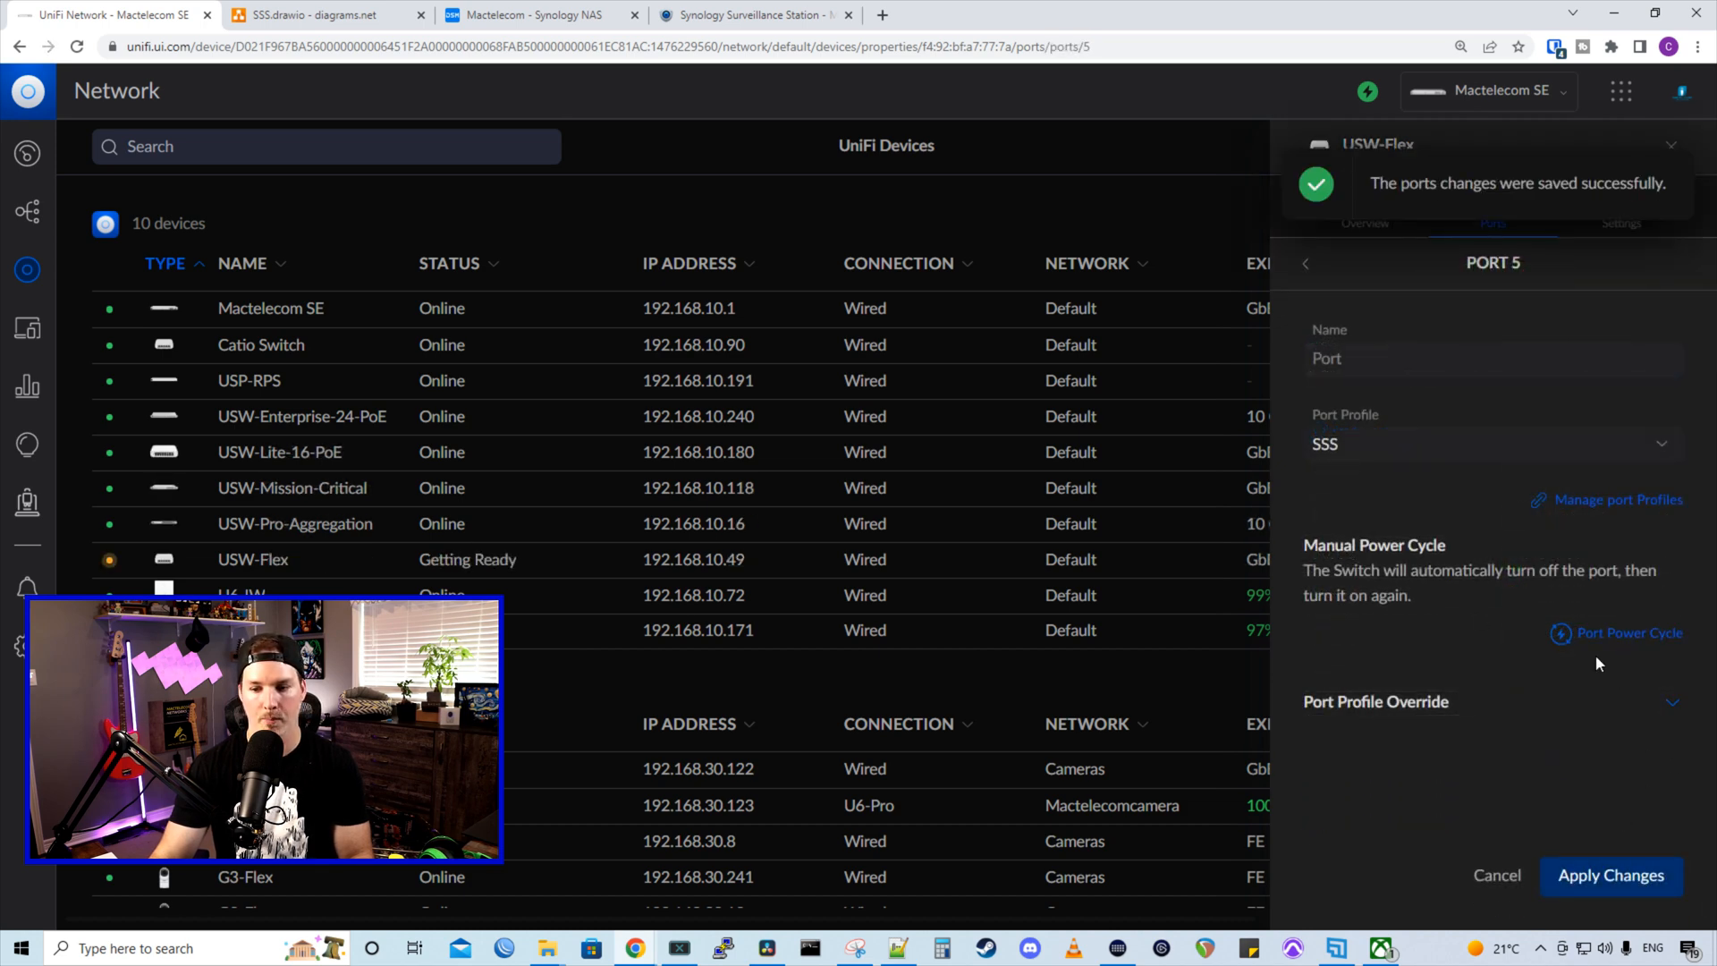
left_click(1626, 632)
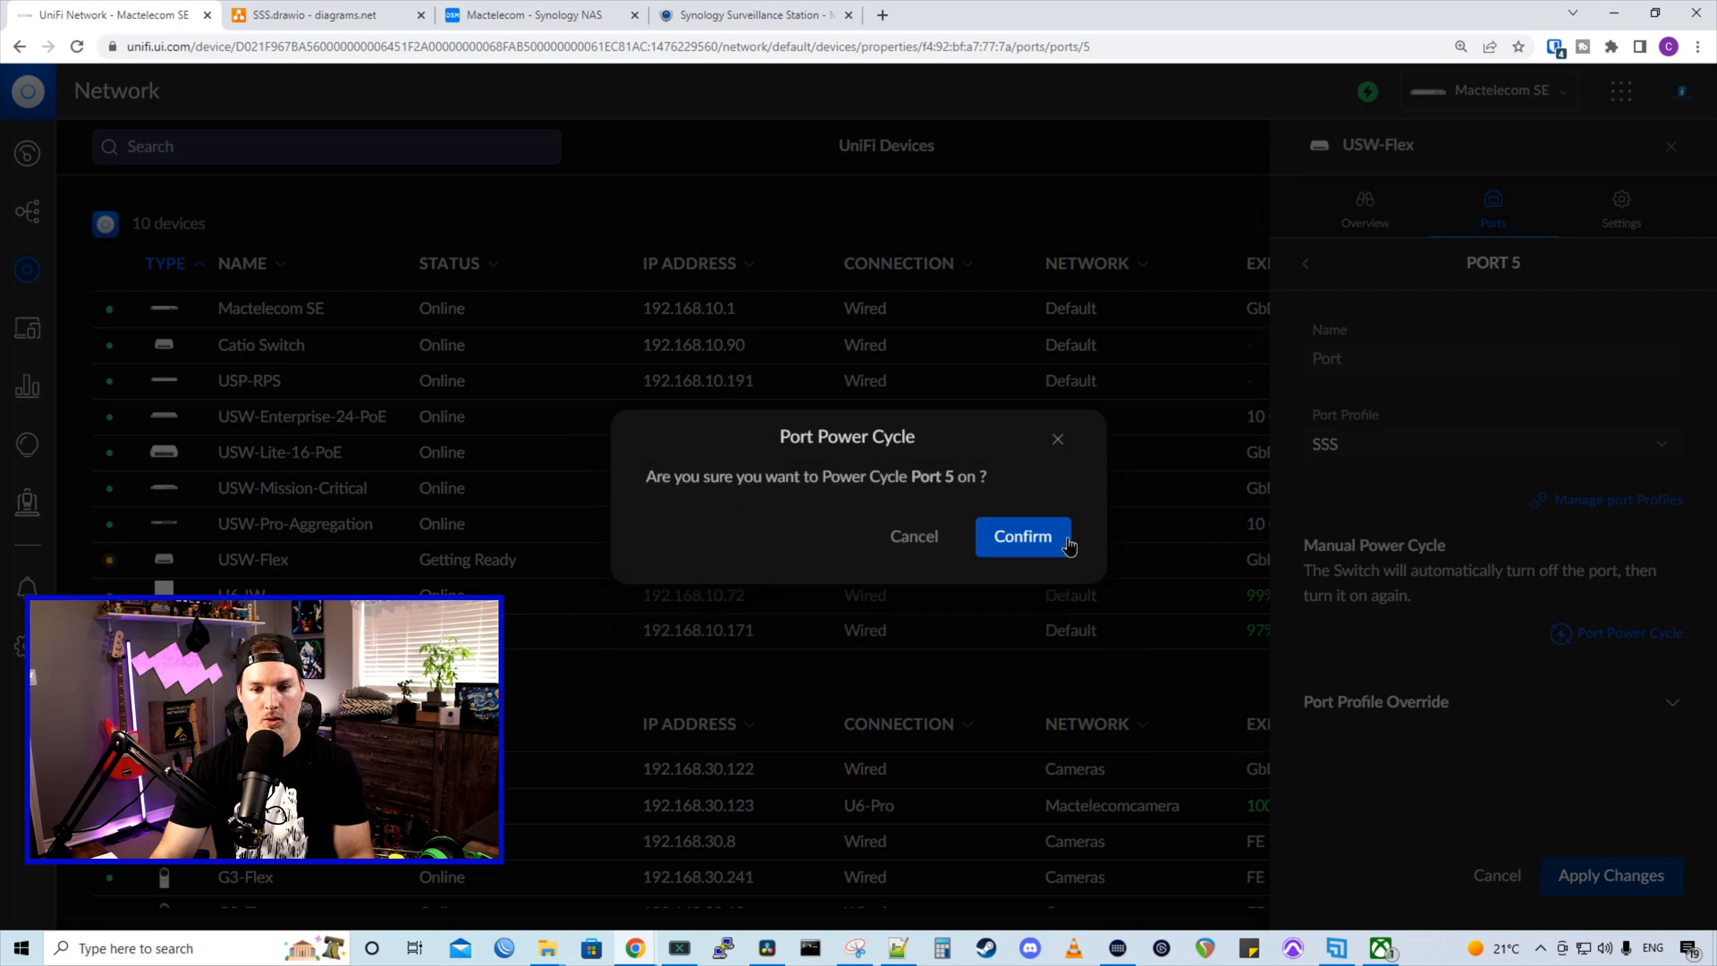
left_click(1022, 537)
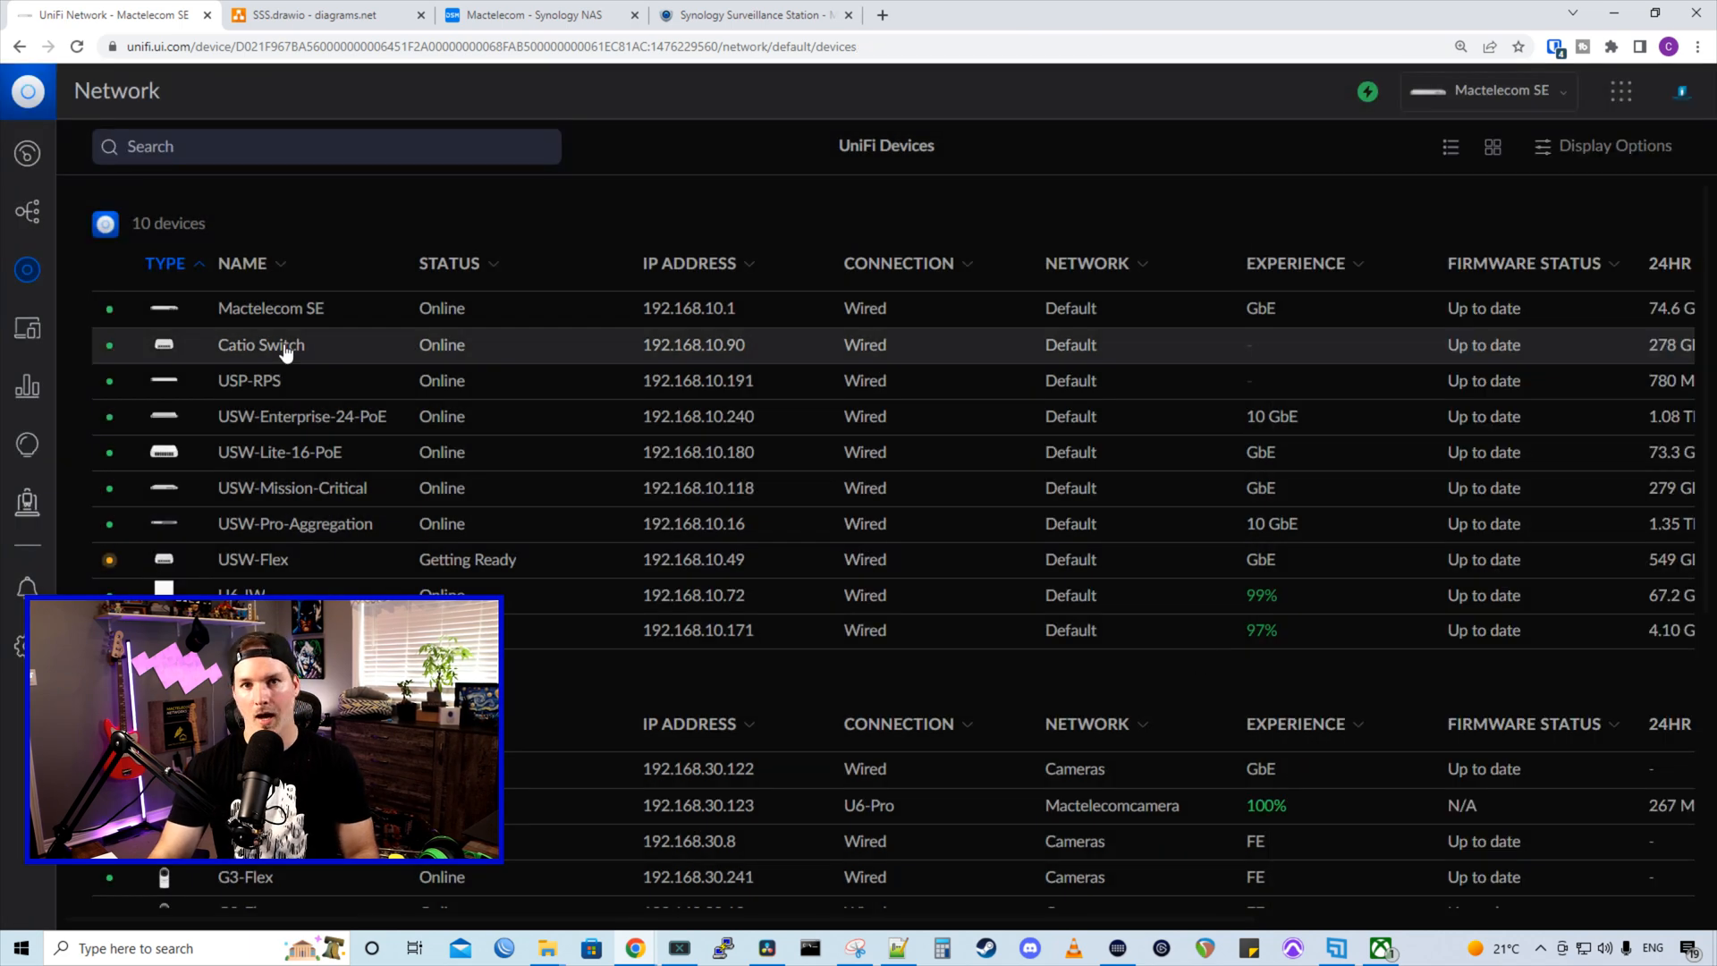
Put port 4 of Catio Switch on the SSS profile and apply the change
left_click(261, 344)
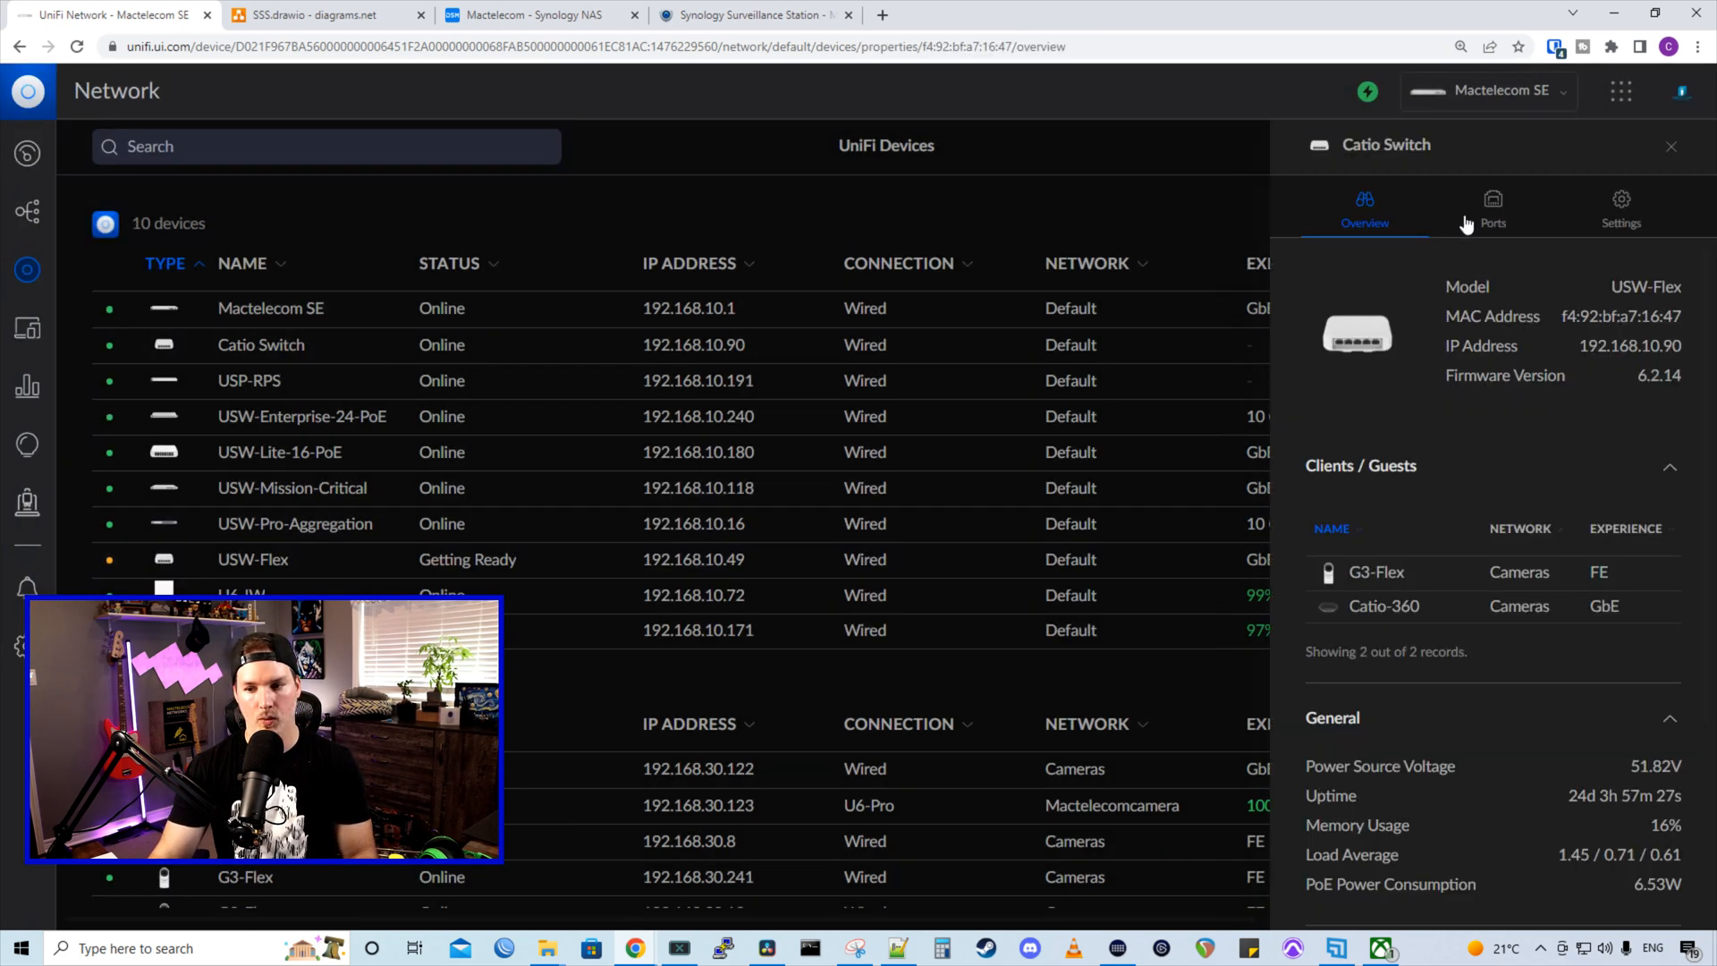
left_click(1493, 207)
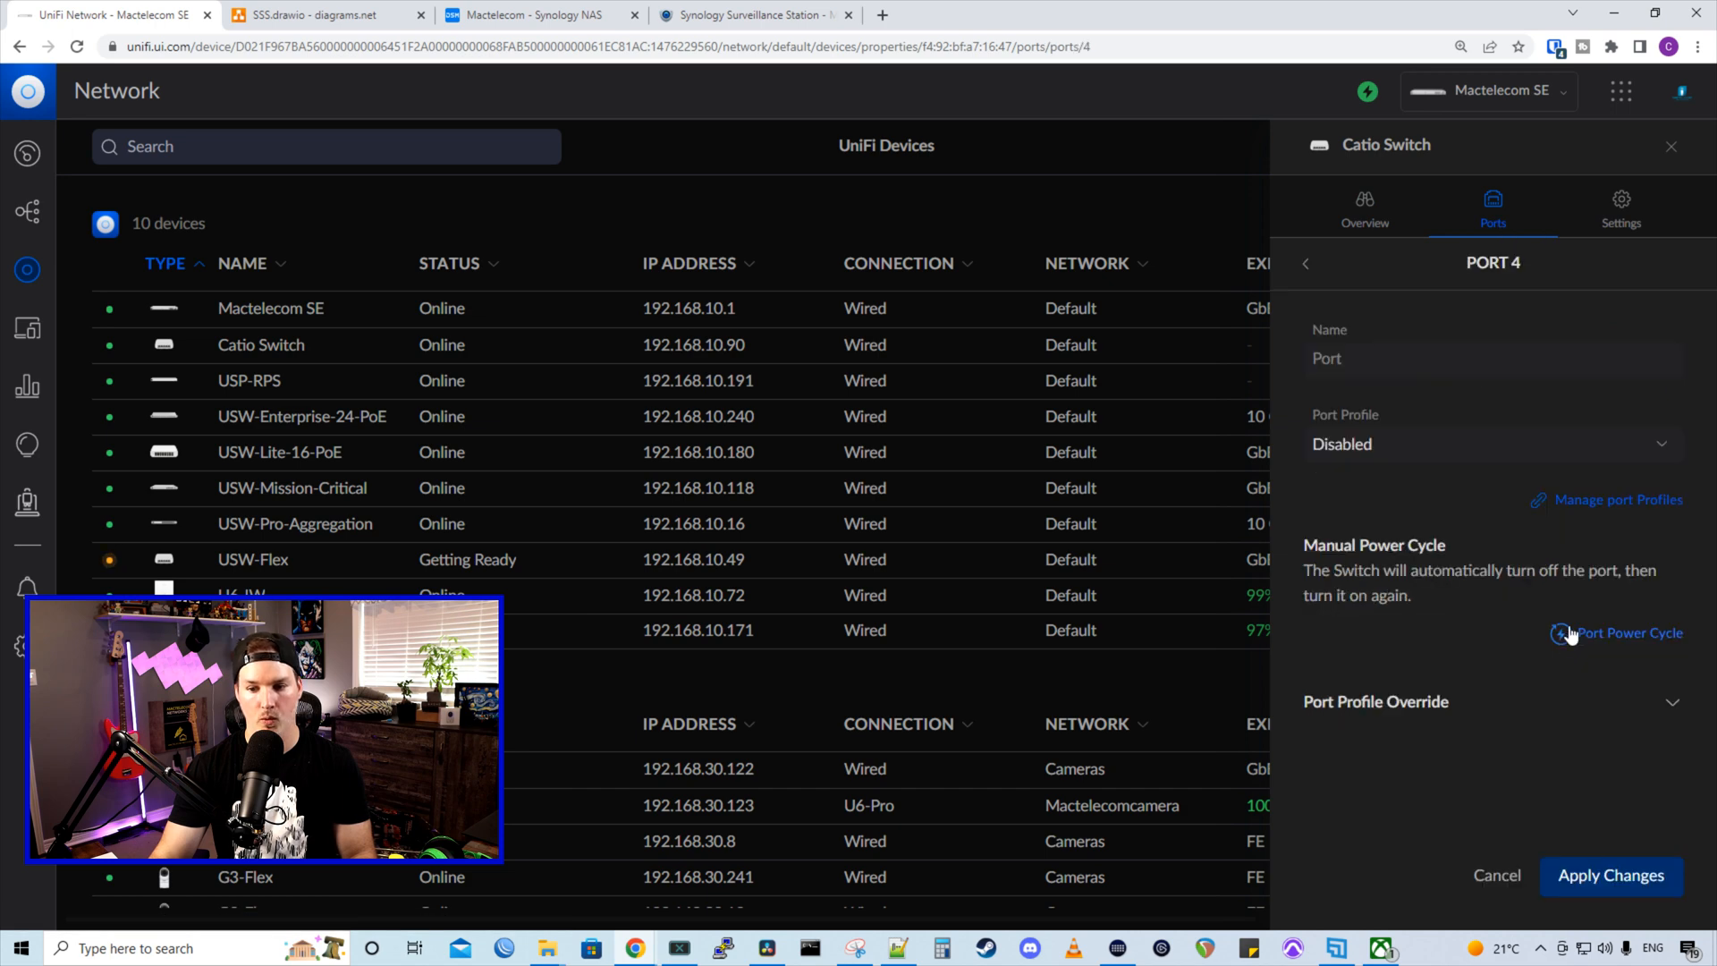
left_click(1490, 444)
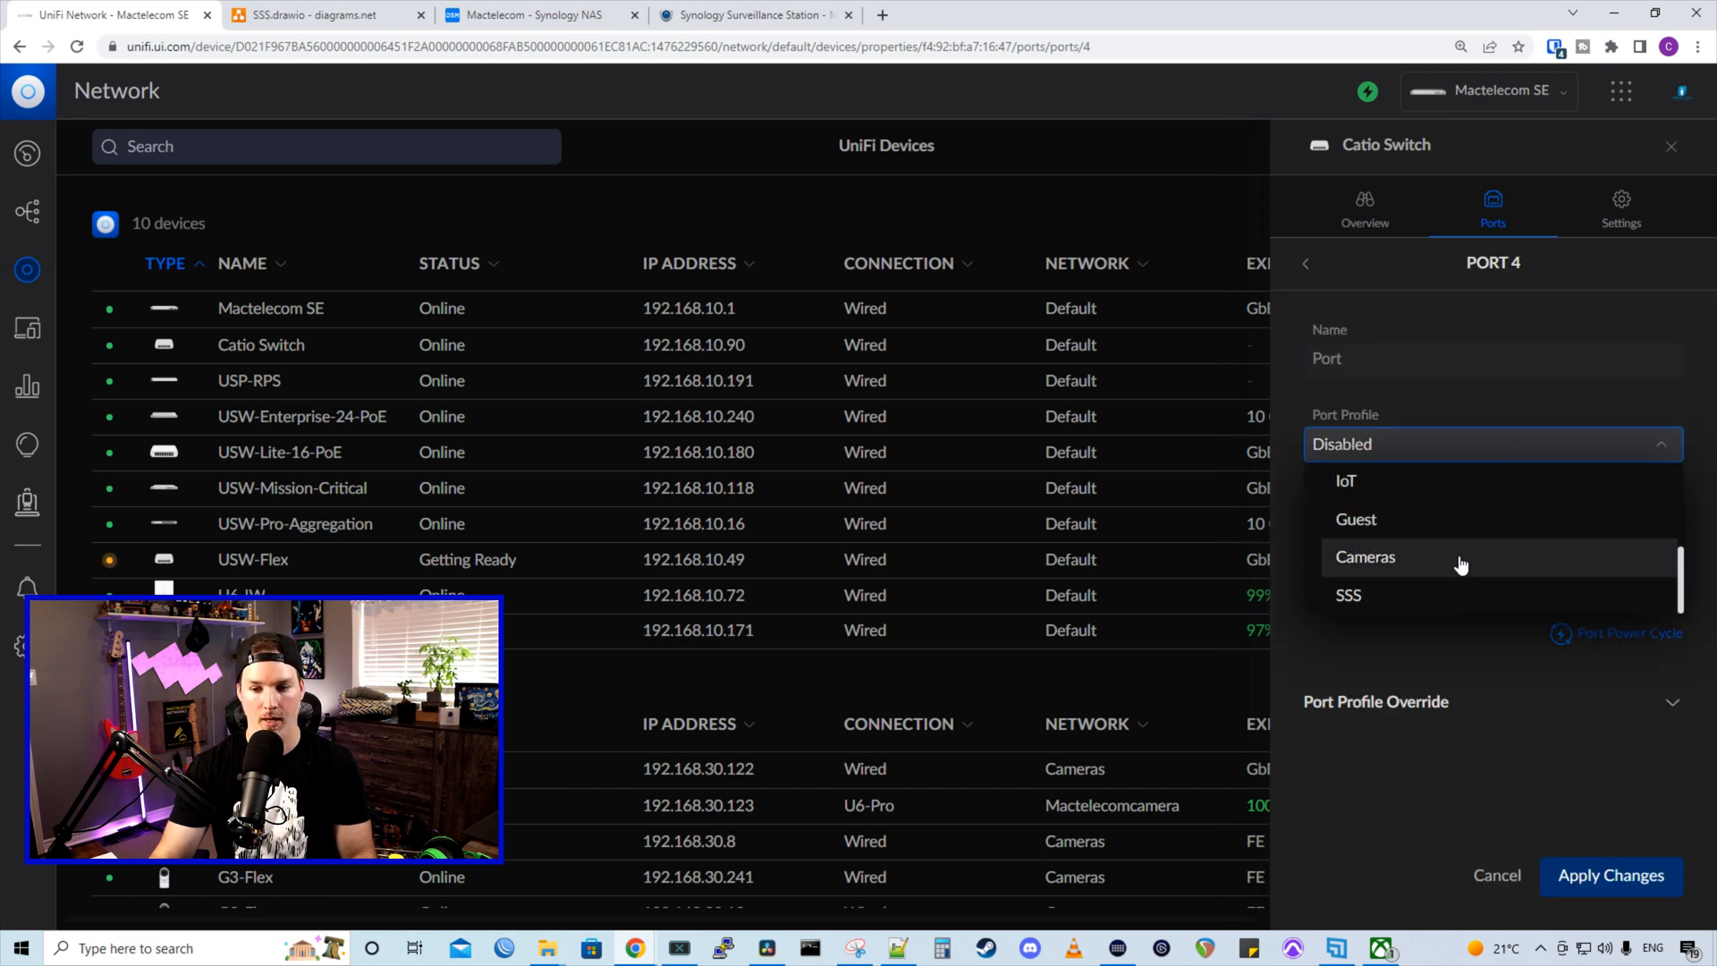
left_click(1349, 594)
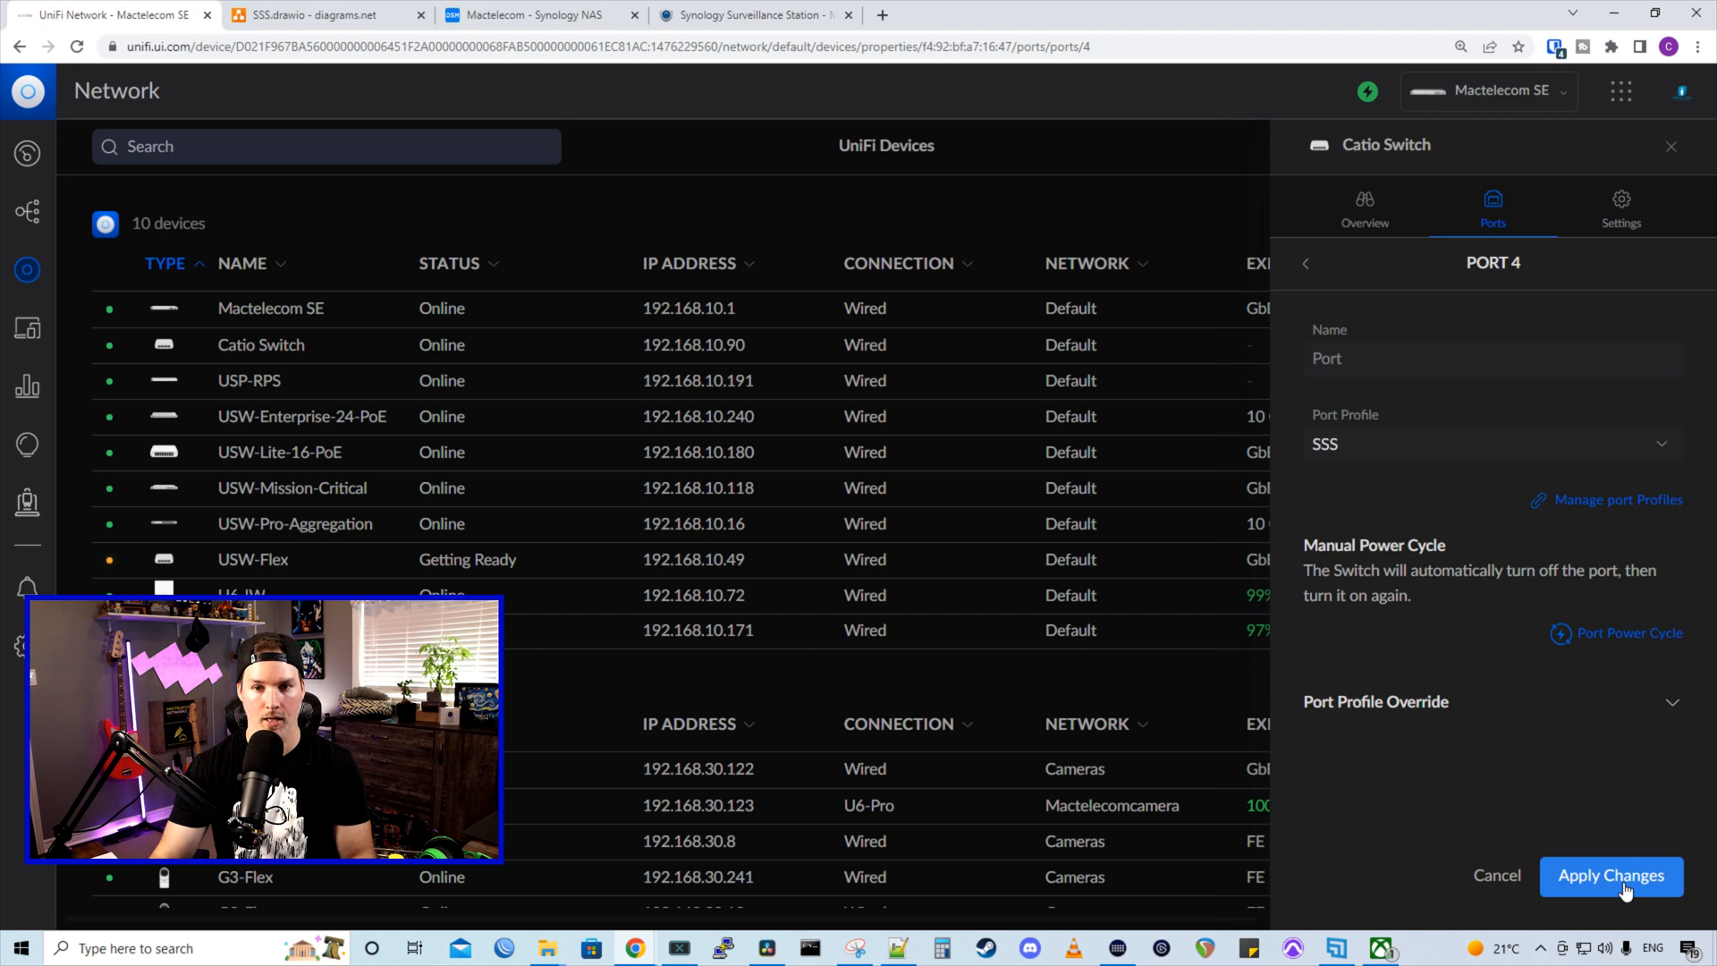
left_click(1610, 875)
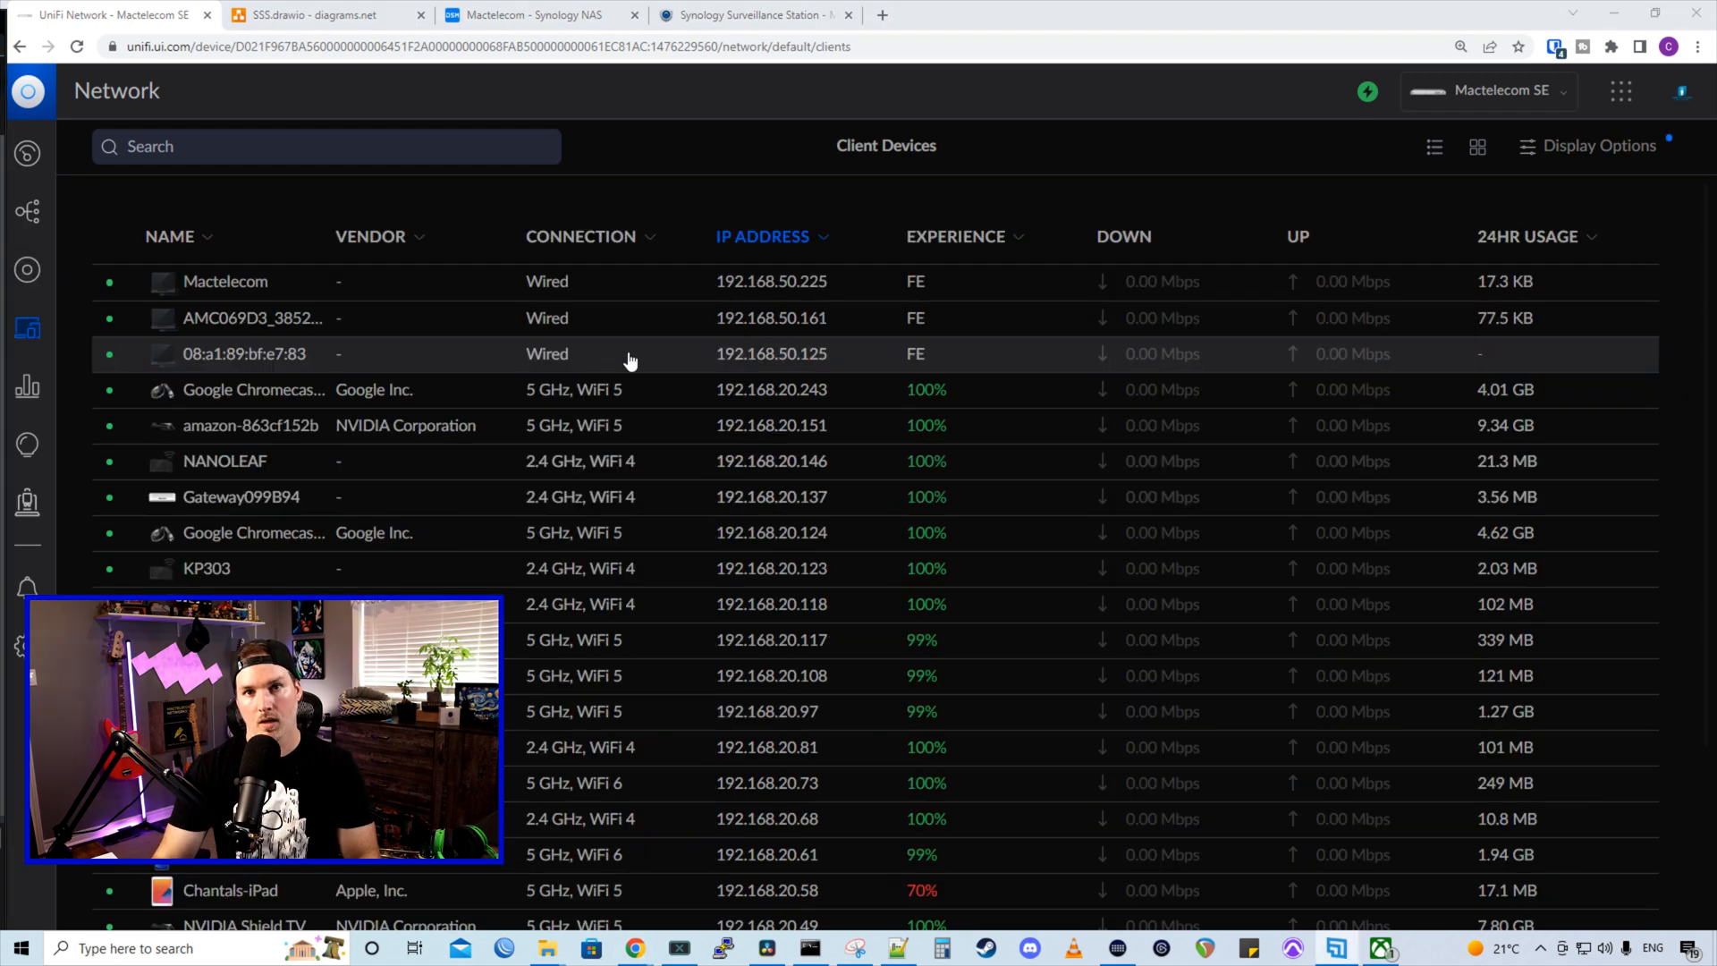
mouse_move(793, 336)
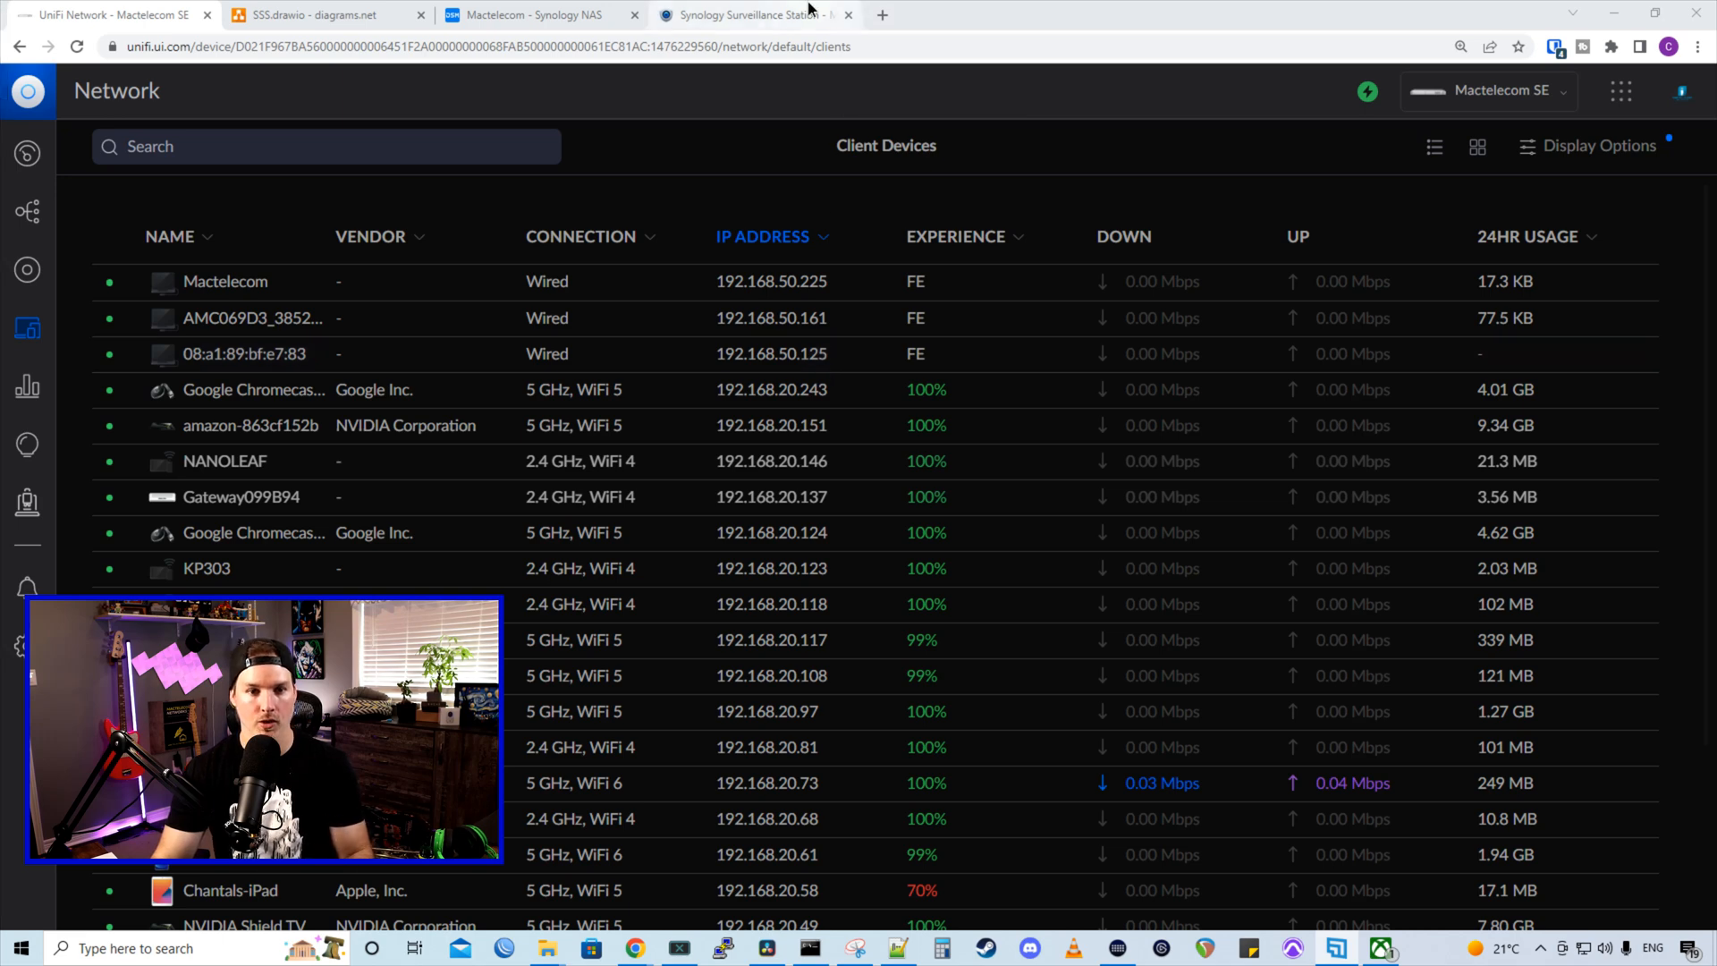
In Surveillance Station's IP Camera app, start the Add Camera Wizard in manual entry mode
left_click(754, 15)
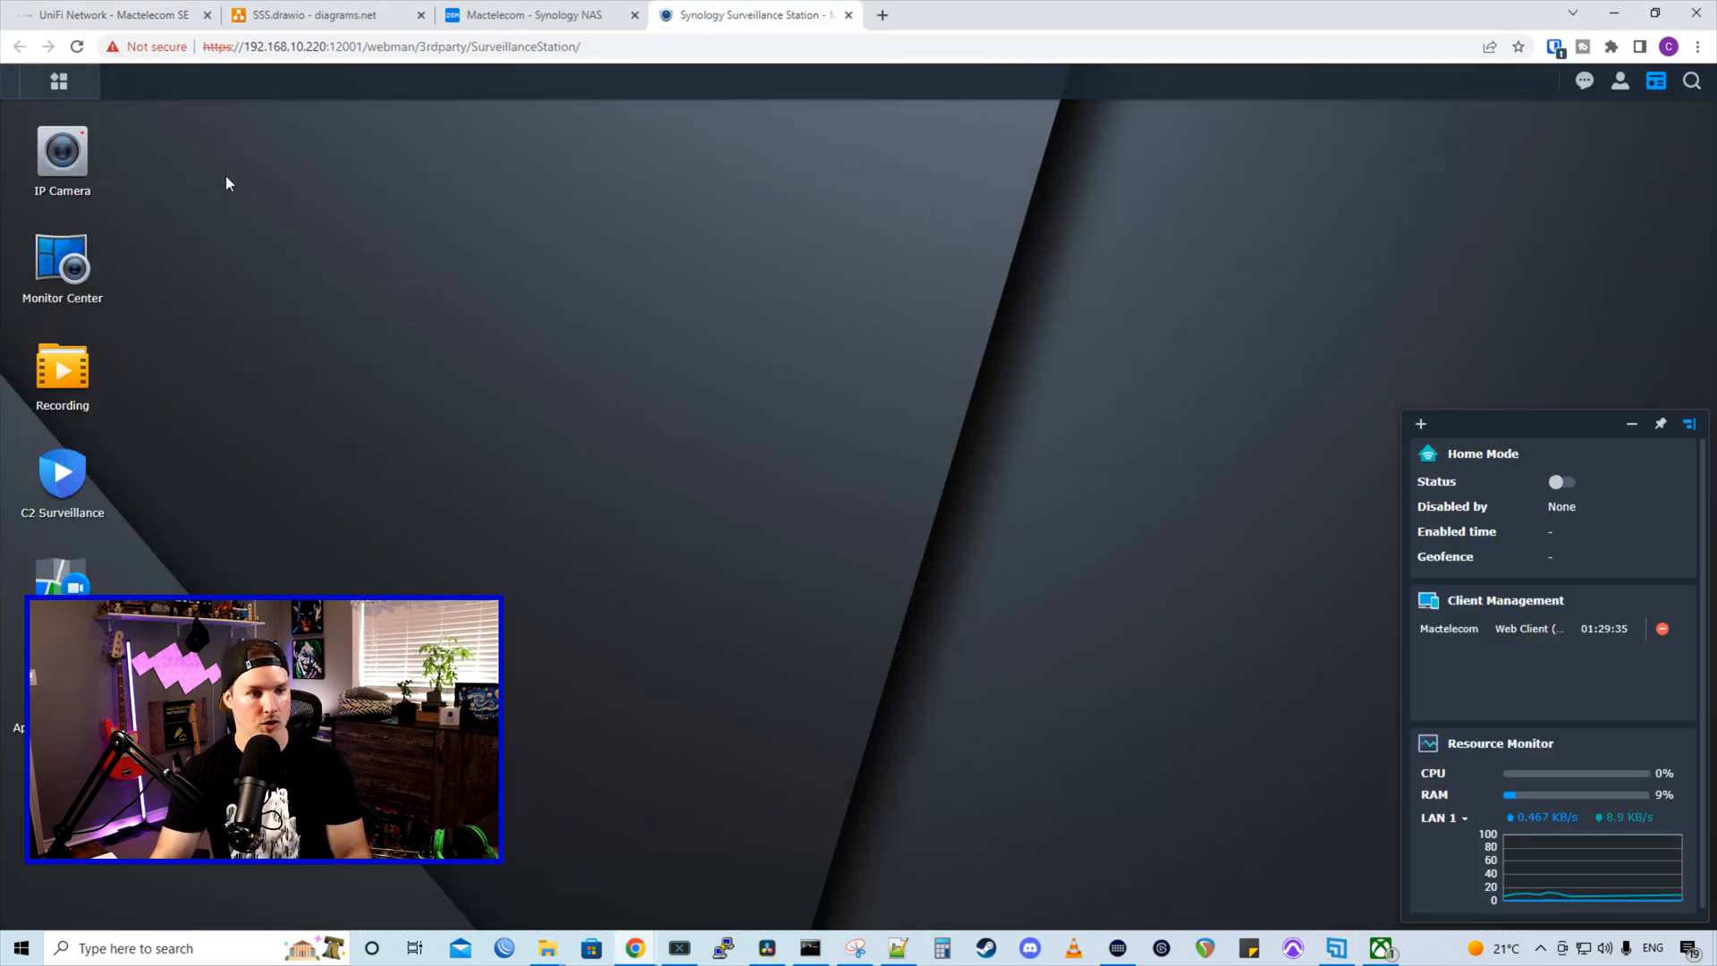
double_click(63, 154)
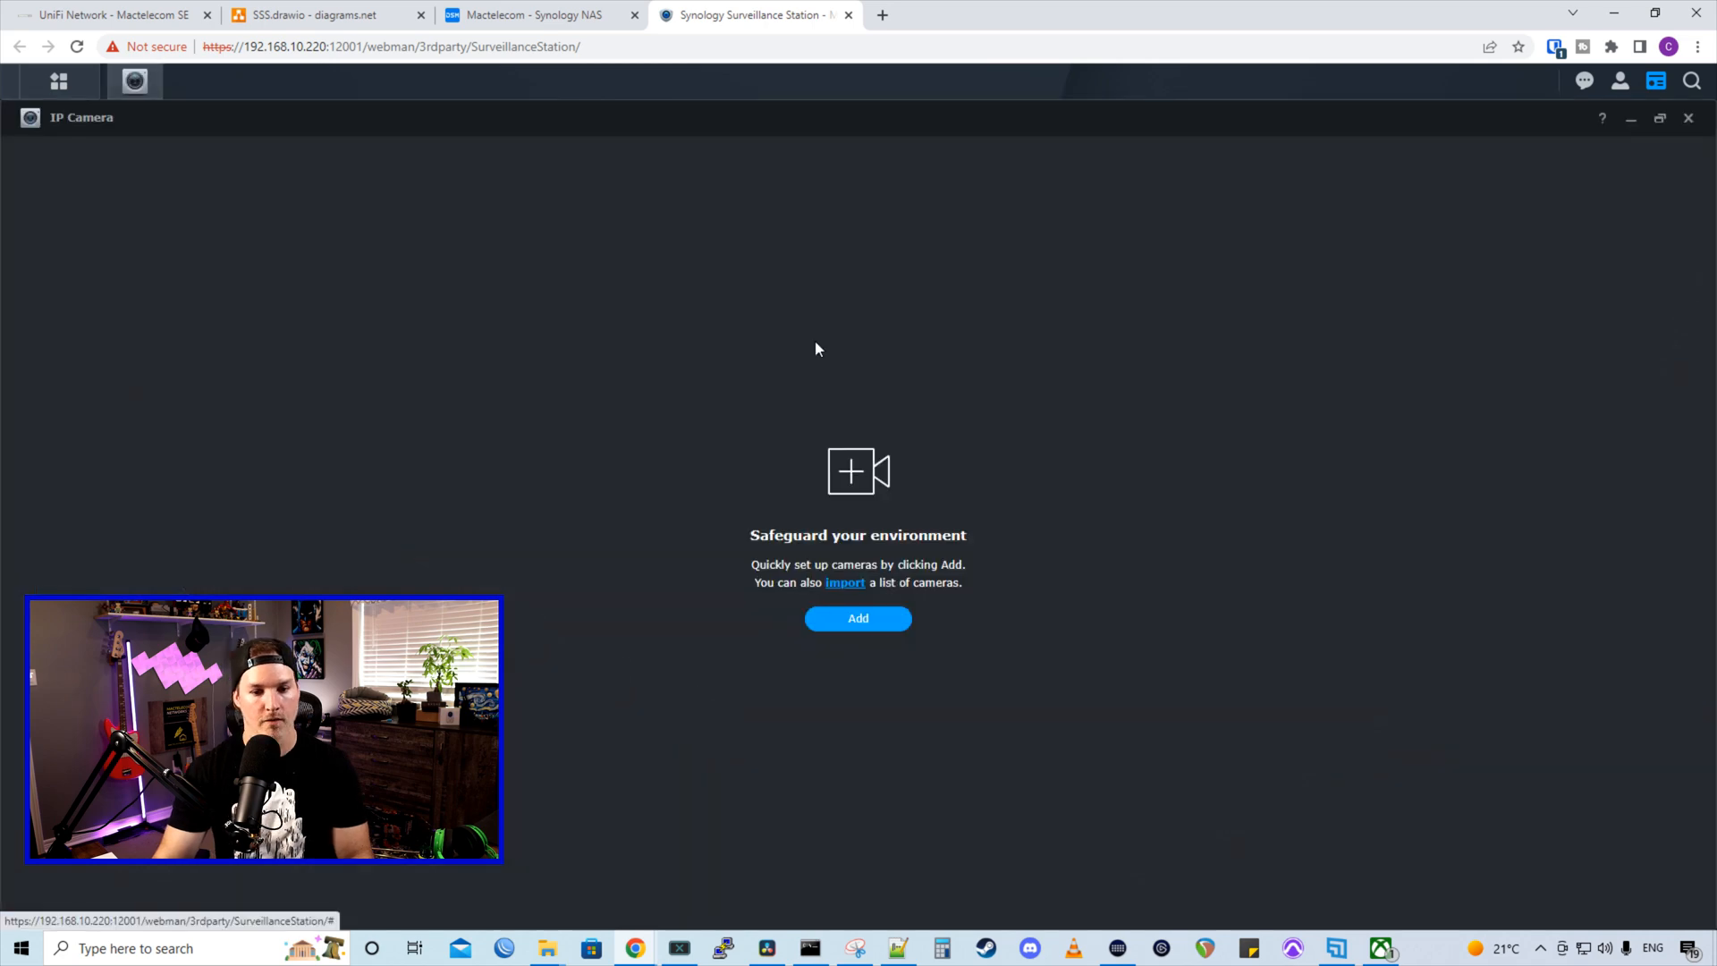
mouse_move(858, 617)
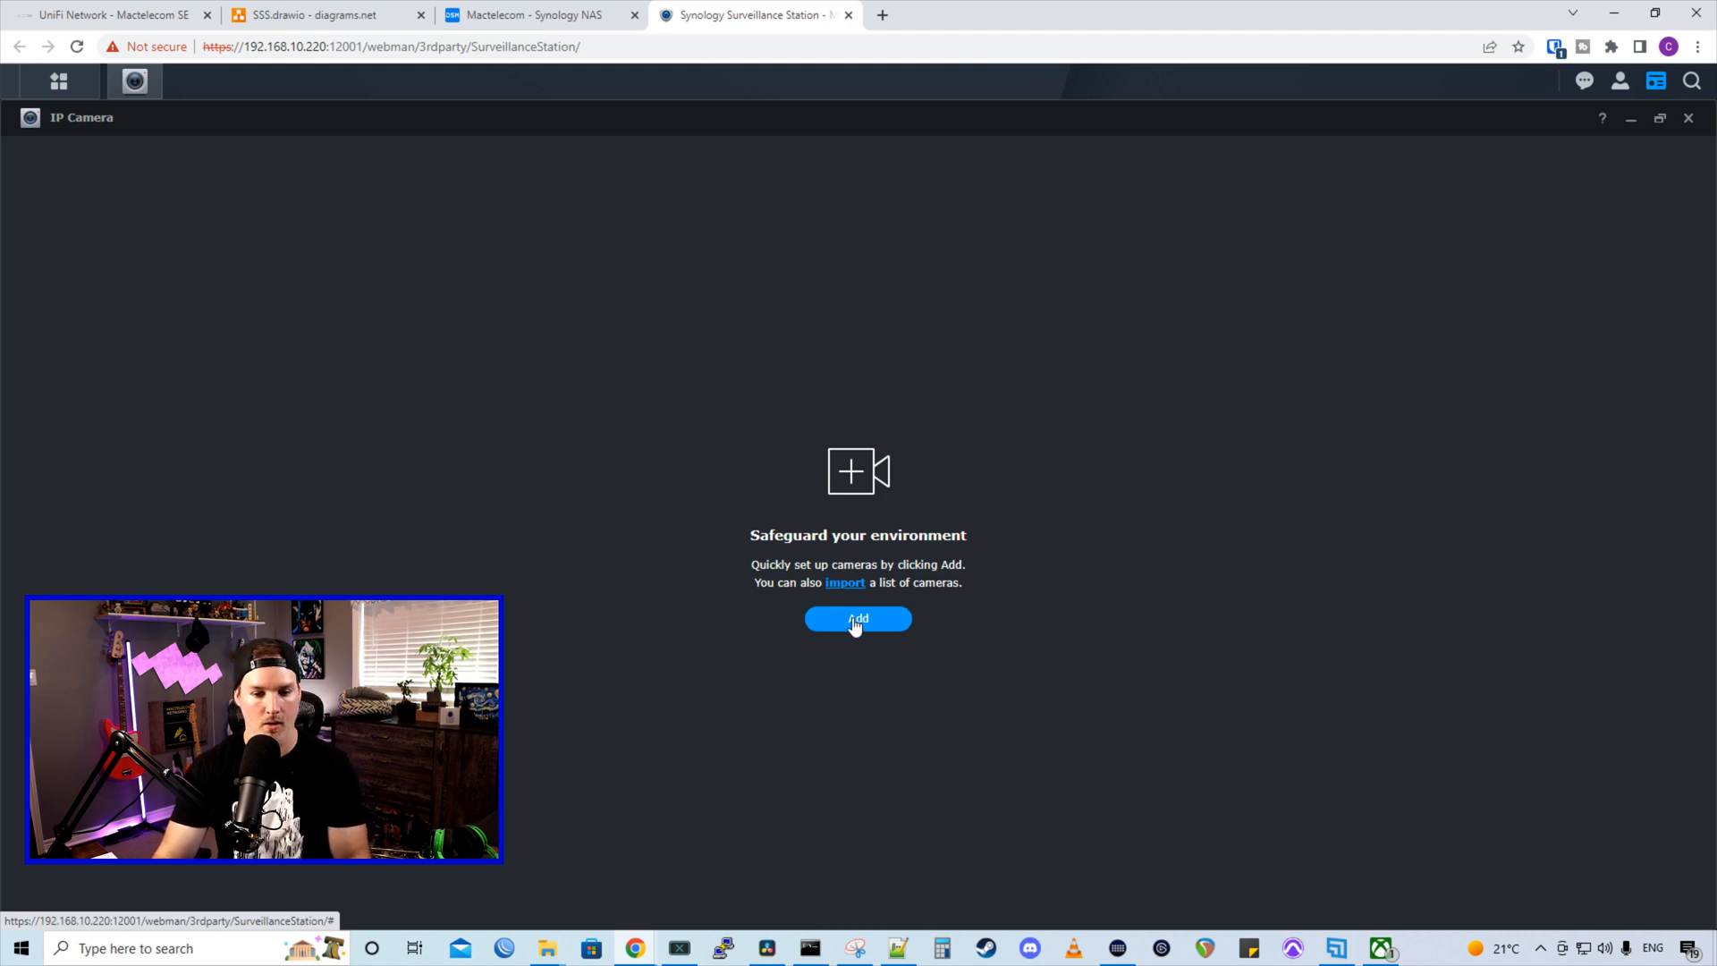
left_click(857, 619)
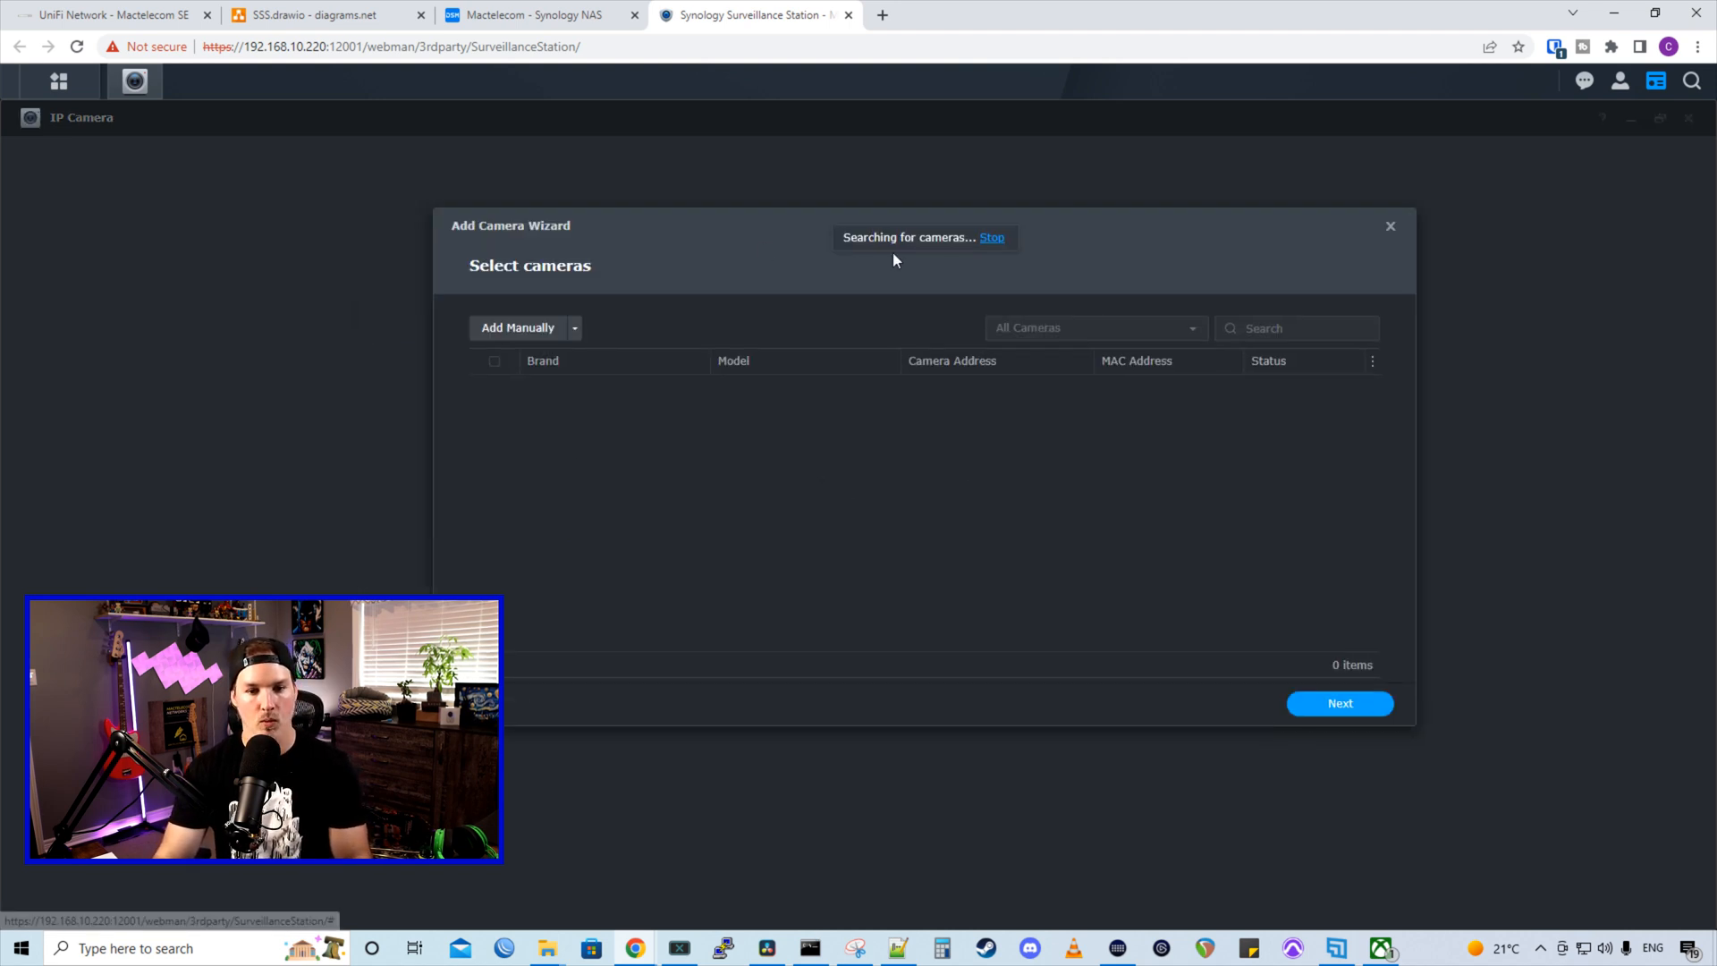
mouse_move(1022, 529)
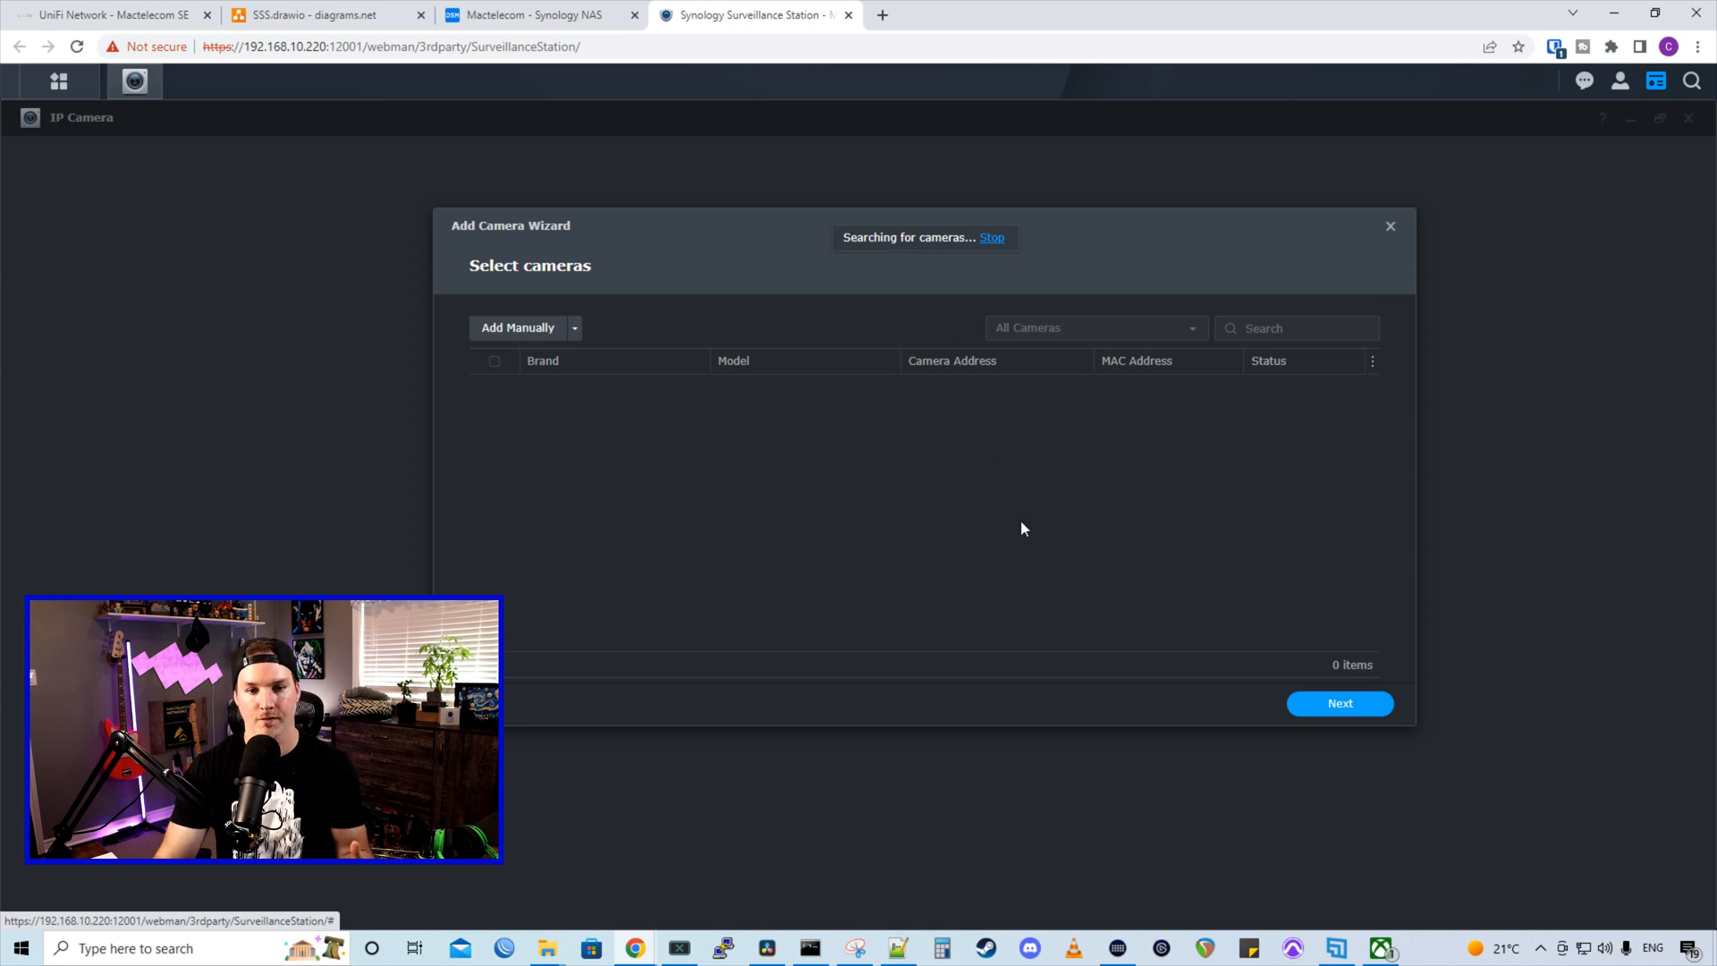
mouse_move(767, 451)
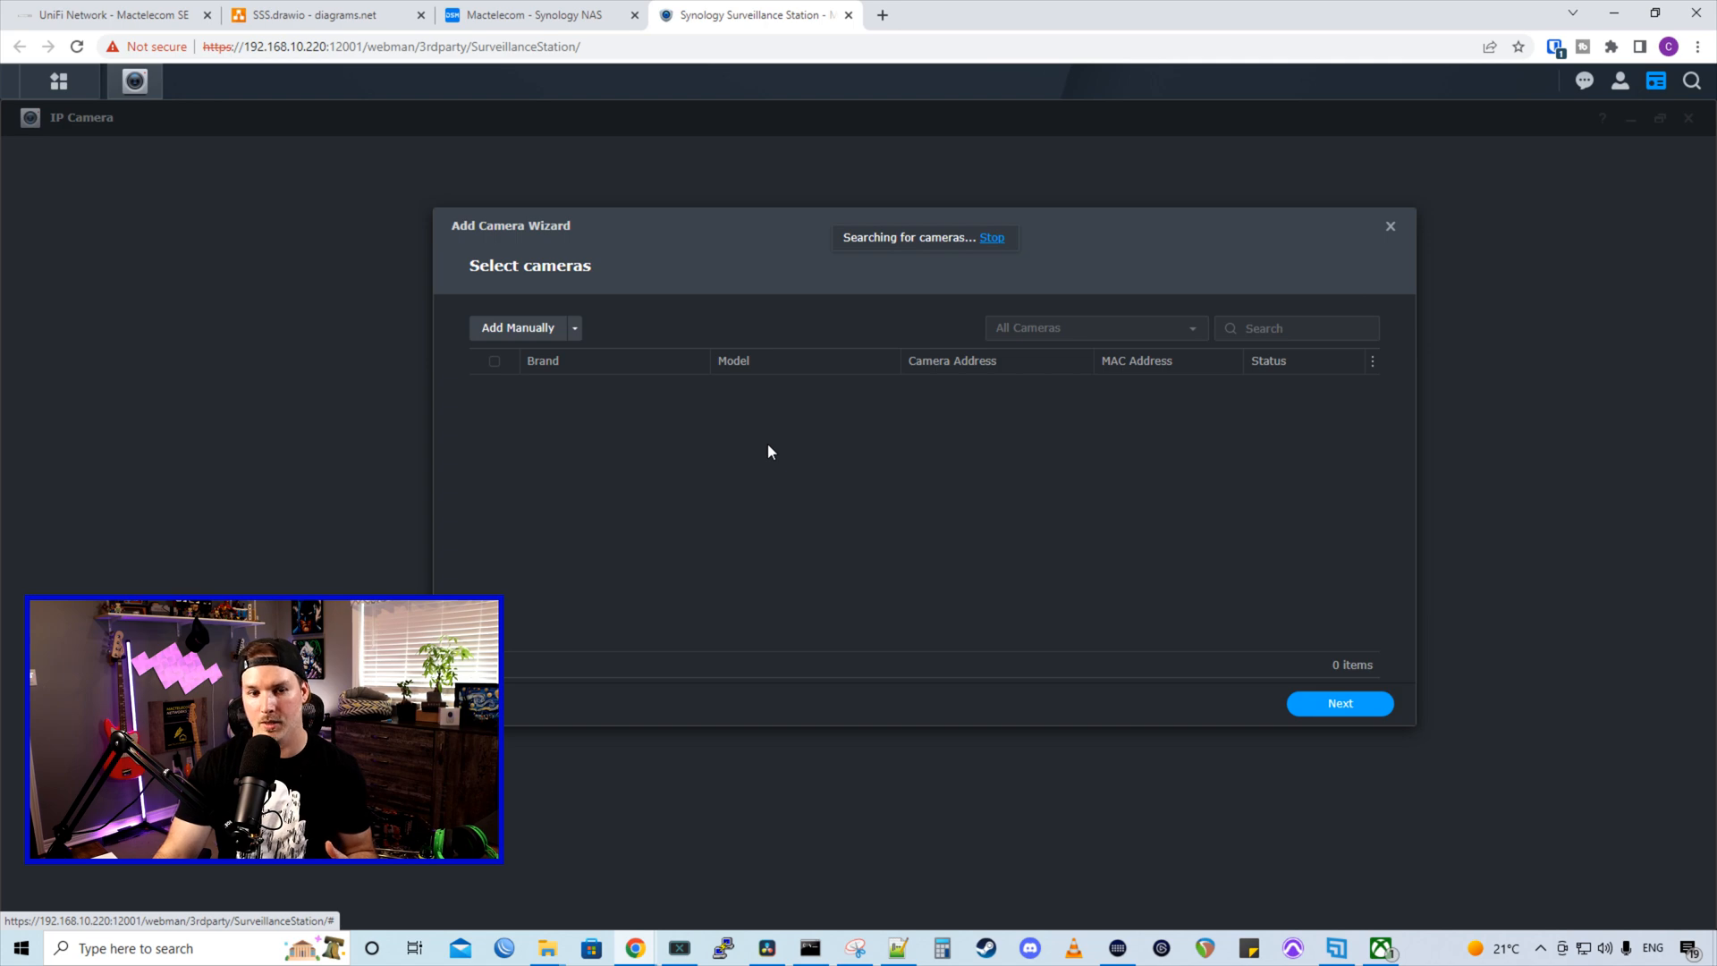
mouse_move(720, 665)
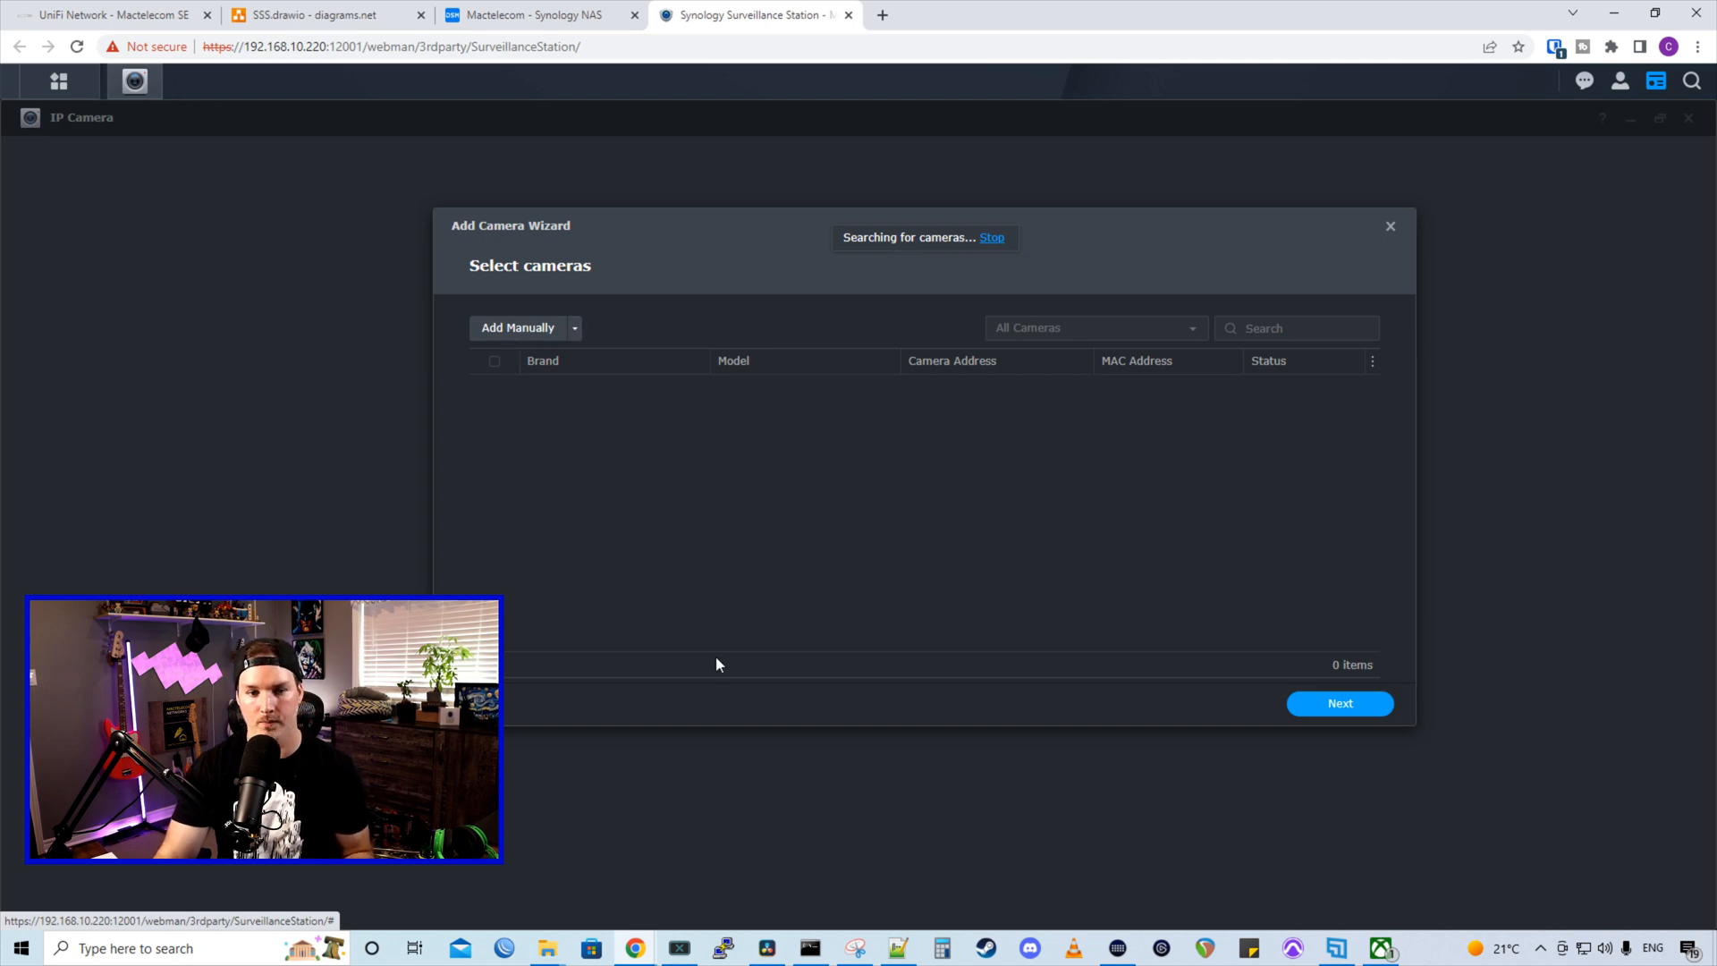
mouse_move(892, 575)
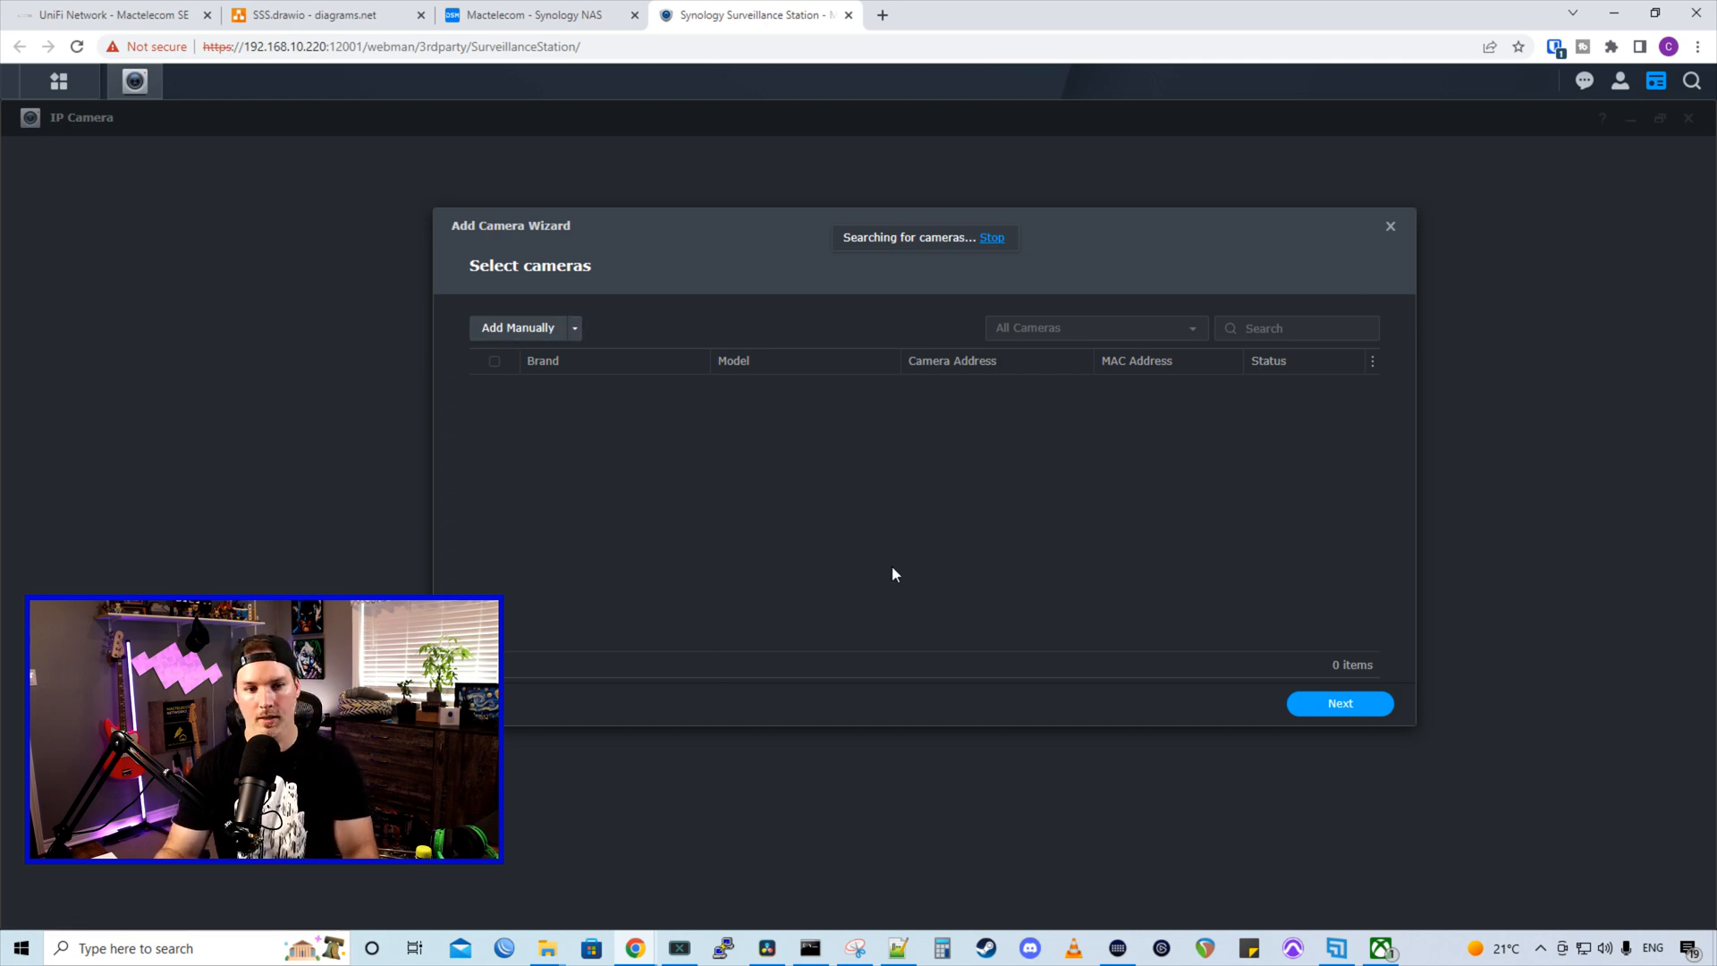
left_click(517, 327)
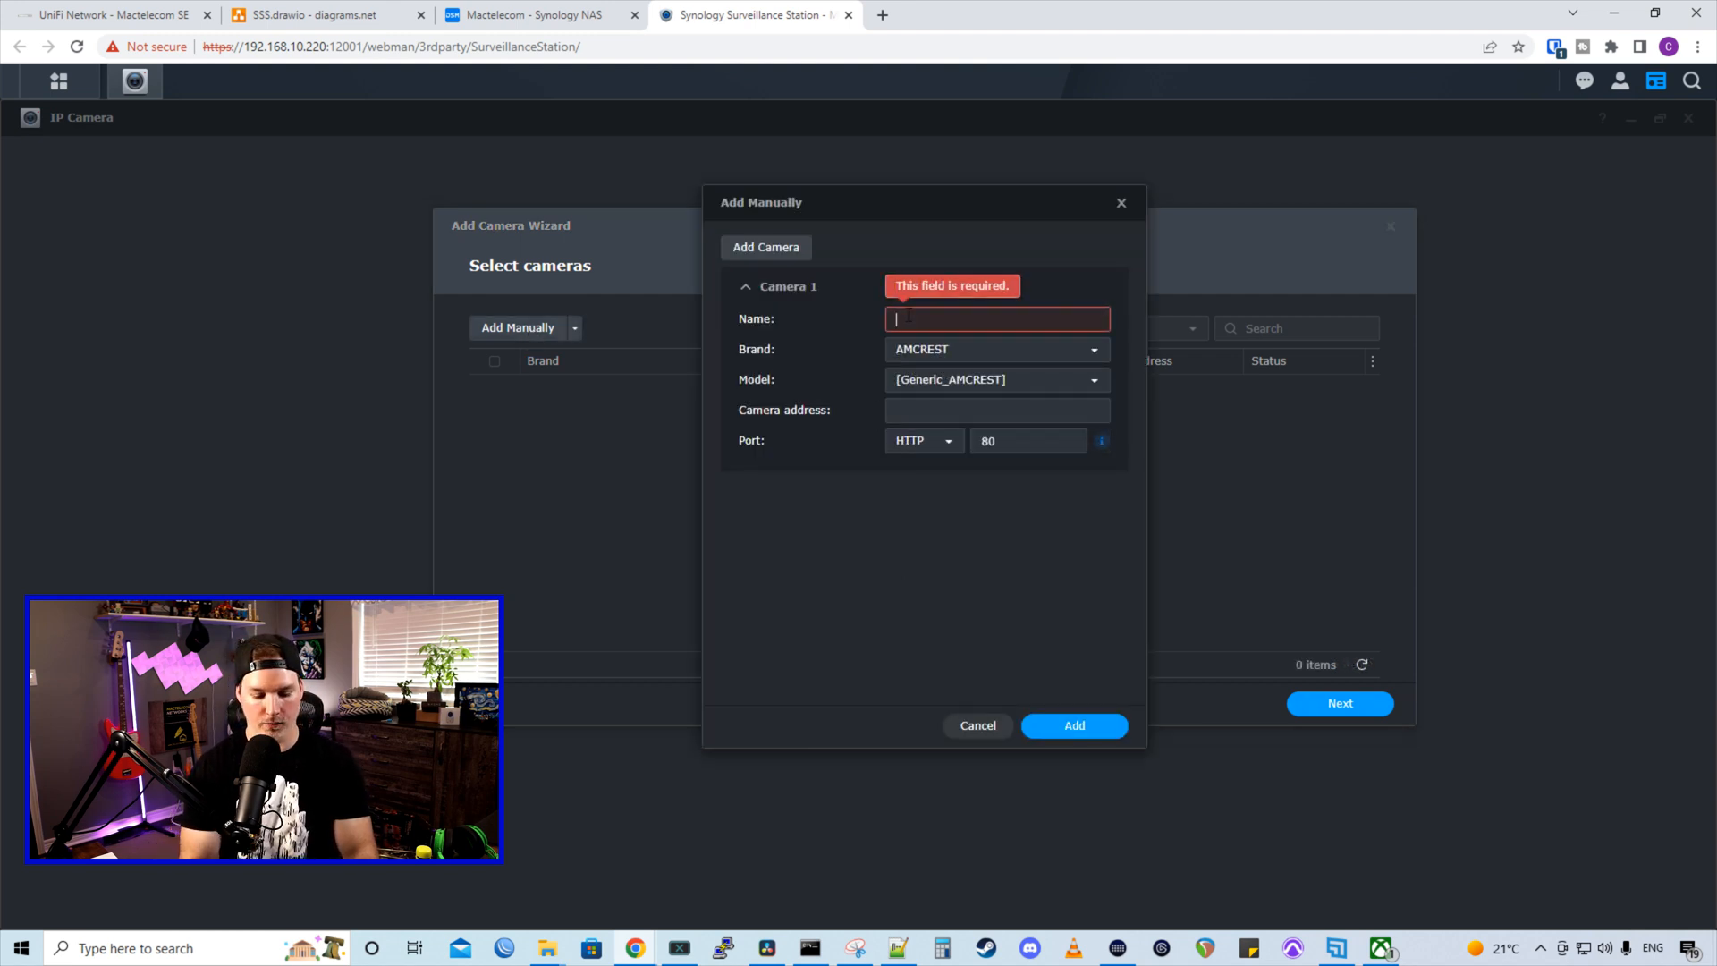
Enter an Amcrest IP8M-T2669EW-AI camera at 192.168.50.161 and add it to the selection
type("Amcrest")
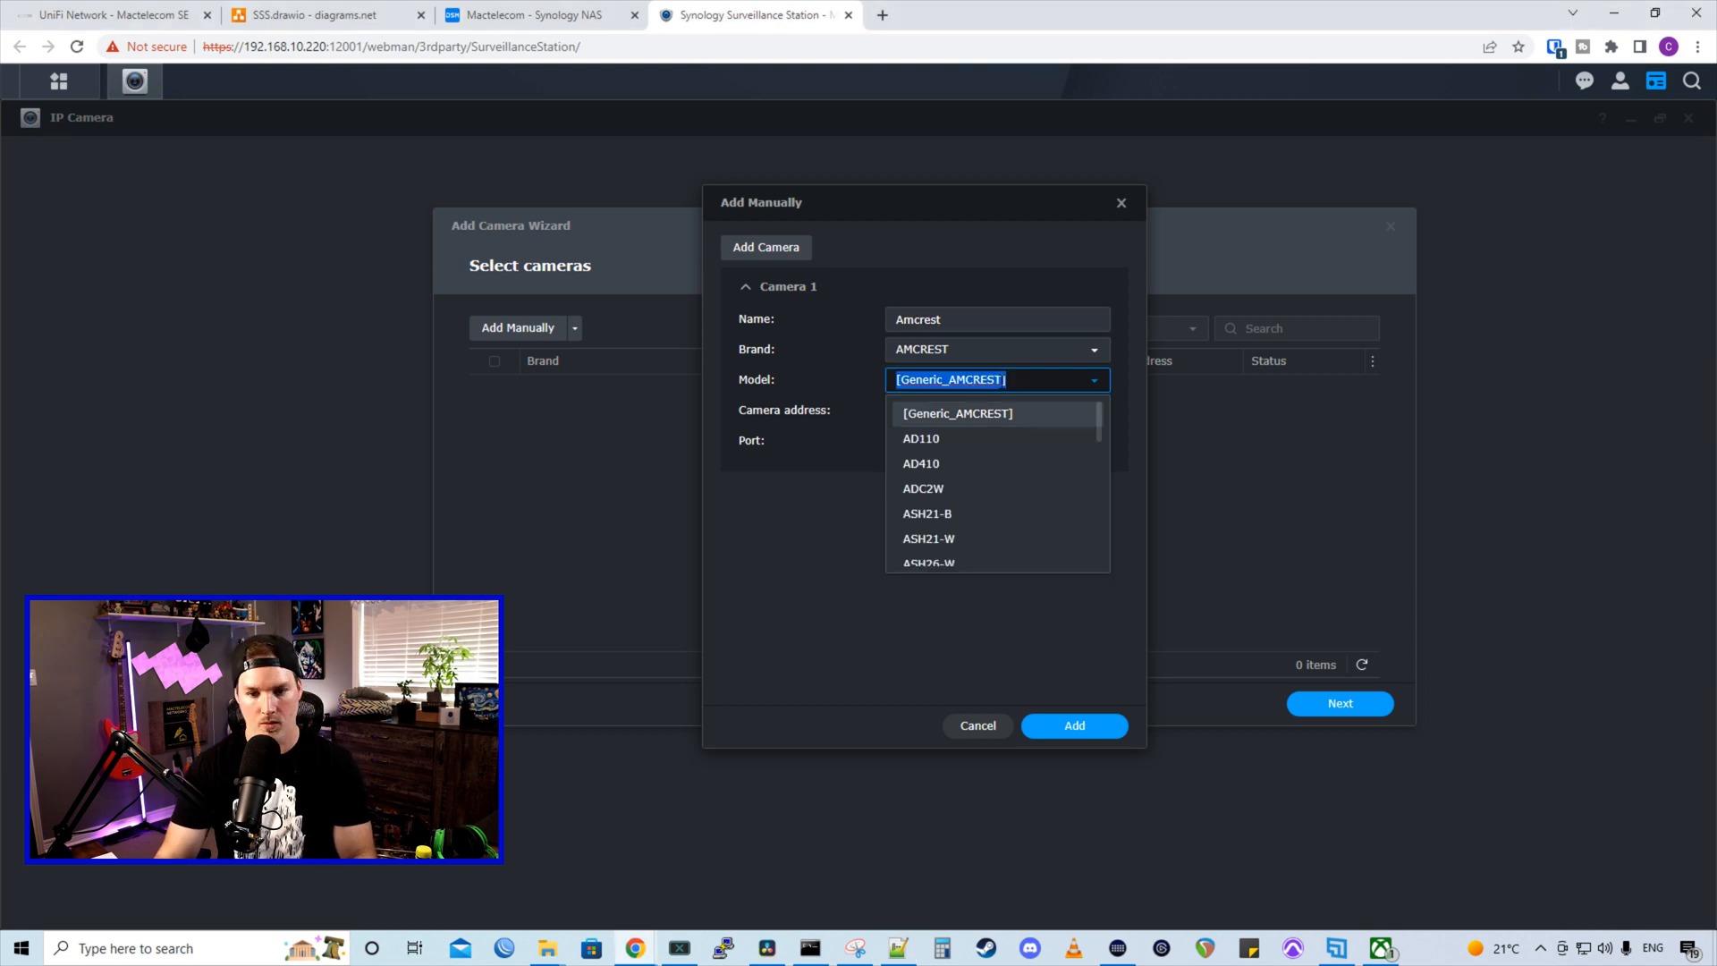
type("ip8m-t2669")
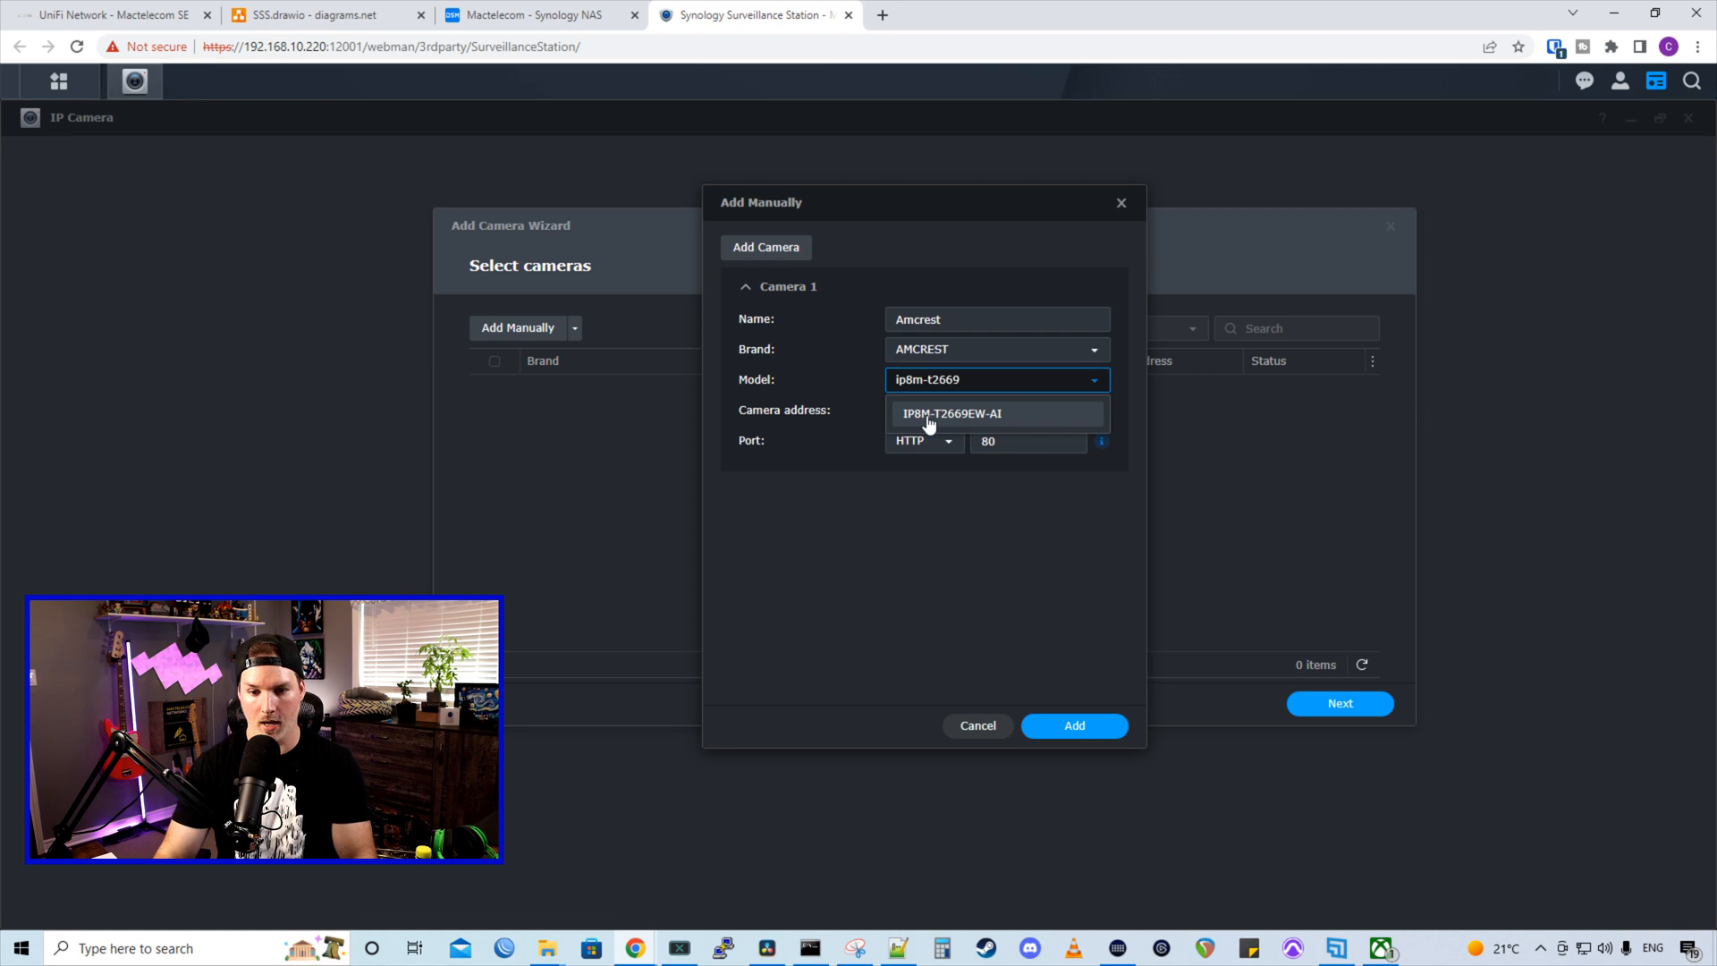
left_click(950, 414)
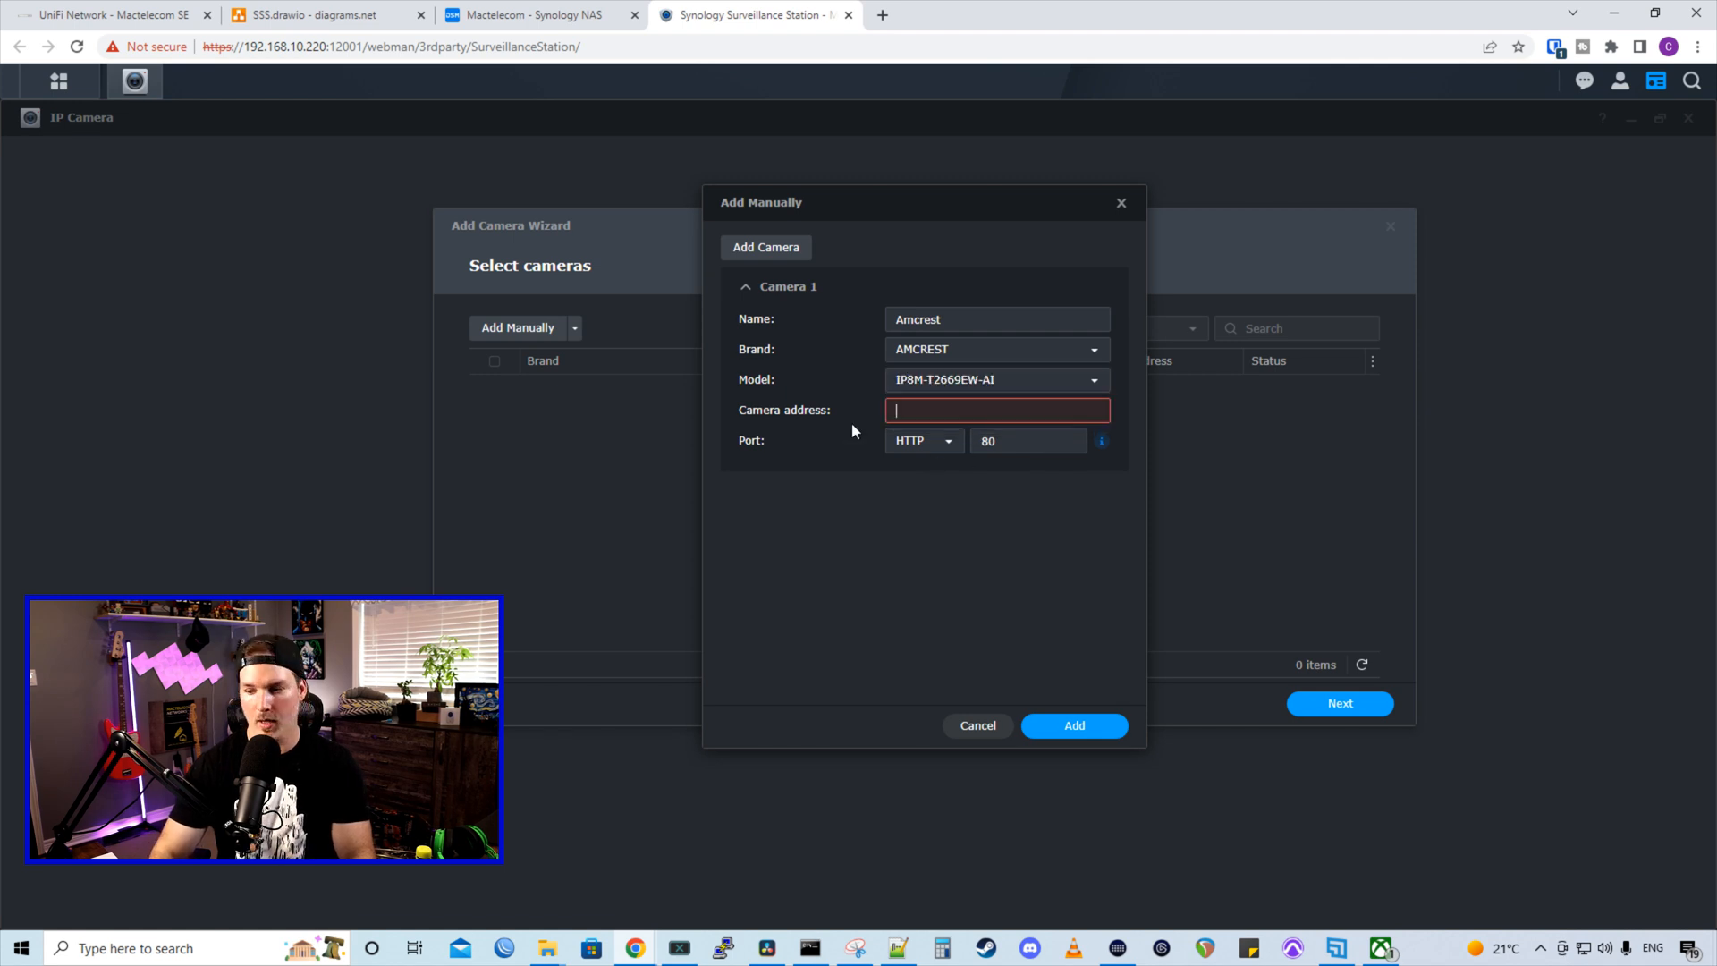
type("192.168.50.161")
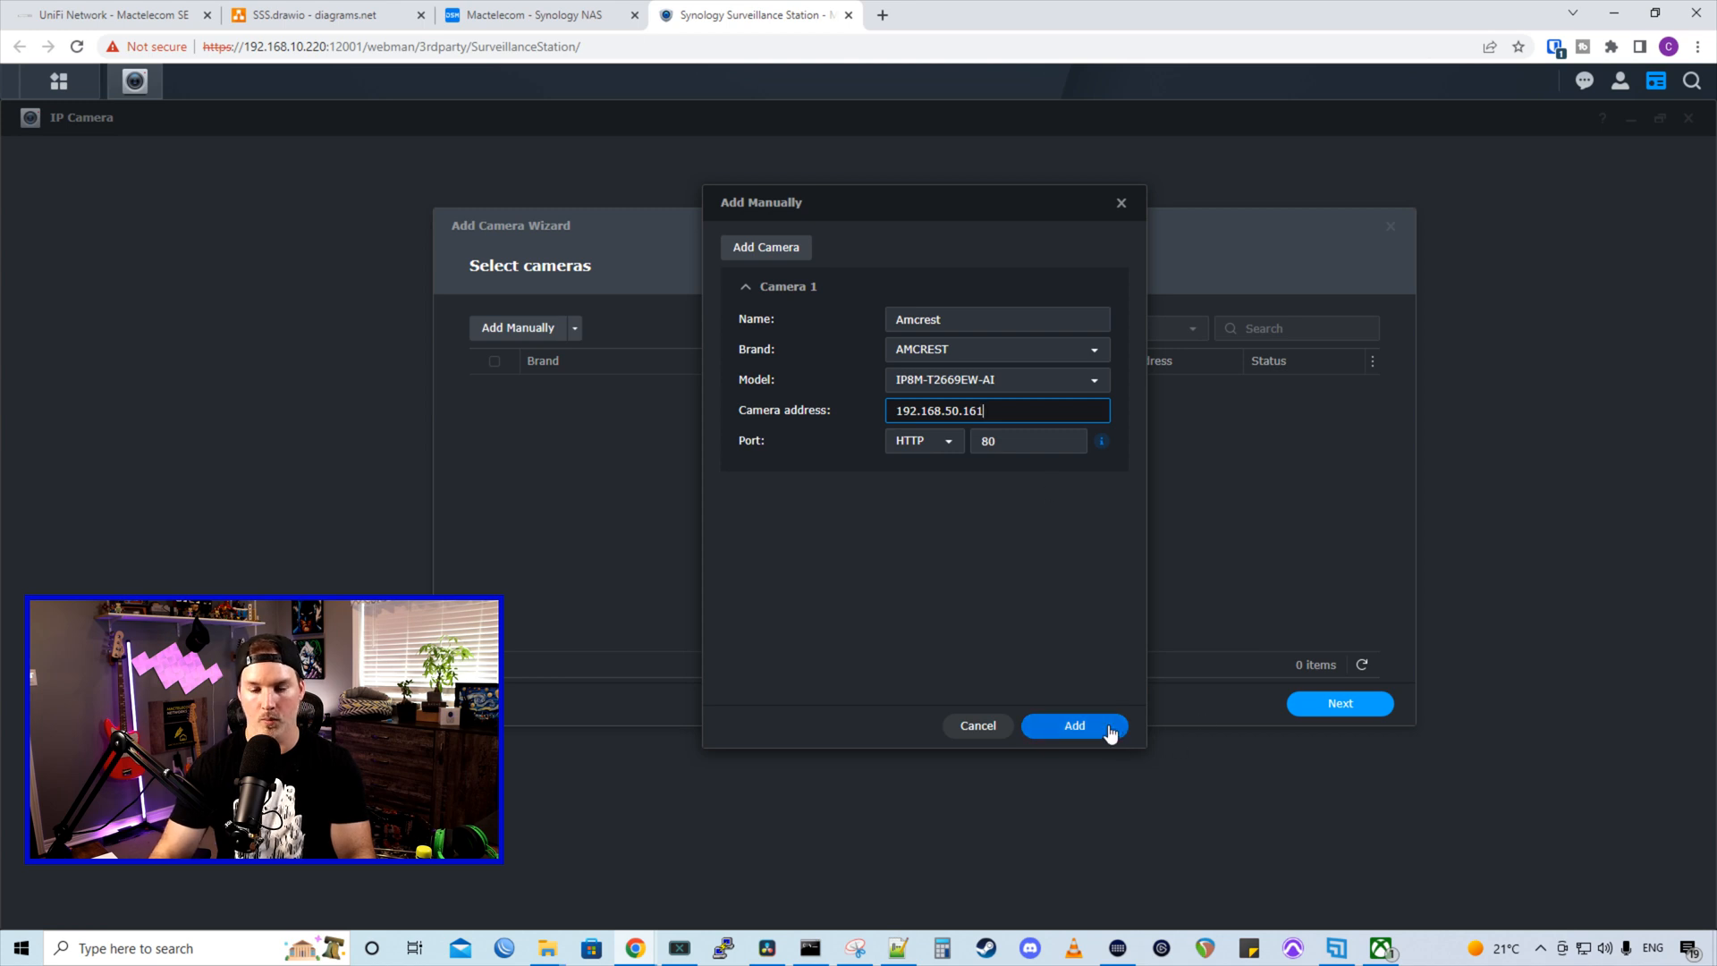
left_click(1075, 724)
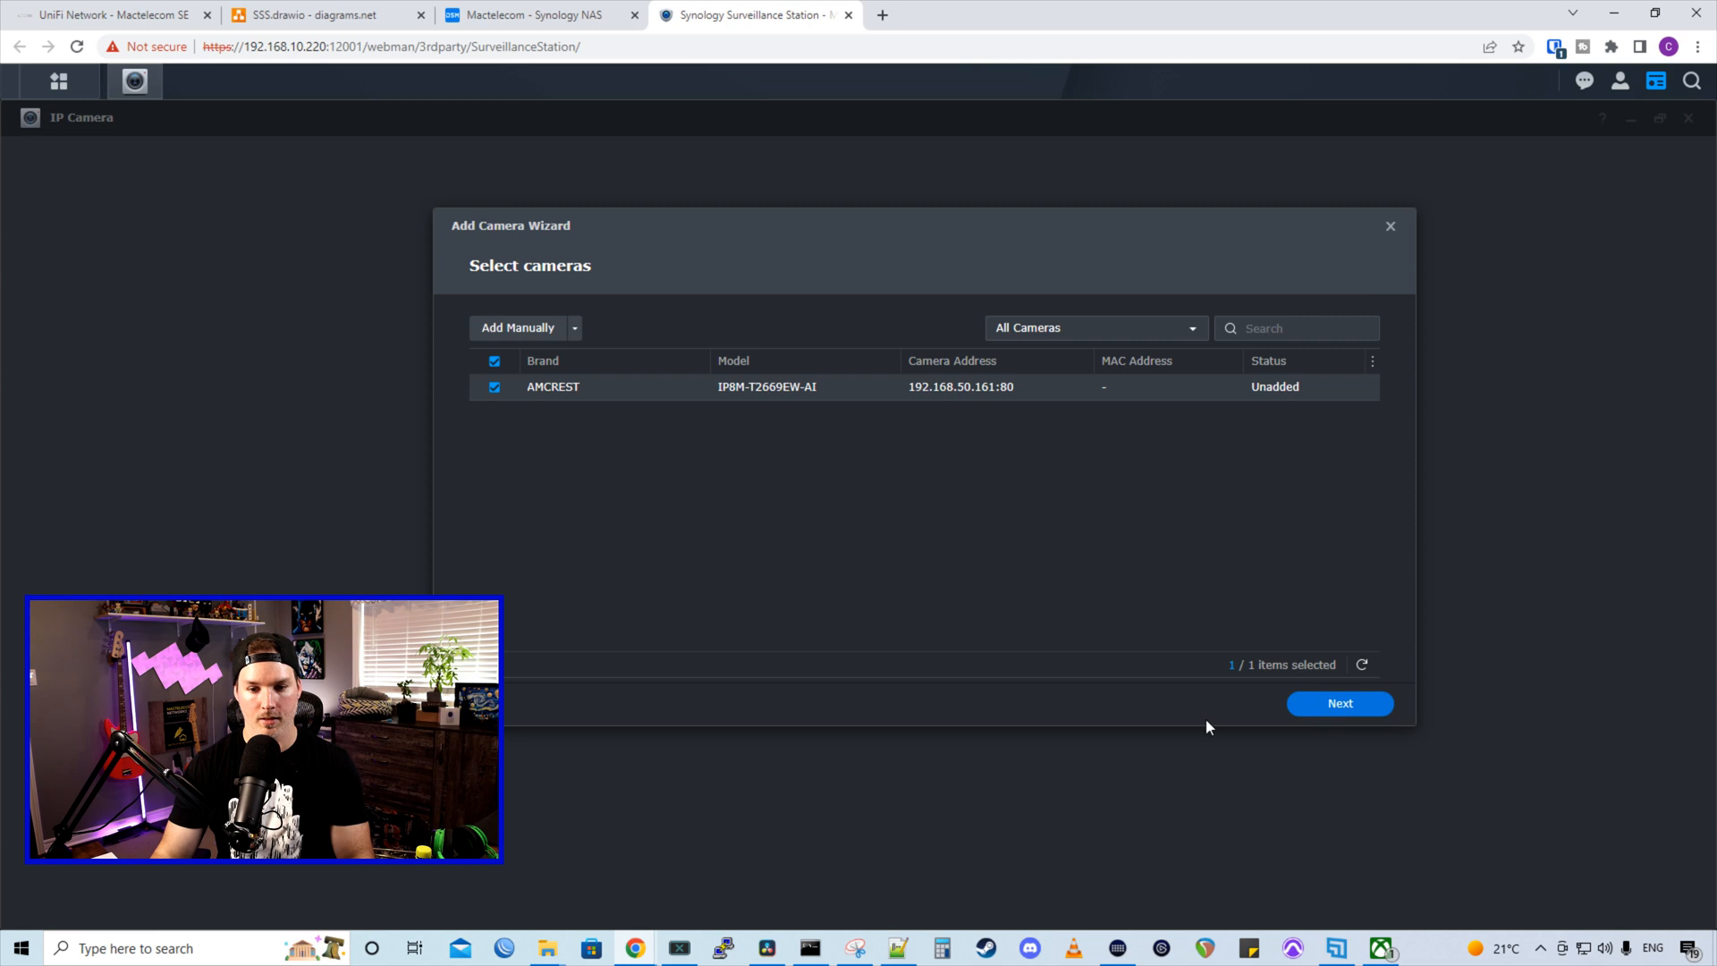
Step through camera information and Quick Setup with defaults to finish adding the Amcrest
left_click(1338, 703)
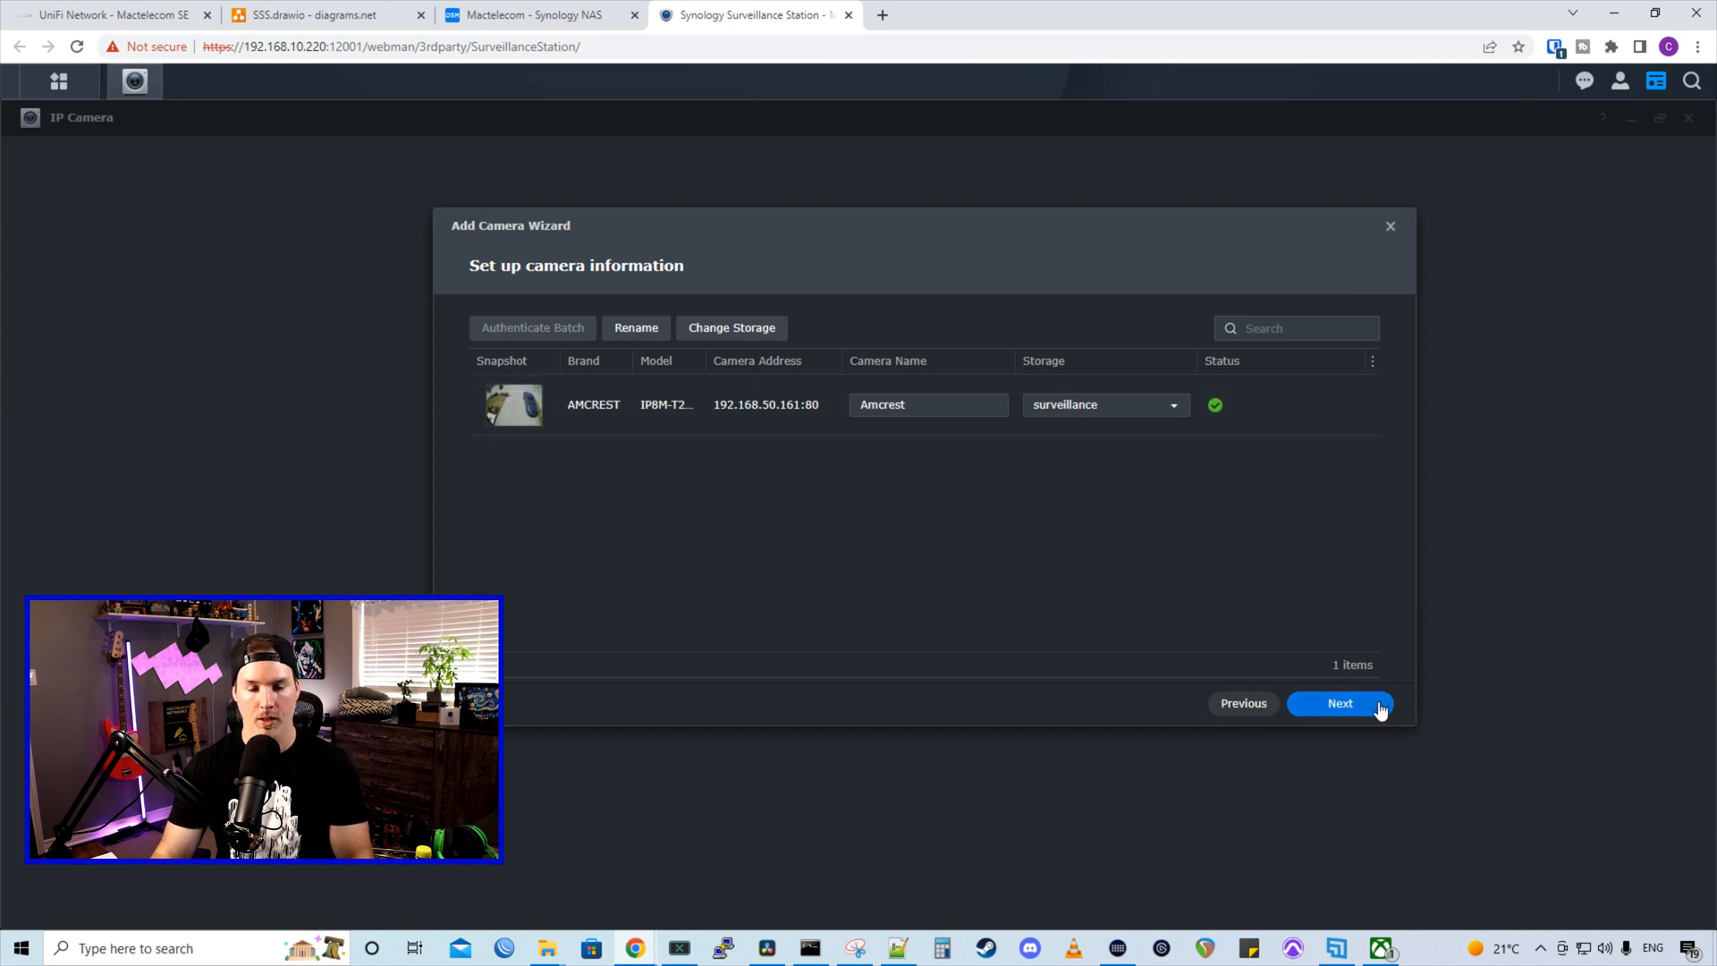
left_click(1340, 703)
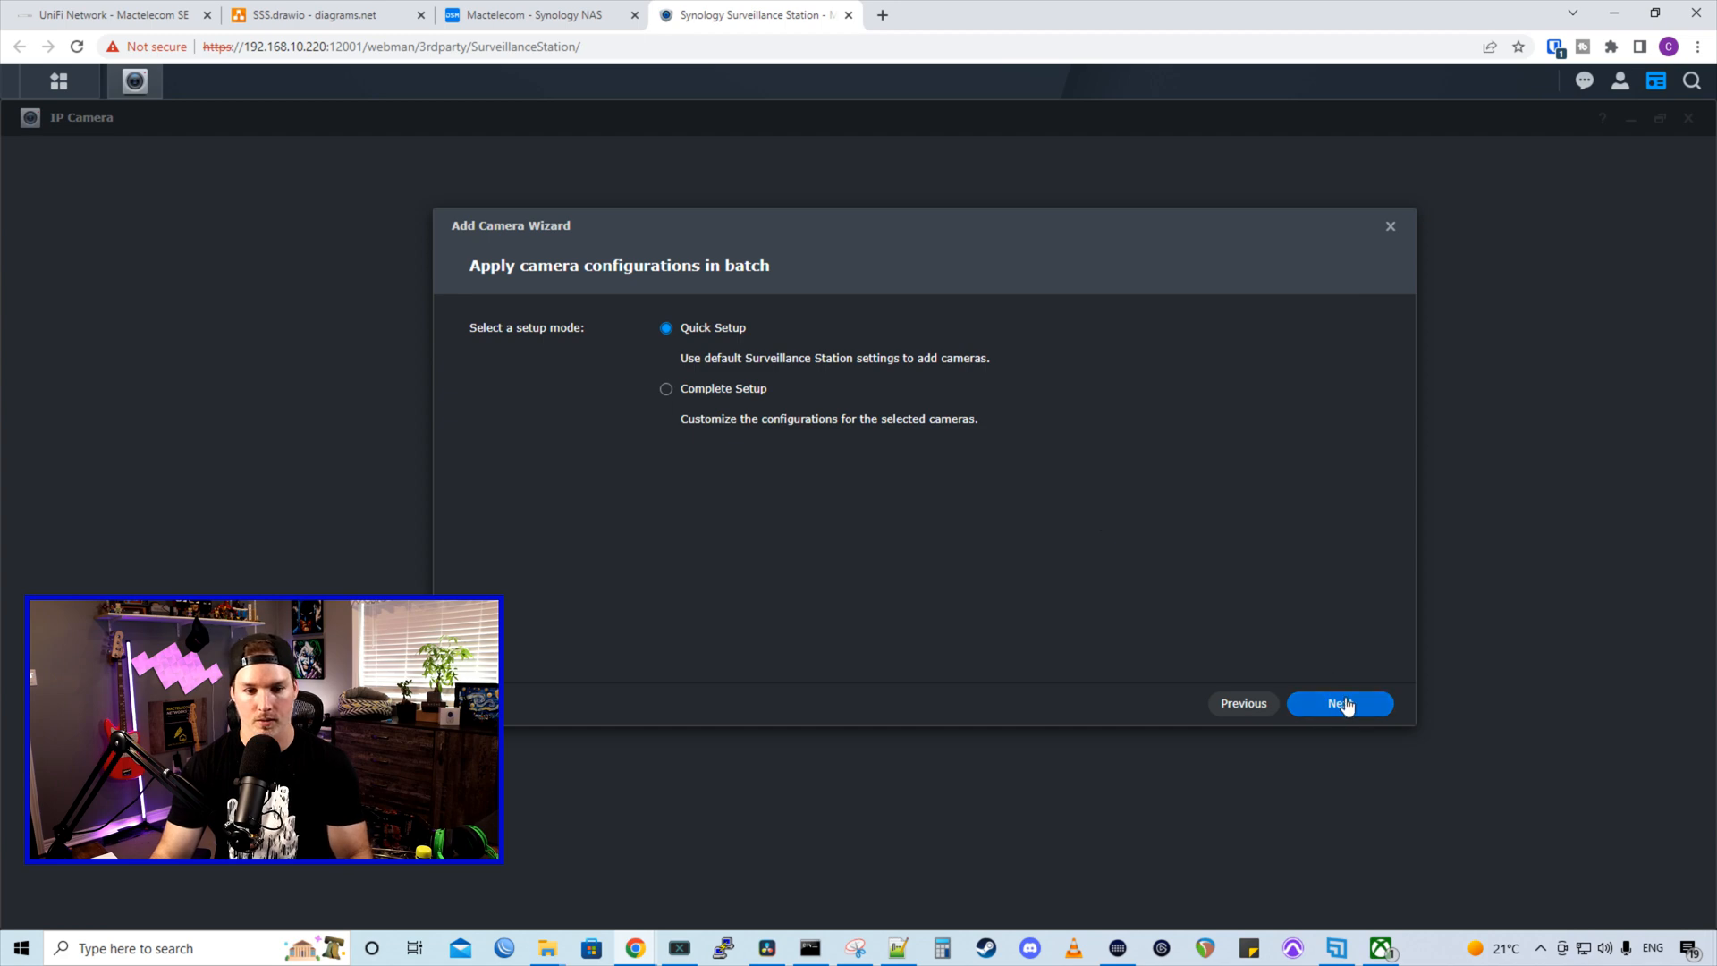
left_click(1340, 703)
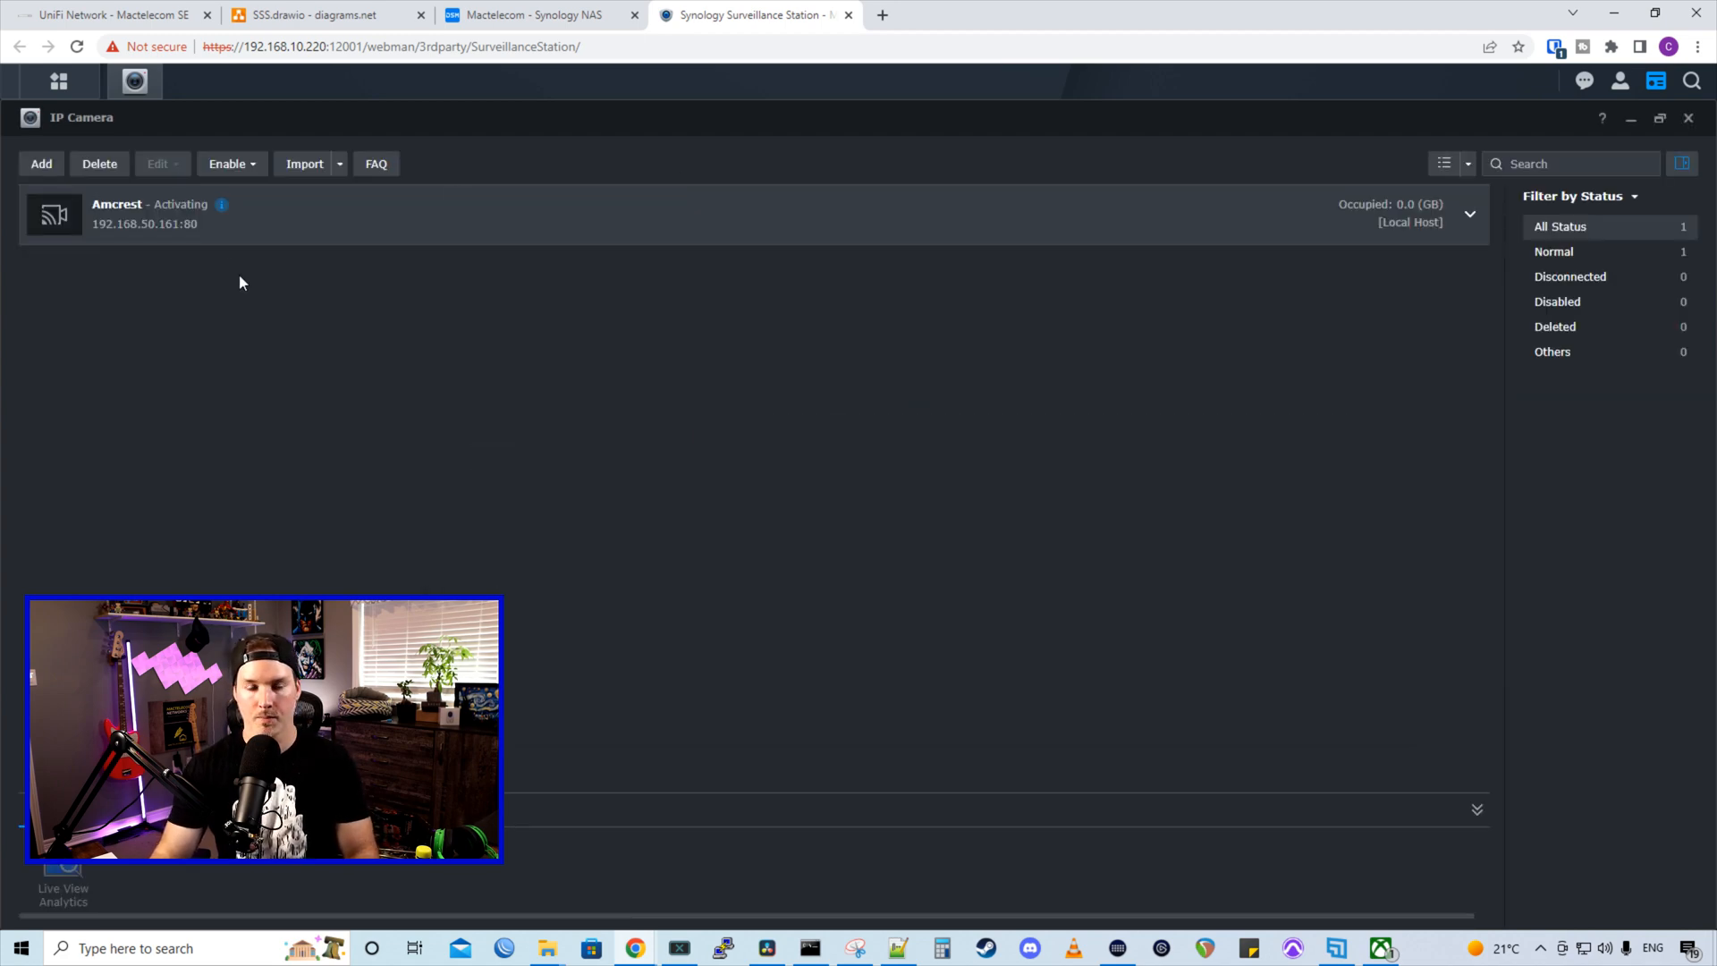
Manually enter a Hikvision camera named Hik at 192.168.50.125 and add it
left_click(41, 163)
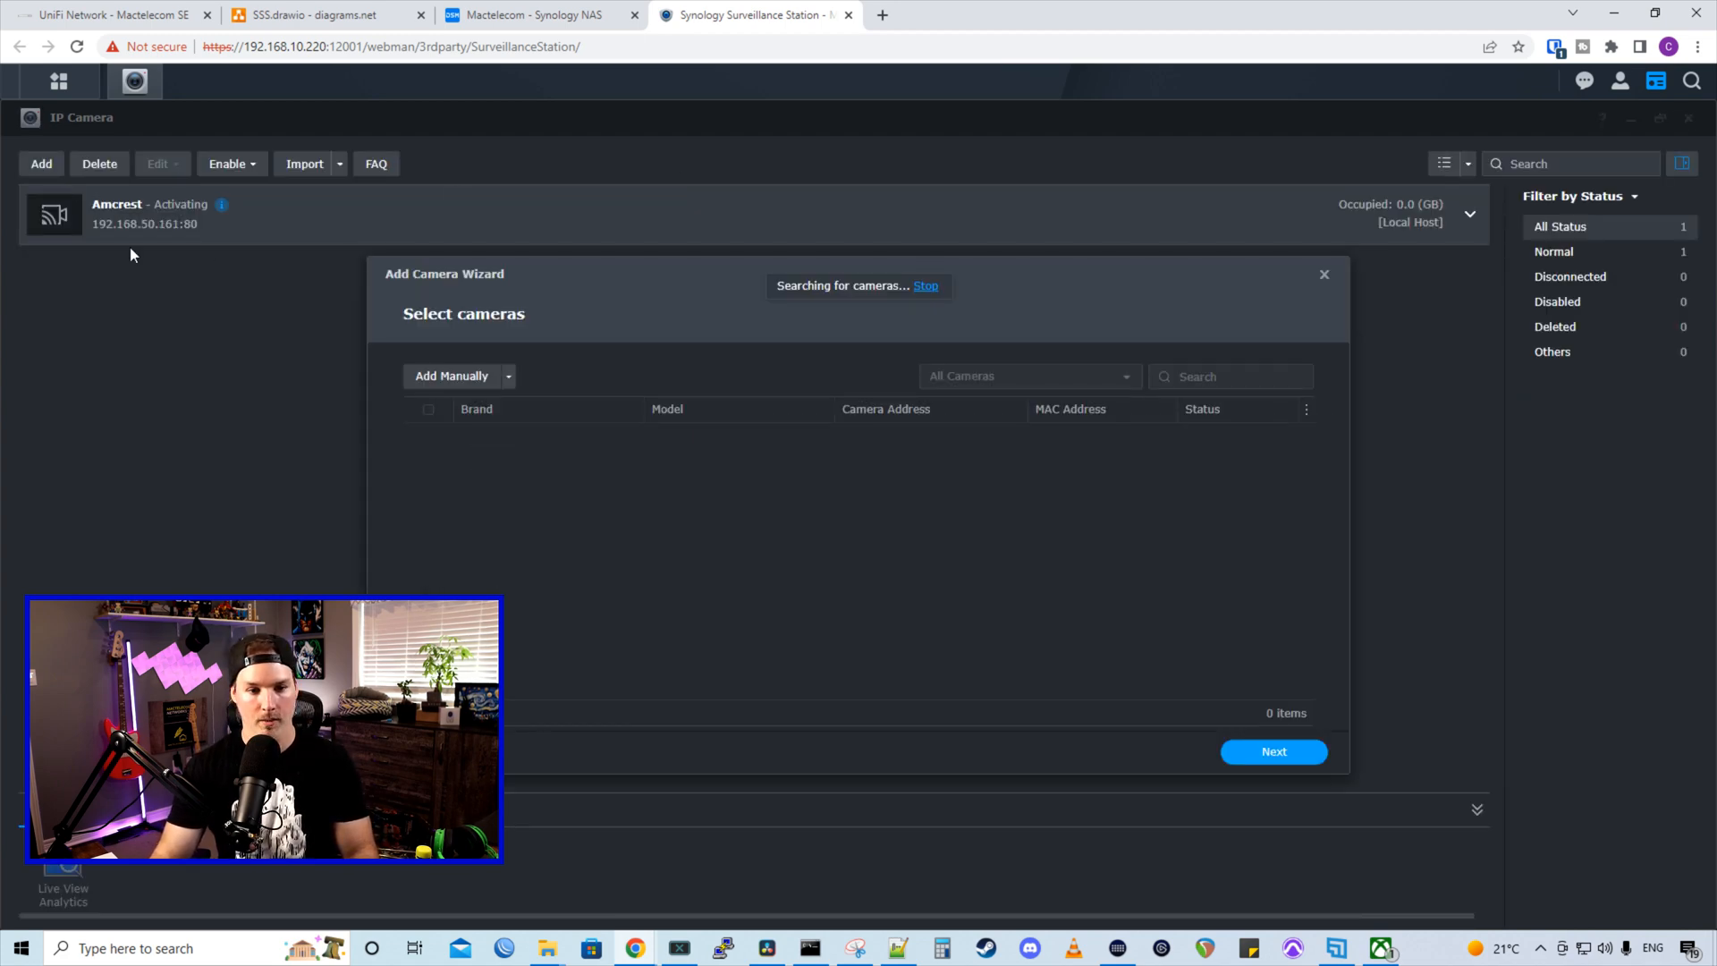
left_click(450, 376)
type("HIKVISION")
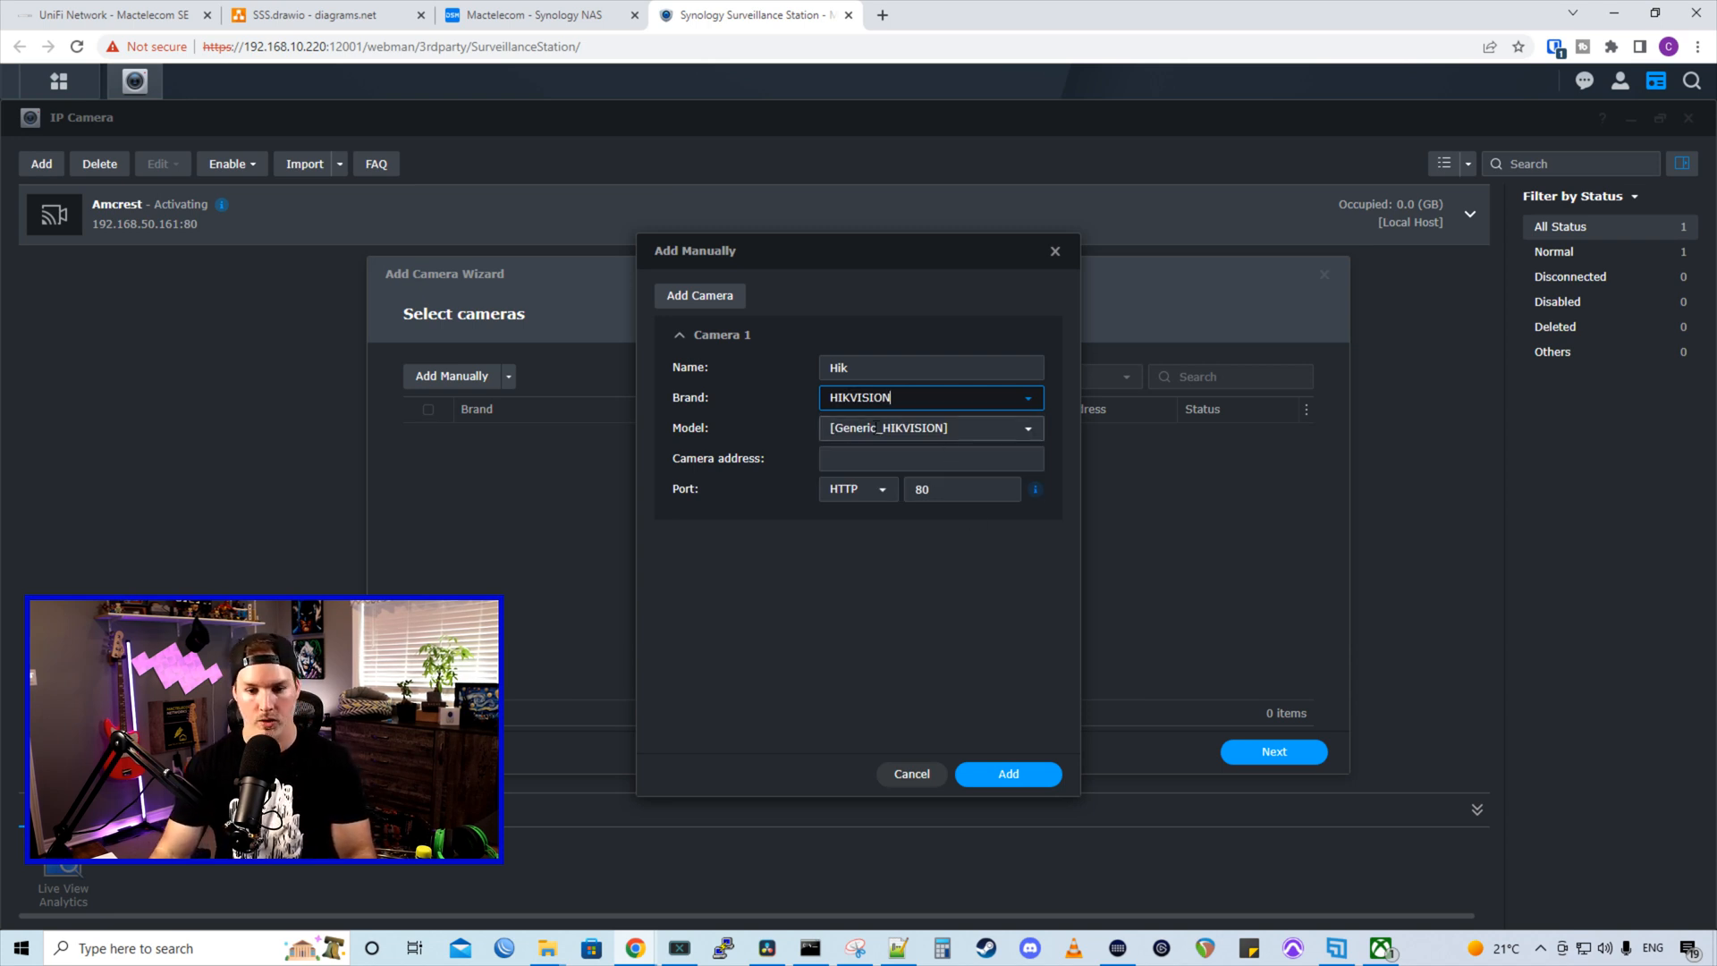
type("1")
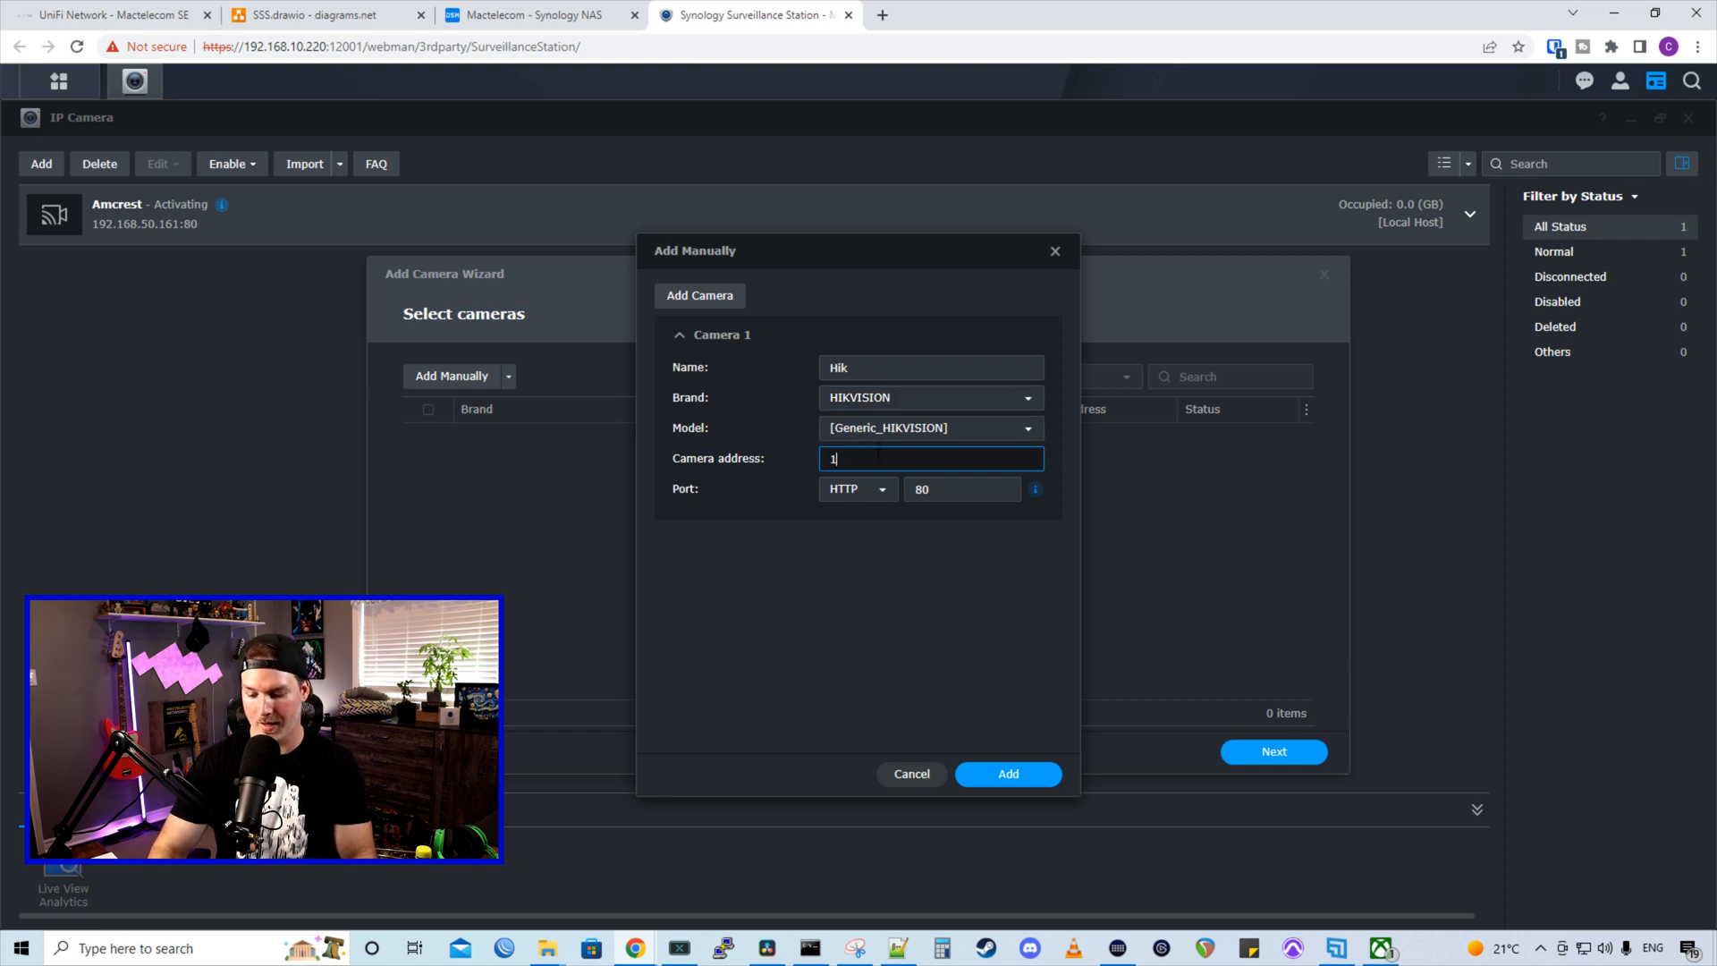
type("92.168.50.125")
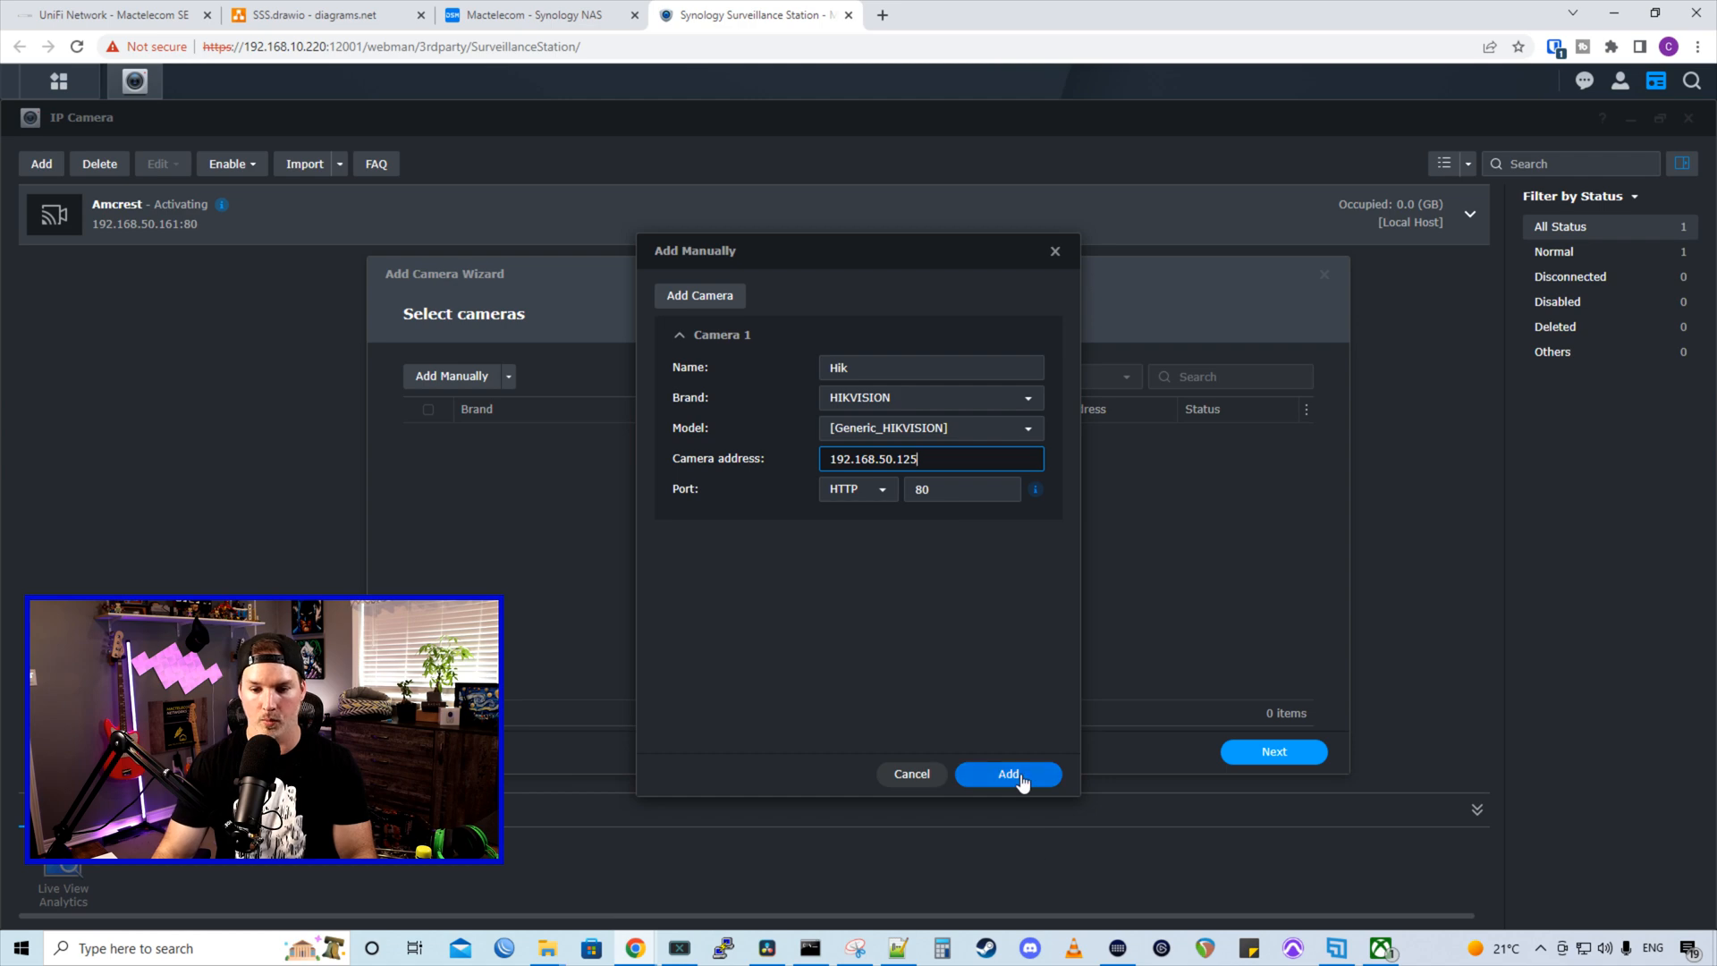
left_click(1007, 775)
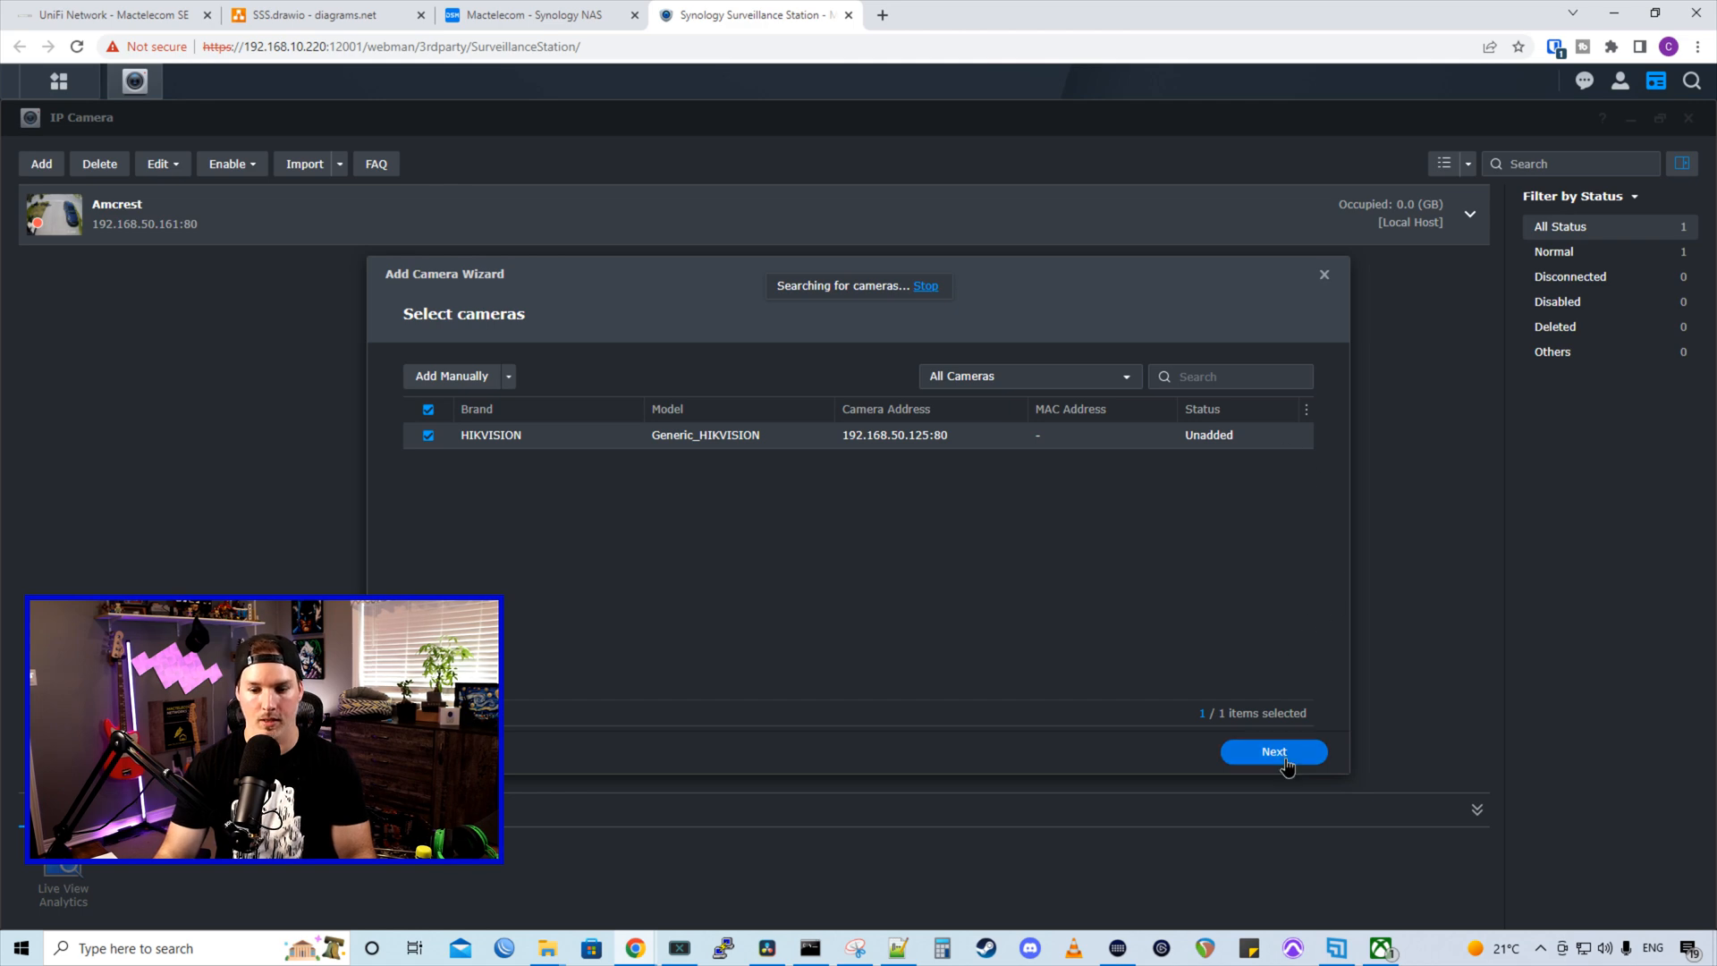
Authenticate the Hik camera with its credentials and finish the wizard with default settings
left_click(1271, 752)
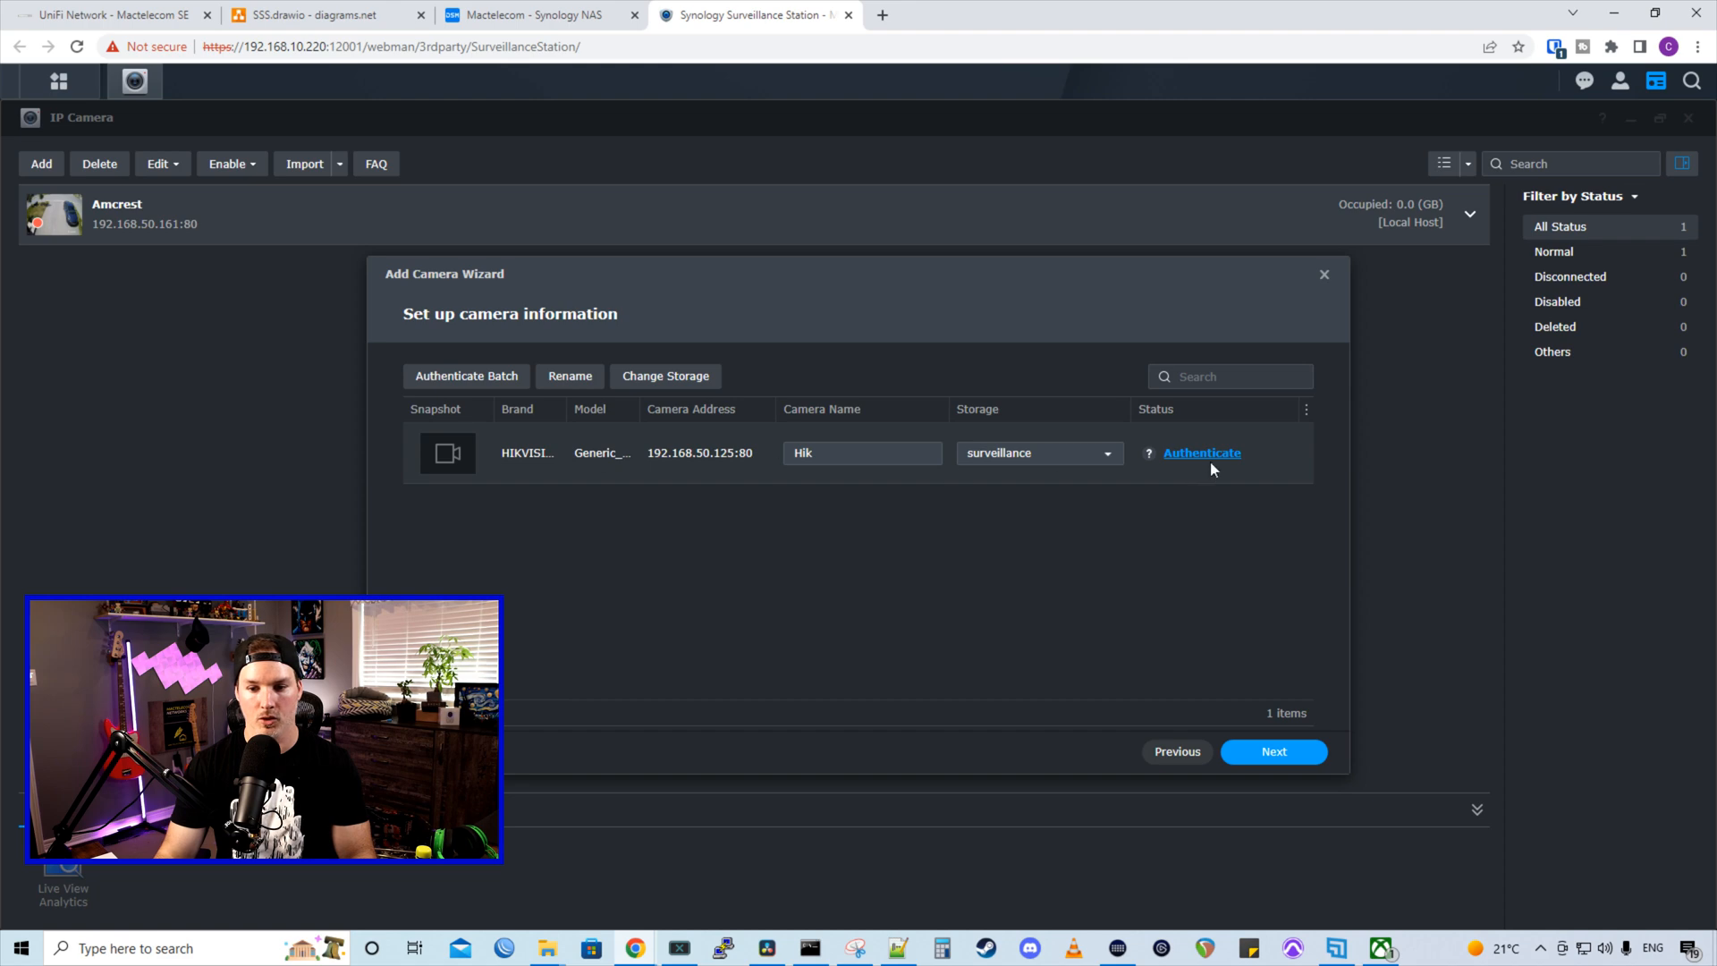
left_click(1203, 452)
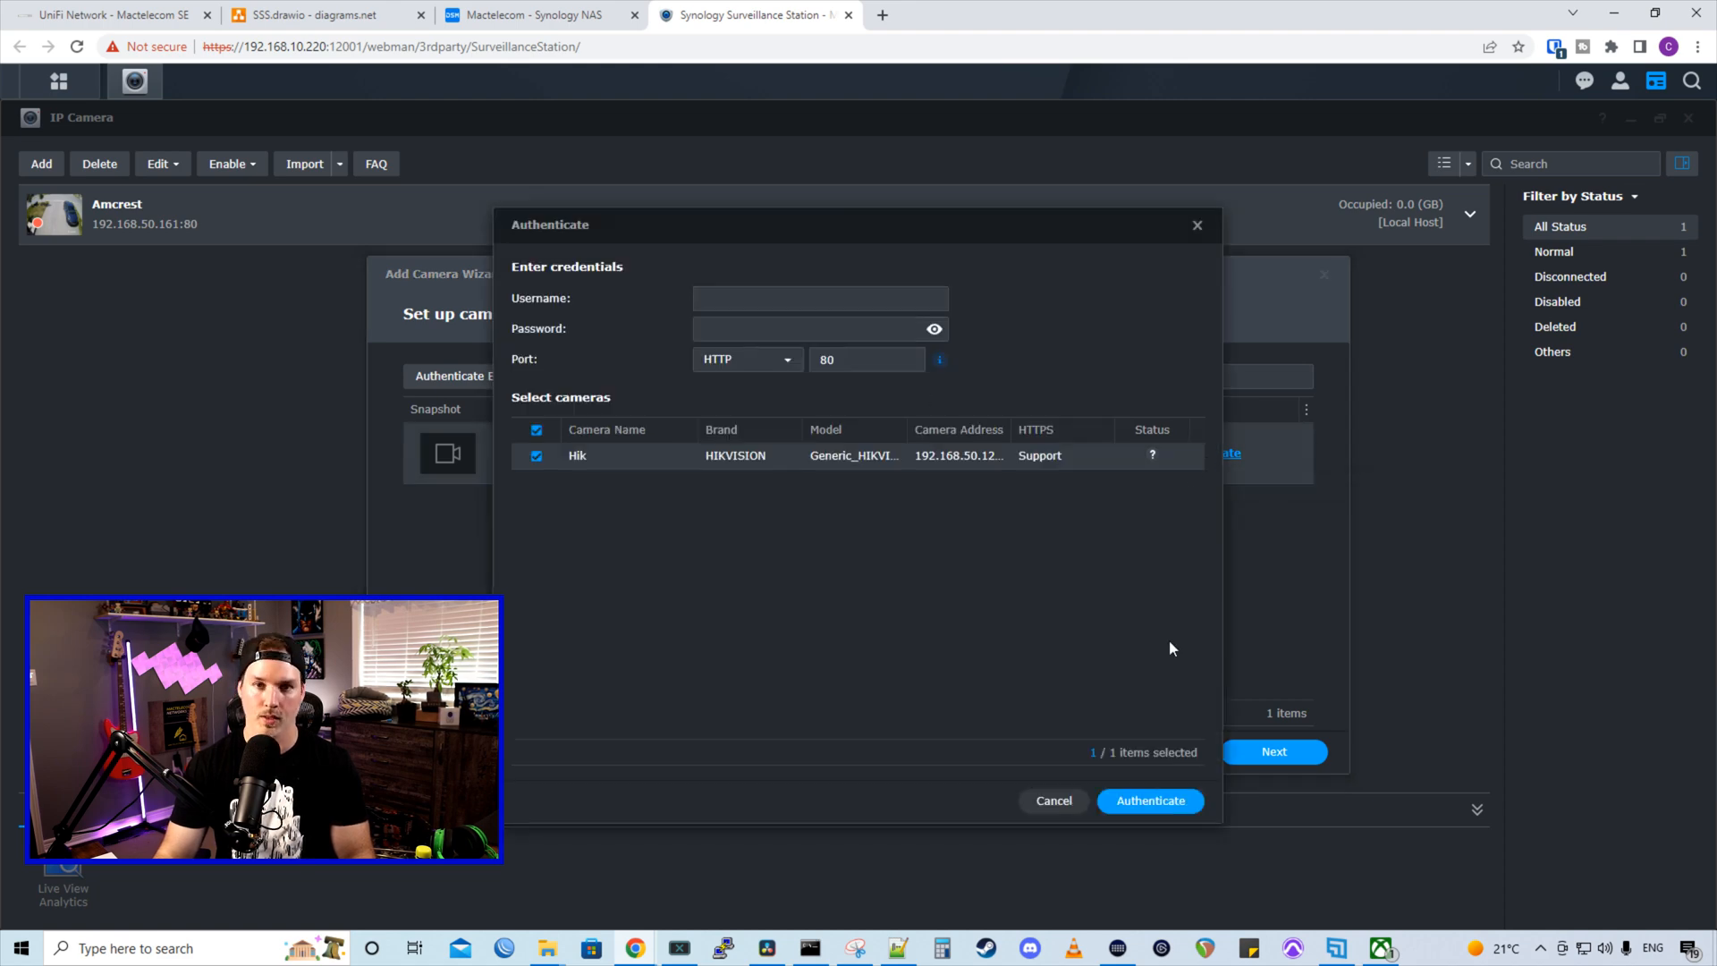
left_click(1148, 802)
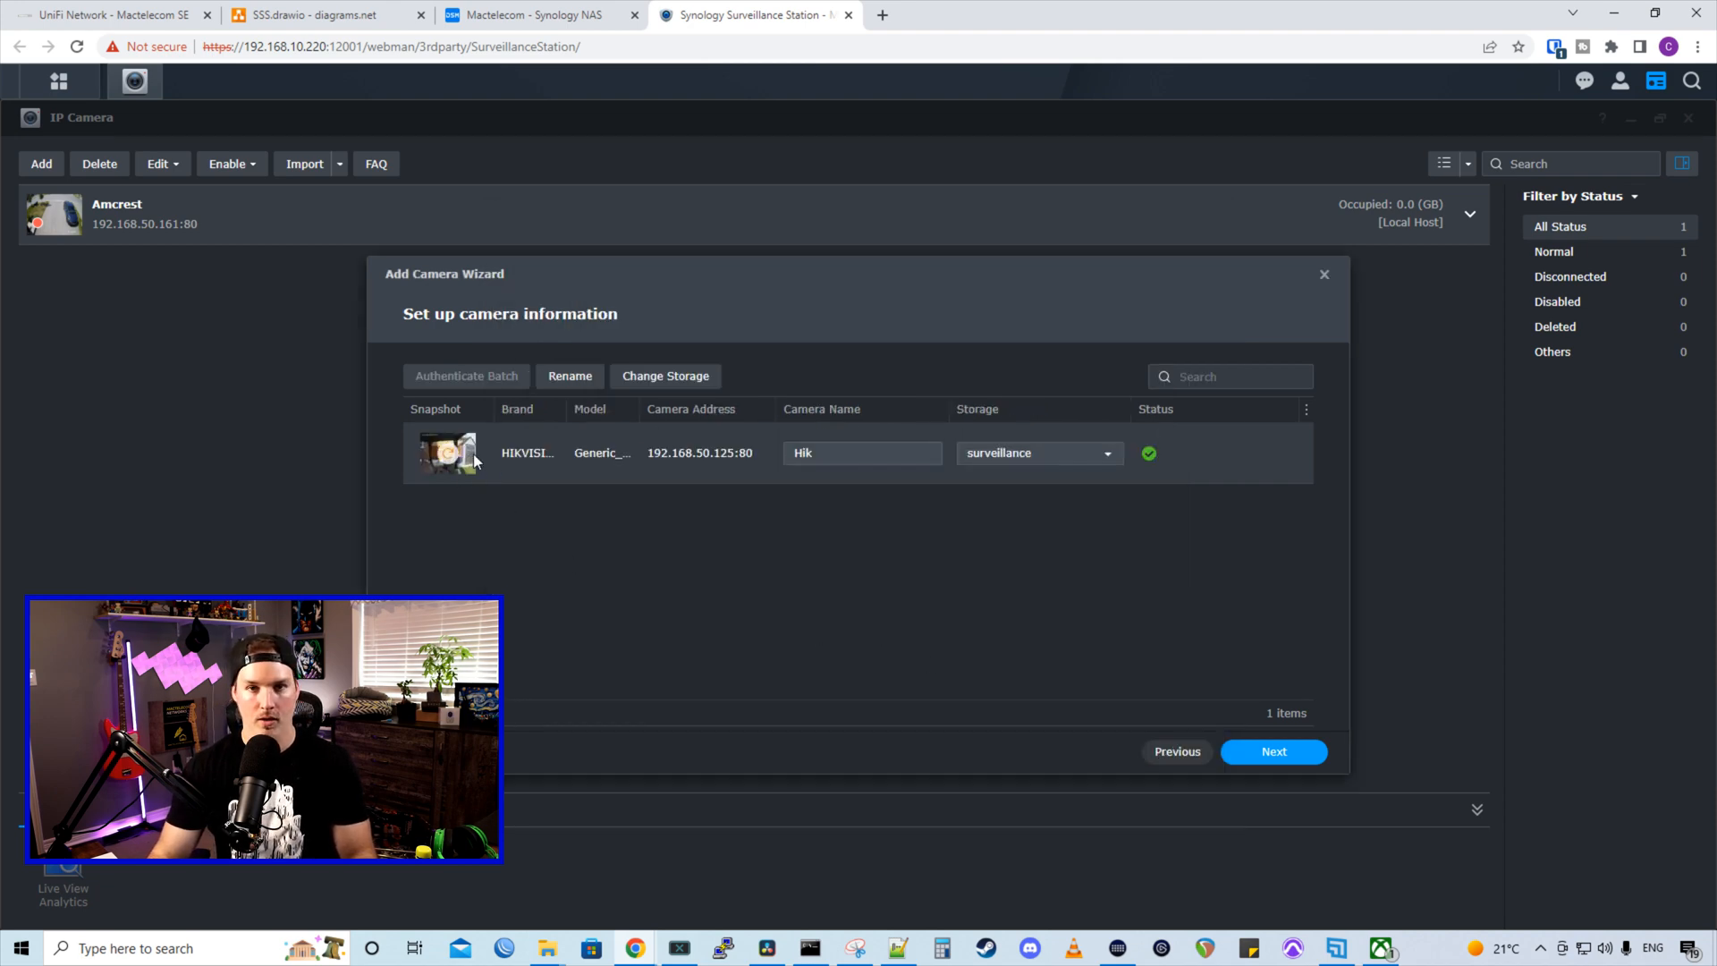
left_click(1273, 751)
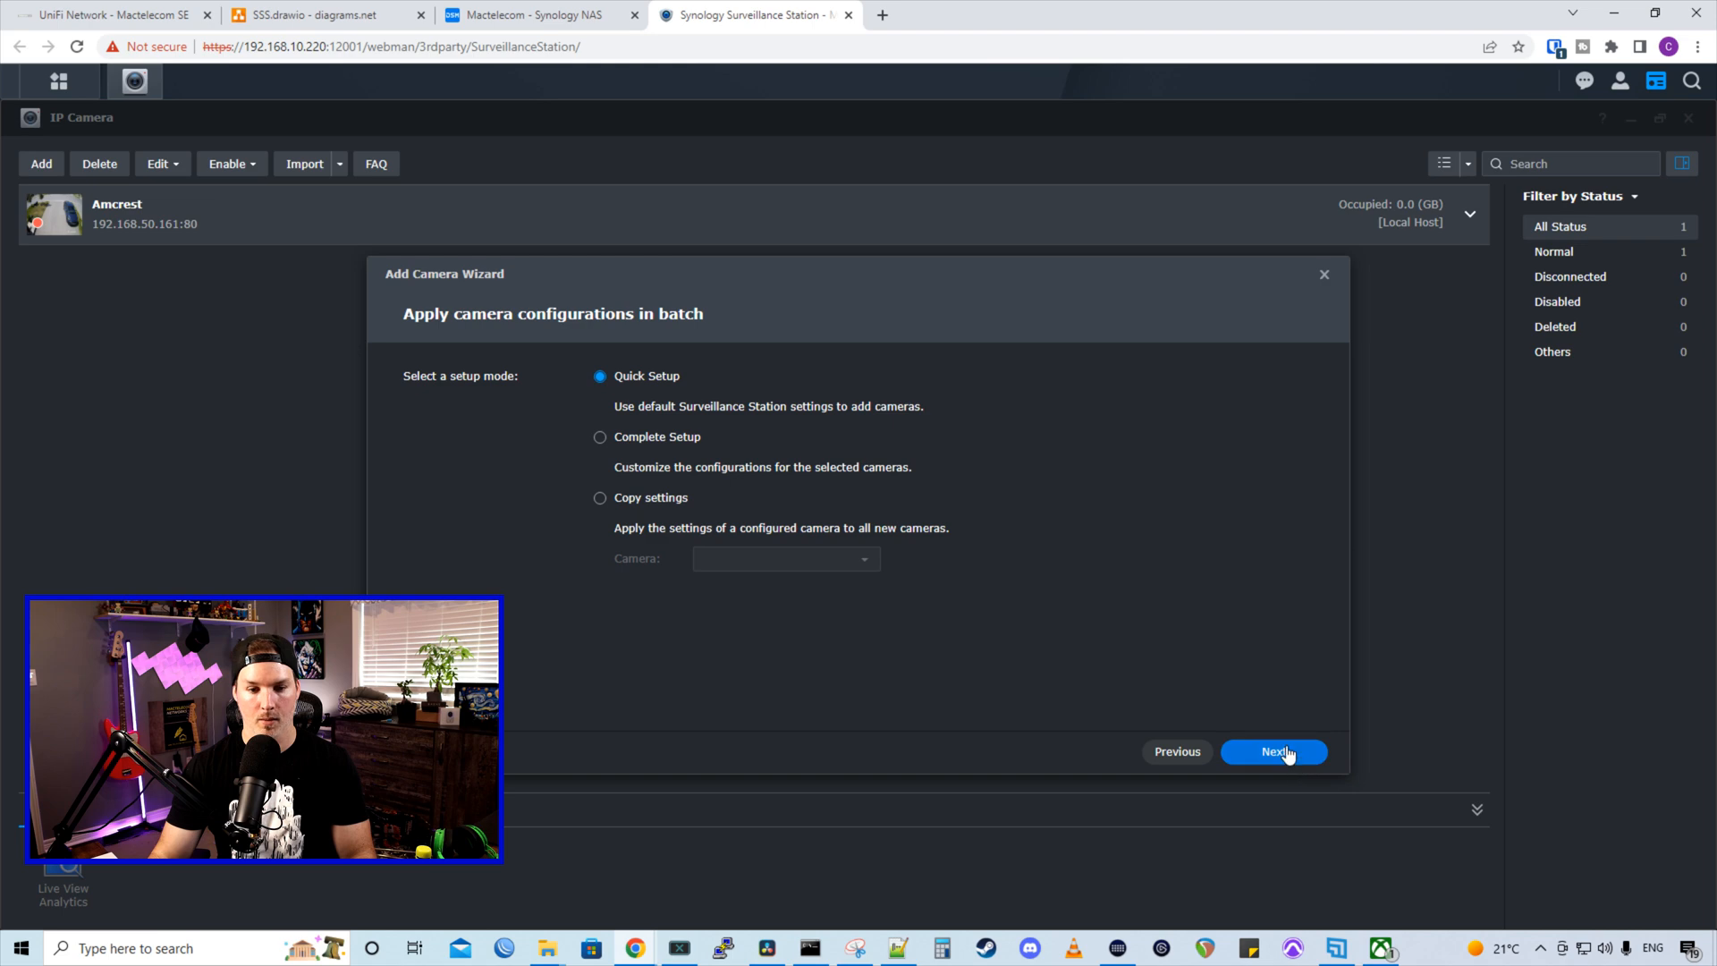
left_click(1274, 751)
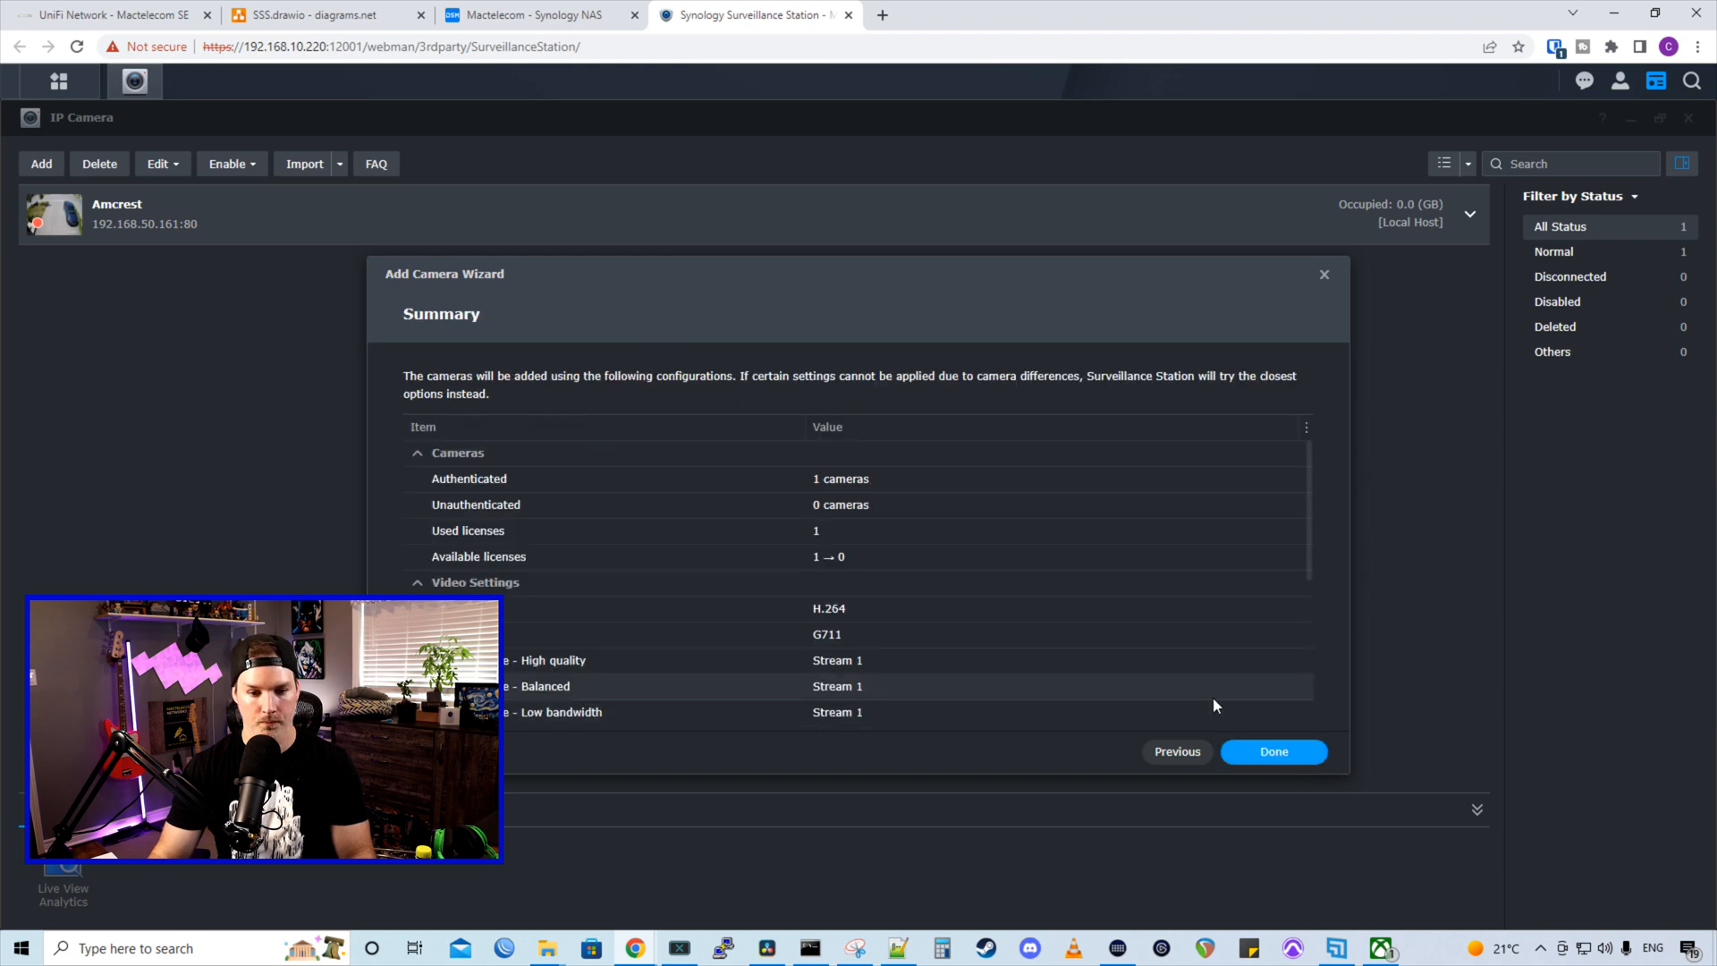
left_click(1272, 751)
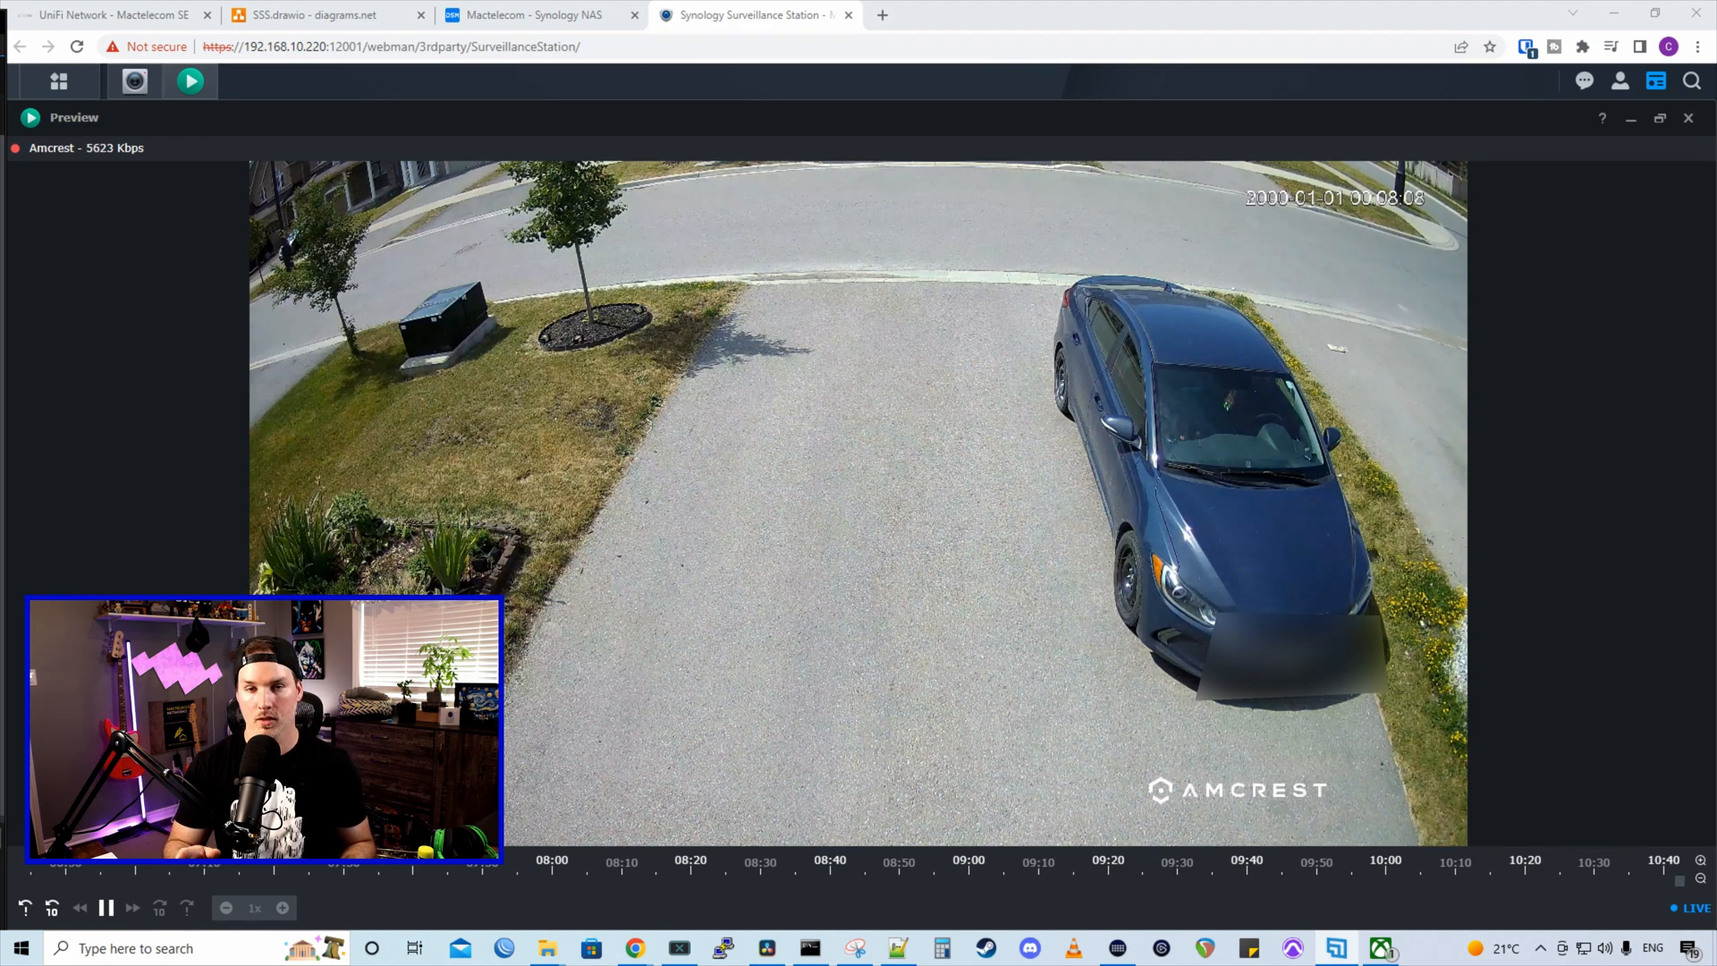
mouse_move(962, 866)
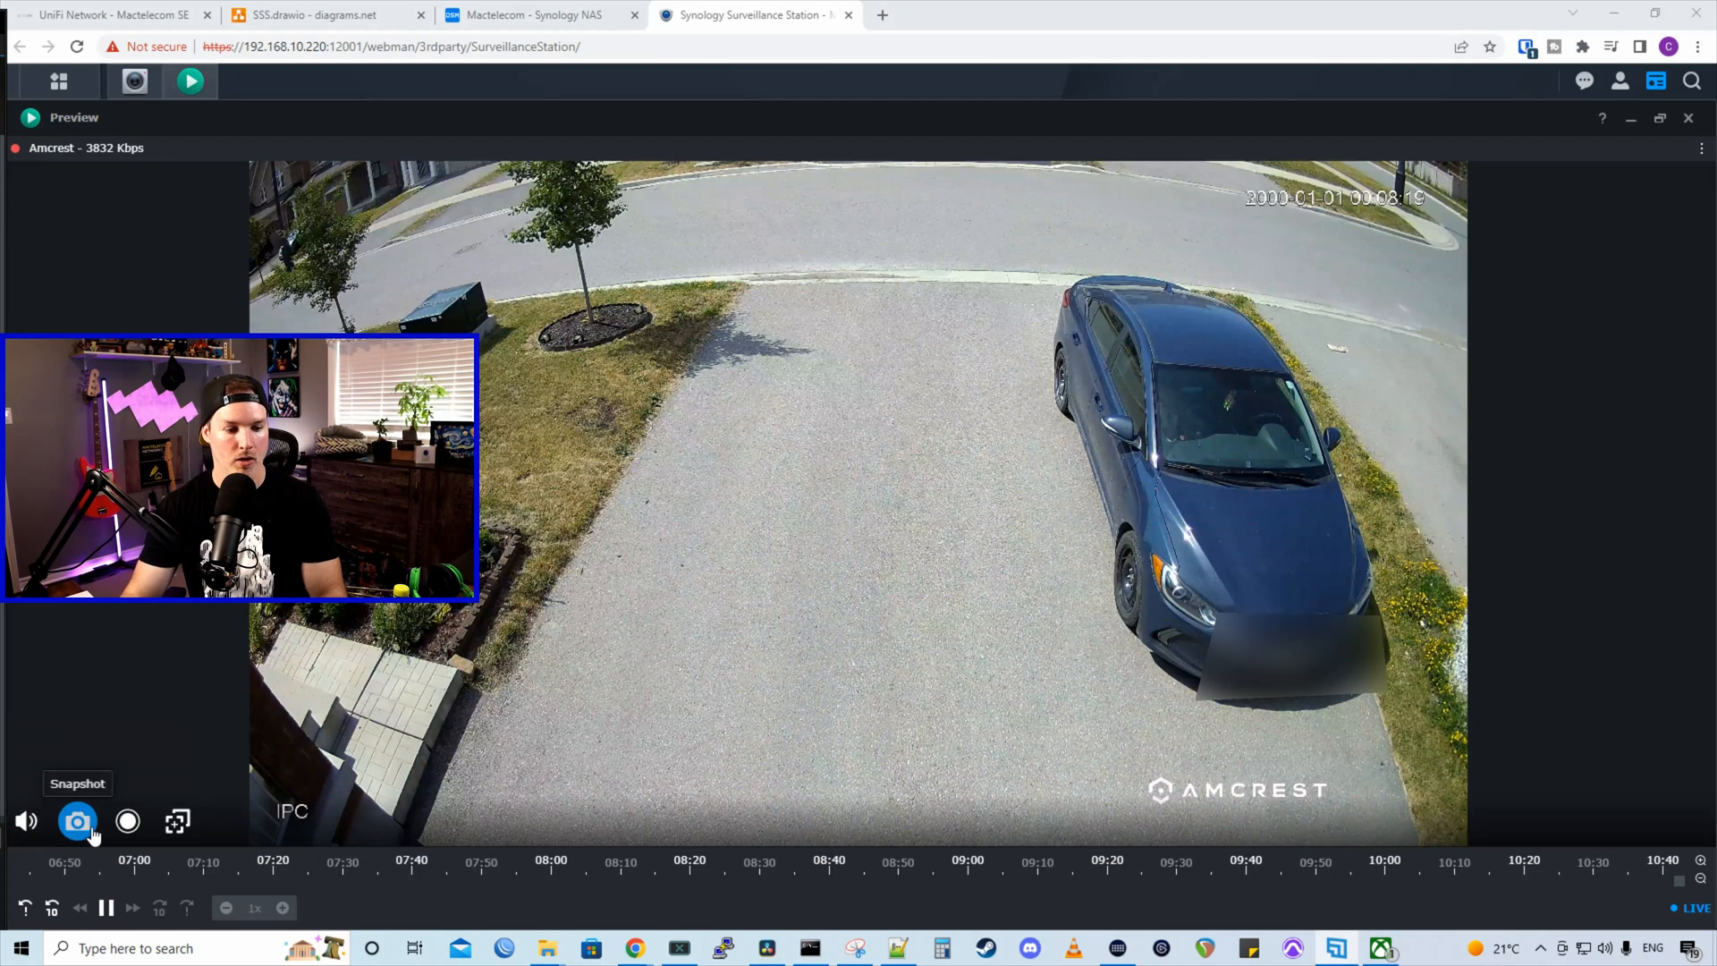
mouse_move(127, 821)
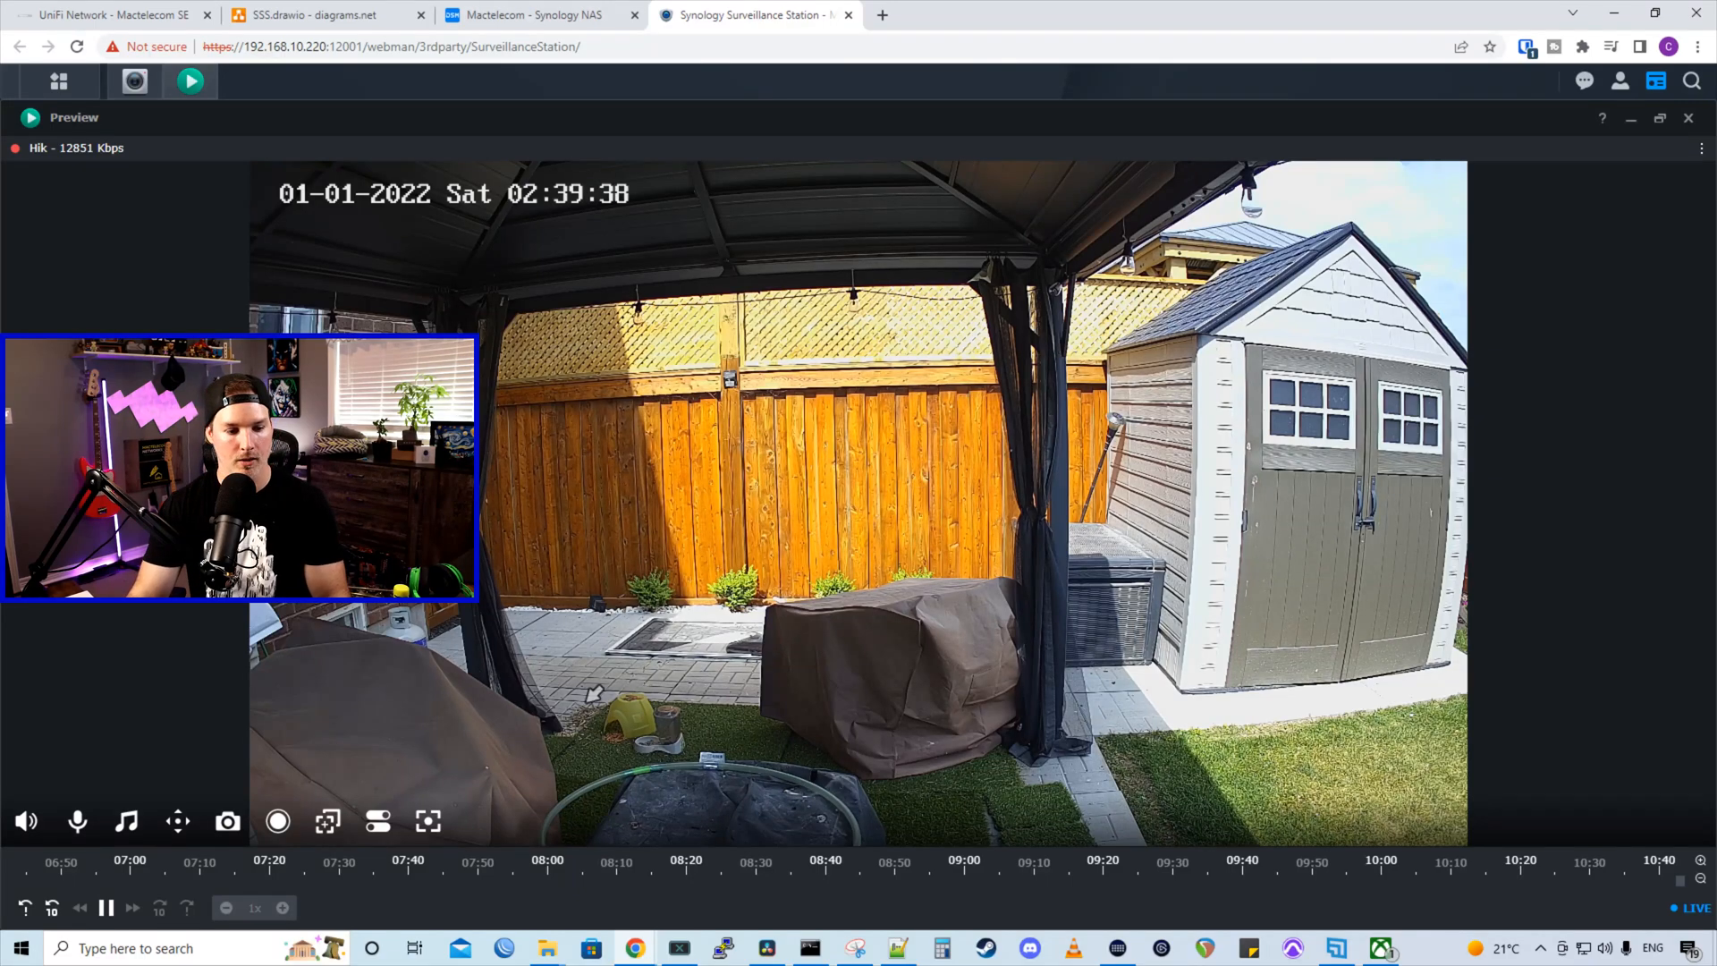
Try the Hik backyard feed's hold-to-talk, drag-and-zoom and PTZ panel controls from the player toolbar
left_click(25, 821)
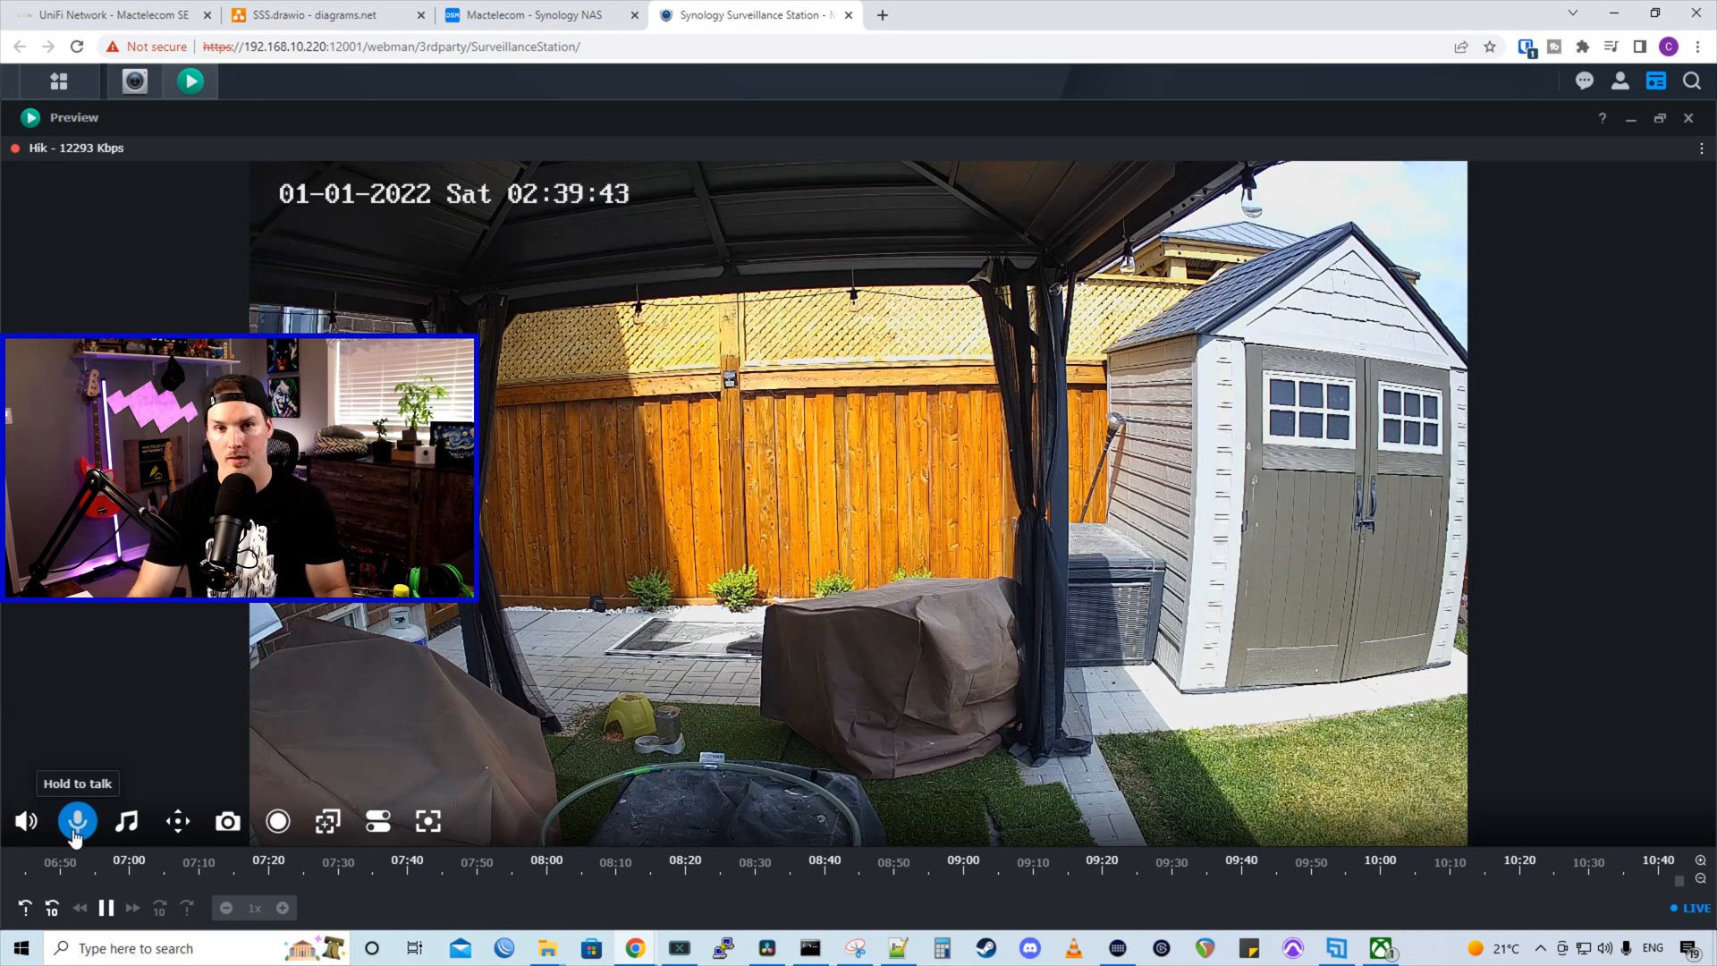
left_click(127, 821)
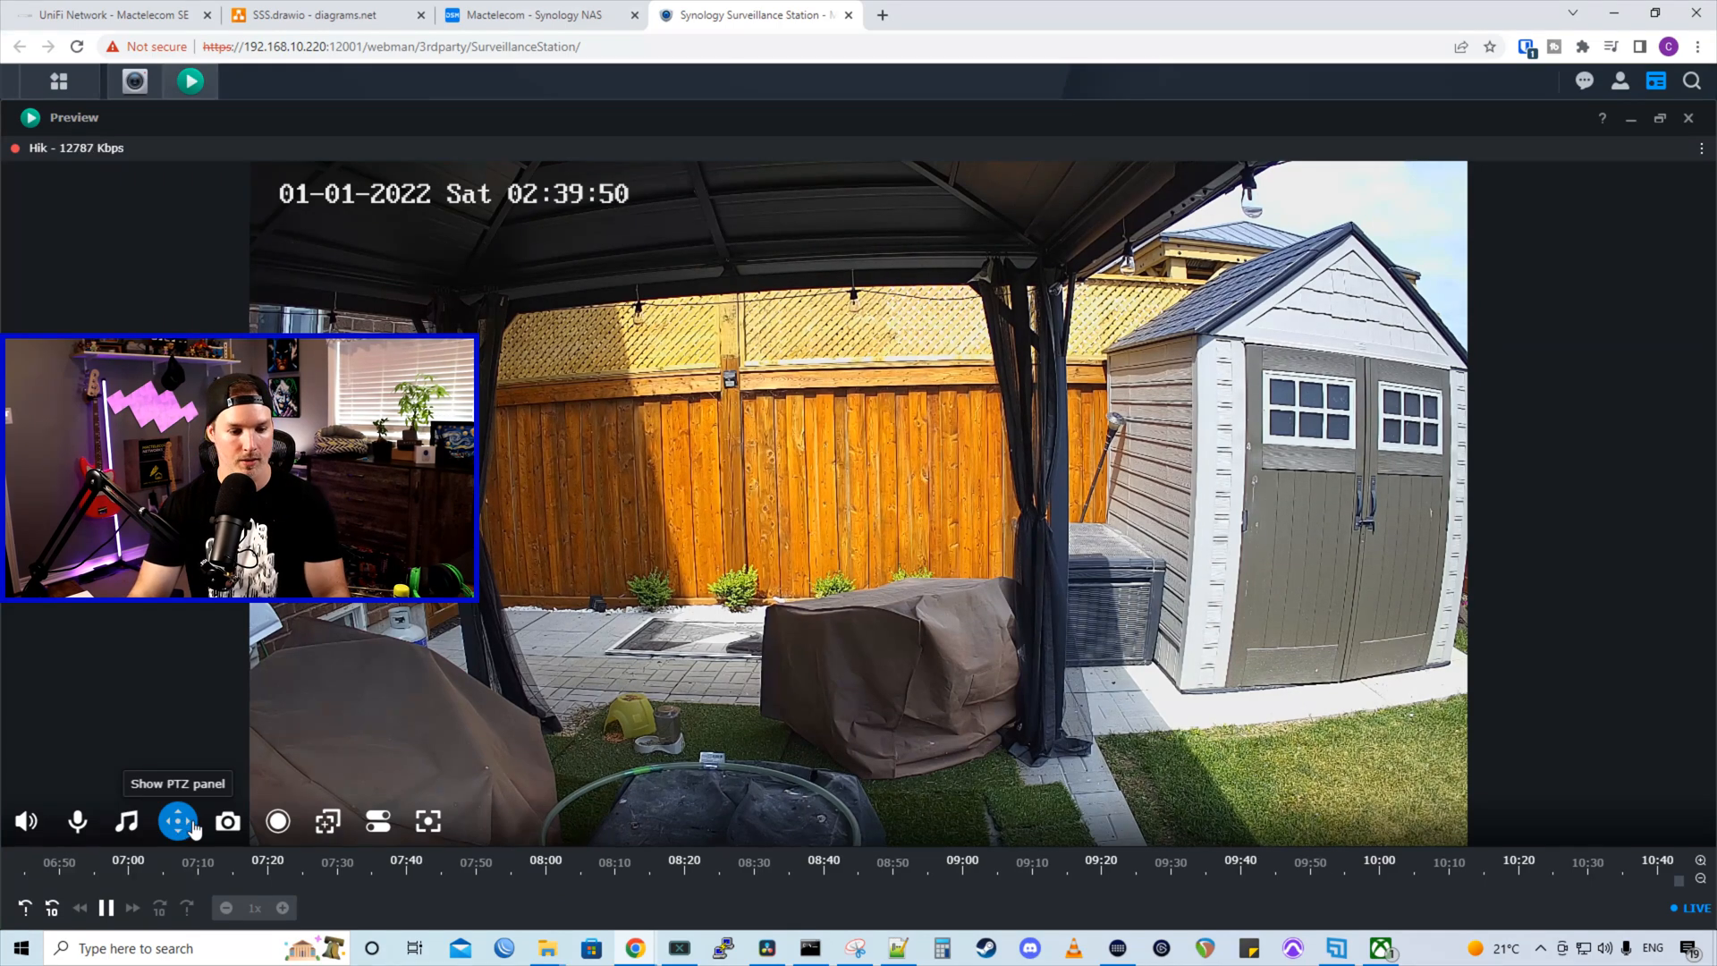
mouse_move(326, 821)
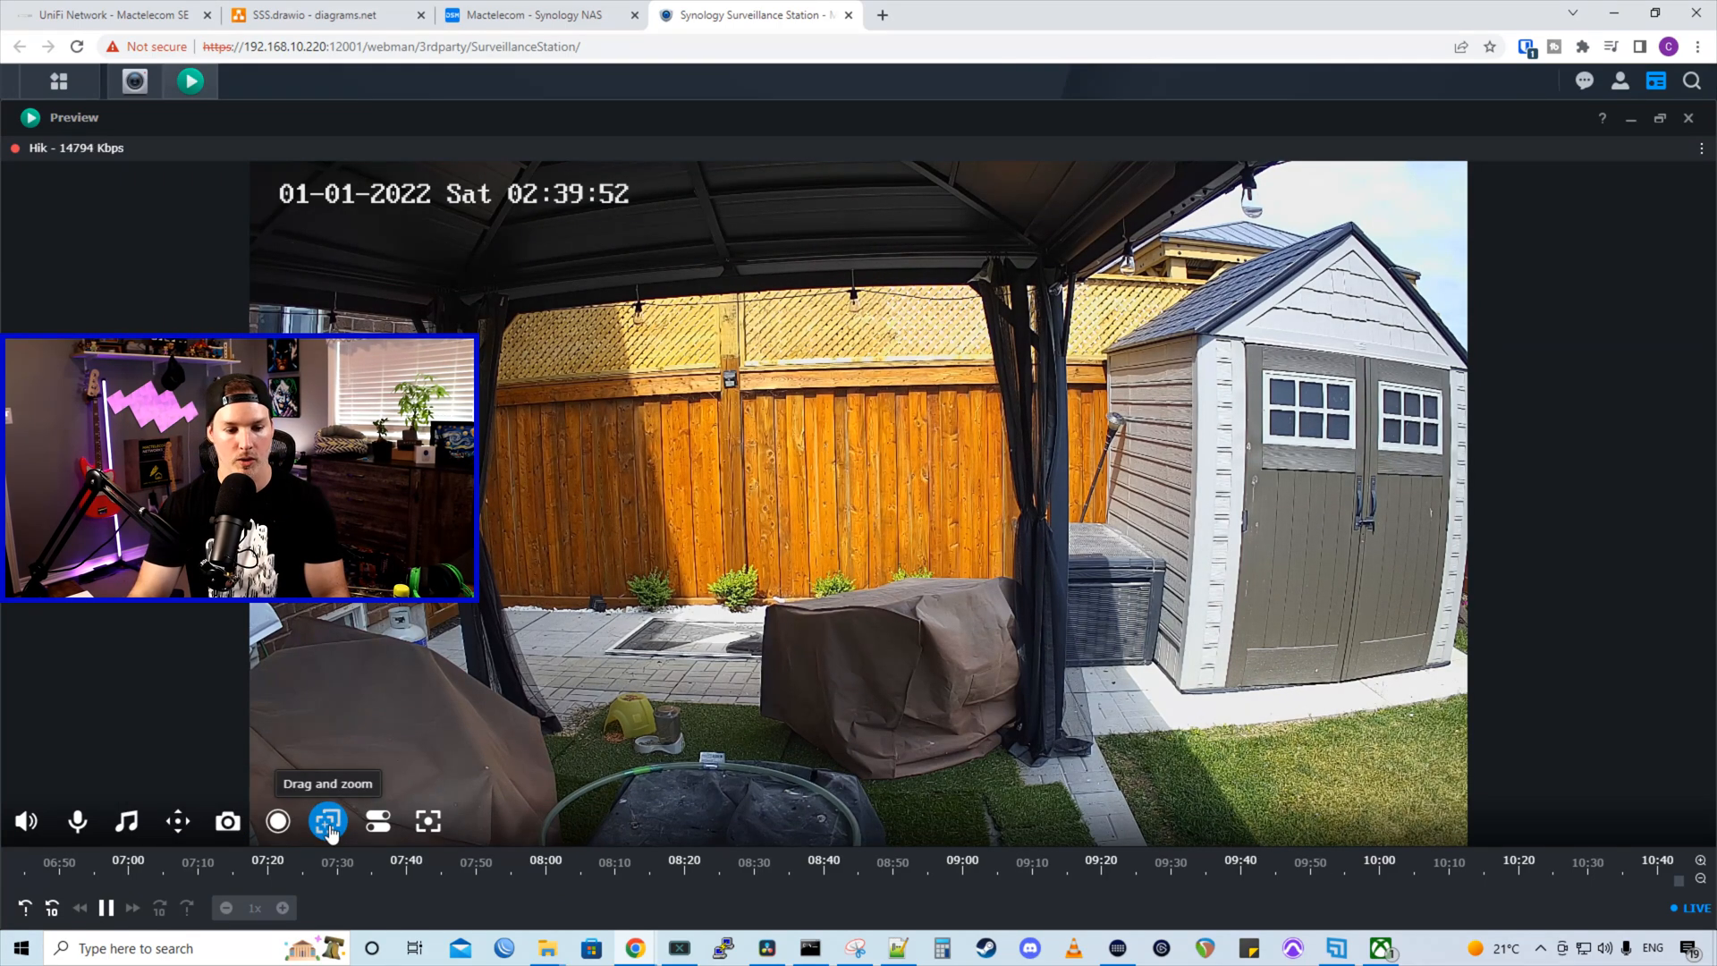
left_click(378, 821)
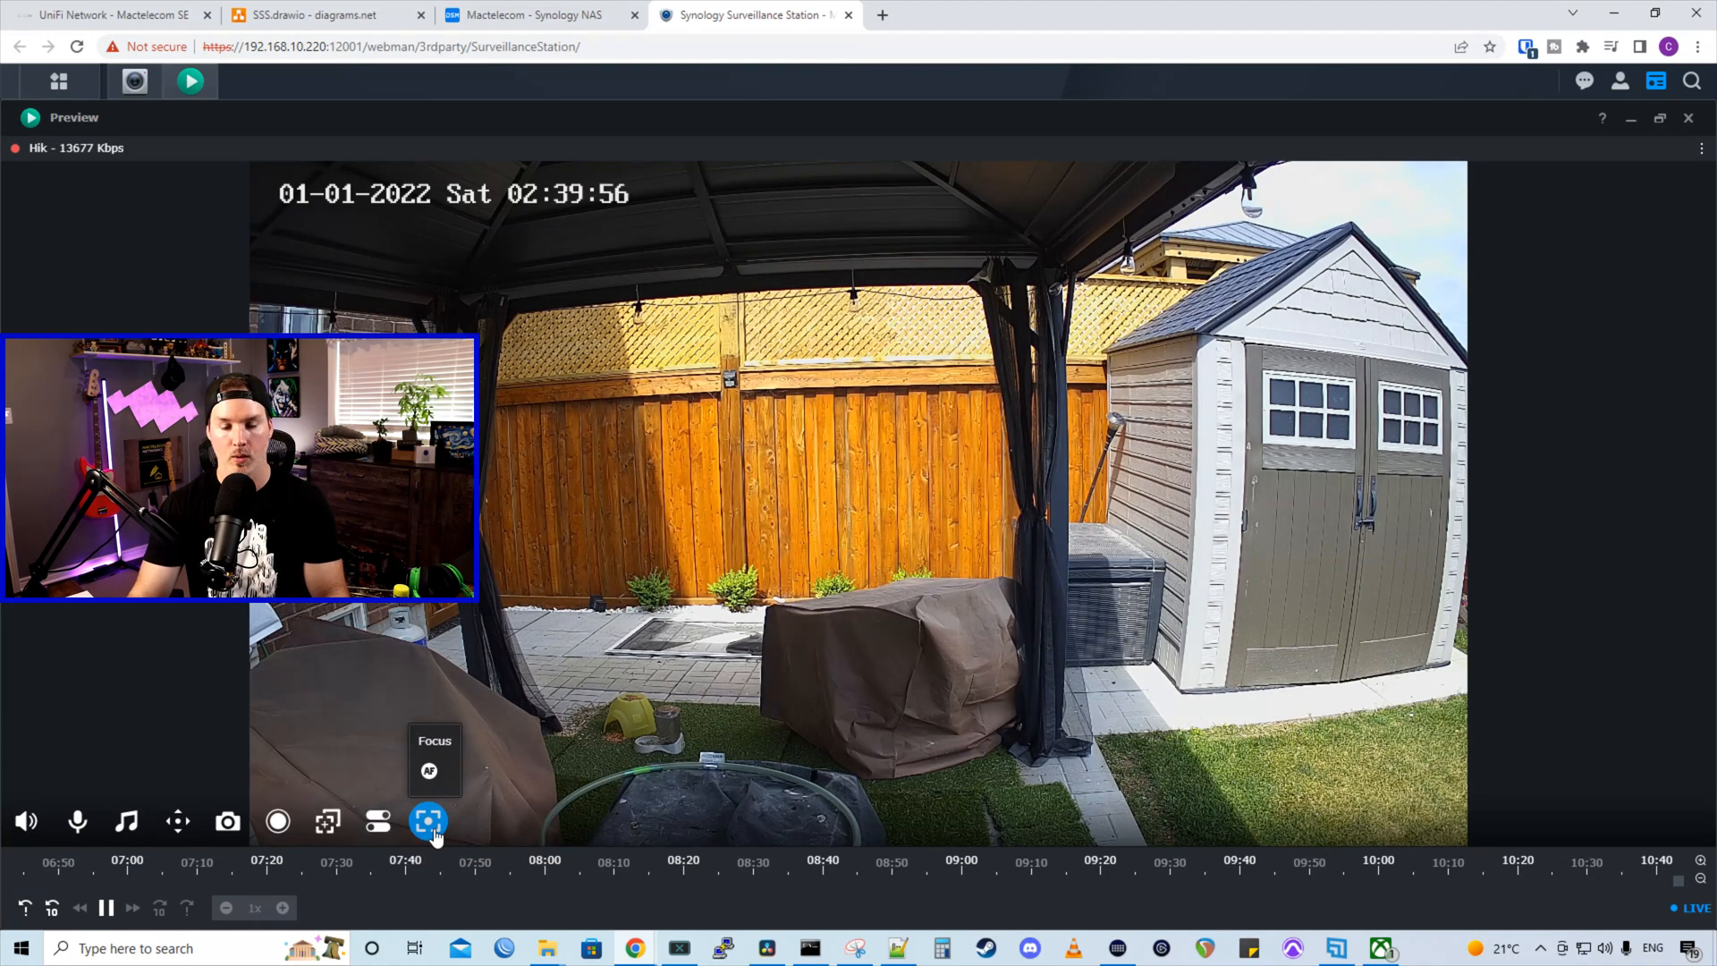
mouse_move(177, 821)
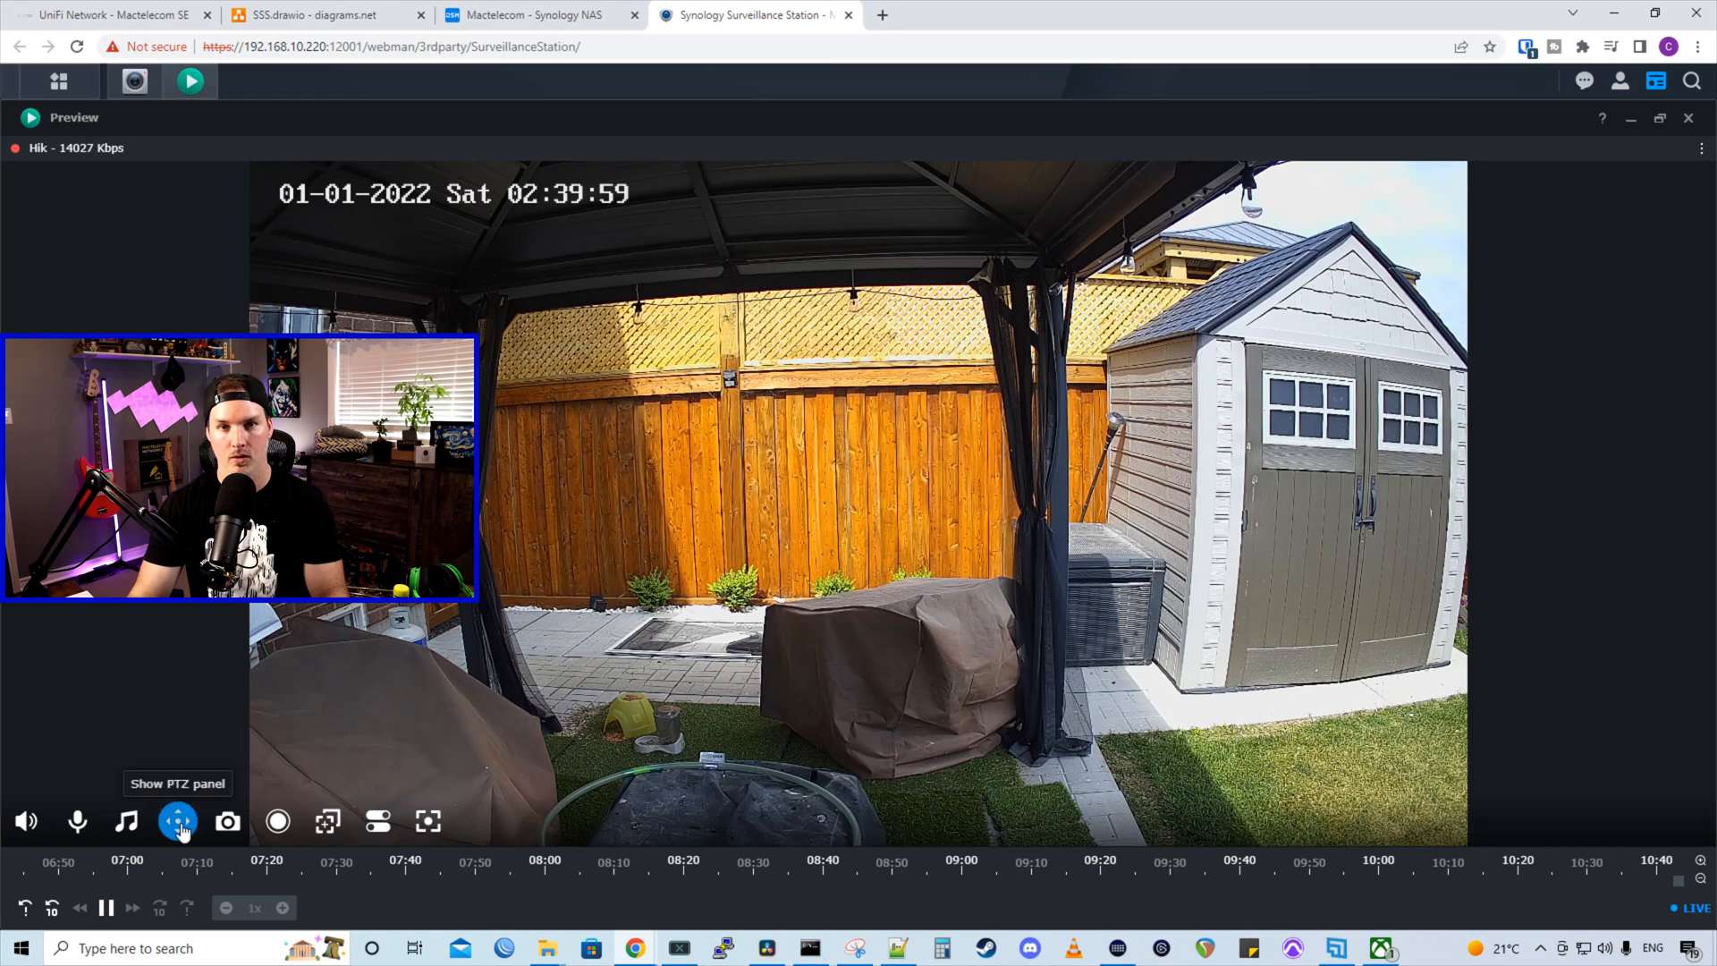
left_click(178, 821)
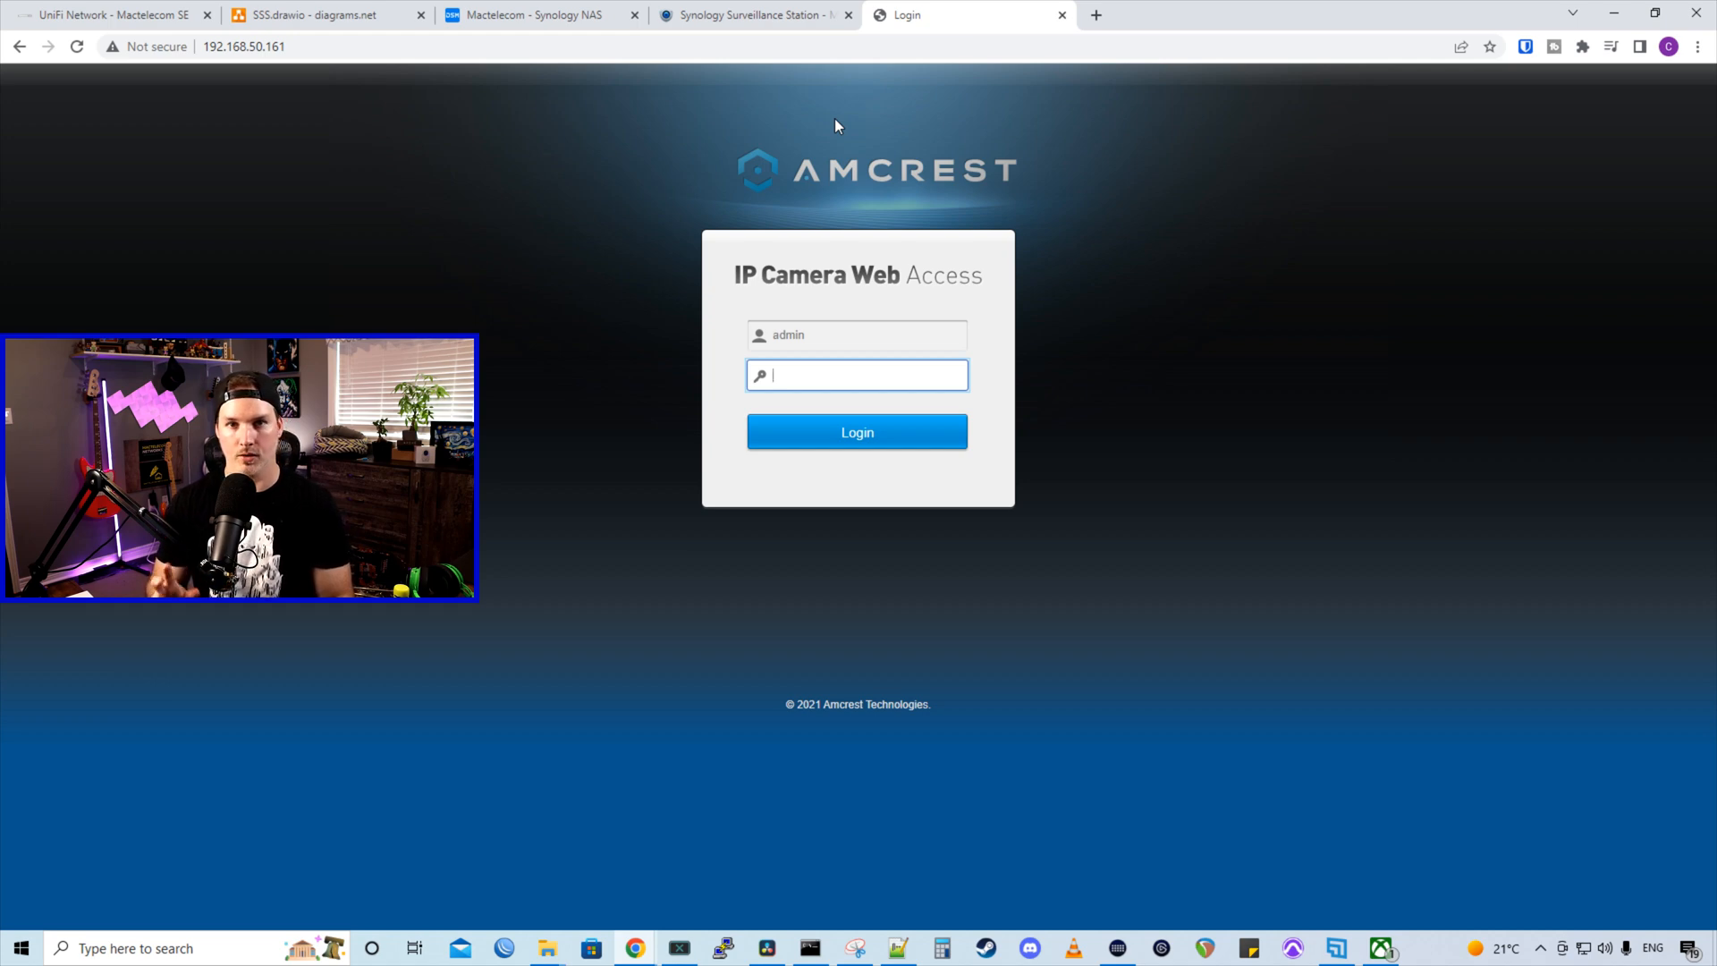
mouse_move(1050, 243)
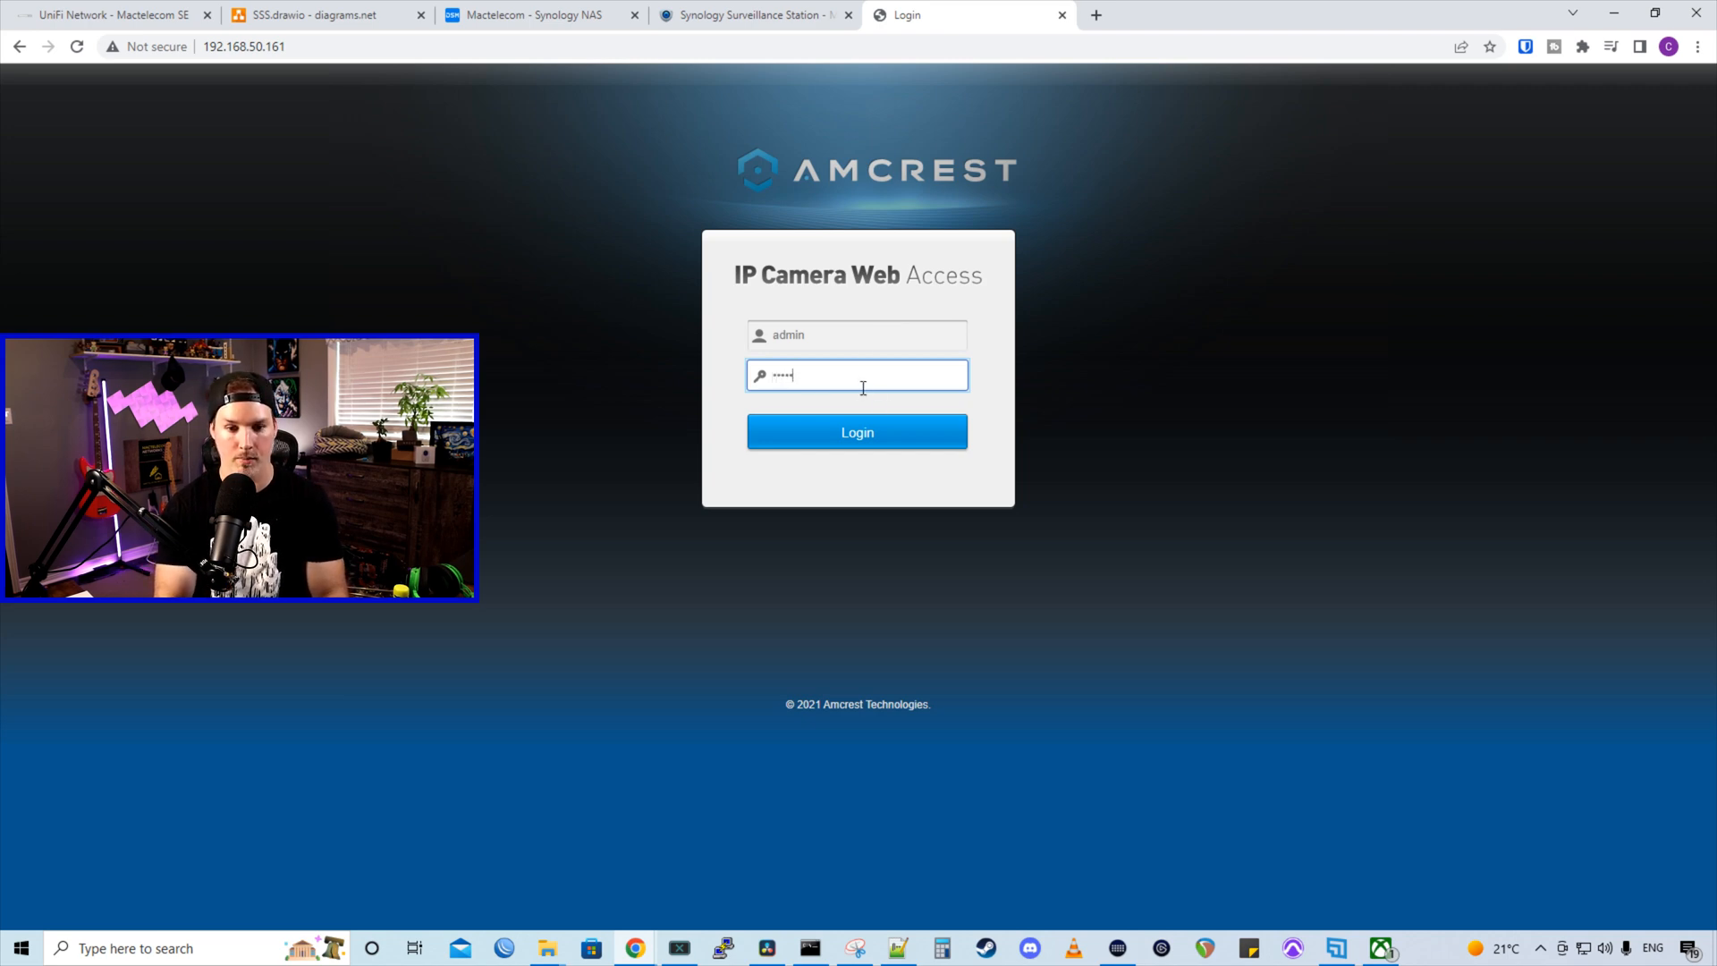
Log in to the Amcrest camera web page at 192.168.50.161 as admin
left_click(857, 431)
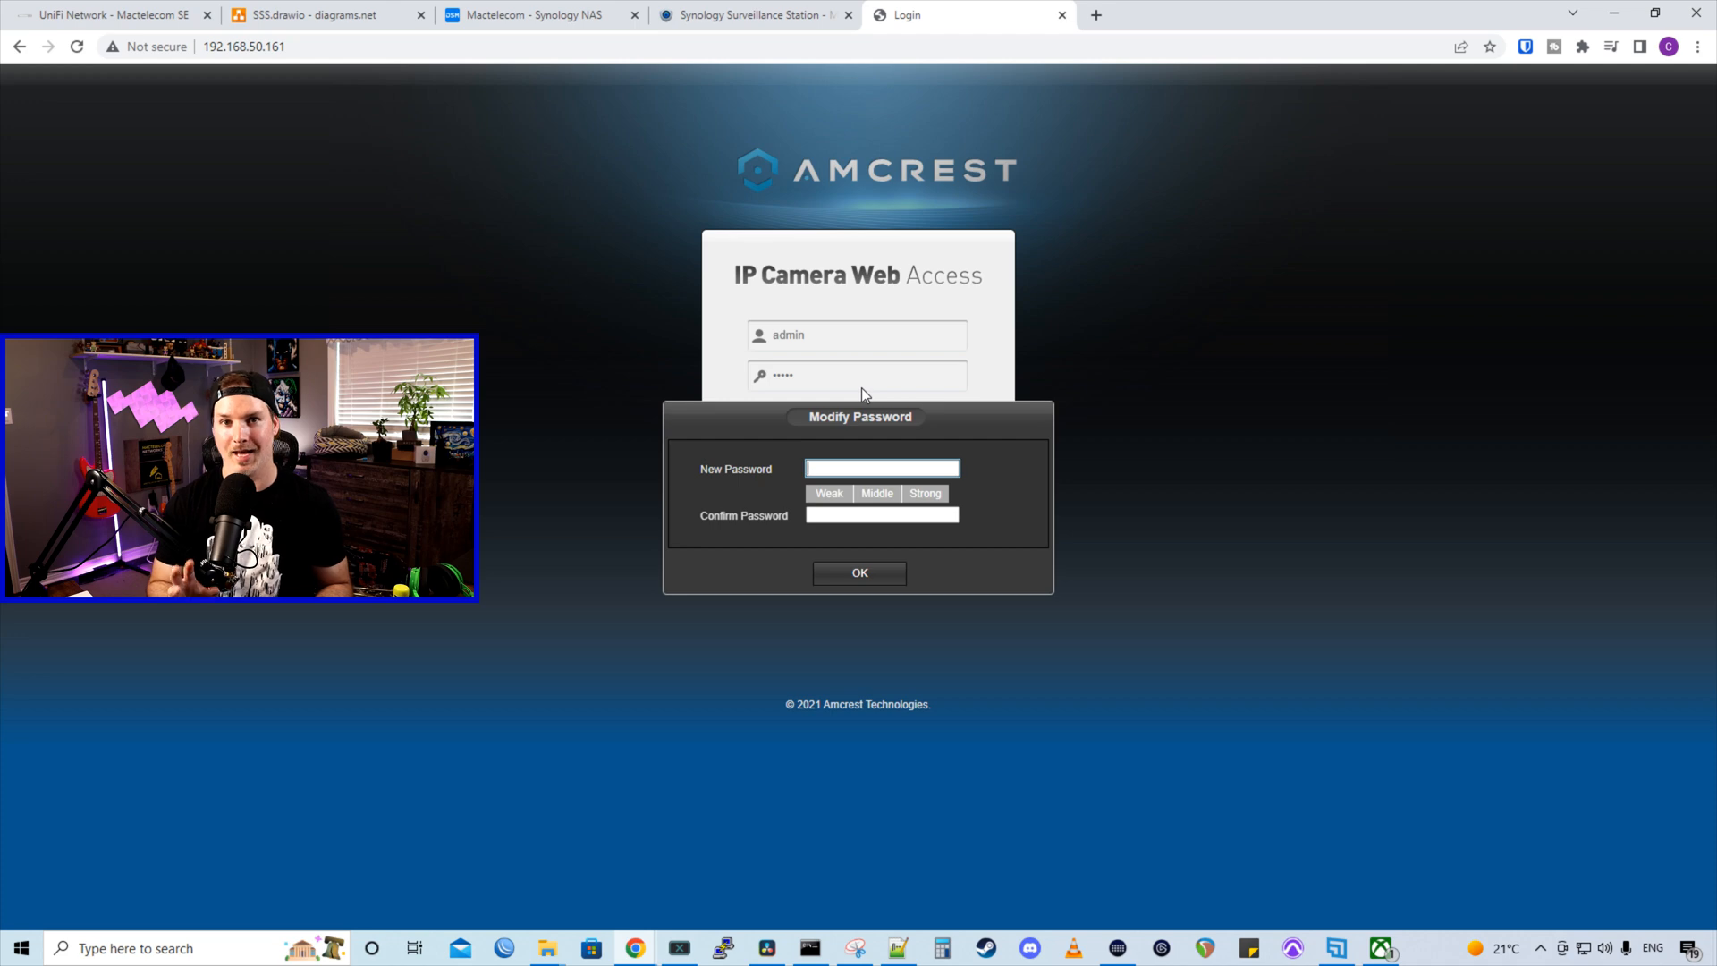